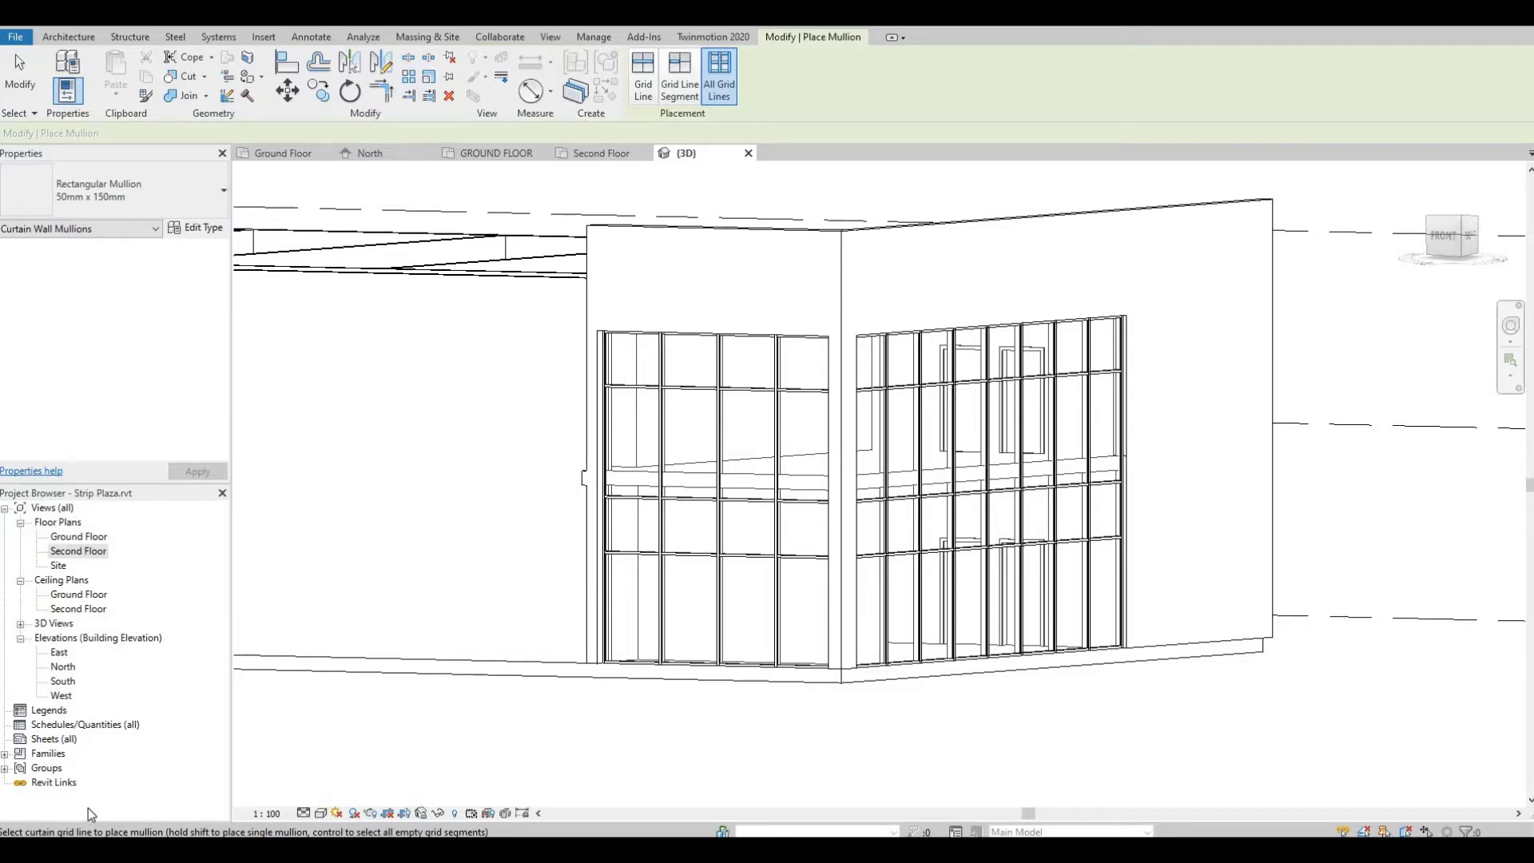
pyautogui.moveTo(503, 674)
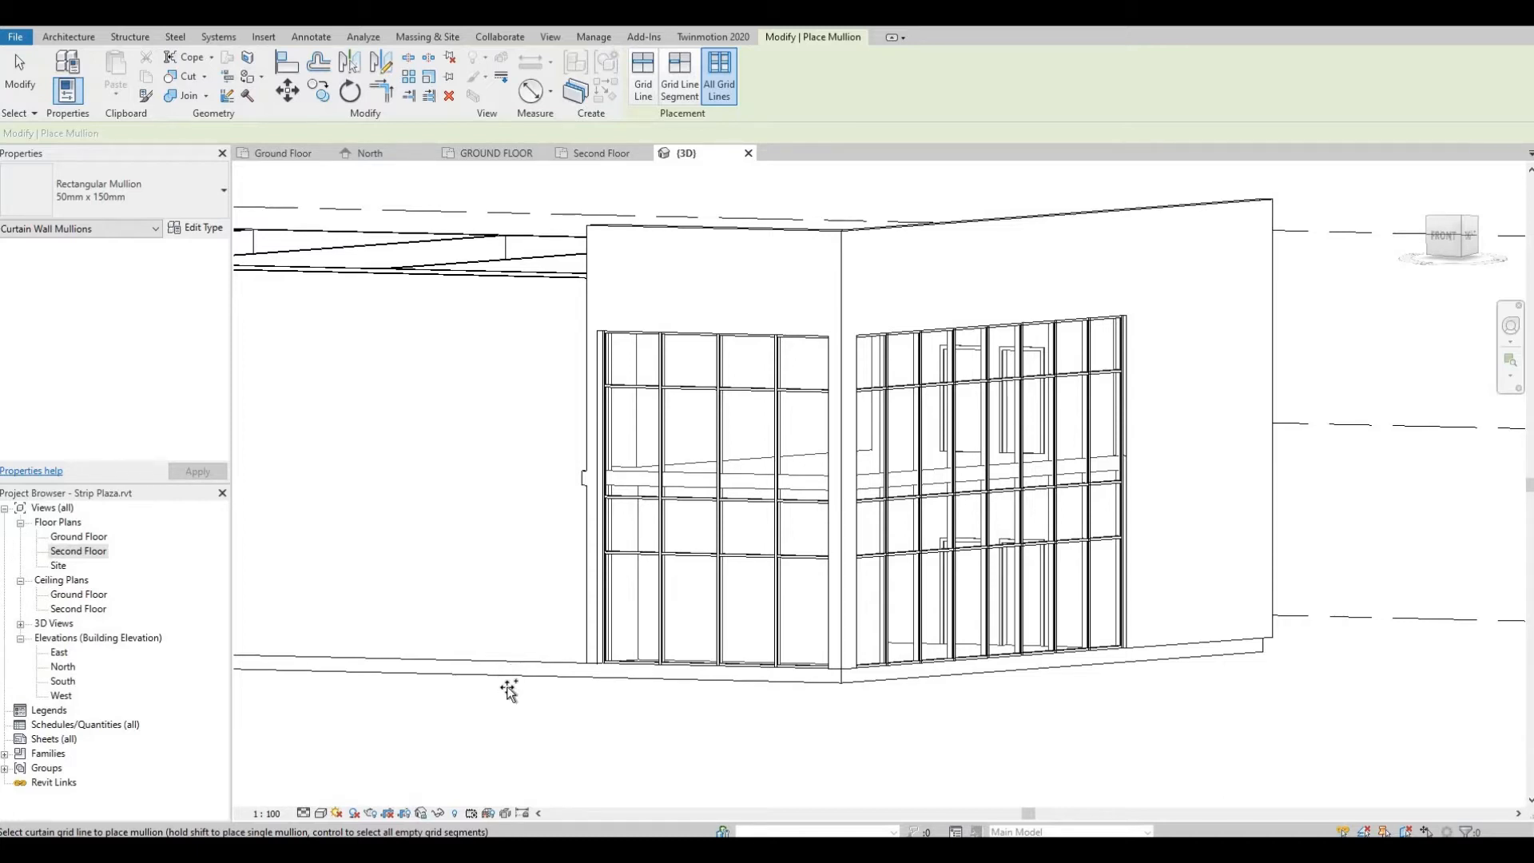
pyautogui.moveTo(469, 385)
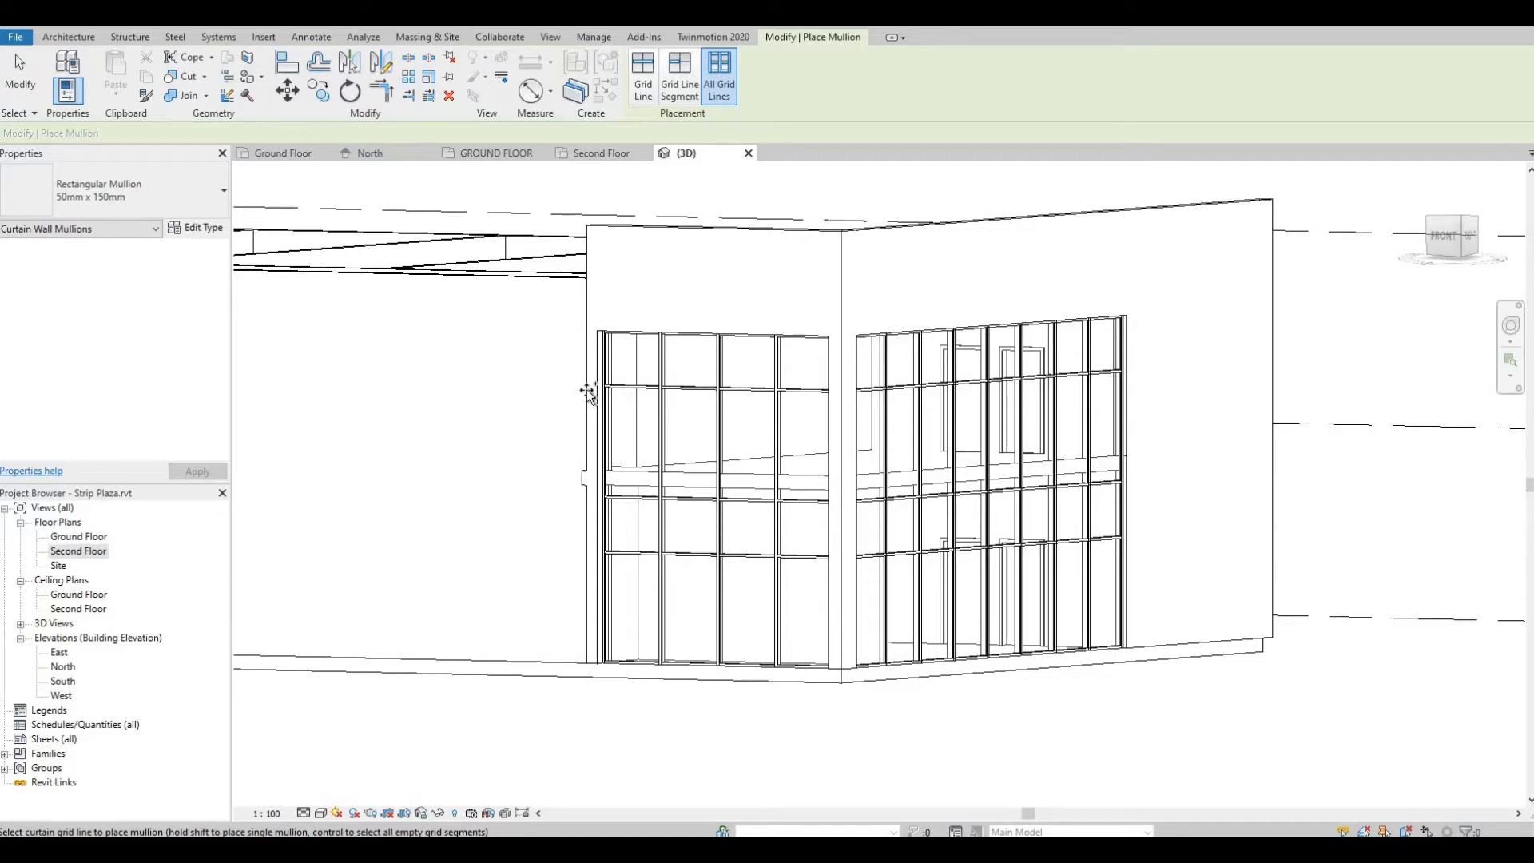
pyautogui.moveTo(719, 435)
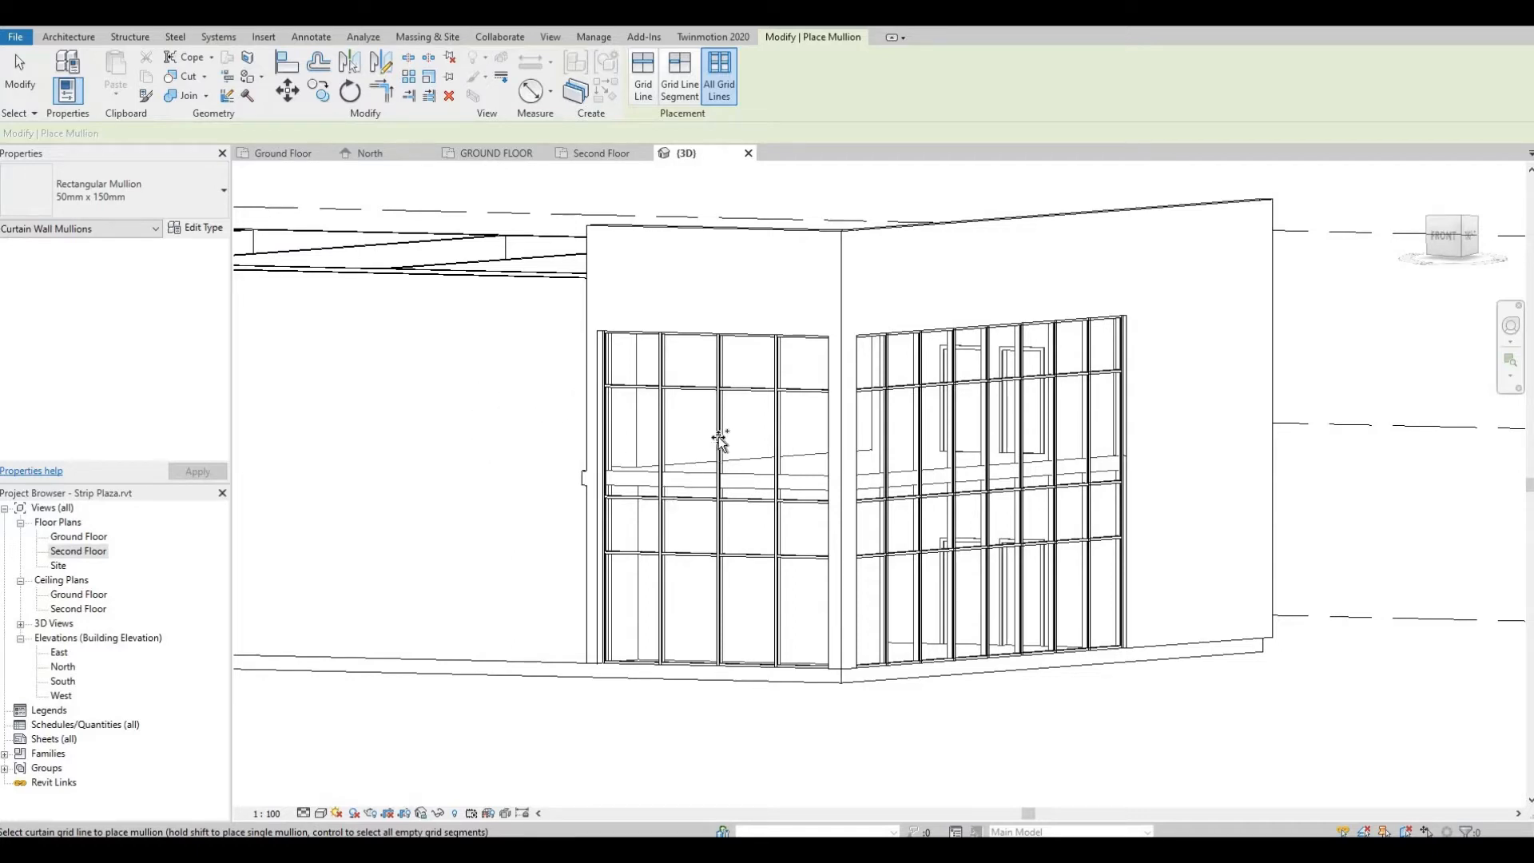
pyautogui.moveTo(728, 396)
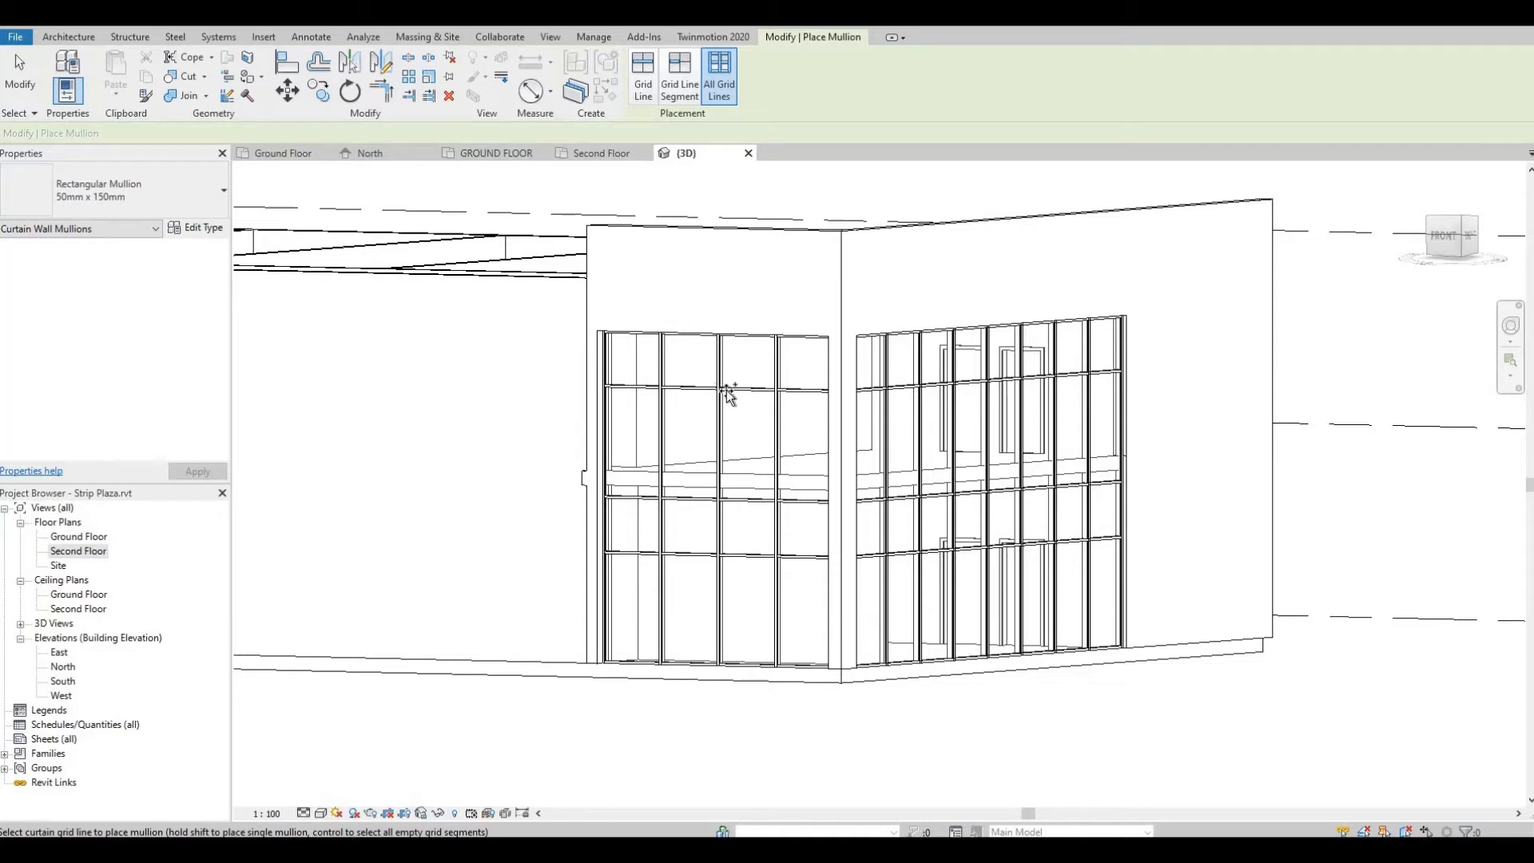
pyautogui.moveTo(508, 479)
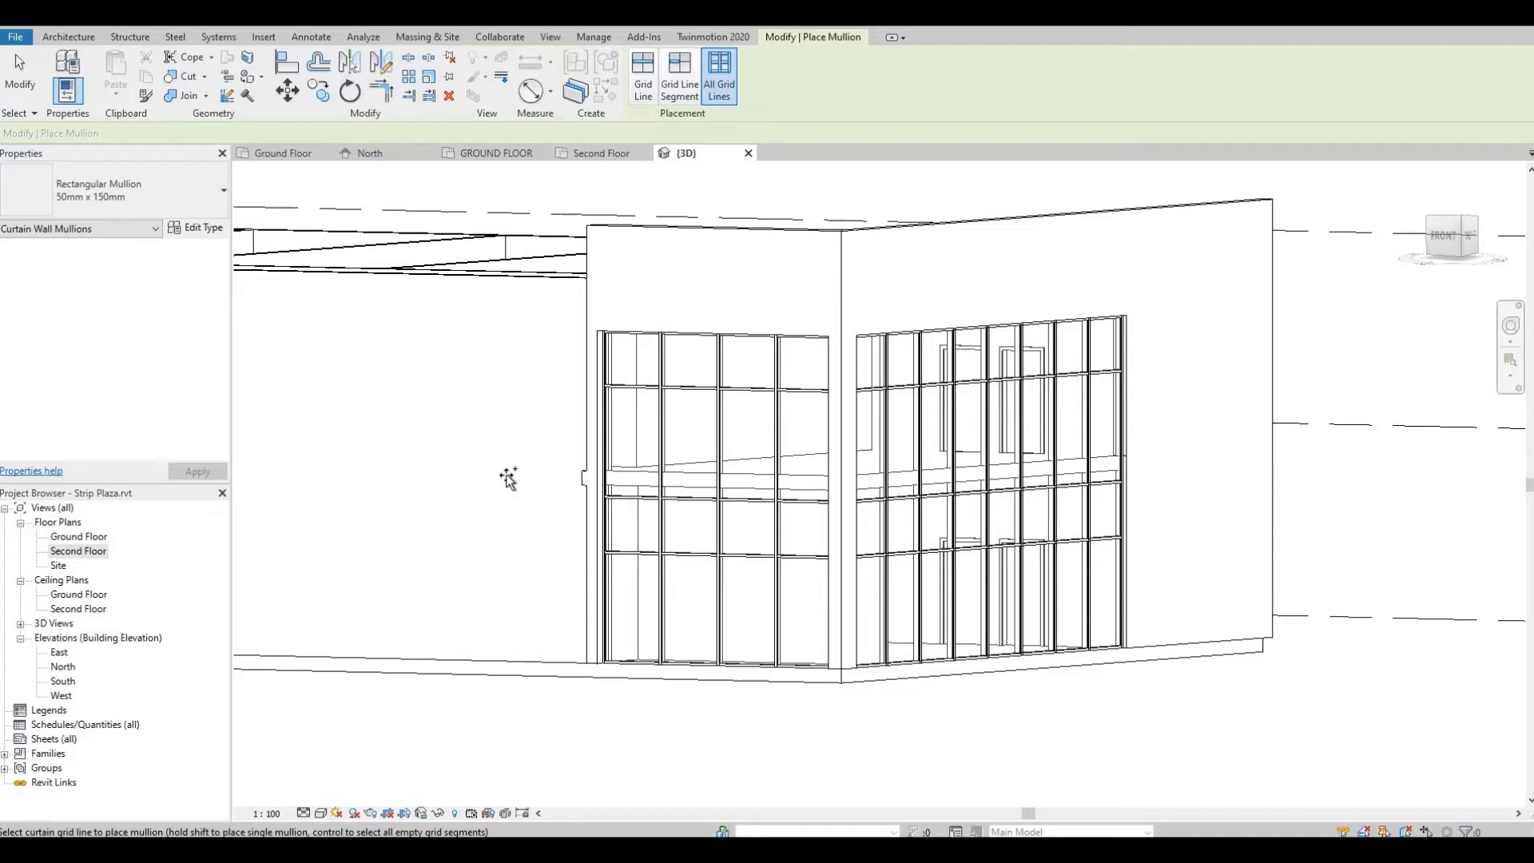
pyautogui.moveTo(468, 631)
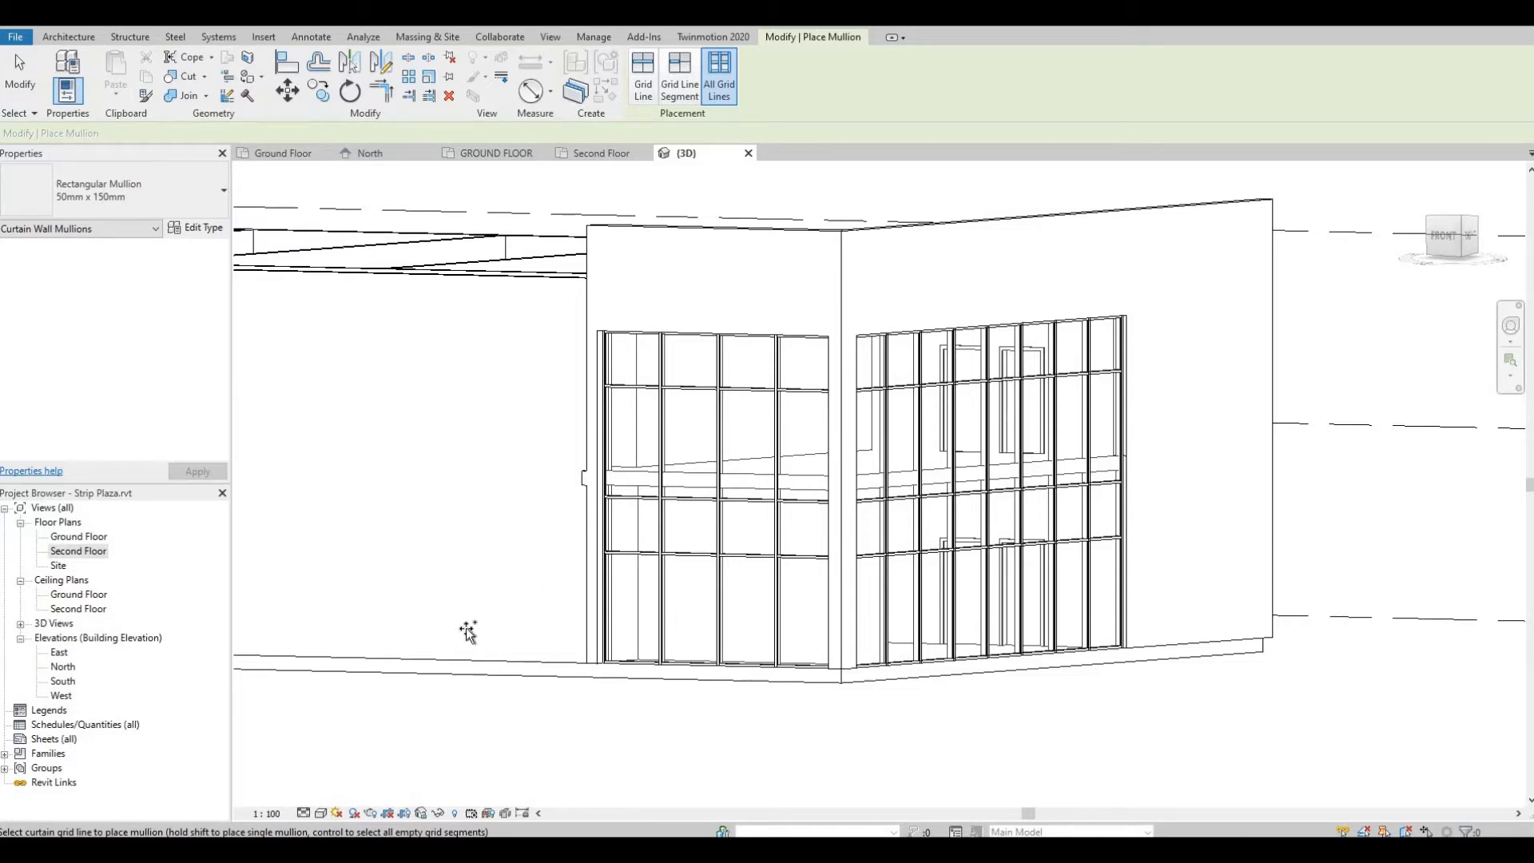
pyautogui.moveTo(498, 561)
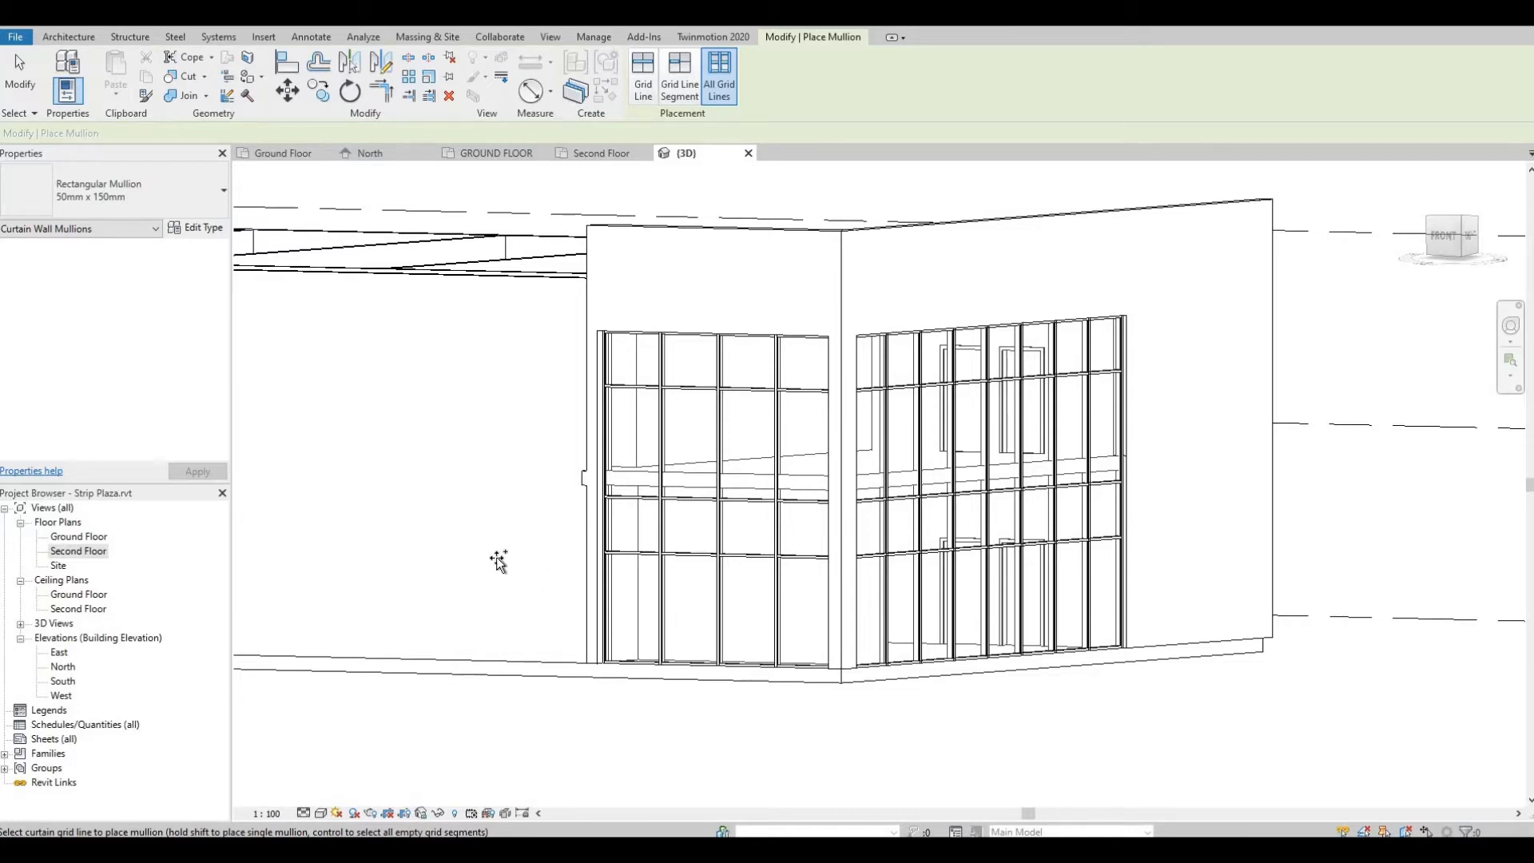
pyautogui.moveTo(512, 309)
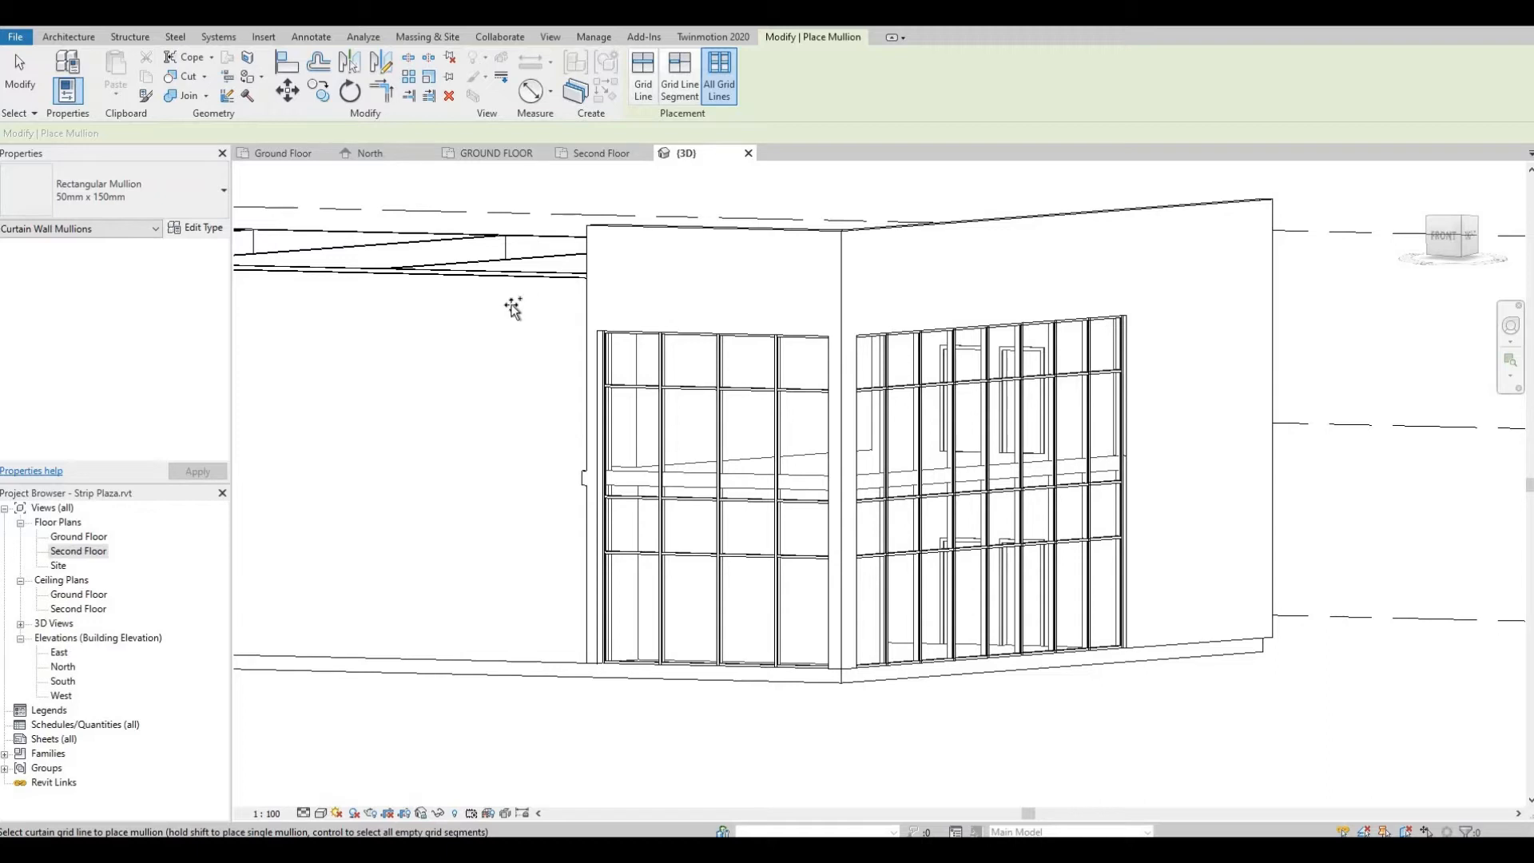
pyautogui.moveTo(465, 289)
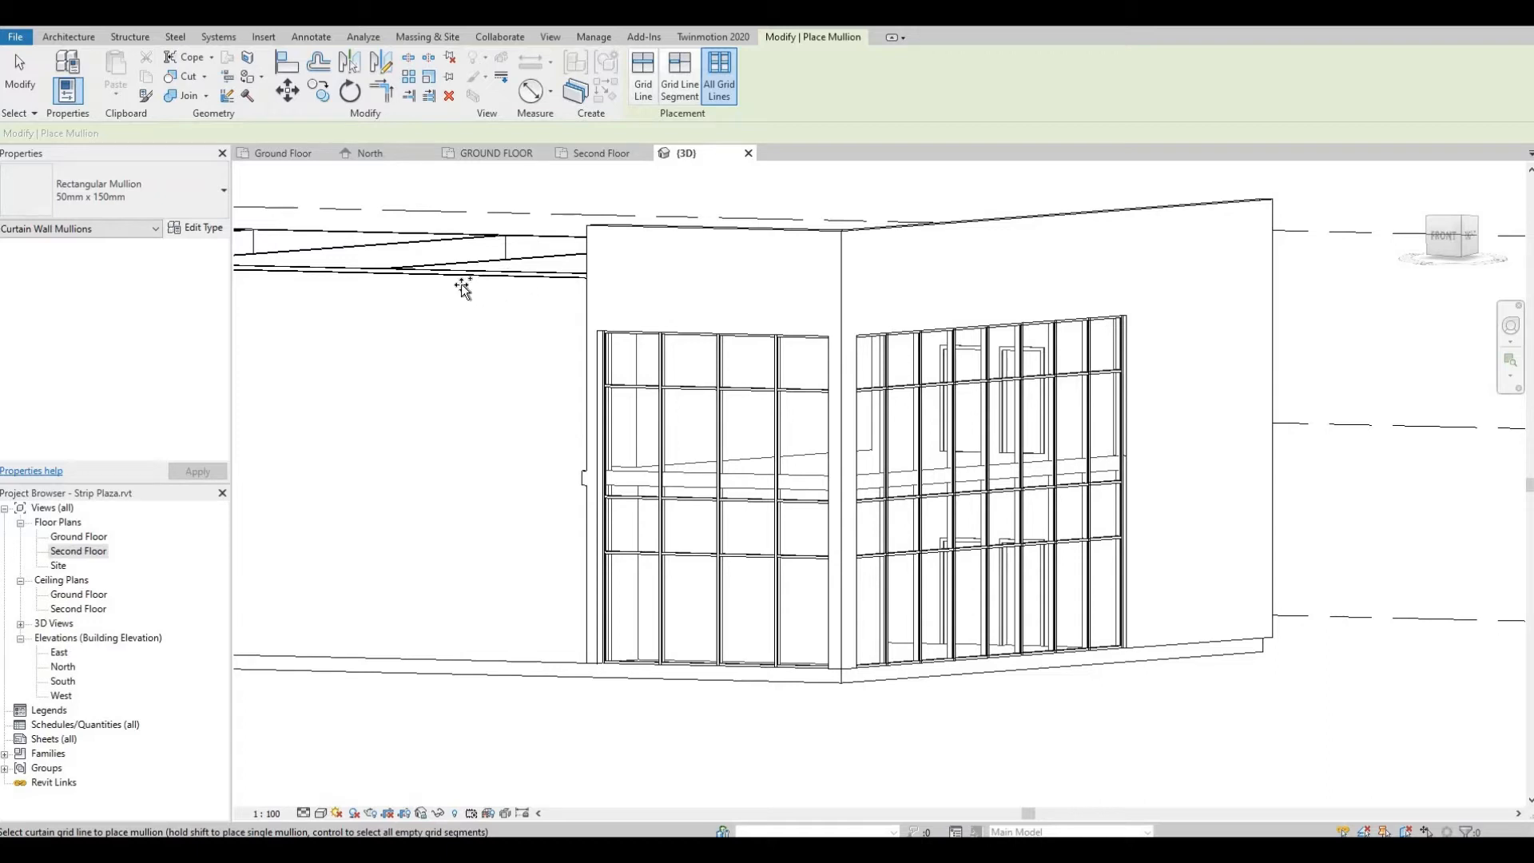
pyautogui.moveTo(487, 589)
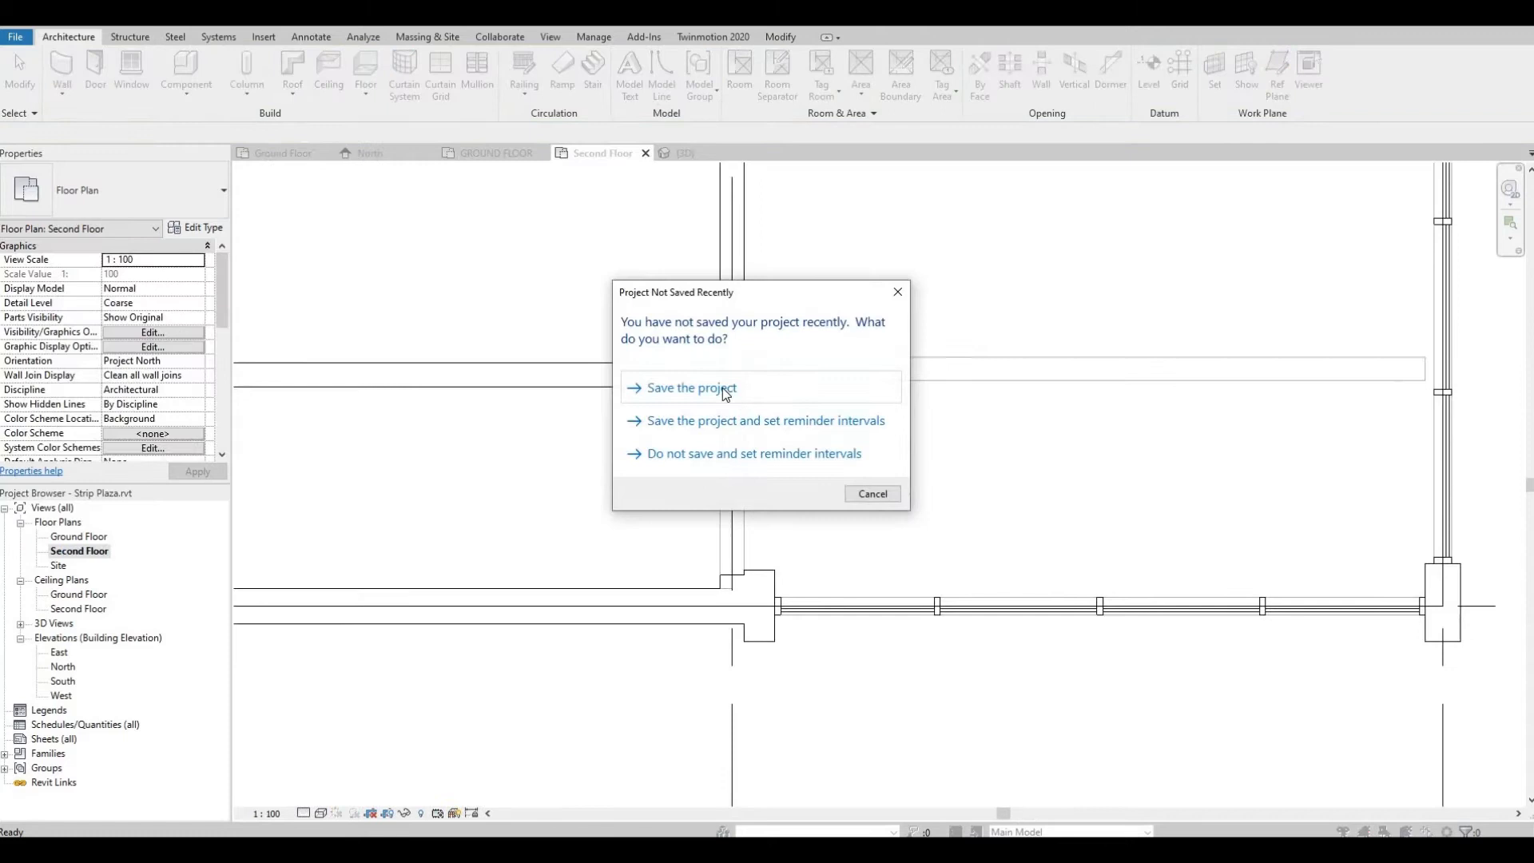
# Step: Save the project from the reminder and start a Roof by Footprint on the Second Floor
pyautogui.click(687, 386)
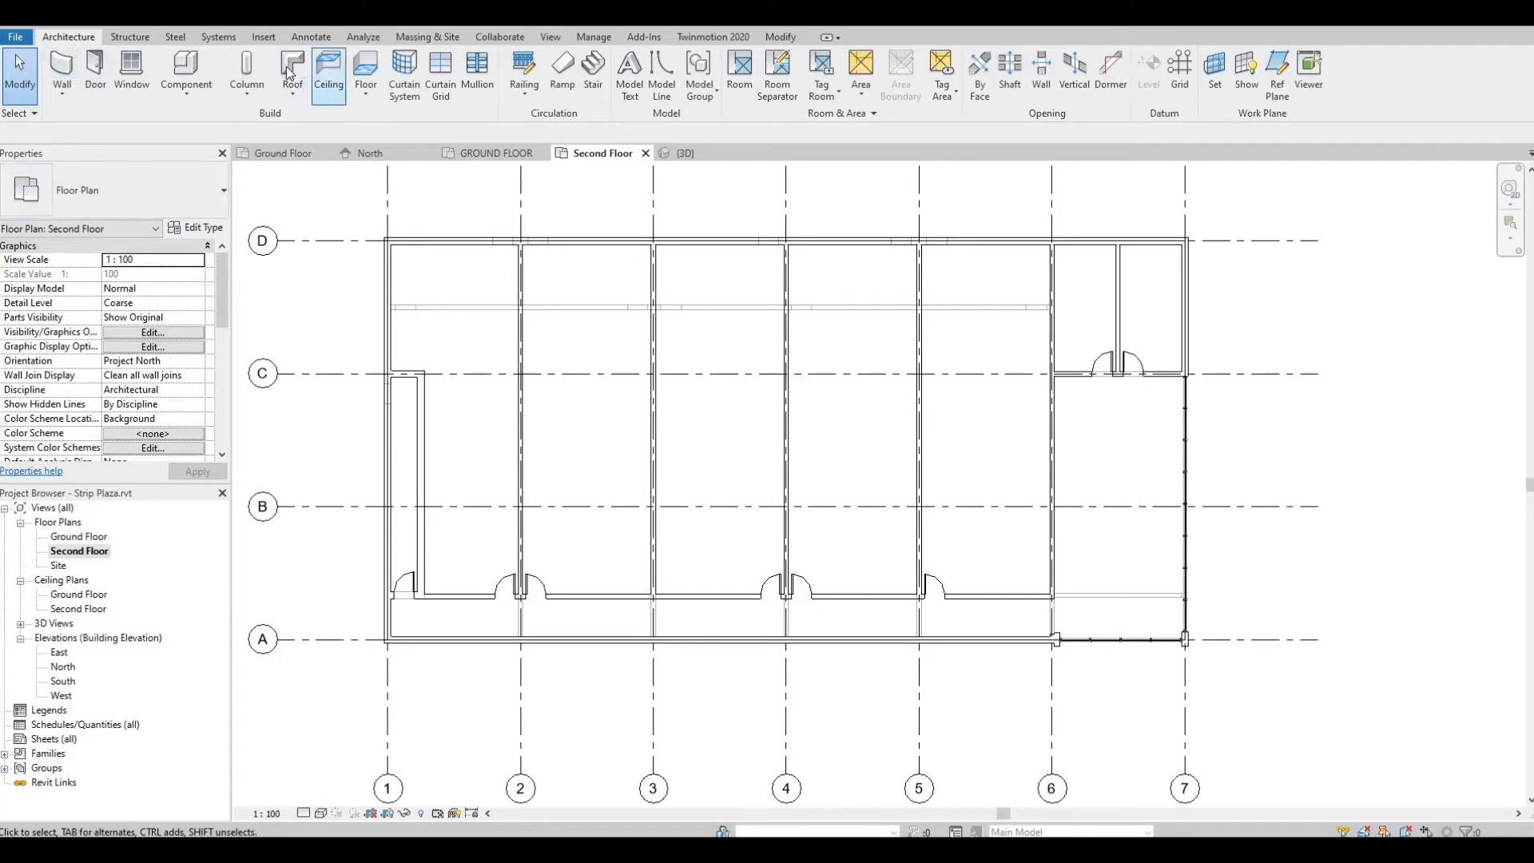
pyautogui.click(290, 73)
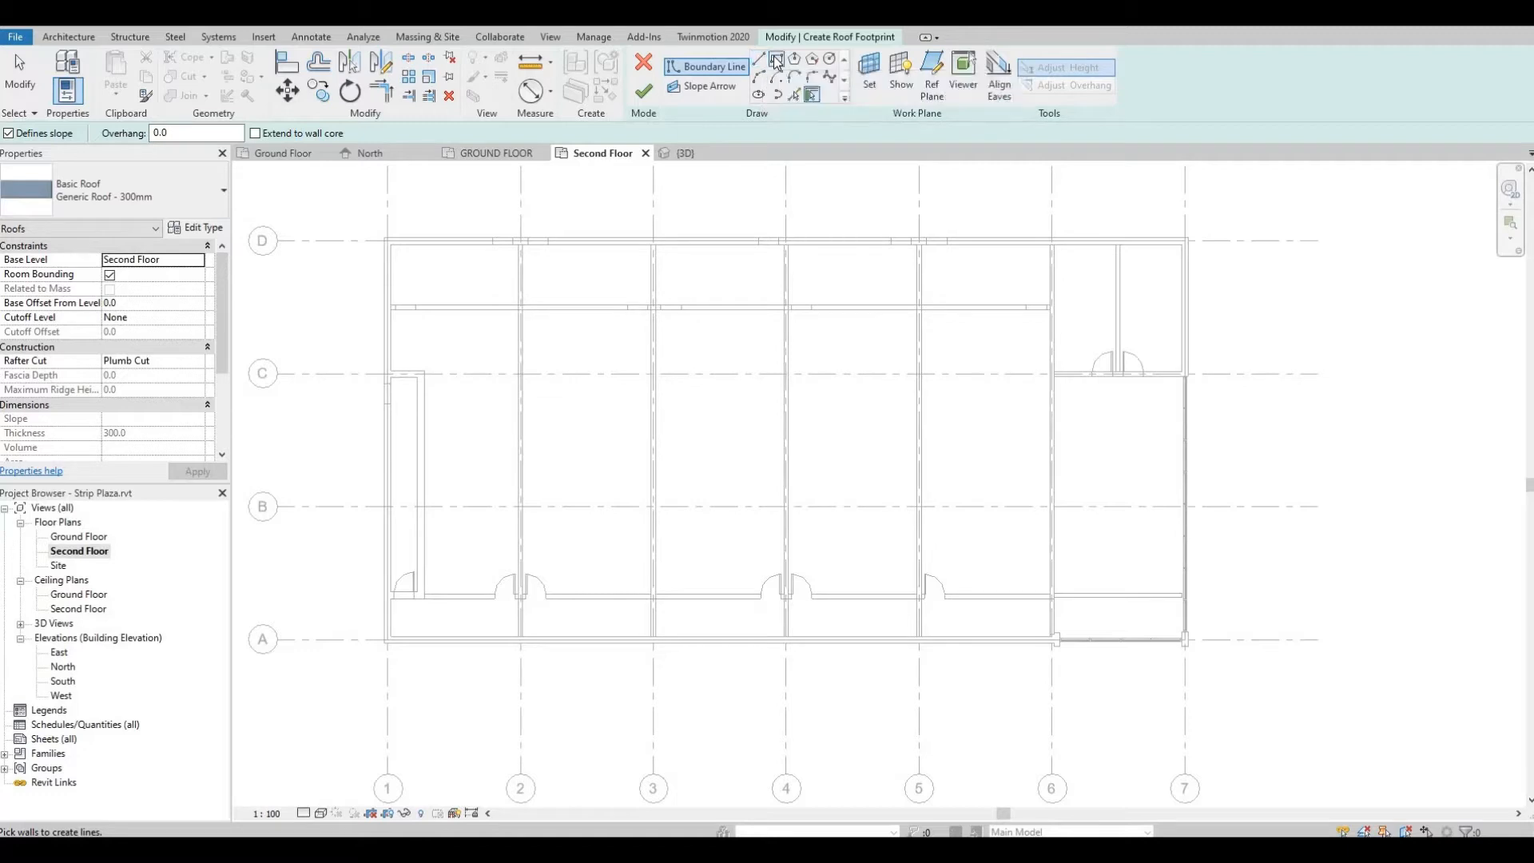
pyautogui.moveTo(776, 60)
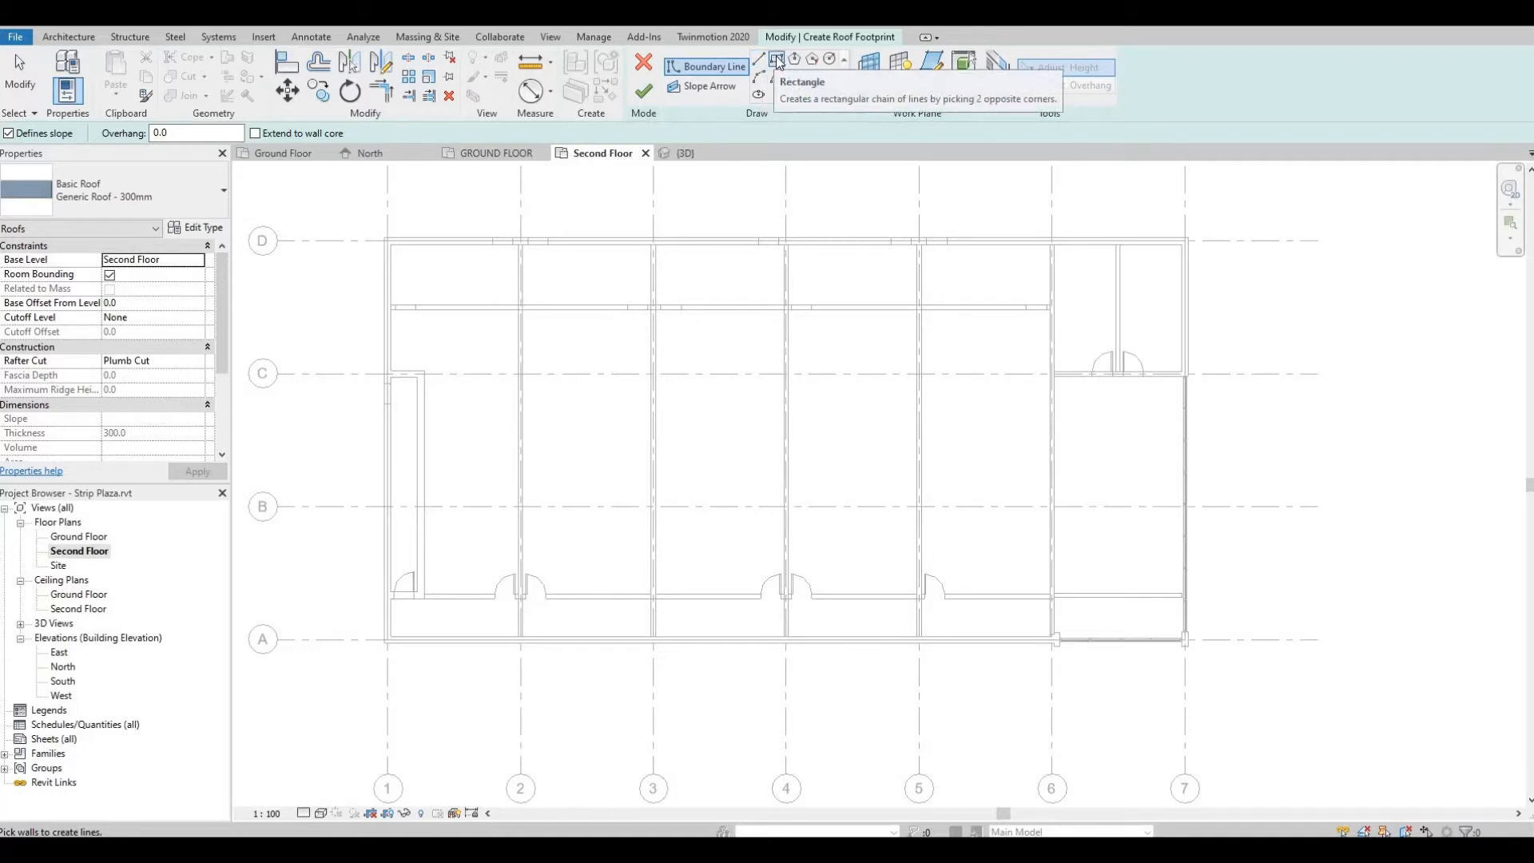
# Step: Sketch a rectangular roof boundary around the whole building and finish the basic 300 mm roof
pyautogui.click(776, 59)
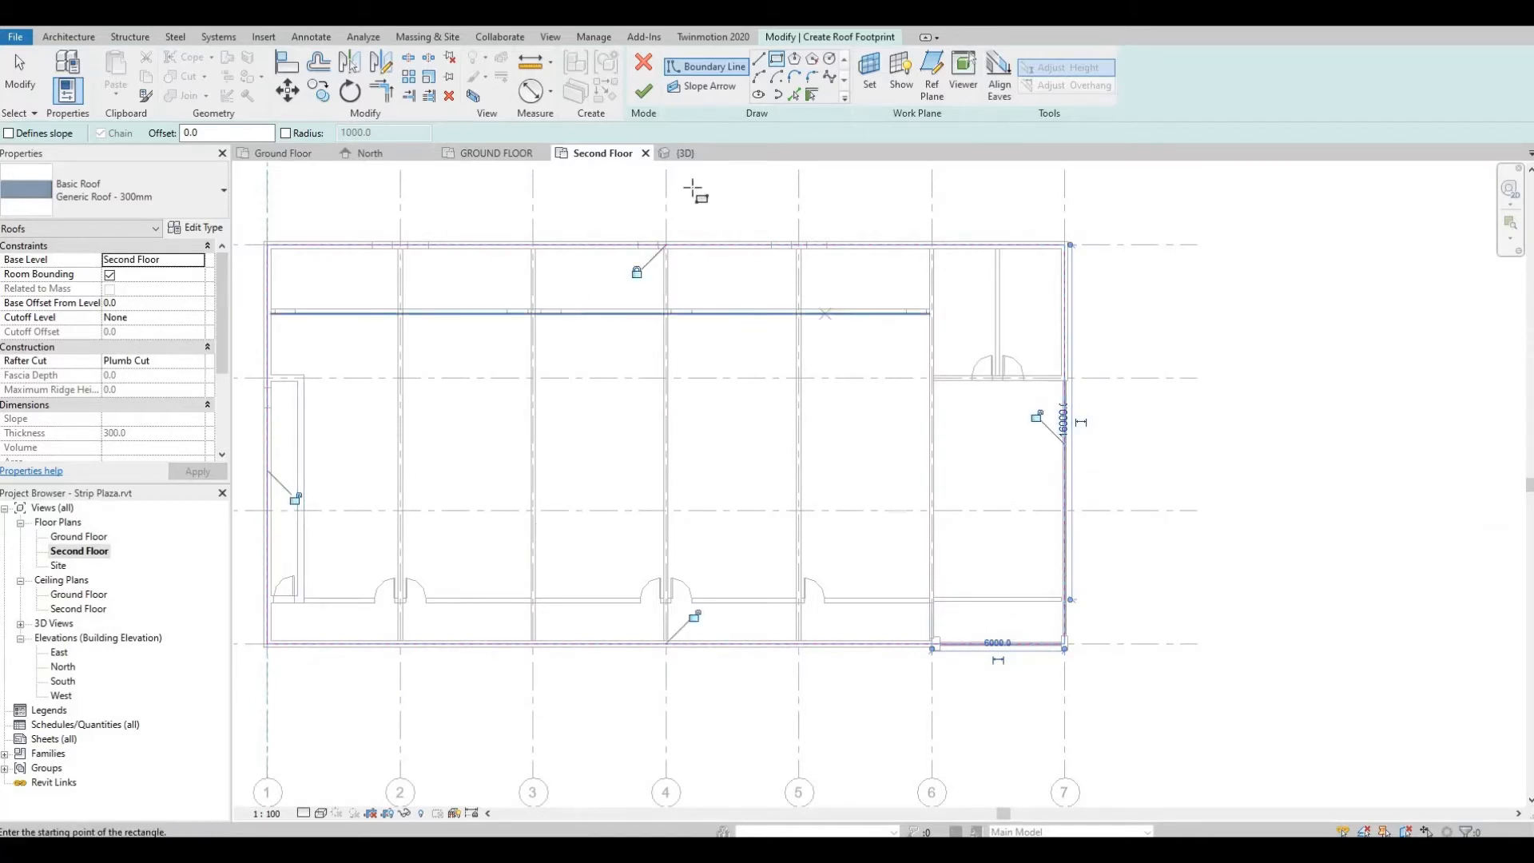
pyautogui.moveTo(642, 89)
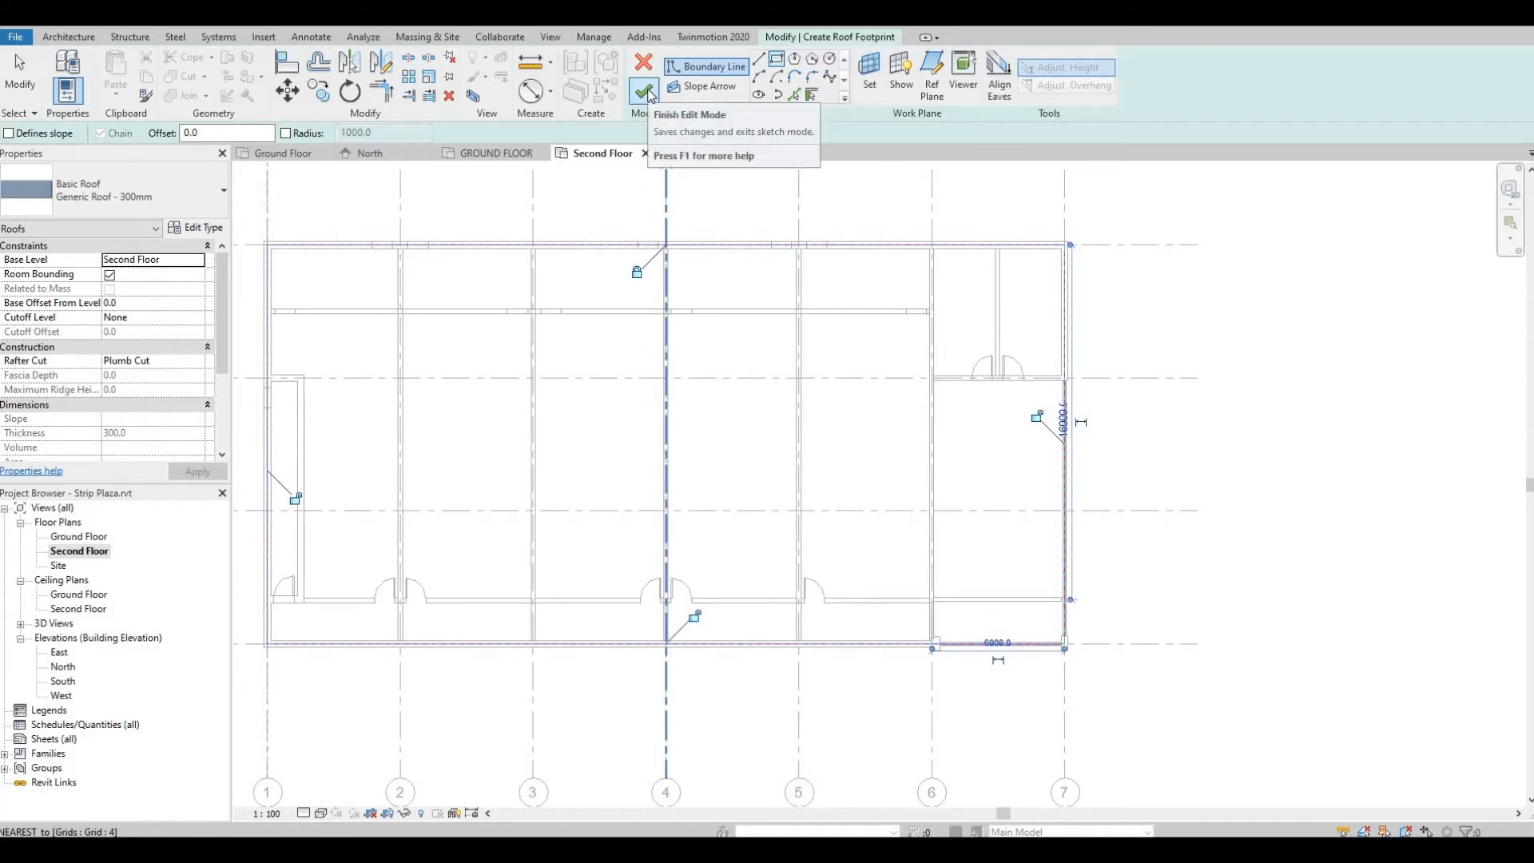
pyautogui.click(642, 87)
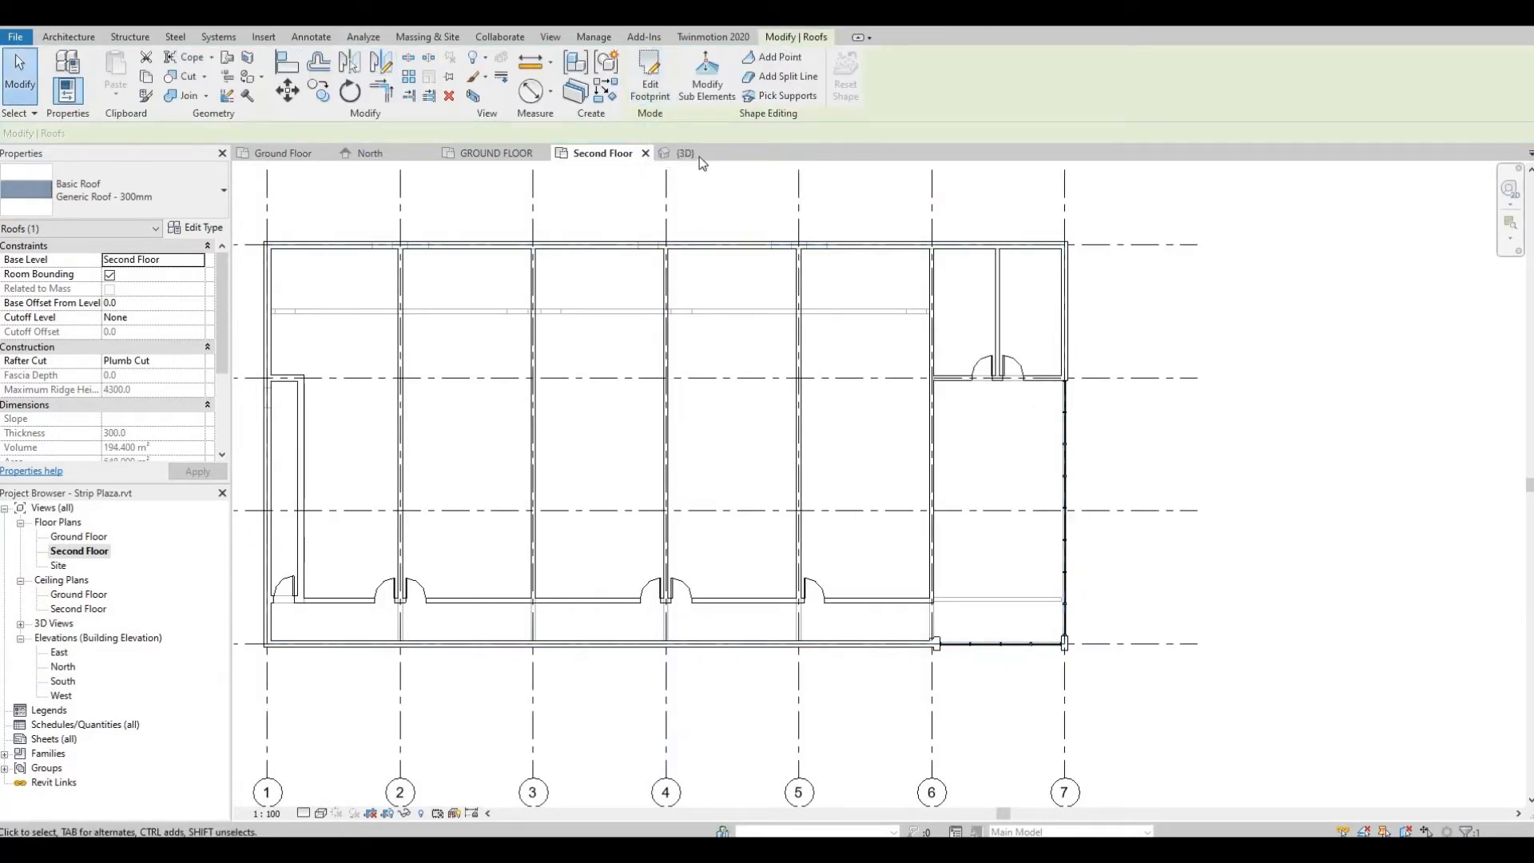
# Step: Orbit the 3D view to inspect the new flat roof from above and along its edges
pyautogui.click(682, 153)
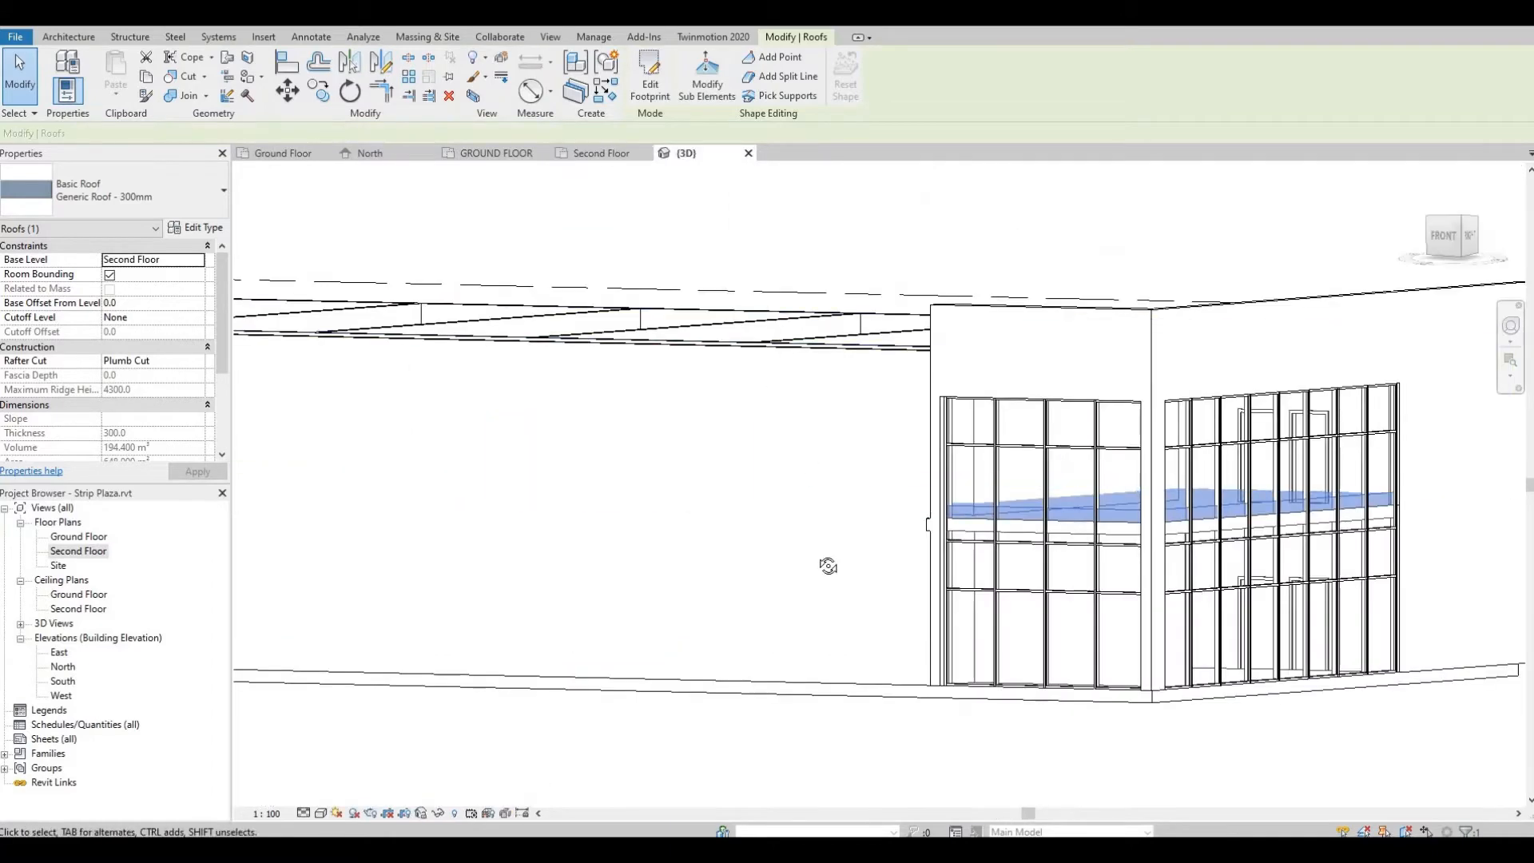
pyautogui.moveTo(829, 566); pyautogui.dragTo(1046, 411)
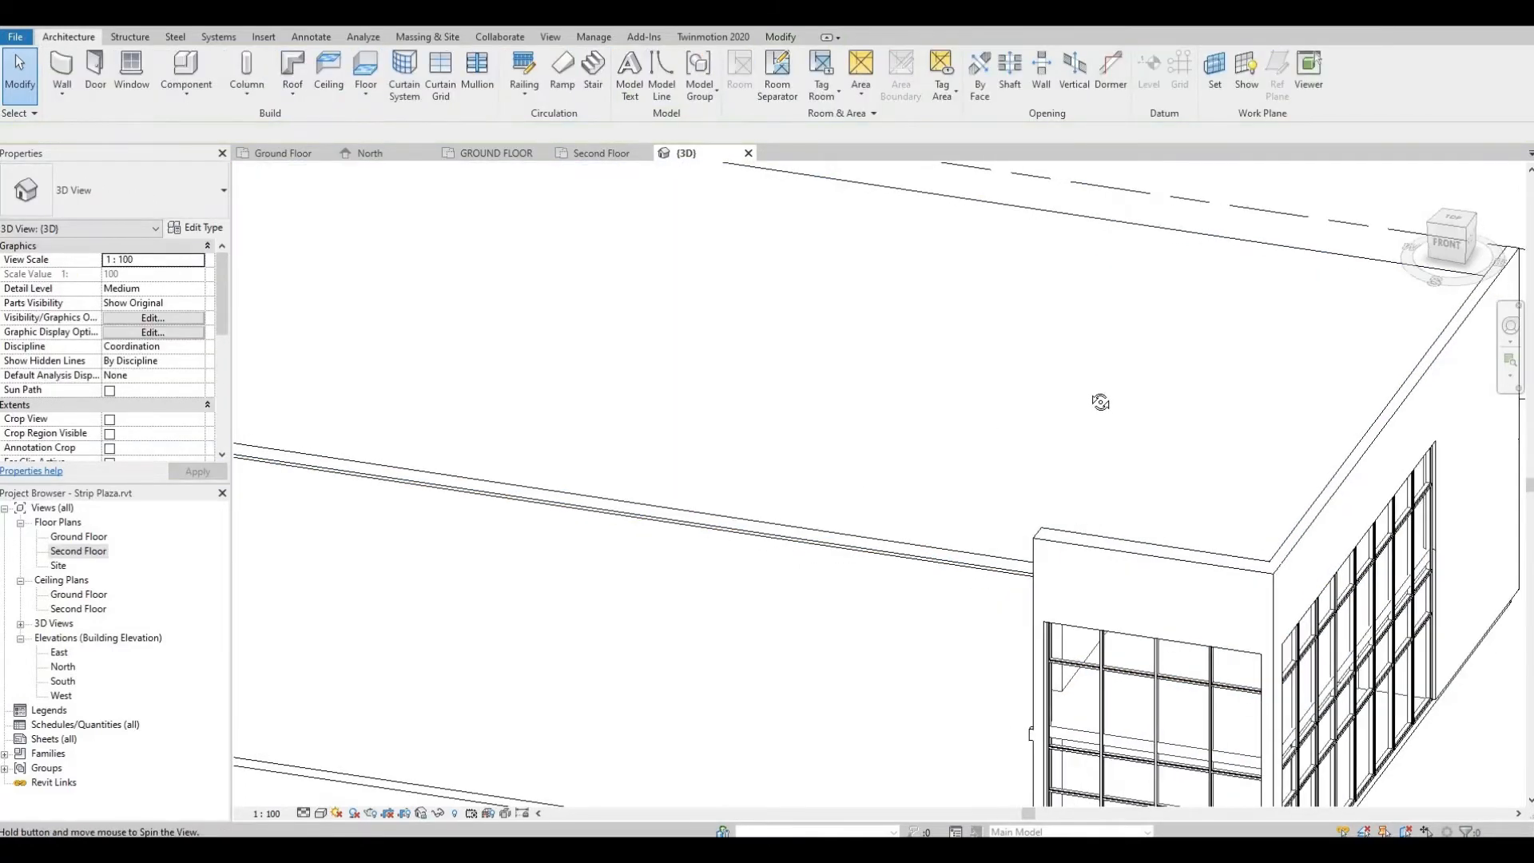
pyautogui.moveTo(1101, 401); pyautogui.dragTo(1301, 479)
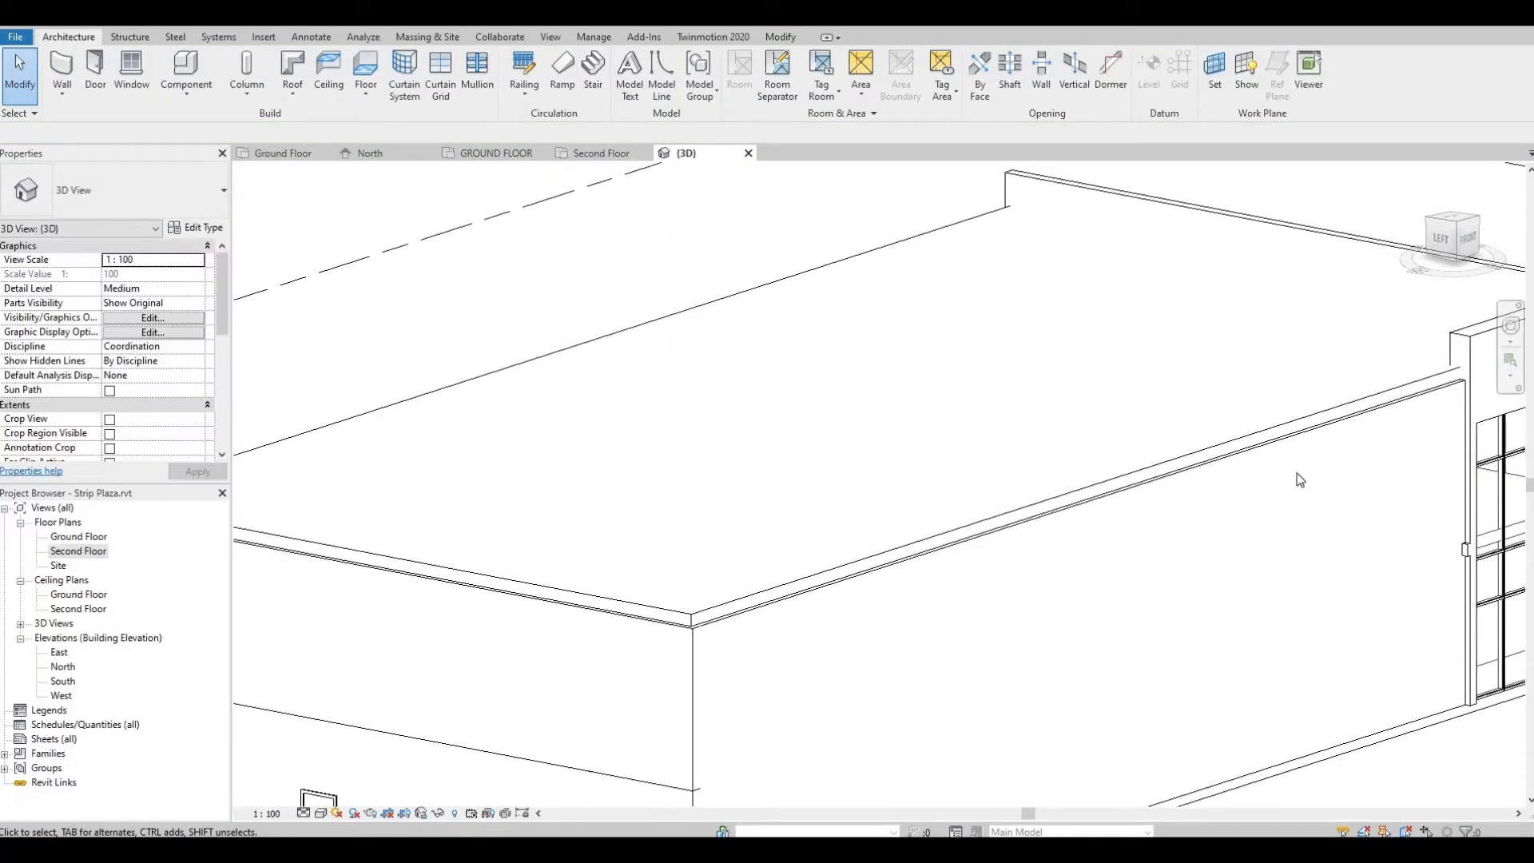
pyautogui.moveTo(1300, 479); pyautogui.dragTo(976, 547)
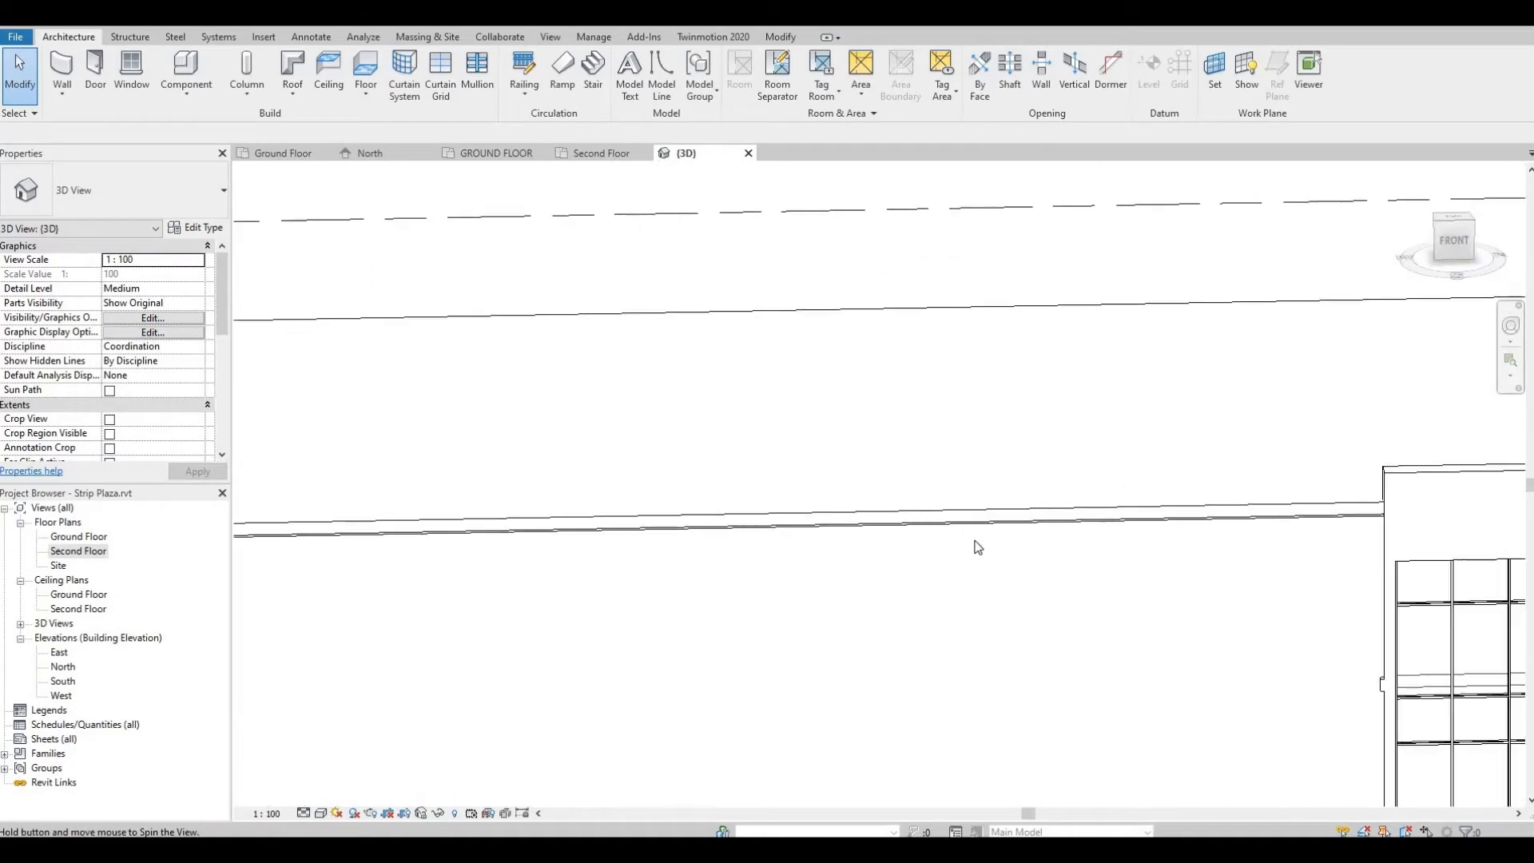
pyautogui.moveTo(976, 546); pyautogui.dragTo(1034, 513)
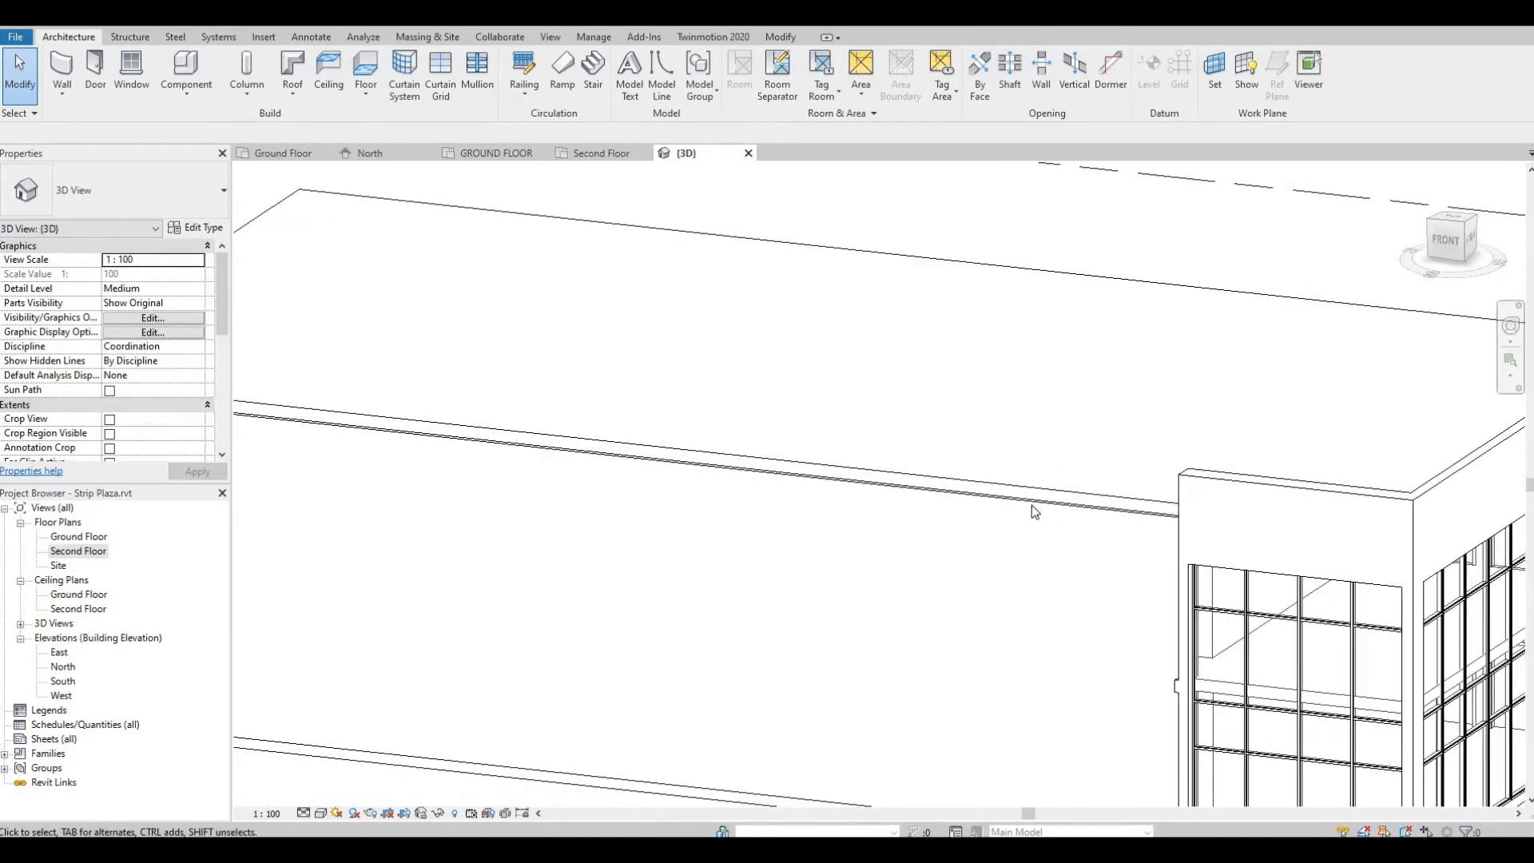
pyautogui.moveTo(1034, 512)
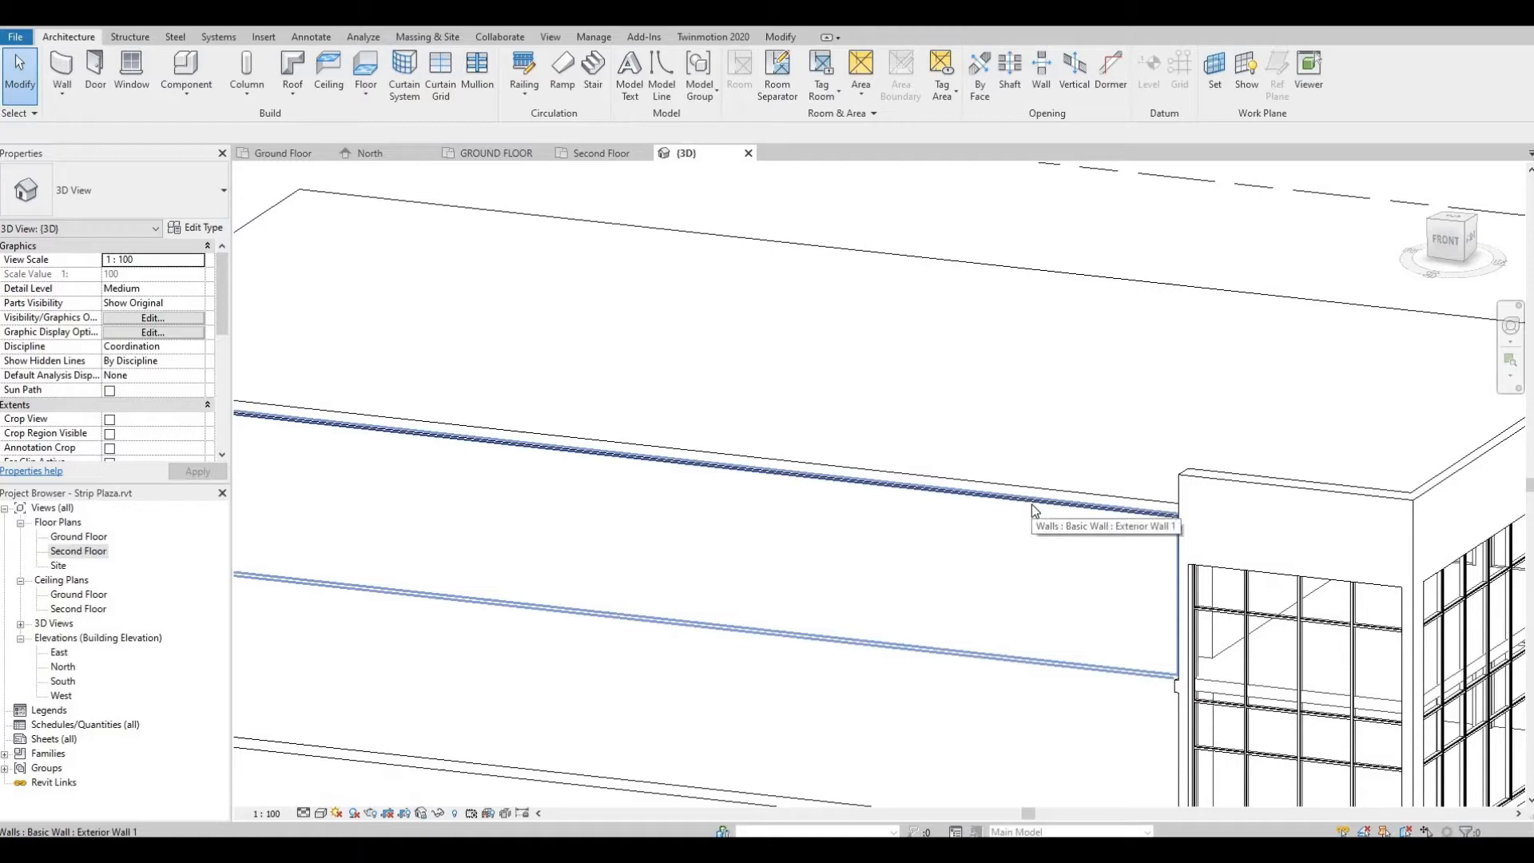
# Step: Select the upper exterior walls and set their Top Offset to 800, forming a parapet
pyautogui.click(1032, 508)
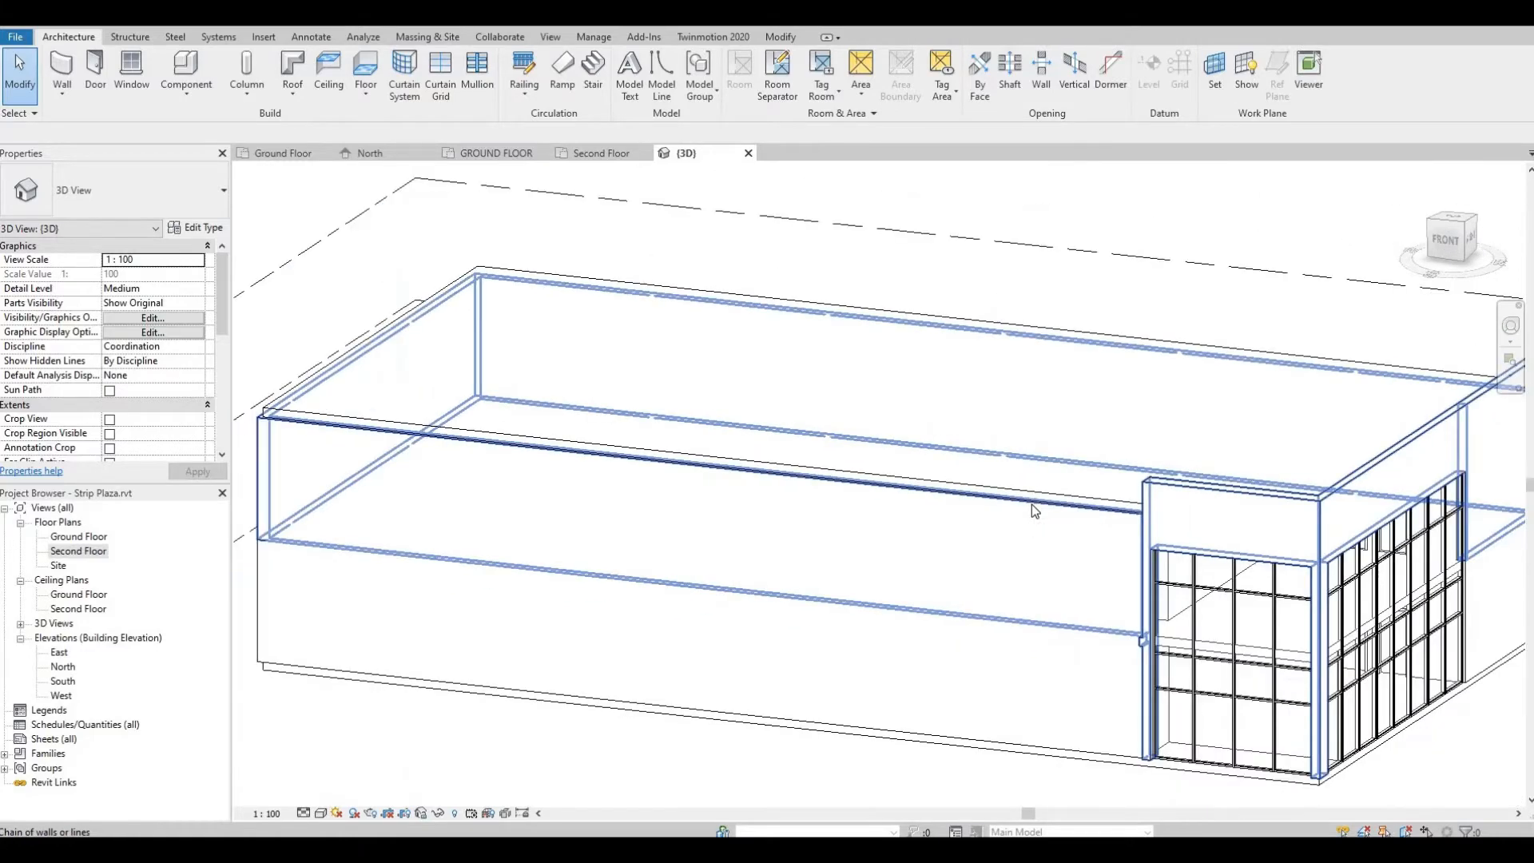
pyautogui.moveTo(1034, 511)
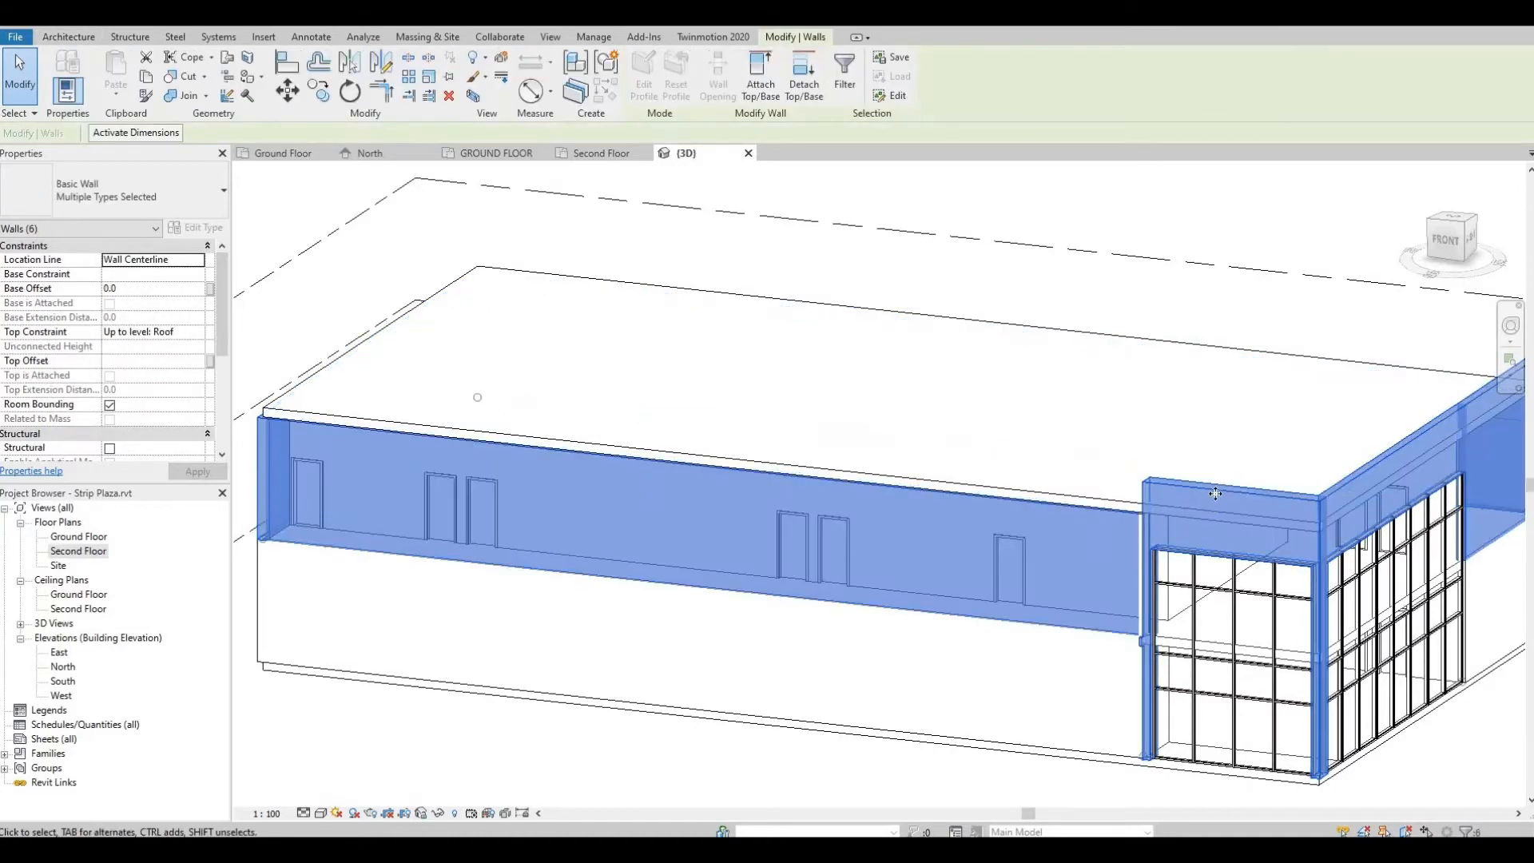
pyautogui.moveTo(1217, 492)
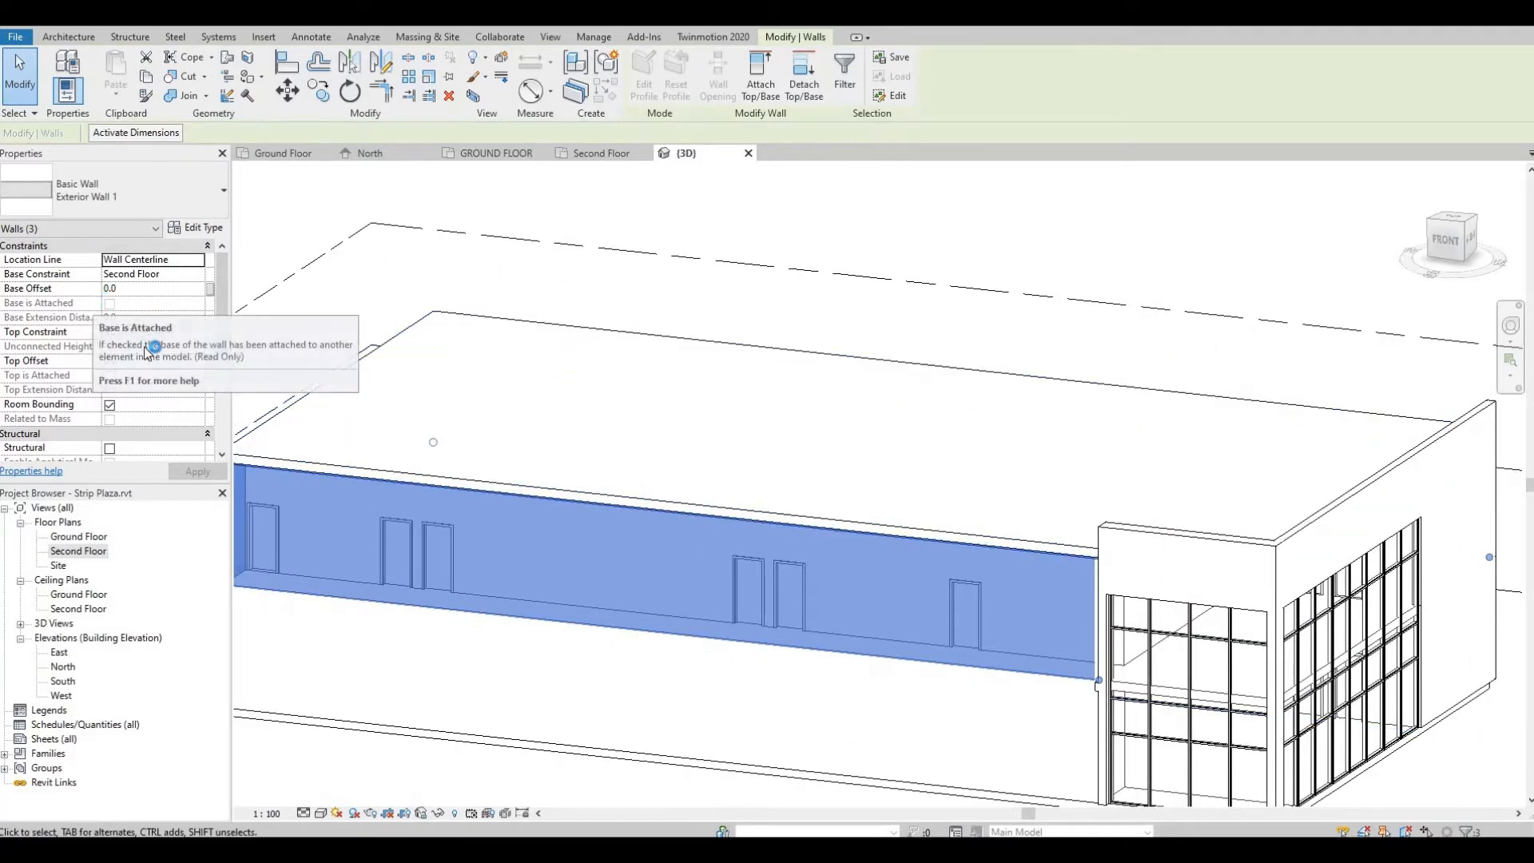
pyautogui.moveTo(55, 367)
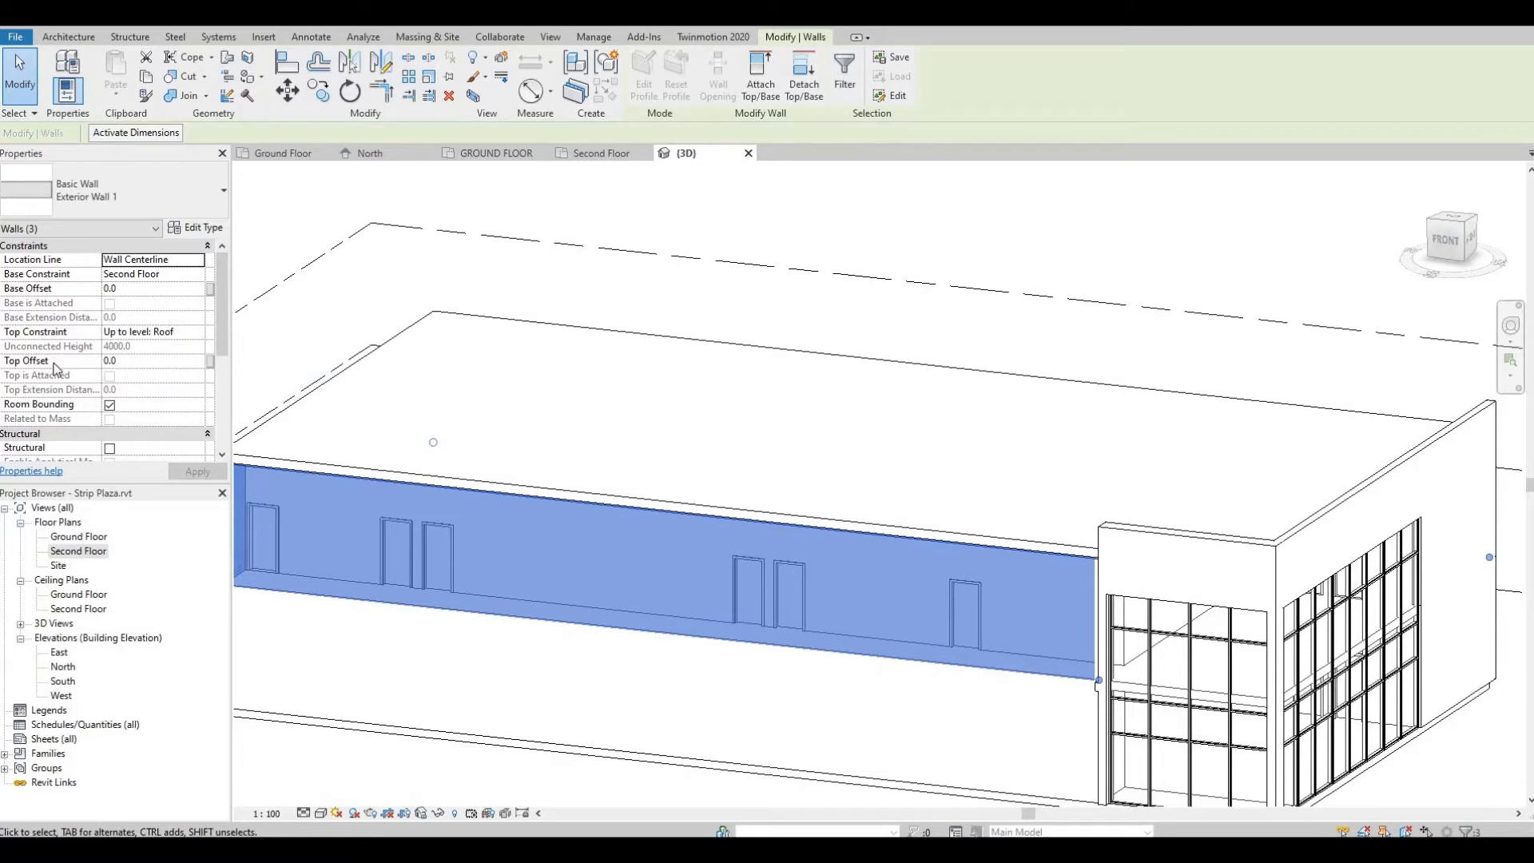
pyautogui.moveTo(134, 367)
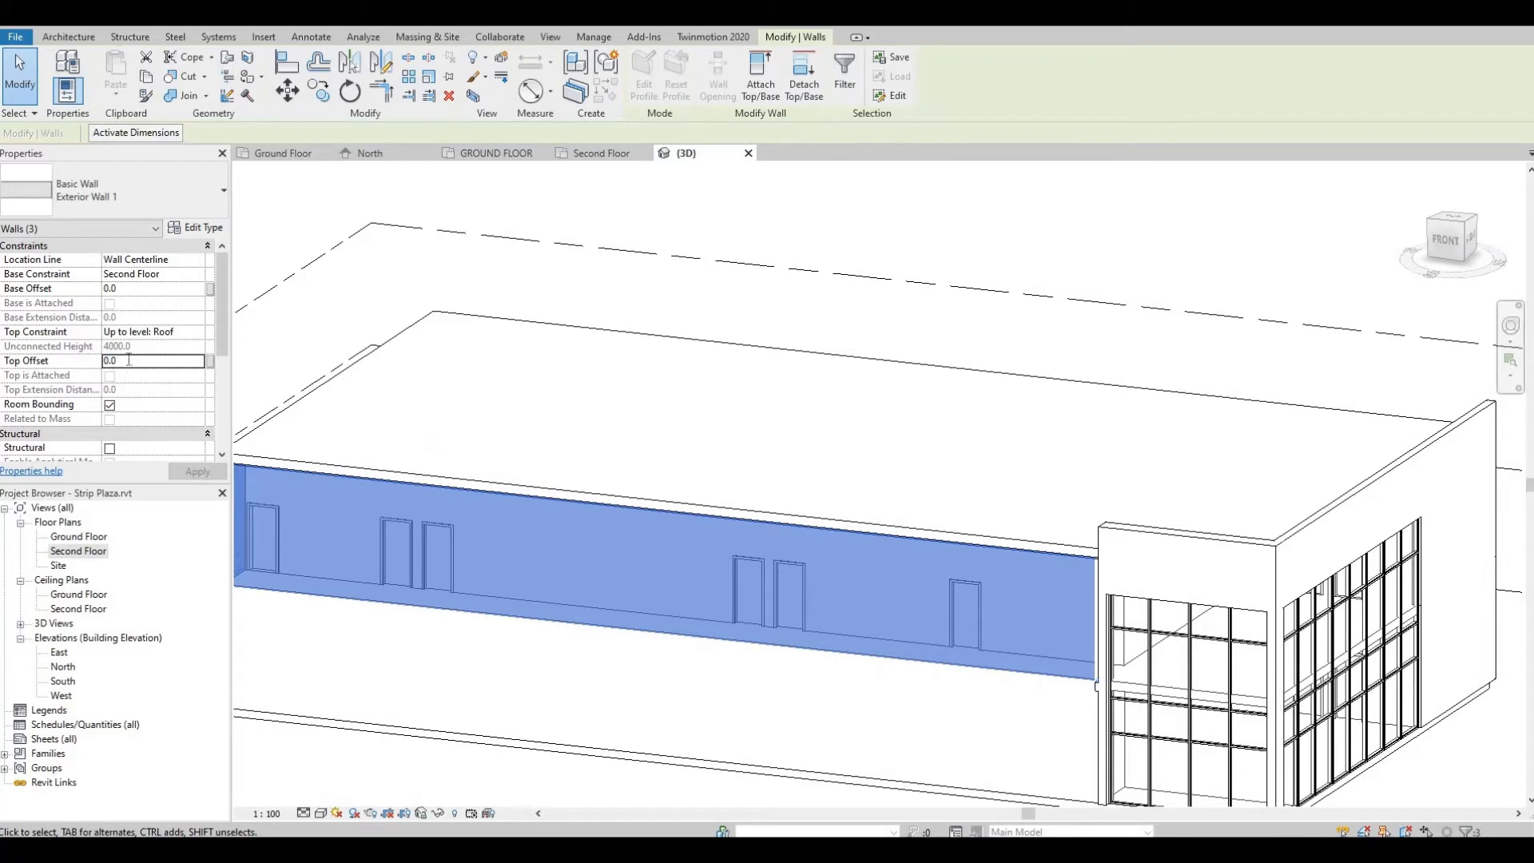
pyautogui.write('6000')
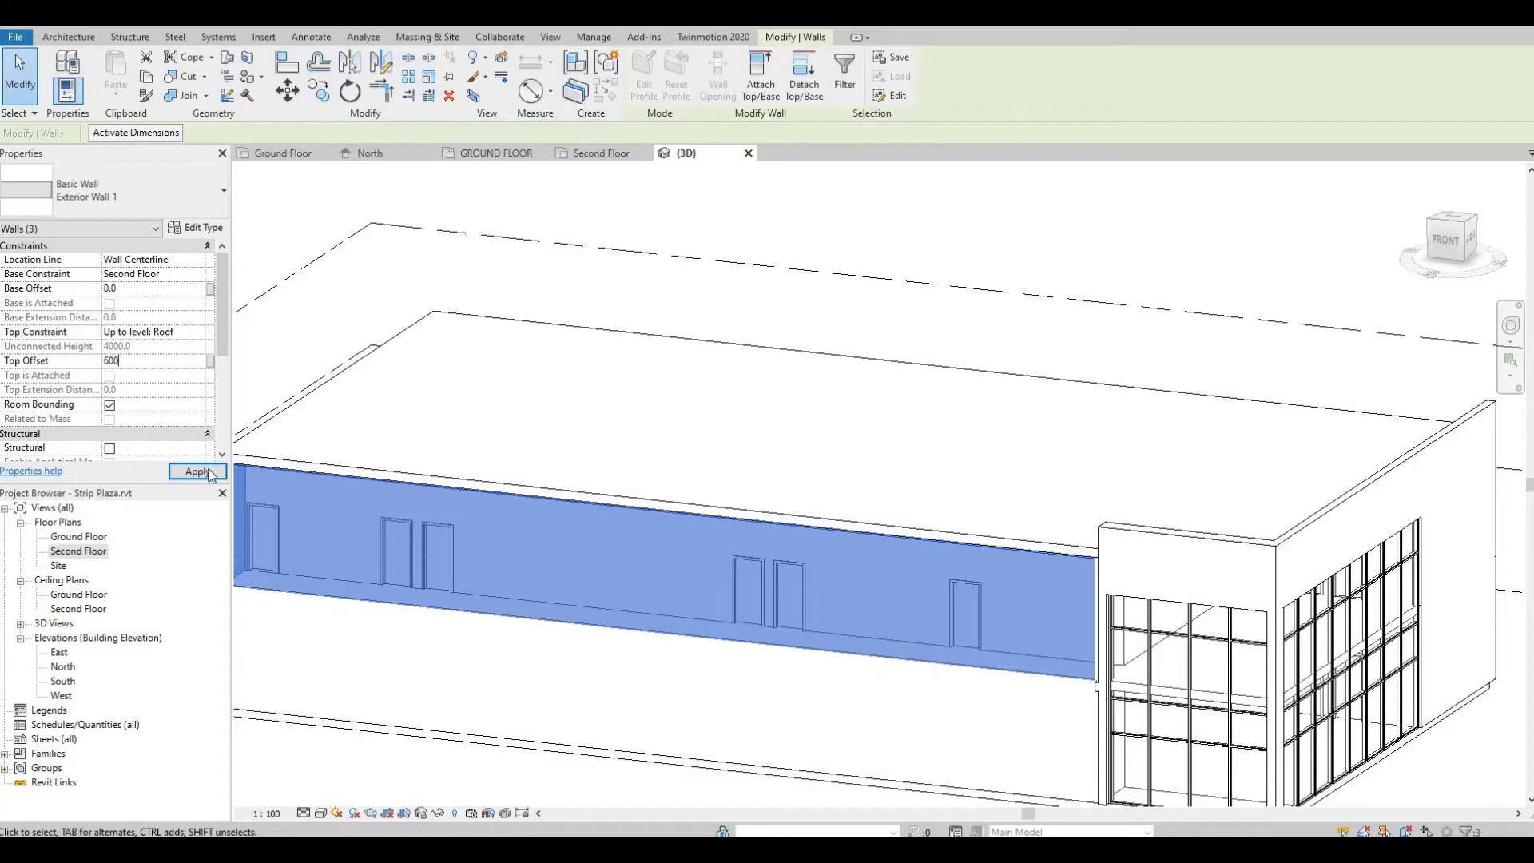
pyautogui.click(195, 470)
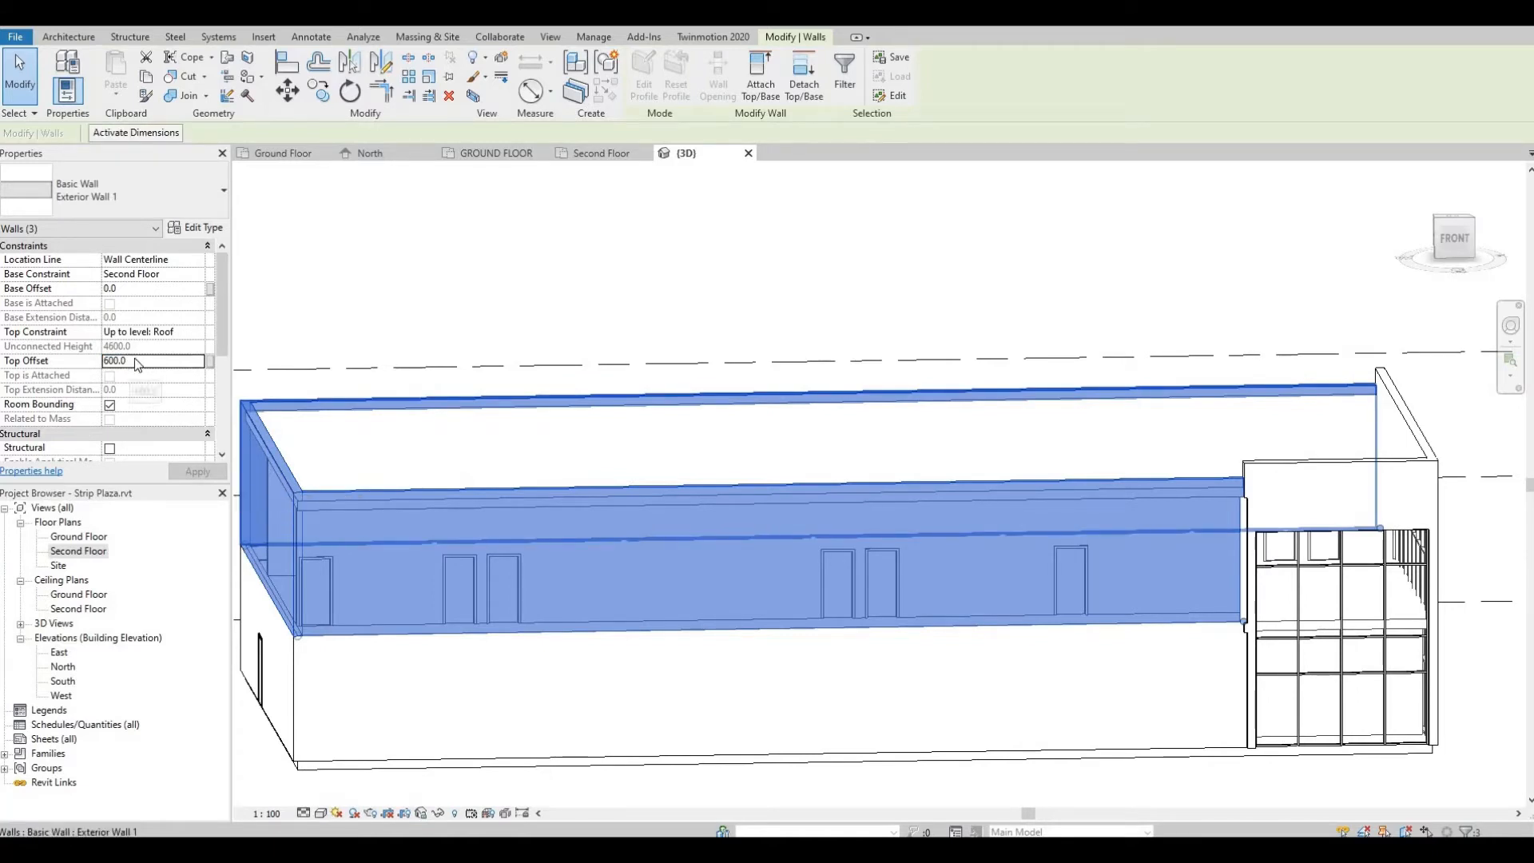
pyautogui.tripleClick(152, 359)
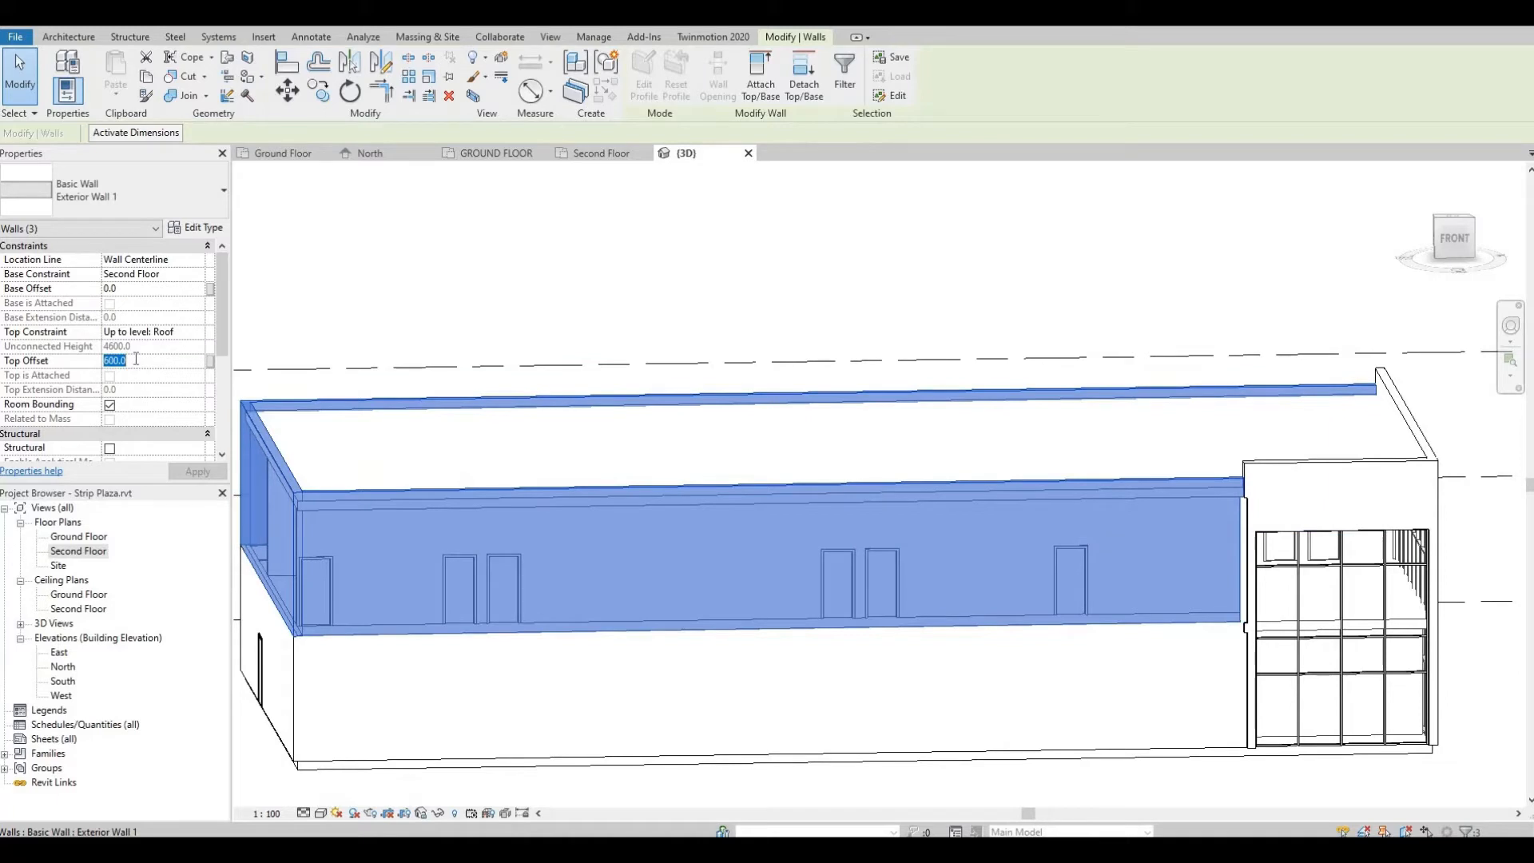
pyautogui.write('800')
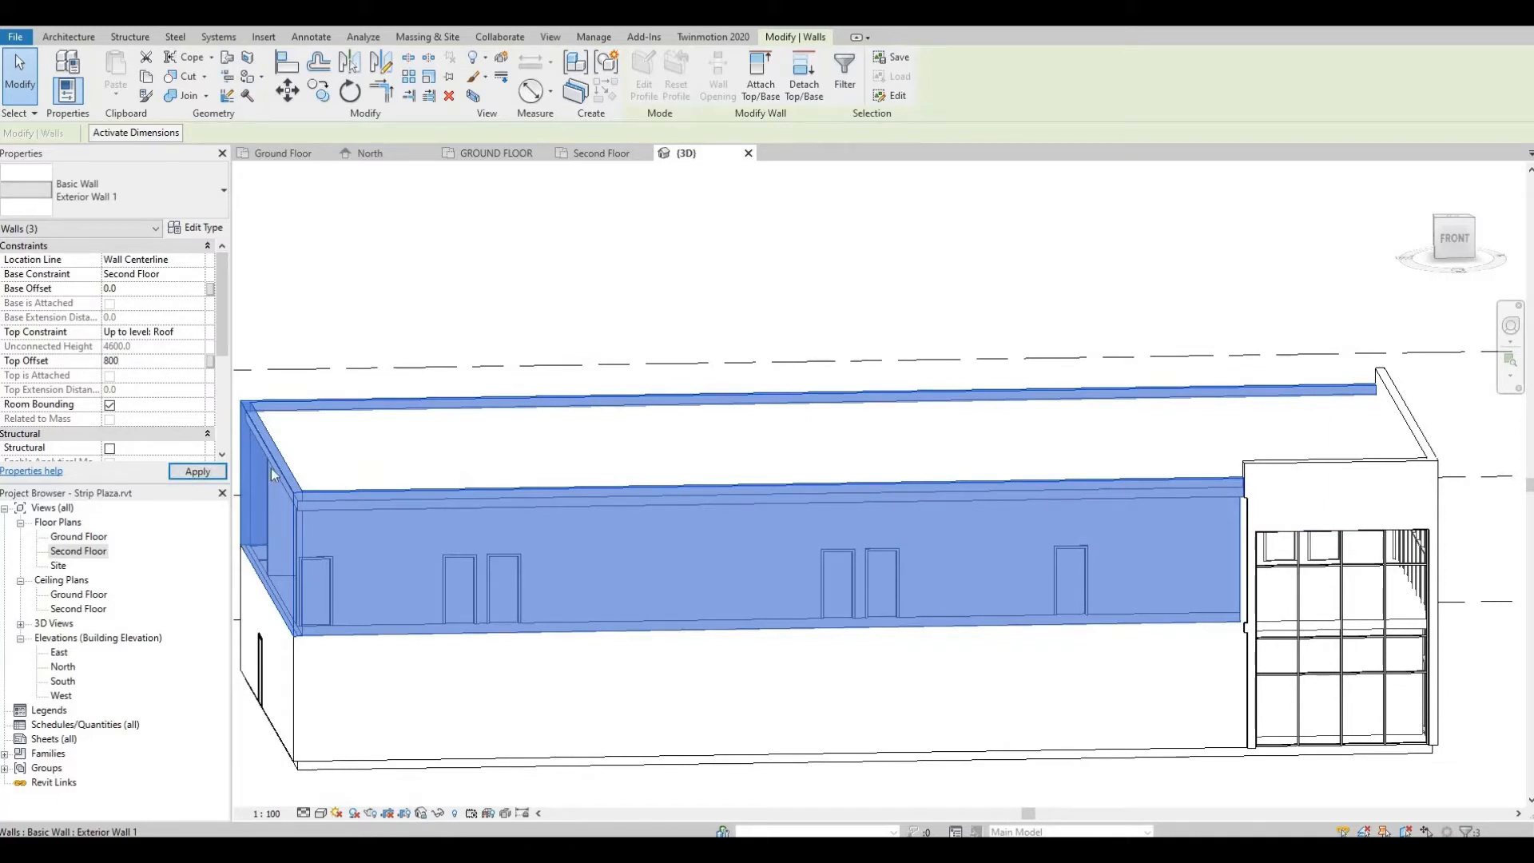
pyautogui.click(807, 532)
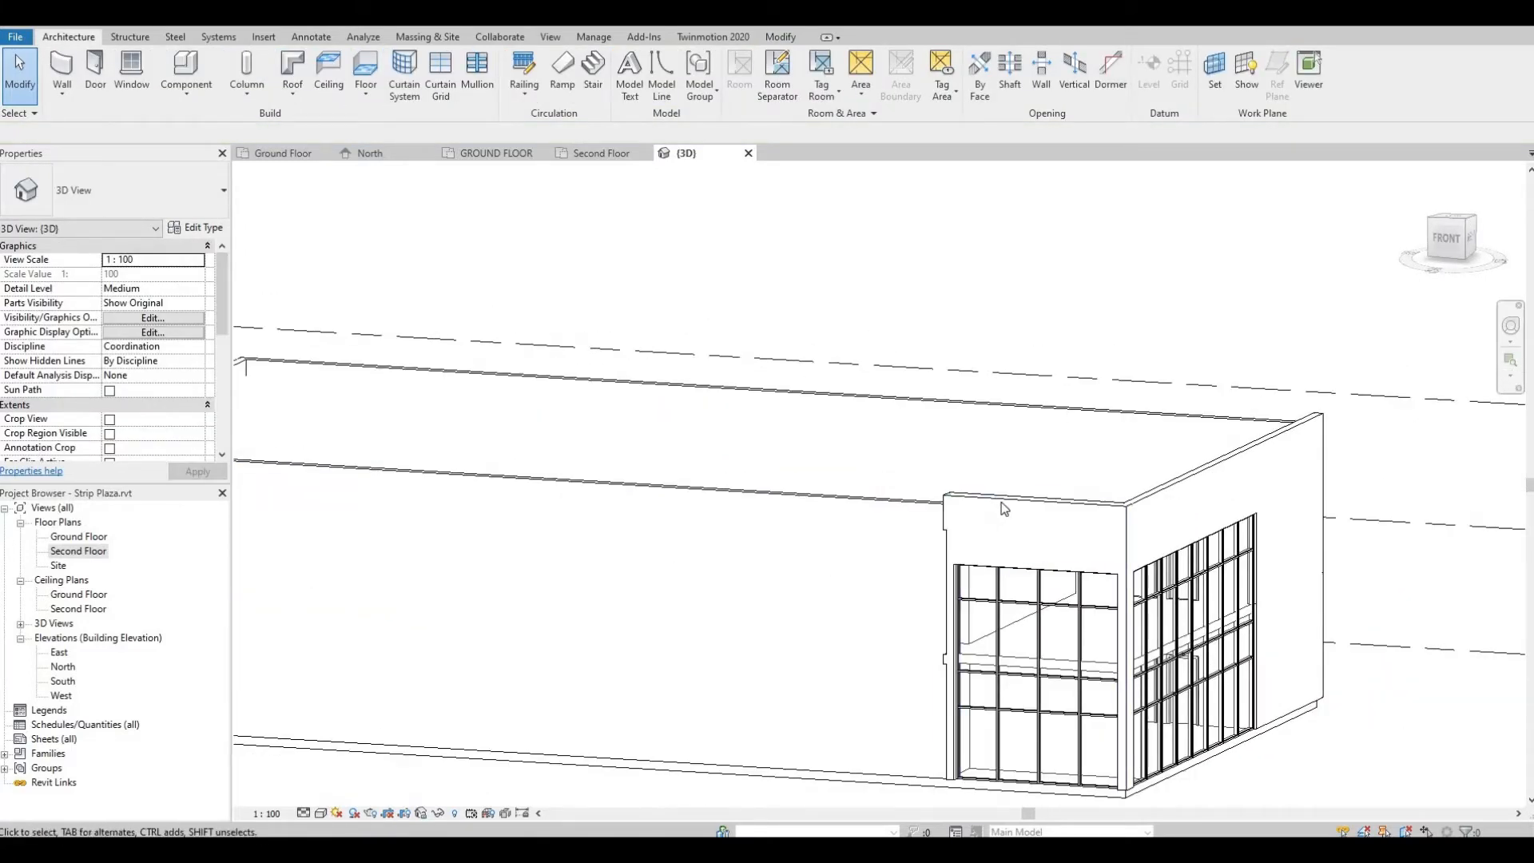
# Step: Give the corner storefront walls a 1500 Top Offset and begin editing the storefront wall's profile
pyautogui.click(1037, 529)
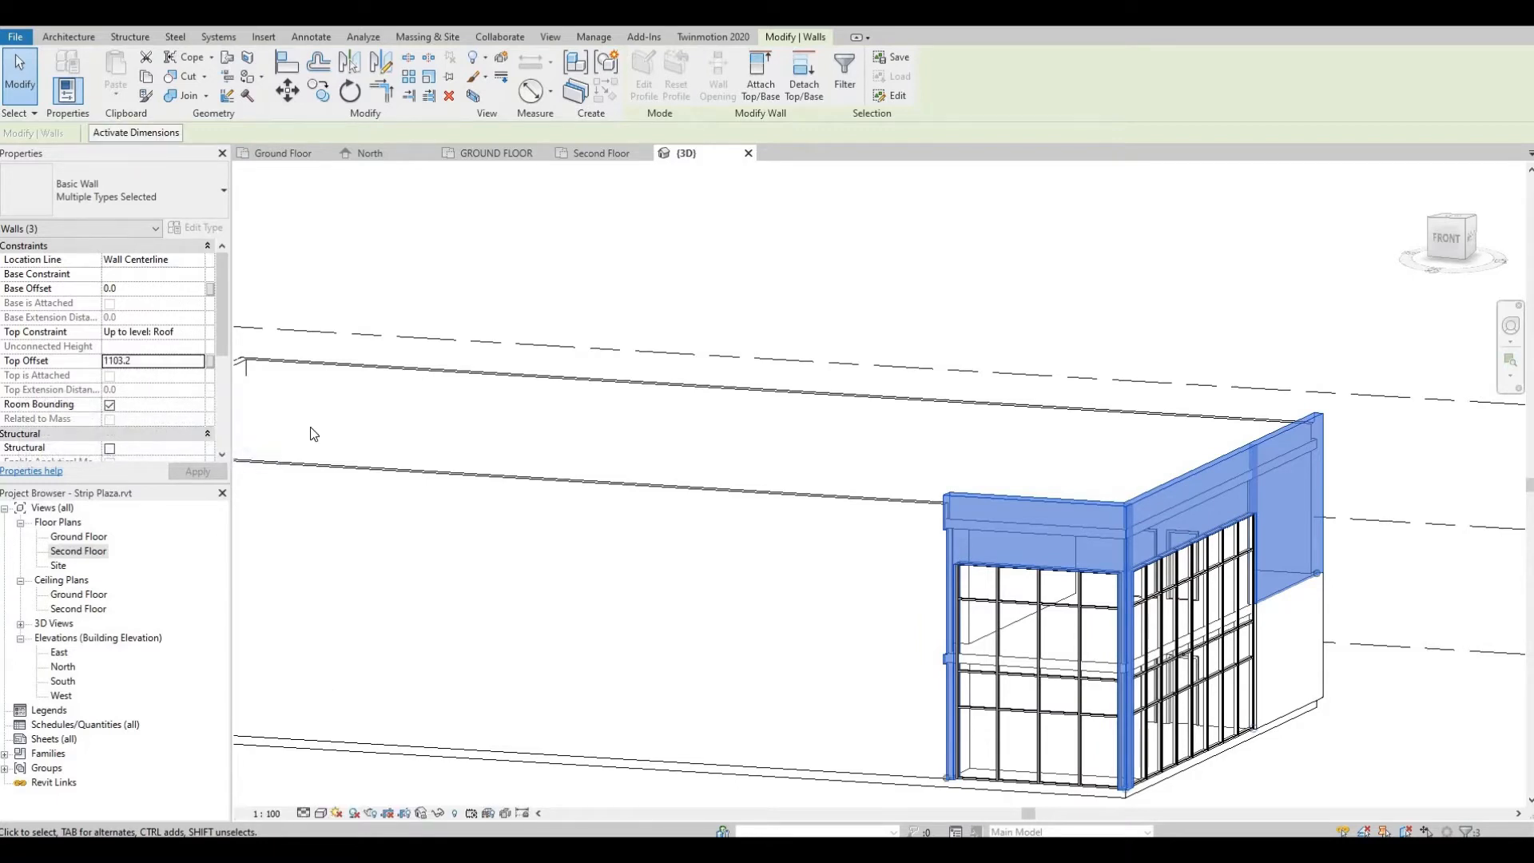
pyautogui.click(152, 359)
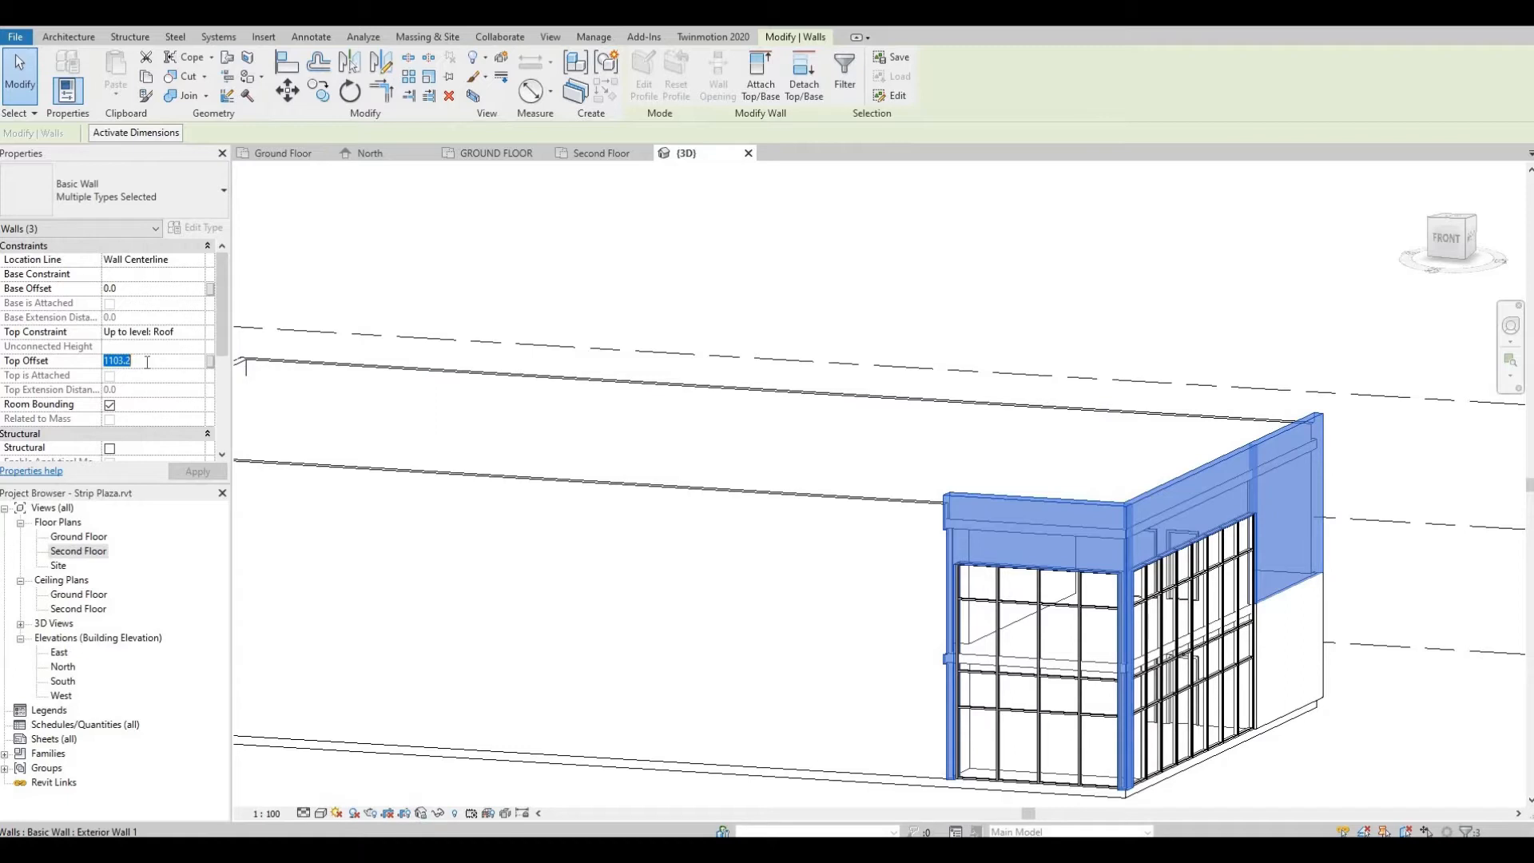
pyautogui.write('1500')
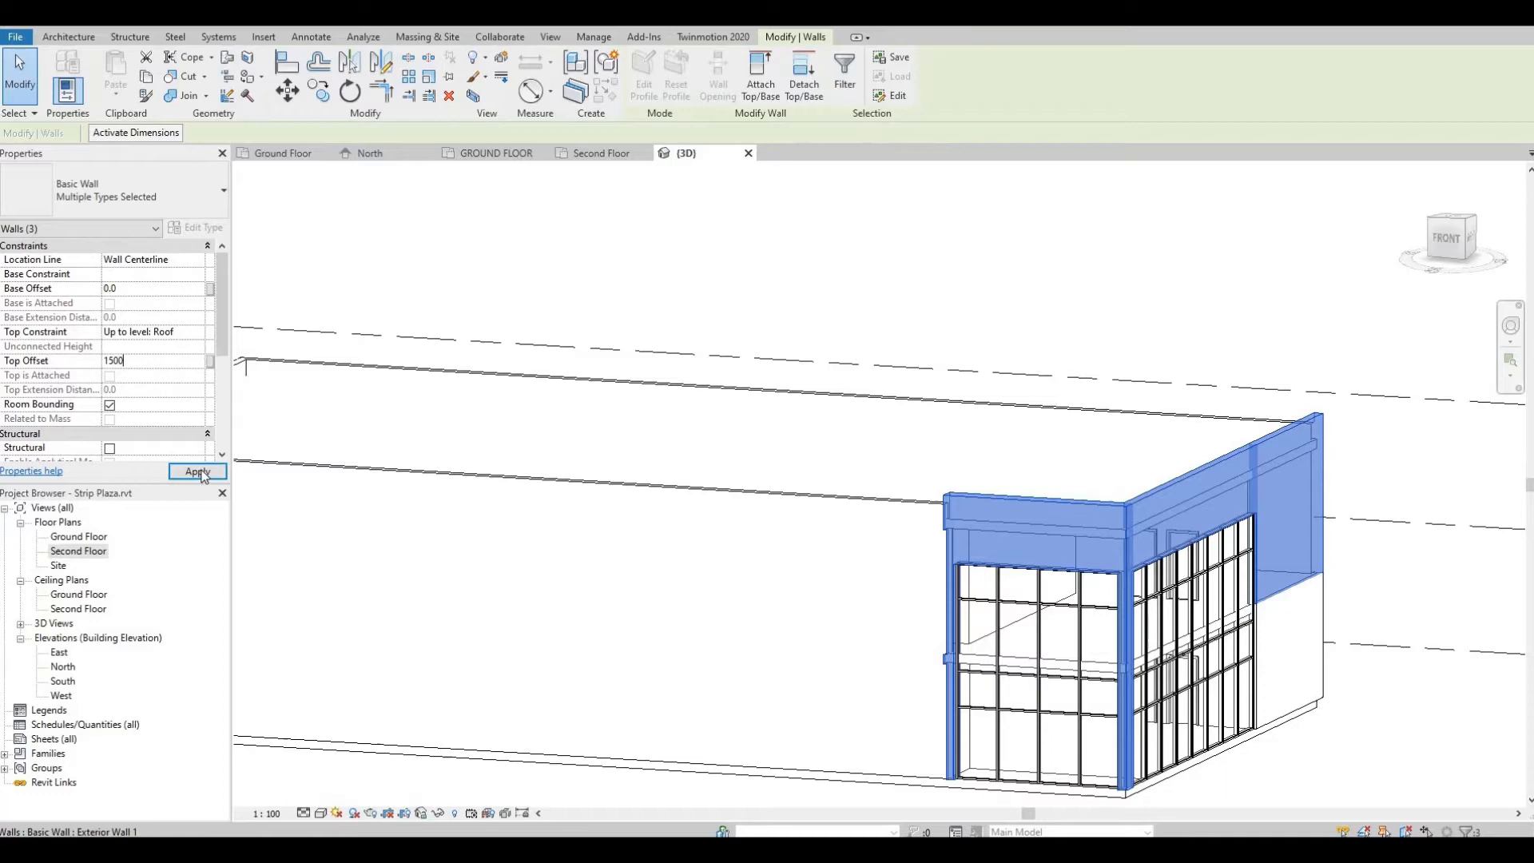
pyautogui.click(197, 471)
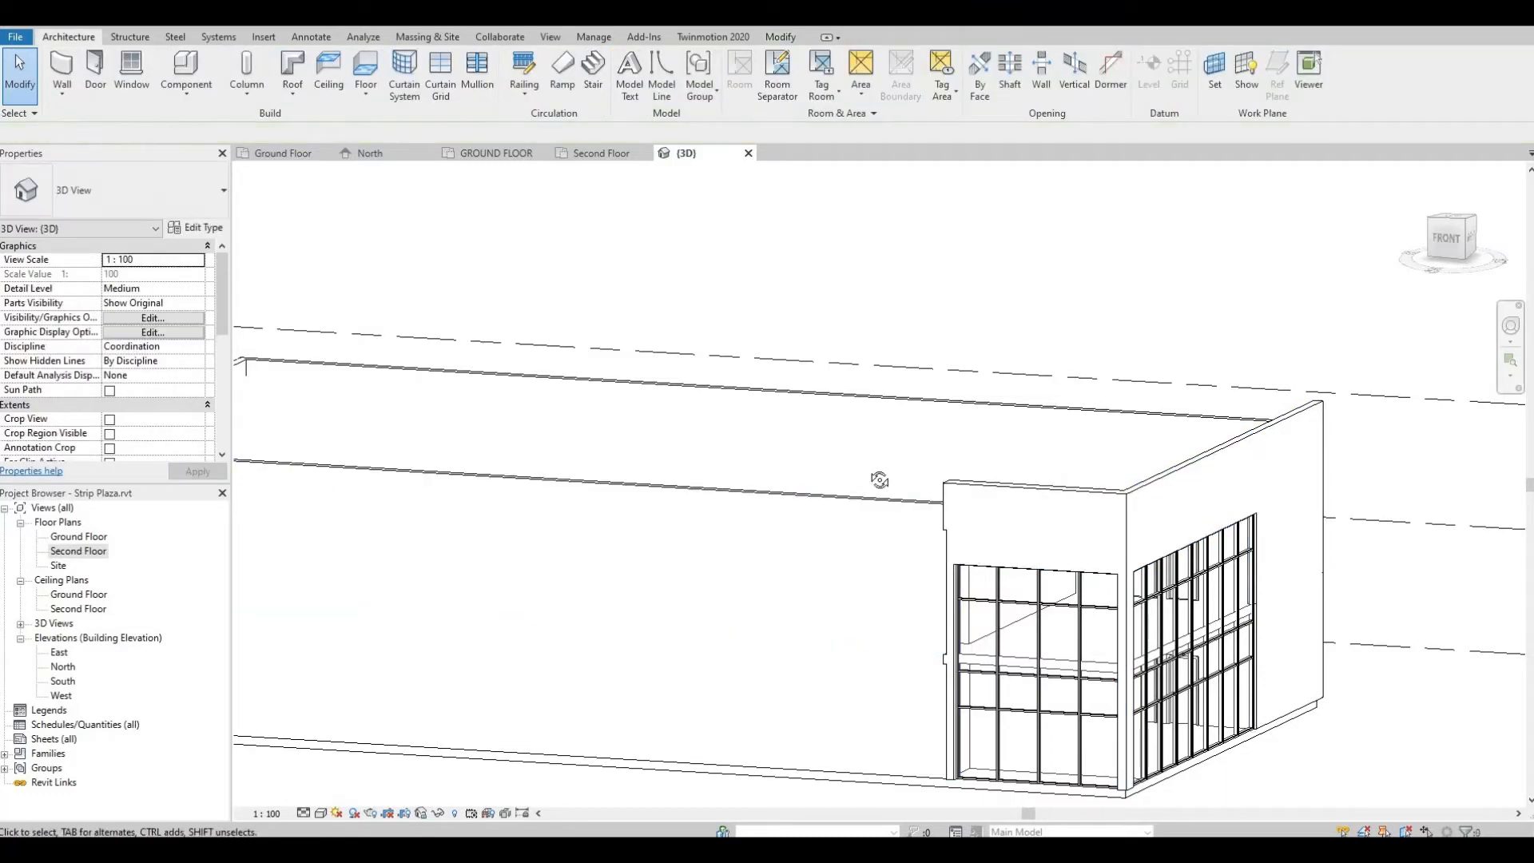
pyautogui.moveTo(881, 479); pyautogui.dragTo(875, 411)
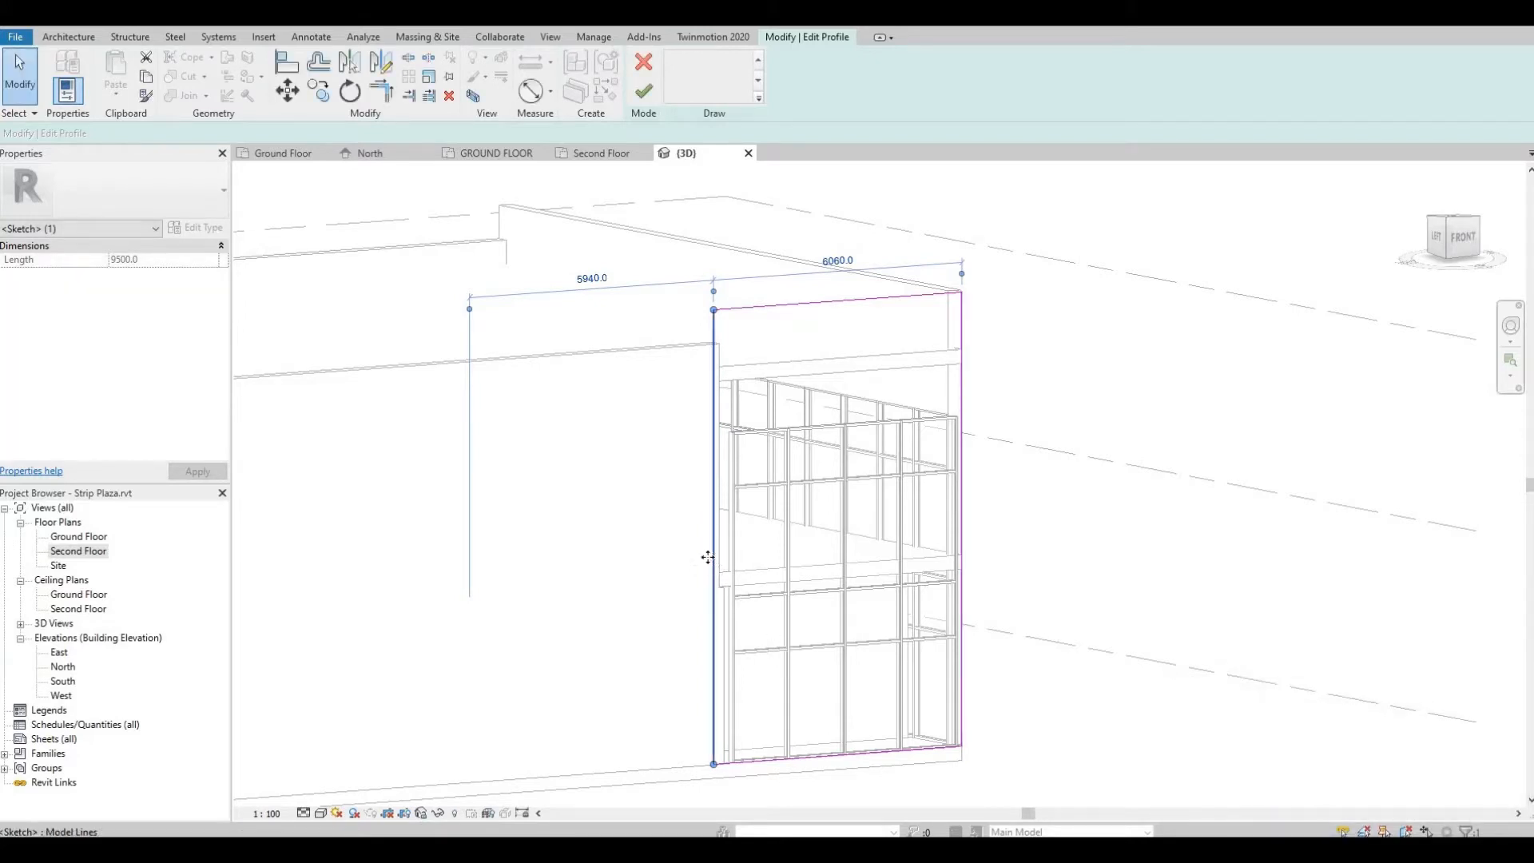
pyautogui.click(644, 89)
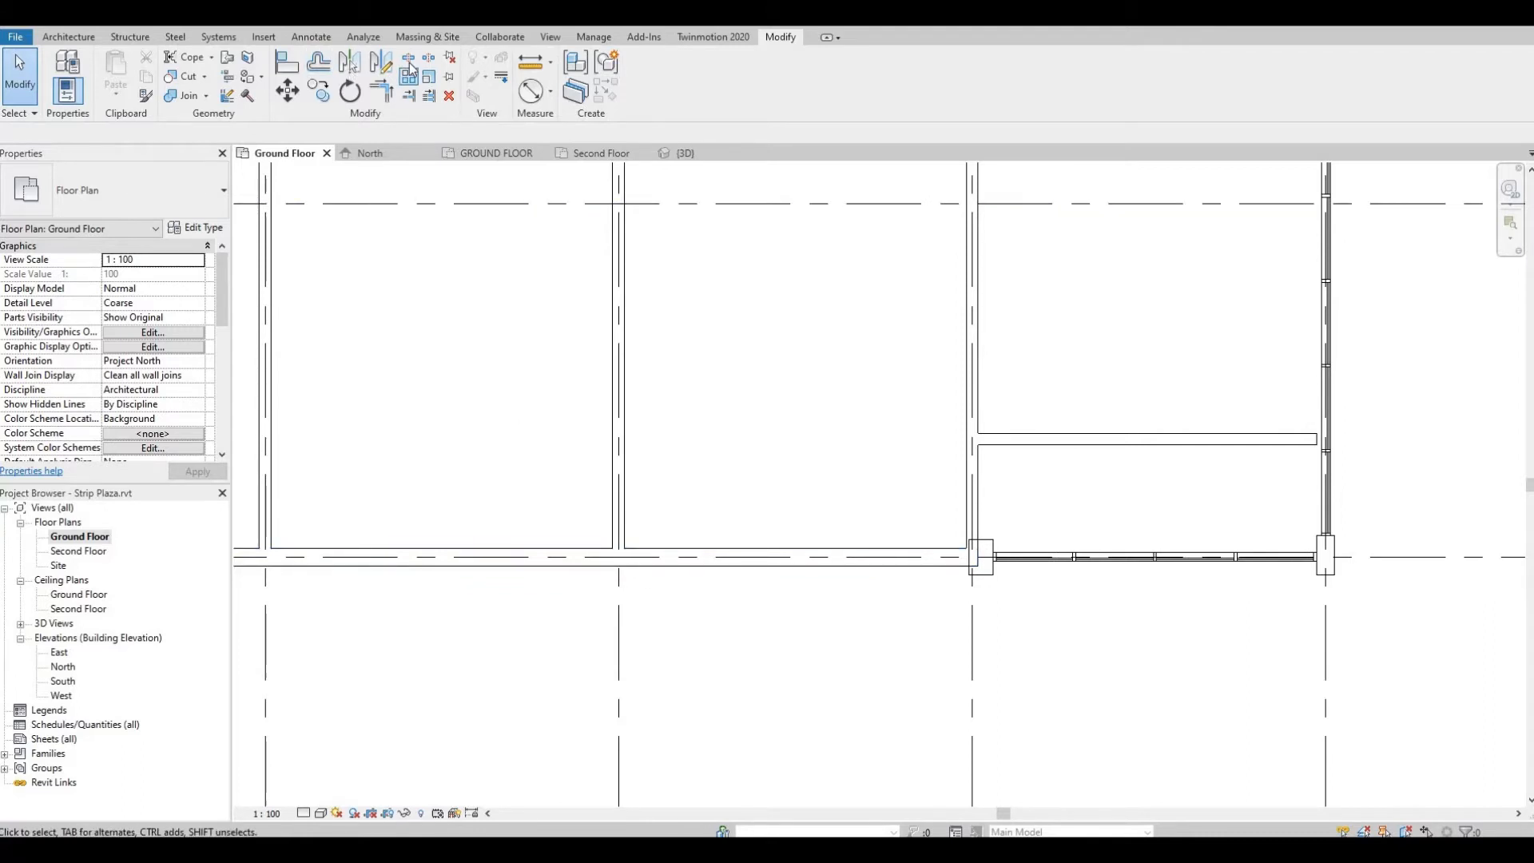
pyautogui.moveTo(529, 89)
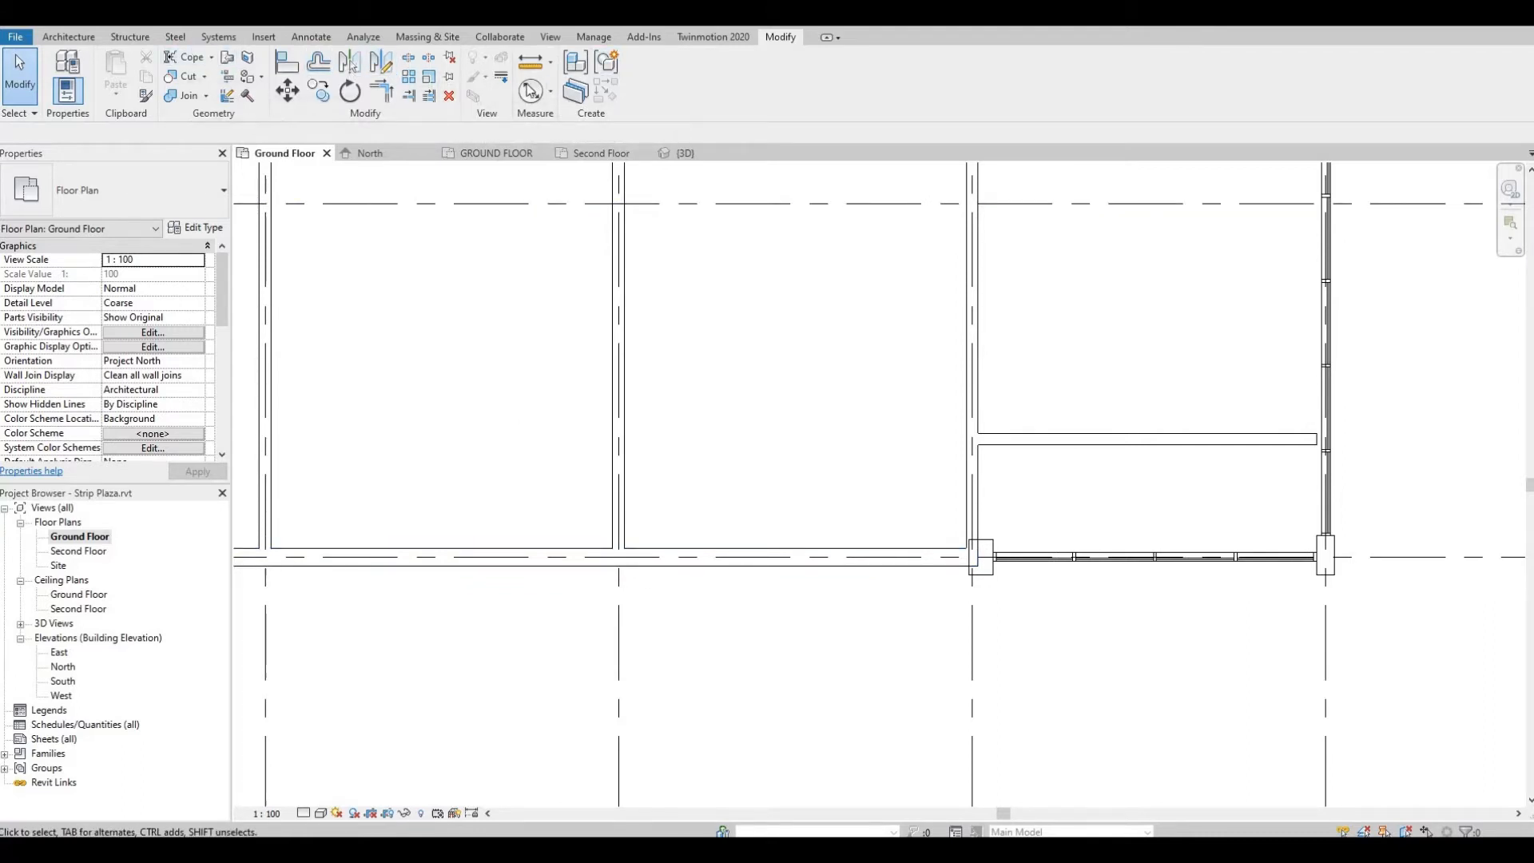
pyautogui.moveTo(407, 59)
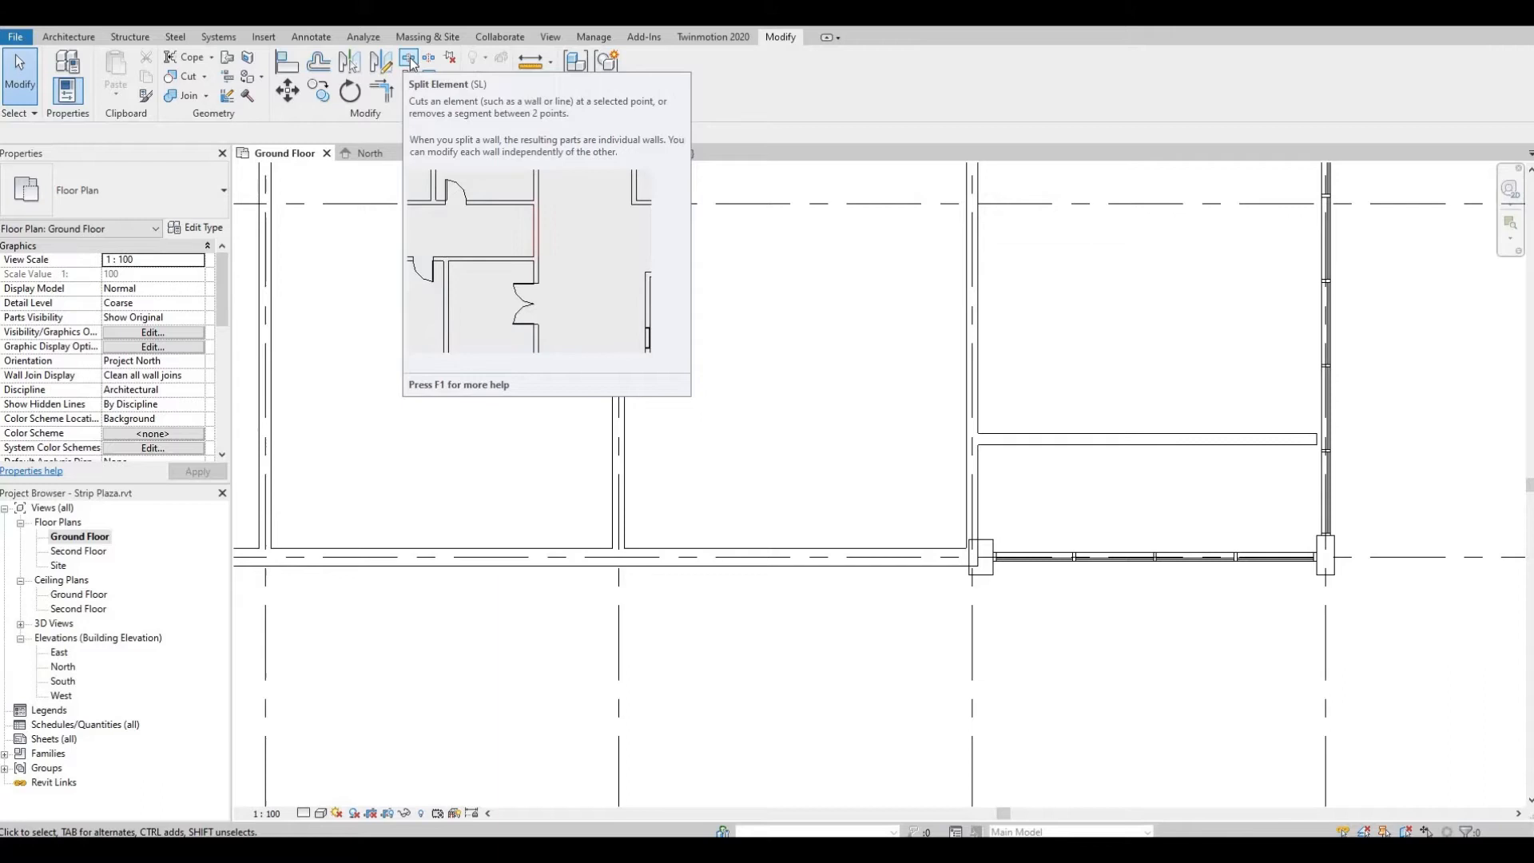
# Step: Split the south wall with Split Element at points beside the grid, one 500 from the grid line
pyautogui.click(410, 59)
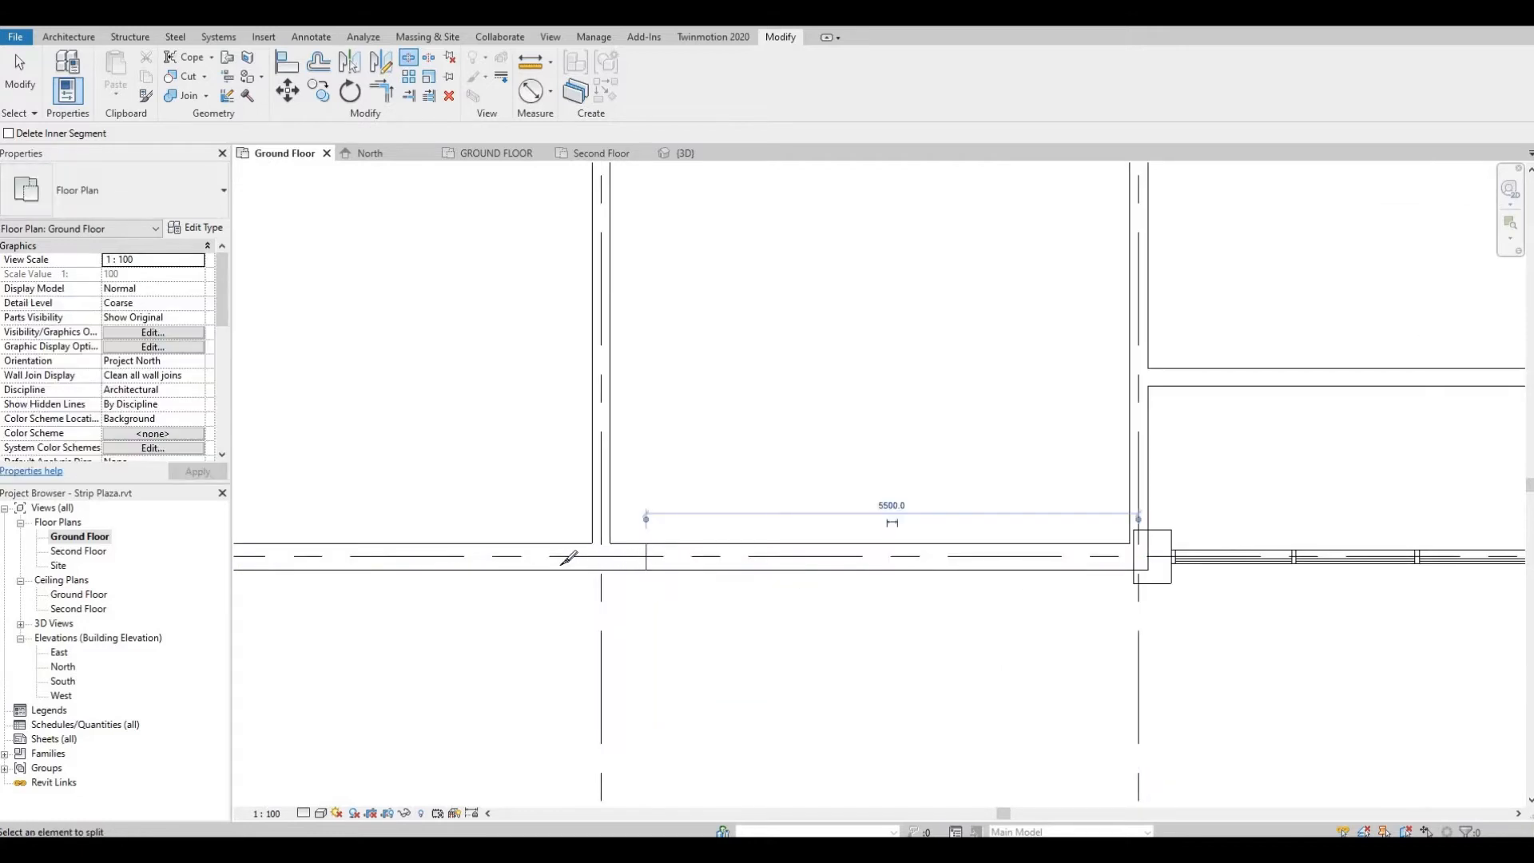
pyautogui.click(567, 557)
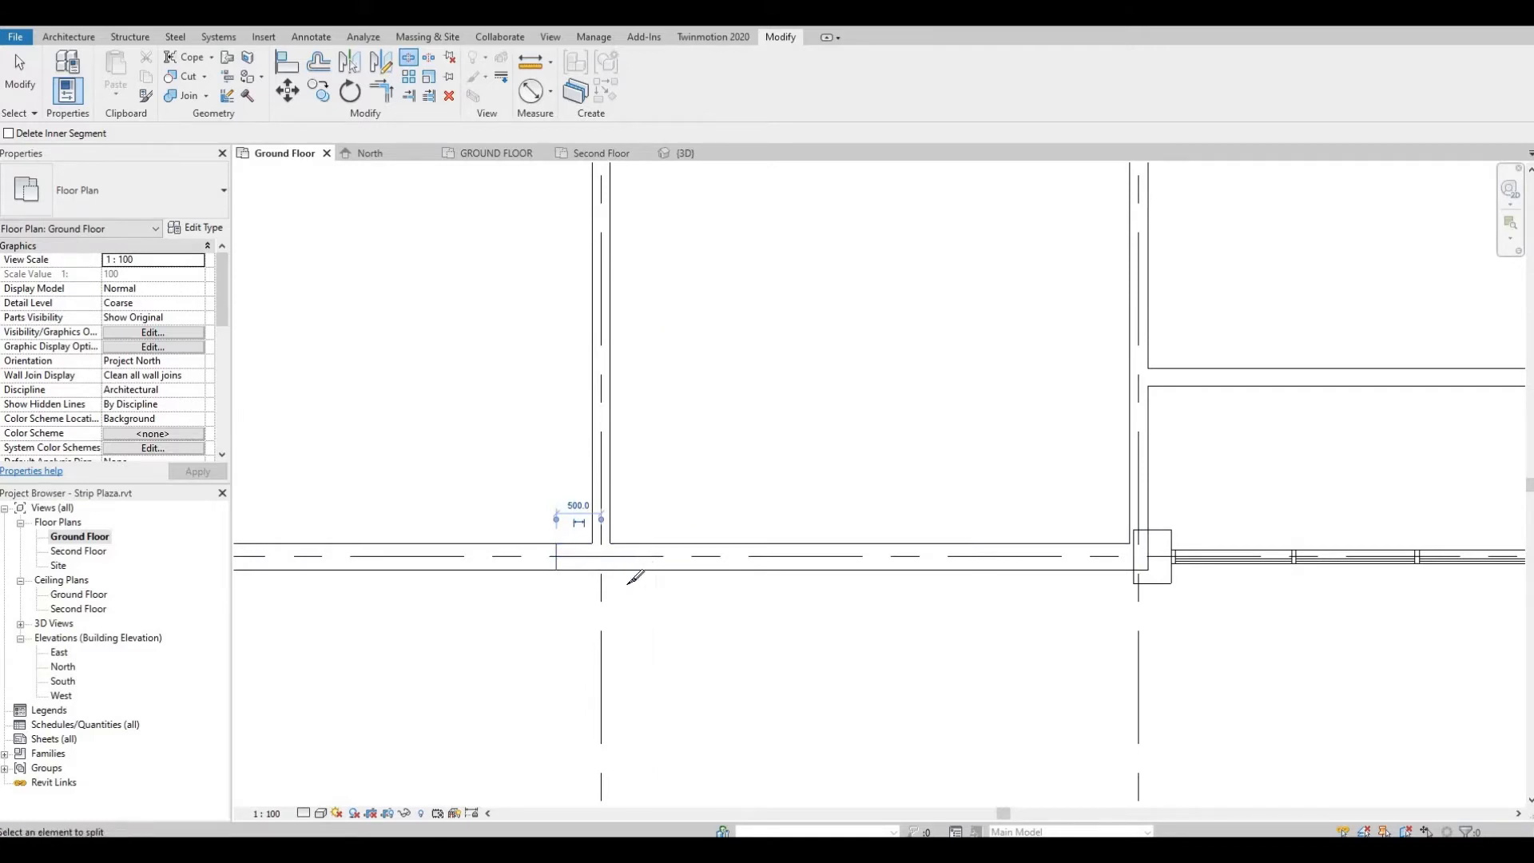
pyautogui.click(603, 556)
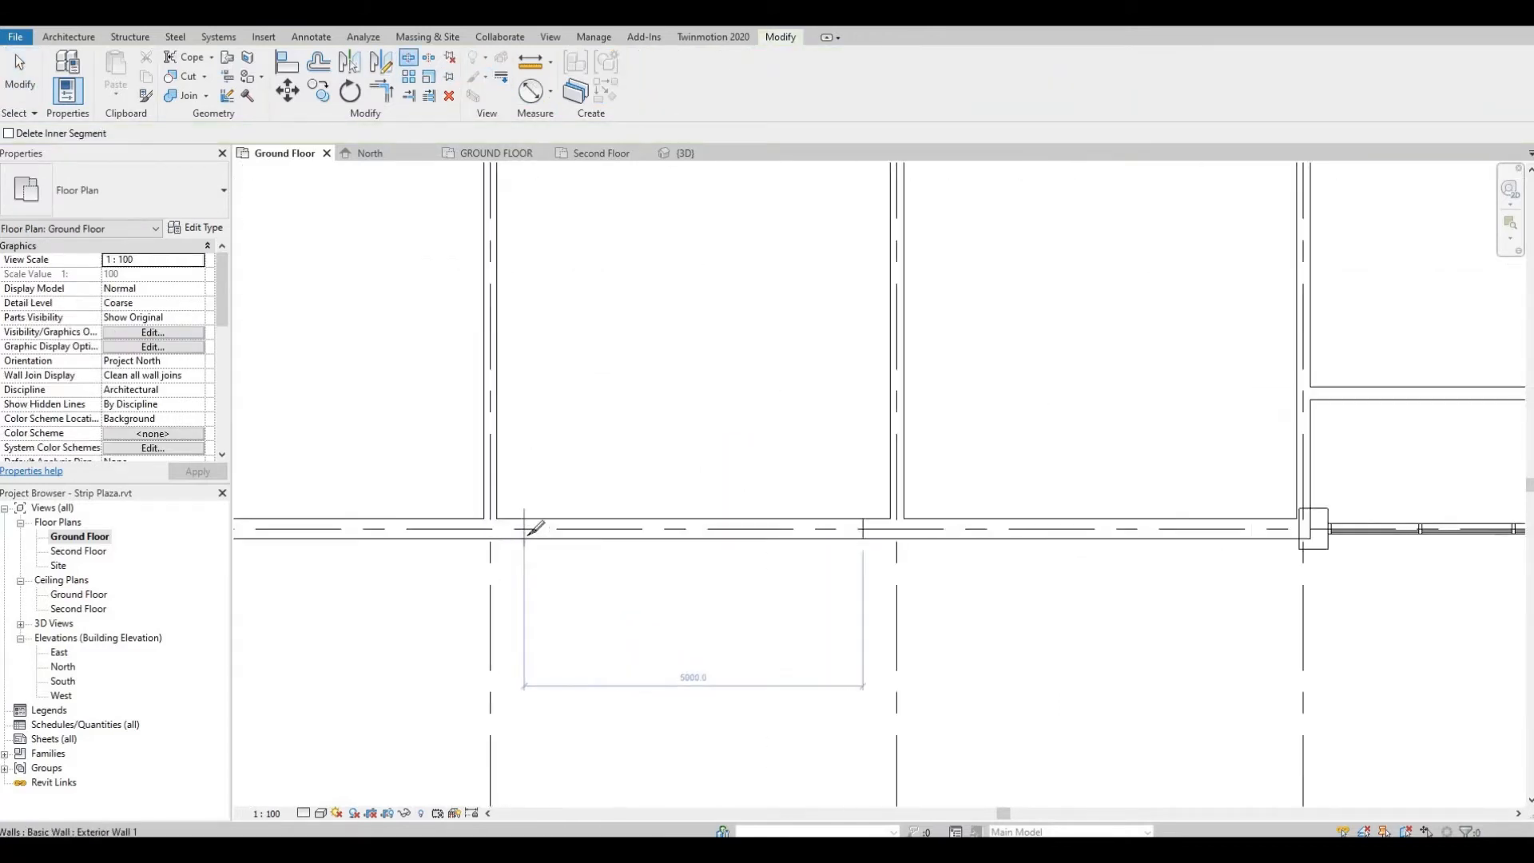
pyautogui.moveTo(536, 526)
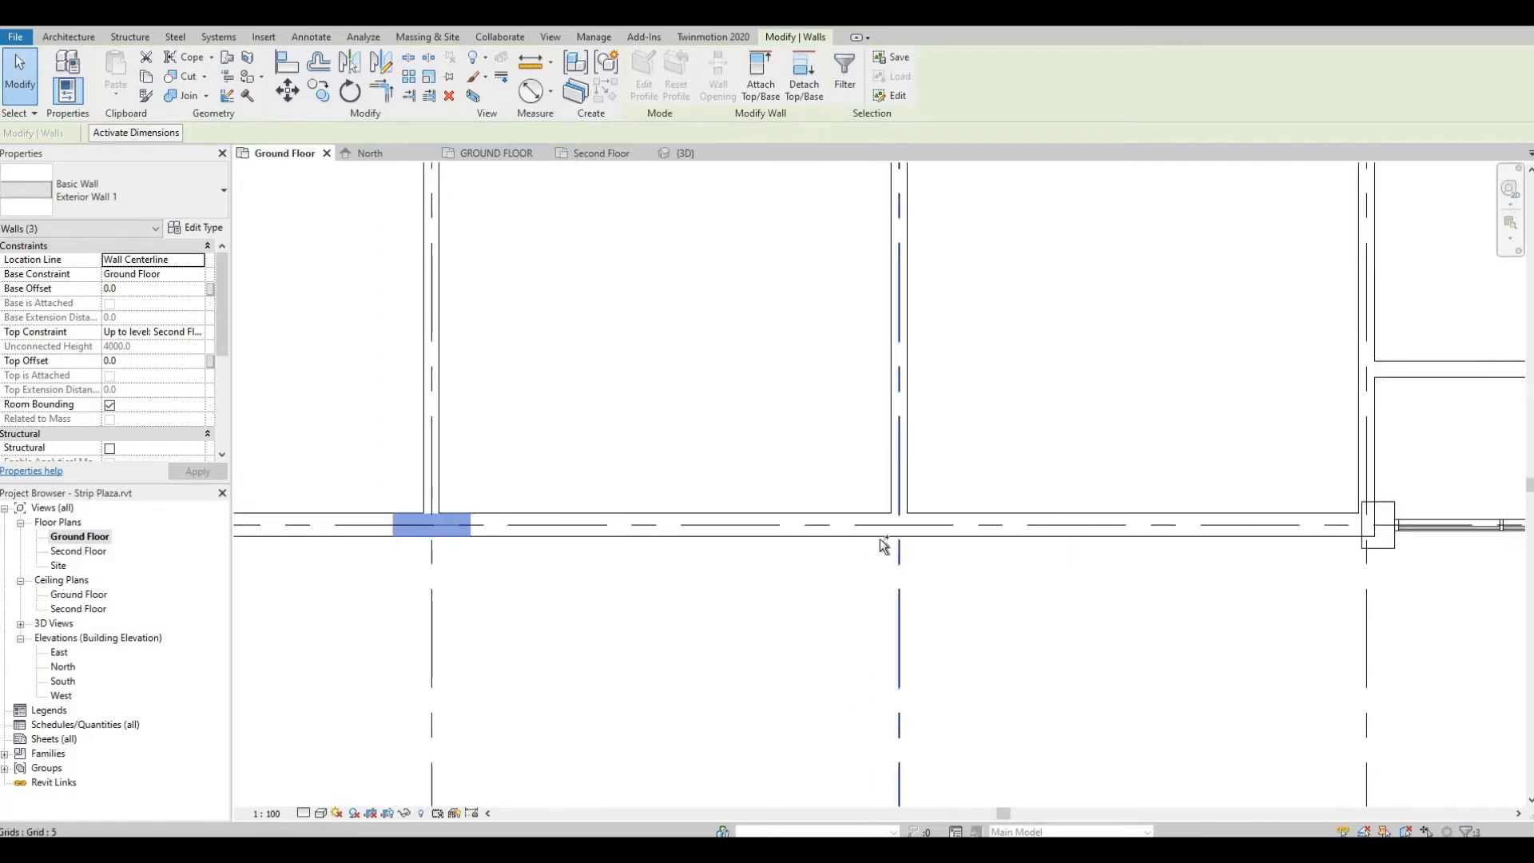
# Step: Duplicate Exterior Wall 1 as new type Exterior Wall 3 for the pier pieces and confirm its structure
pyautogui.click(895, 524)
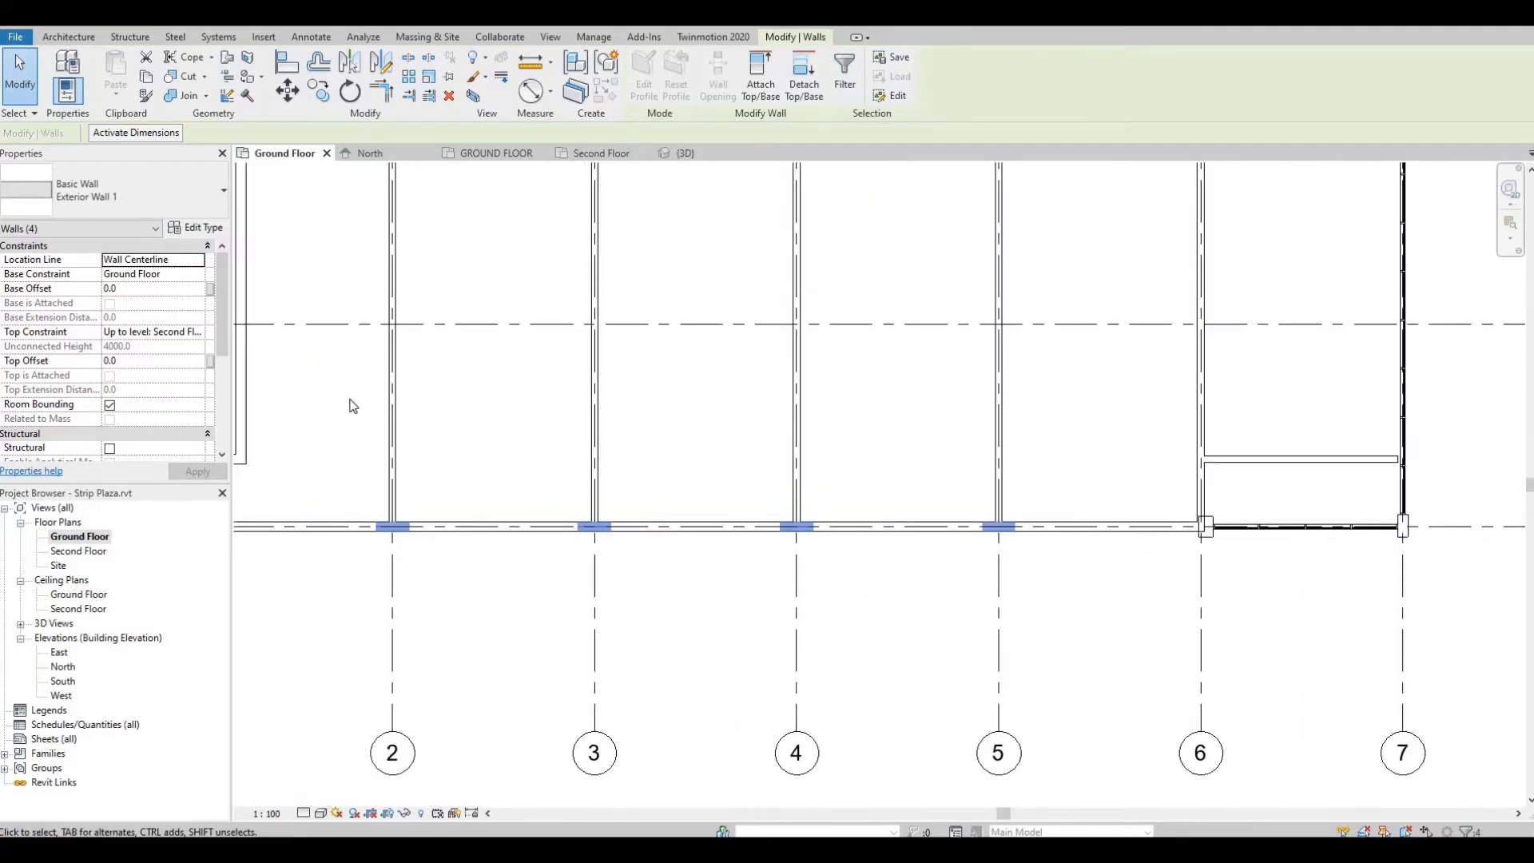
pyautogui.moveTo(198, 227)
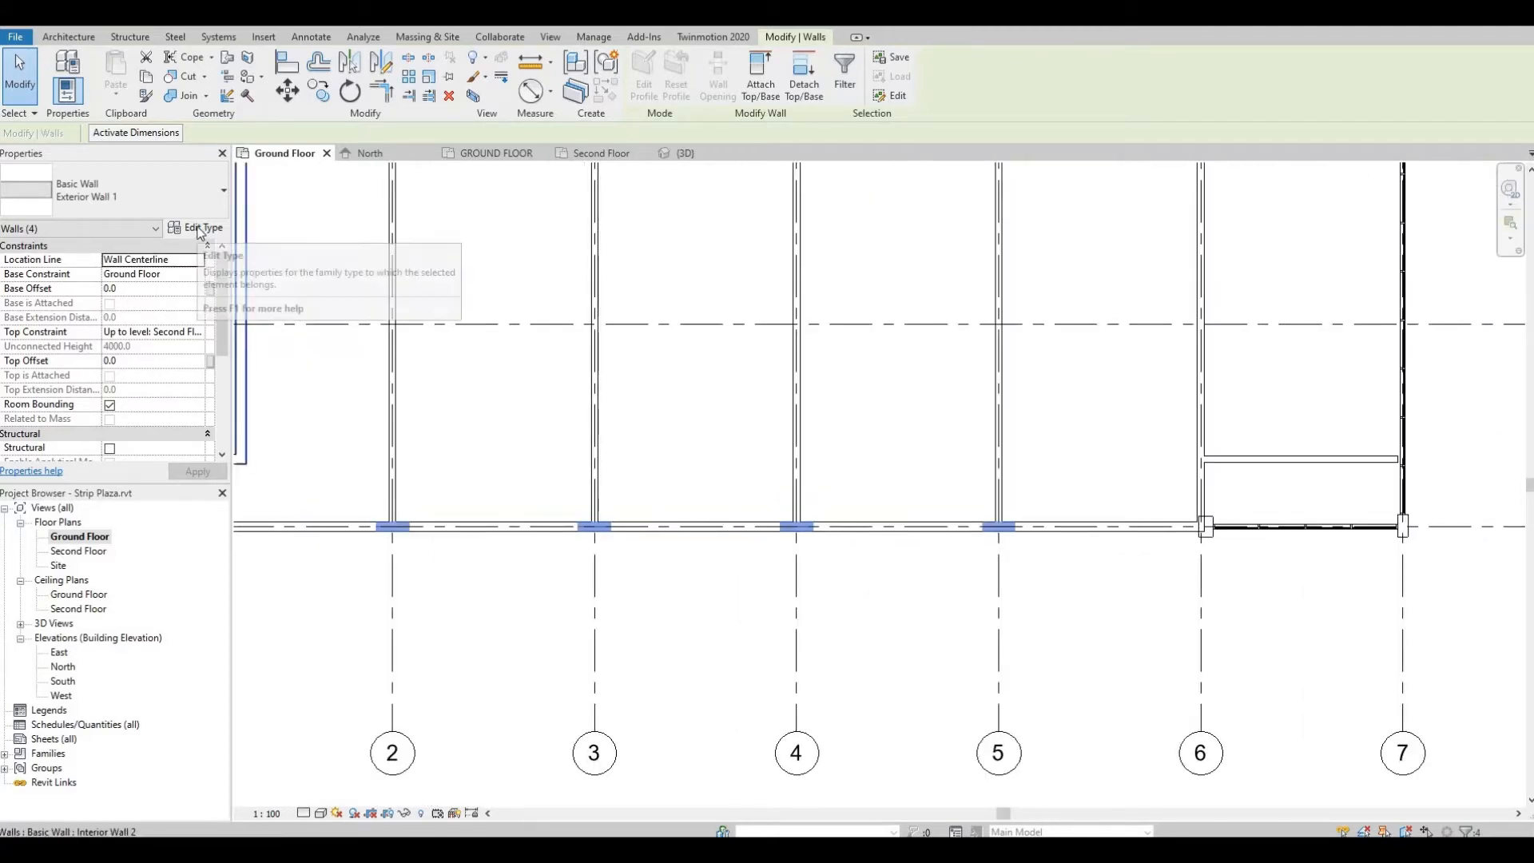
pyautogui.click(202, 228)
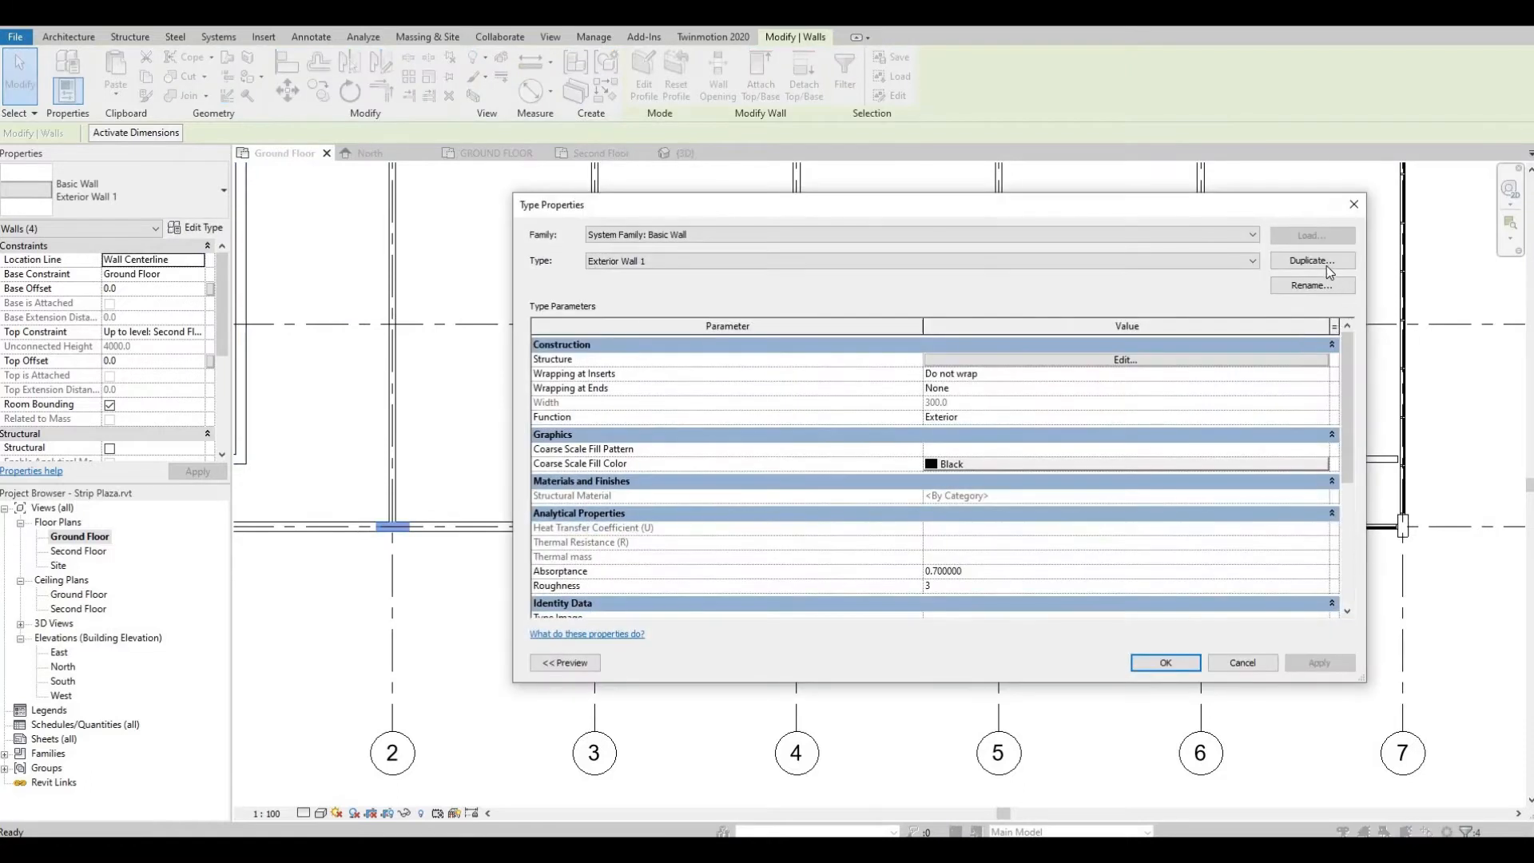
pyautogui.click(1310, 261)
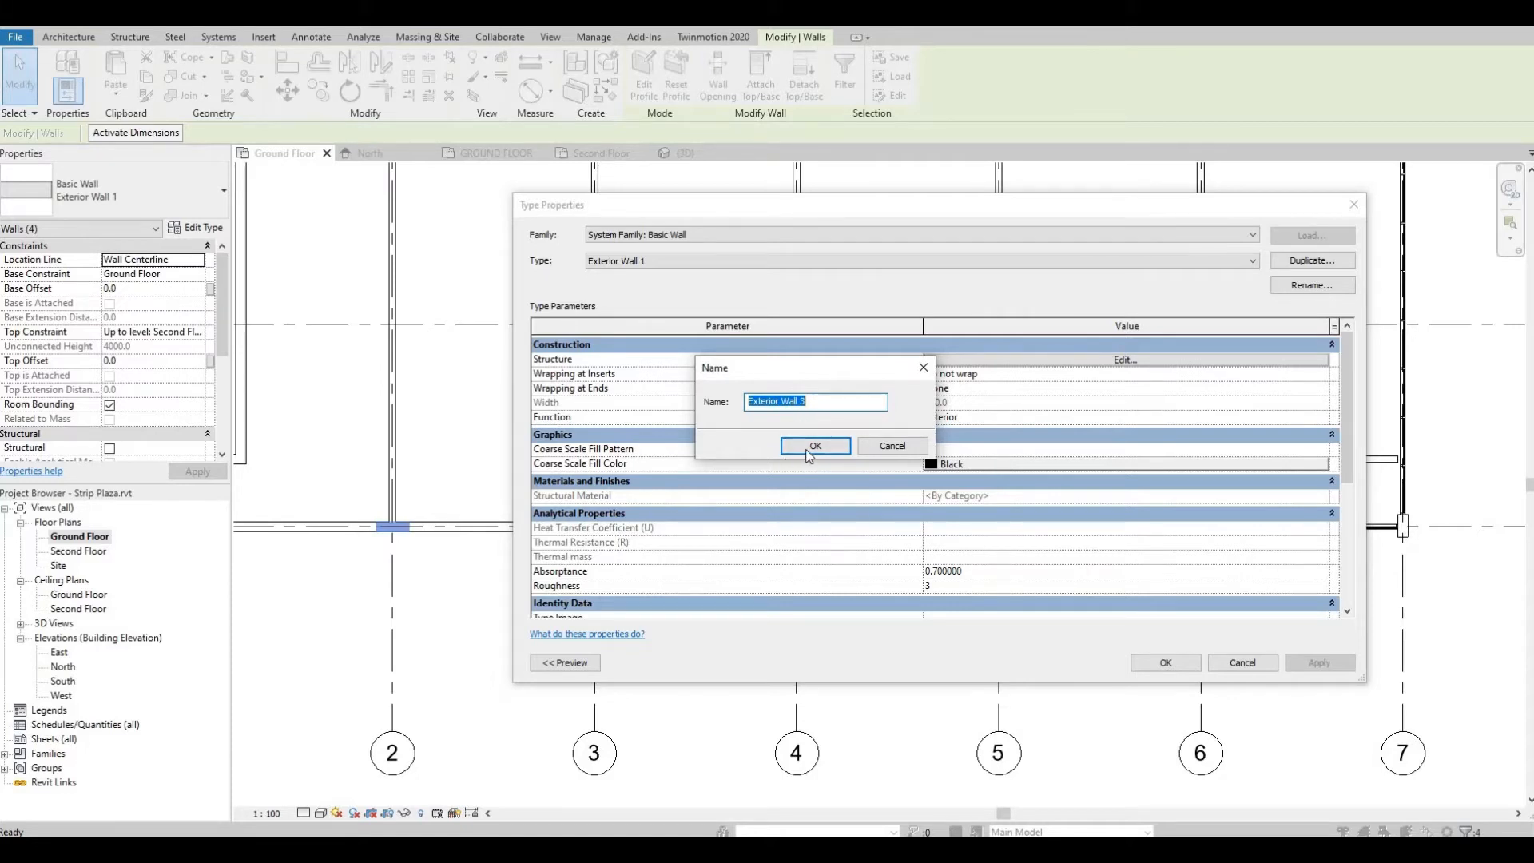
pyautogui.click(813, 446)
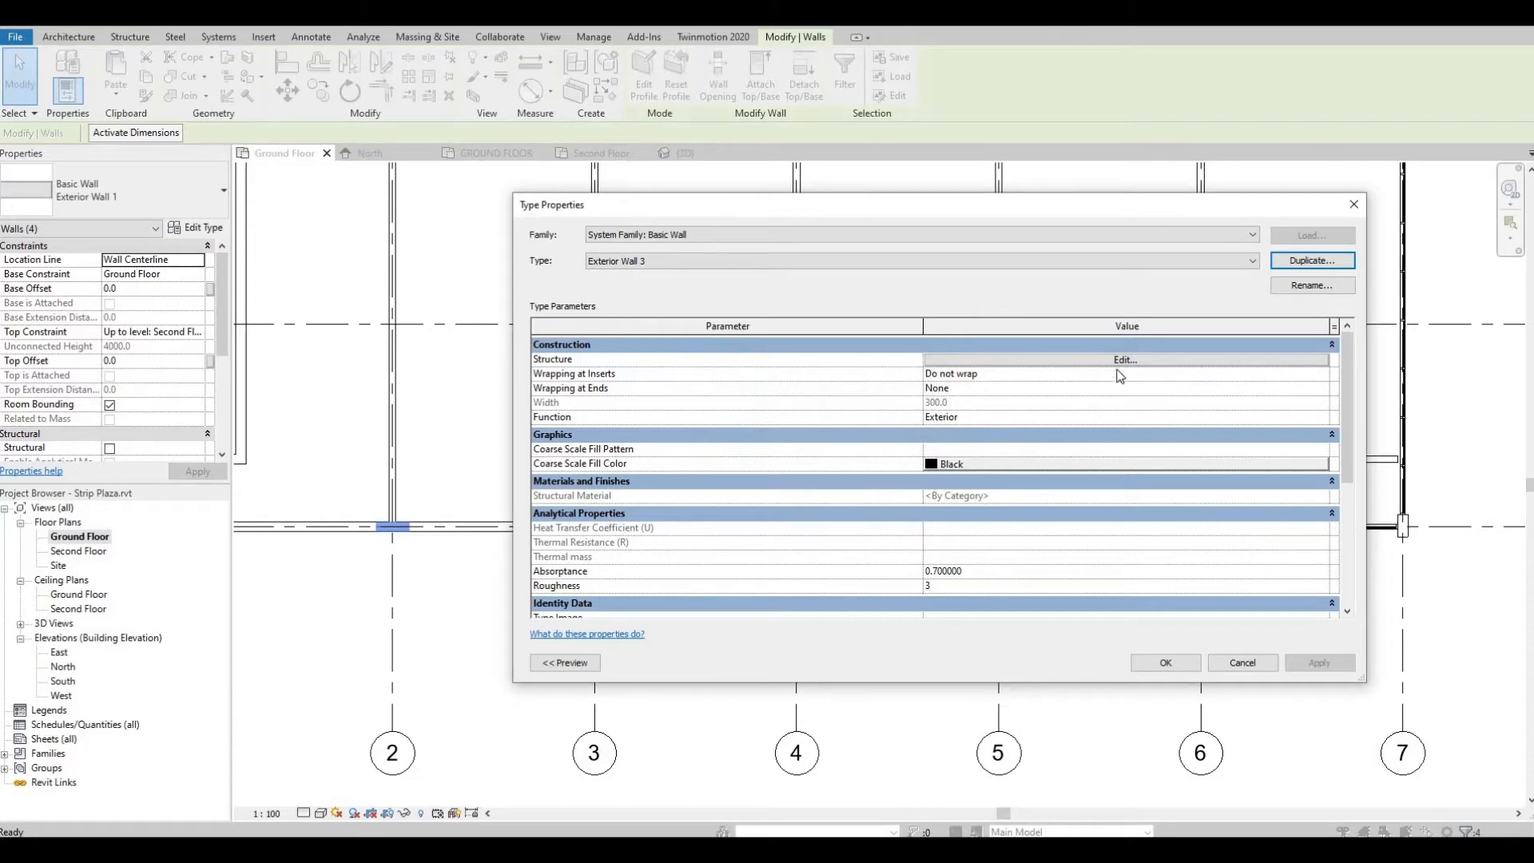
pyautogui.moveTo(1106, 366)
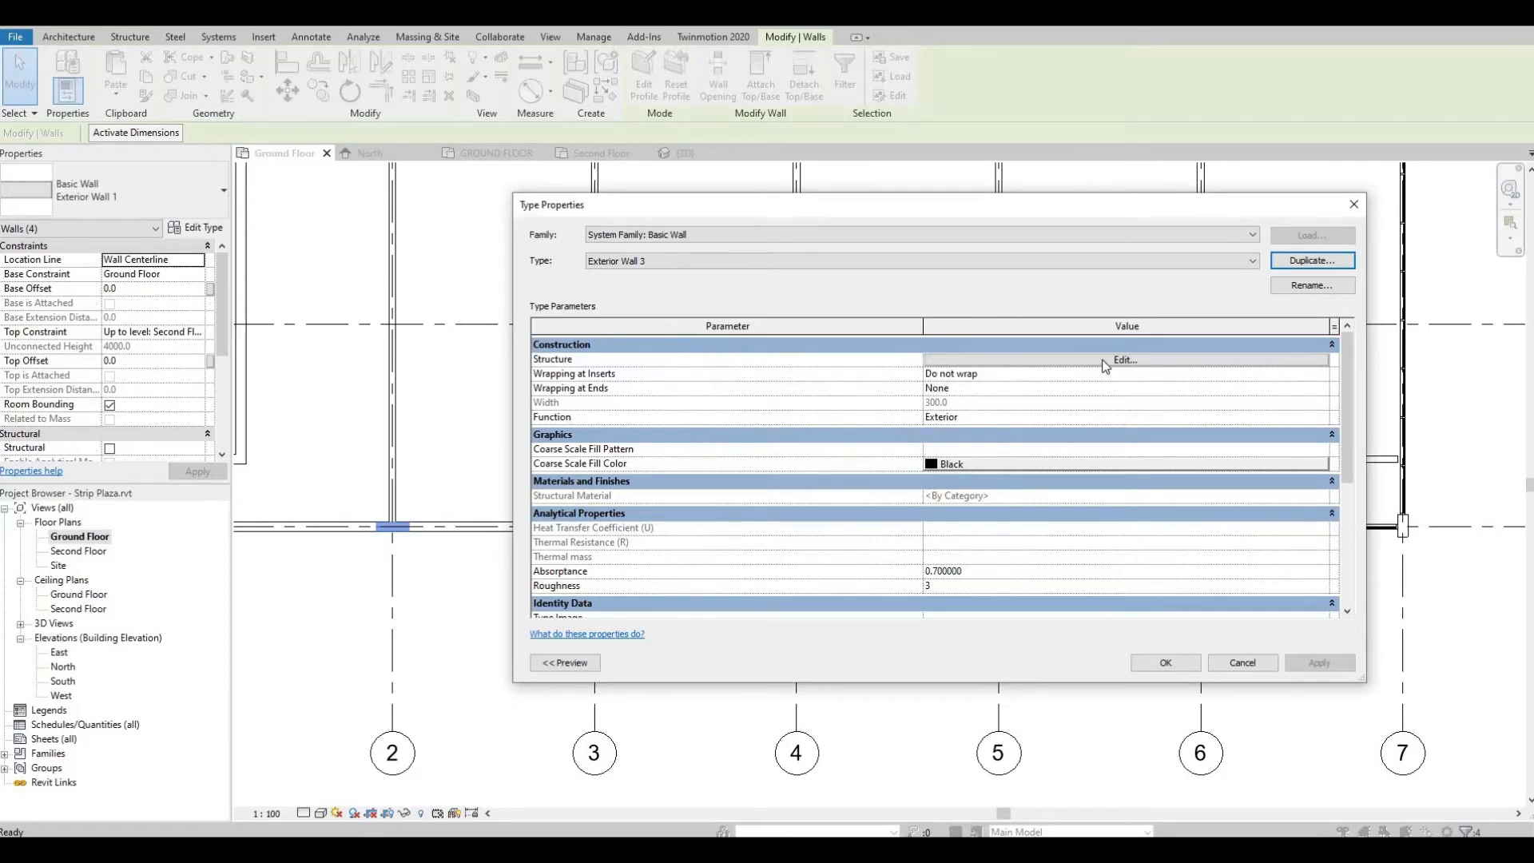
pyautogui.click(1121, 360)
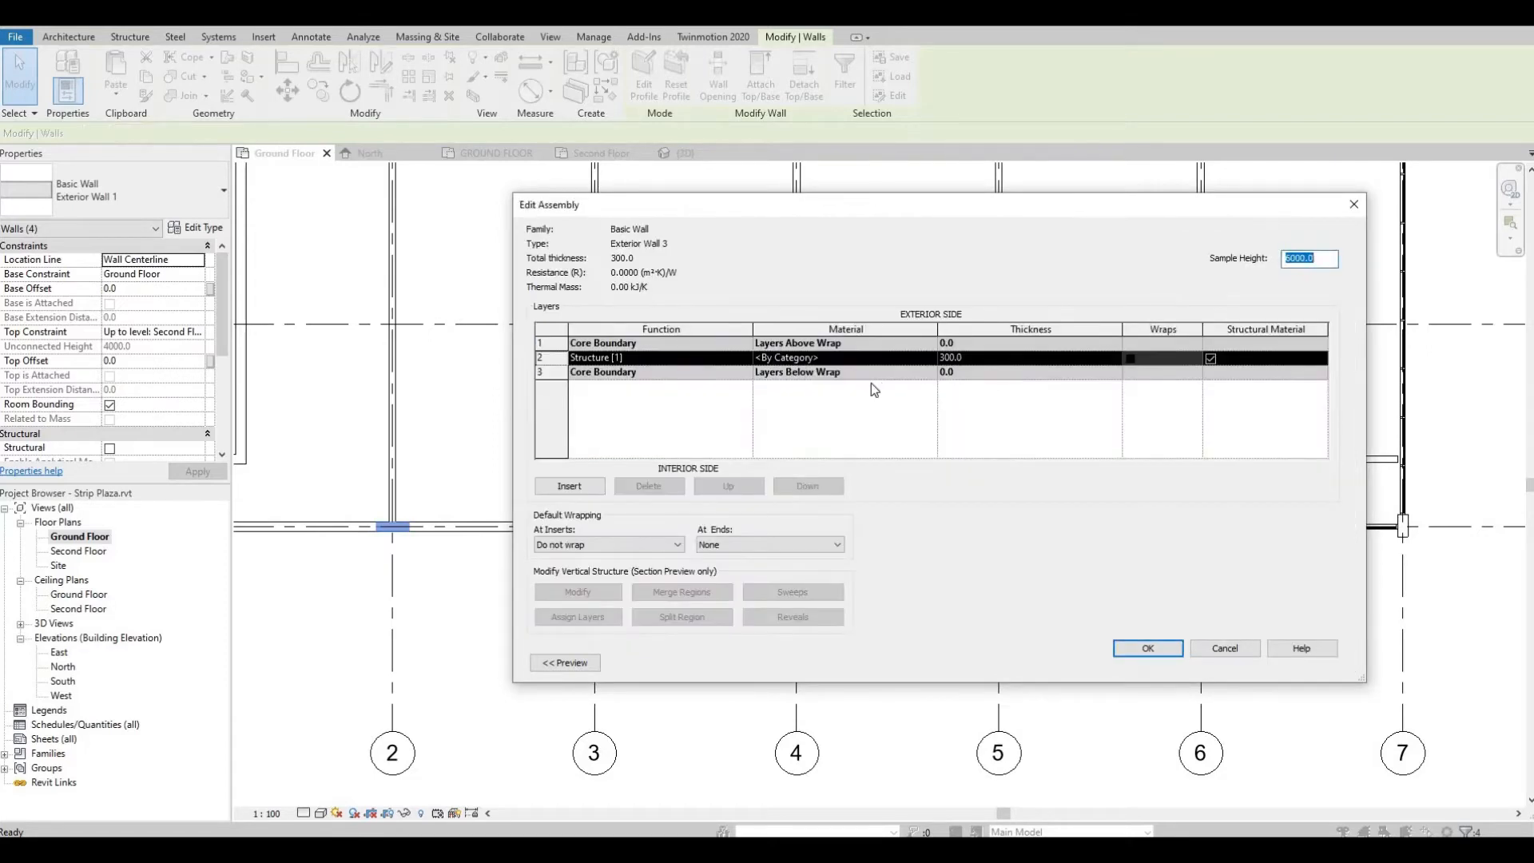
pyautogui.moveTo(933, 370)
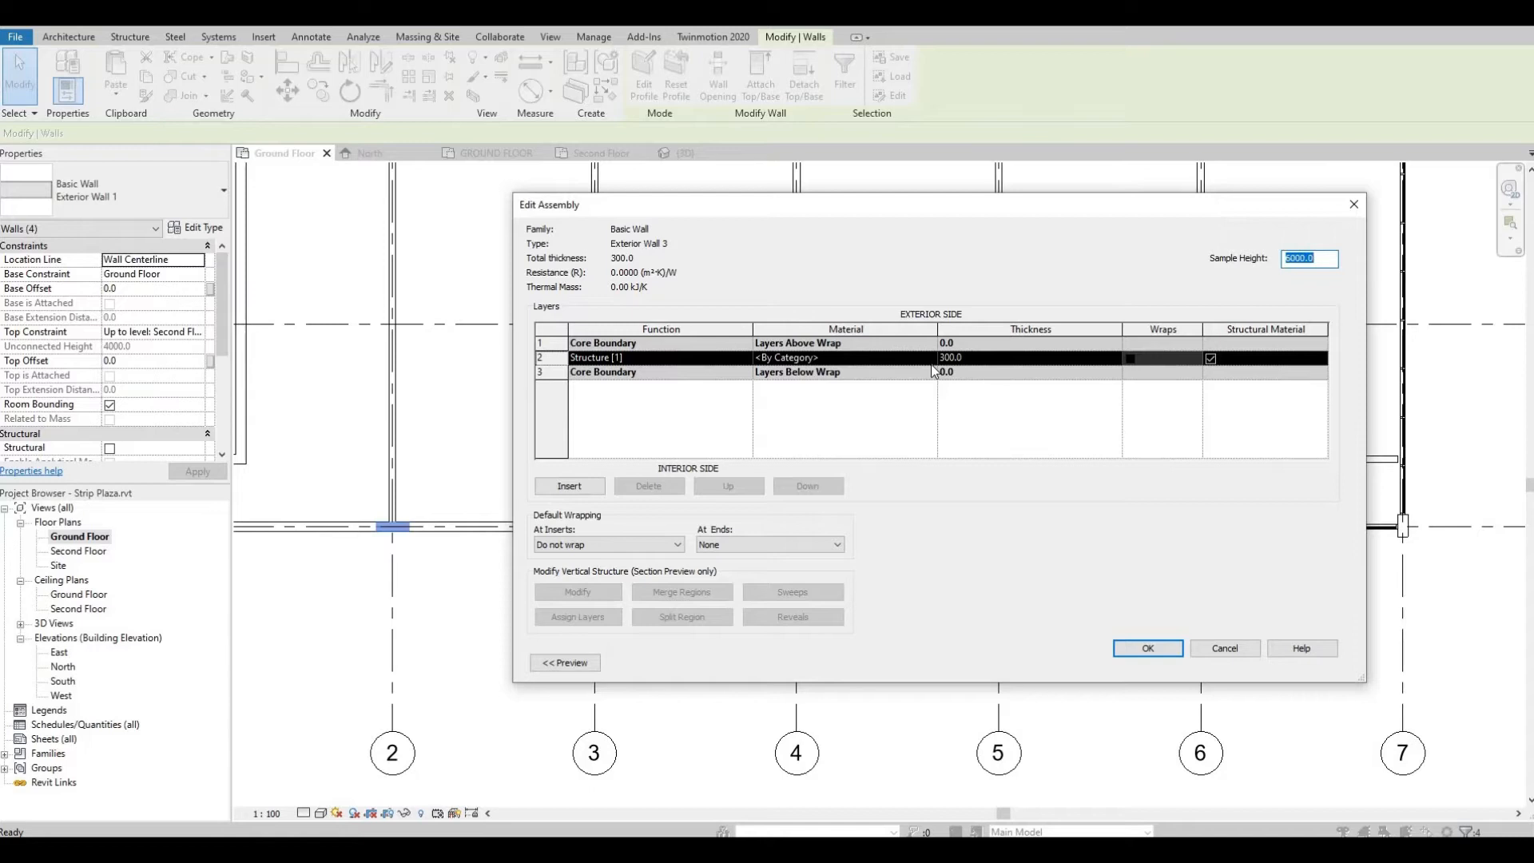
pyautogui.moveTo(1134, 685)
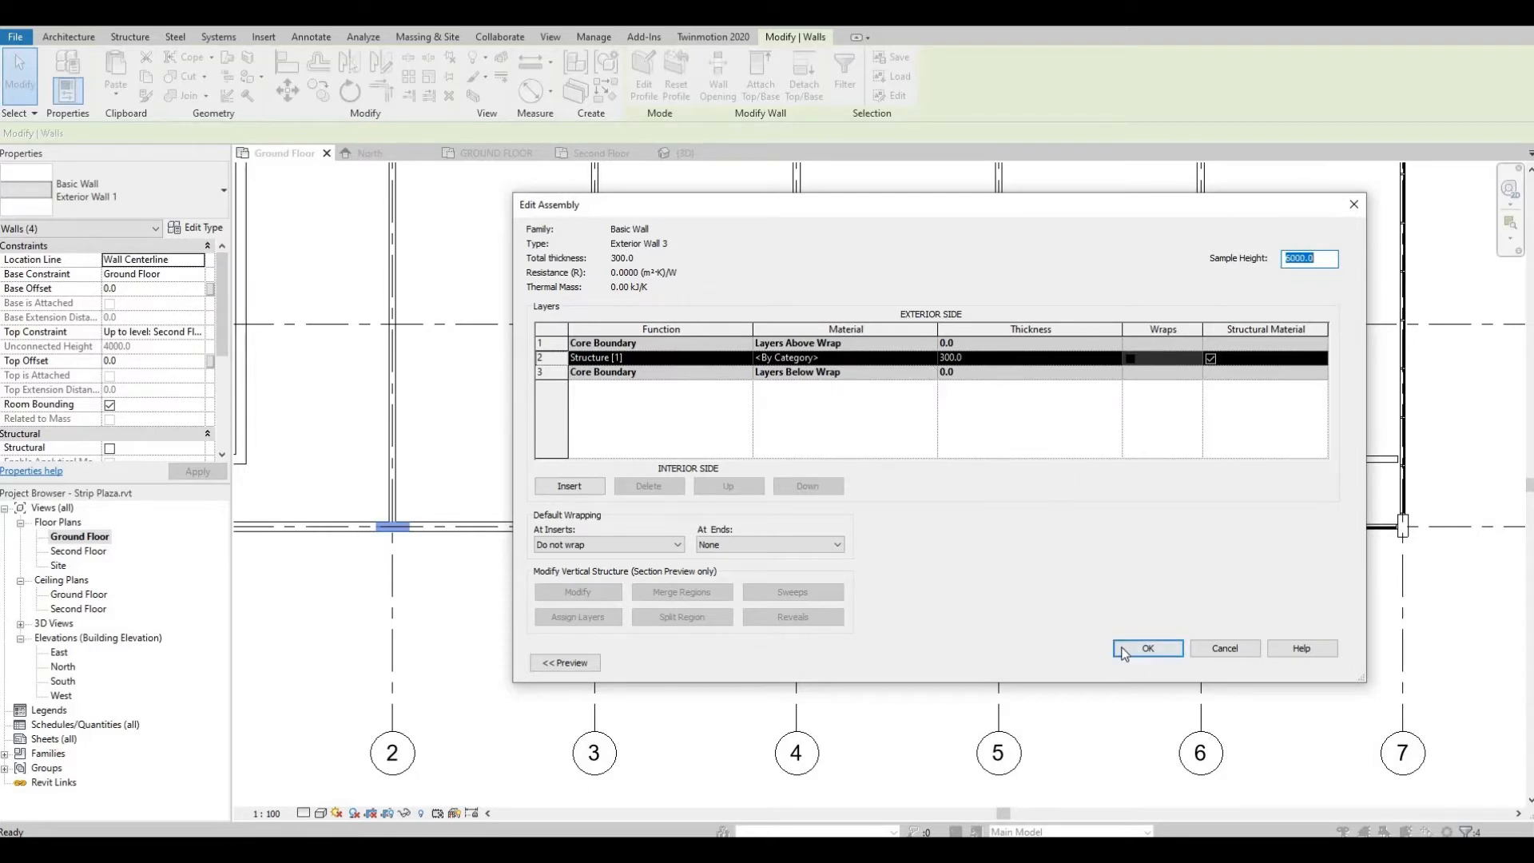
pyautogui.click(1147, 647)
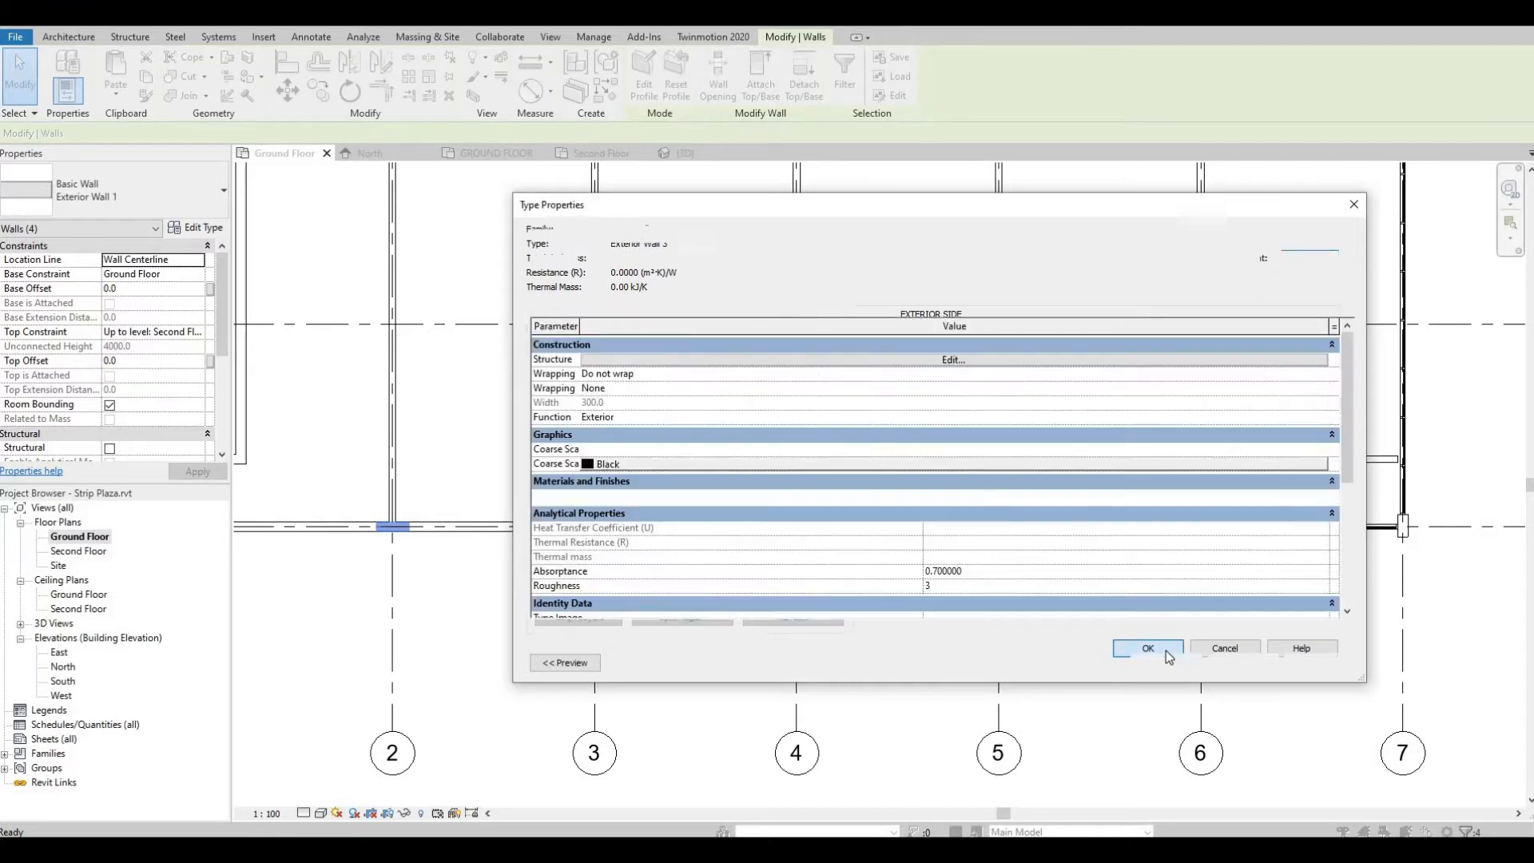
pyautogui.click(1147, 647)
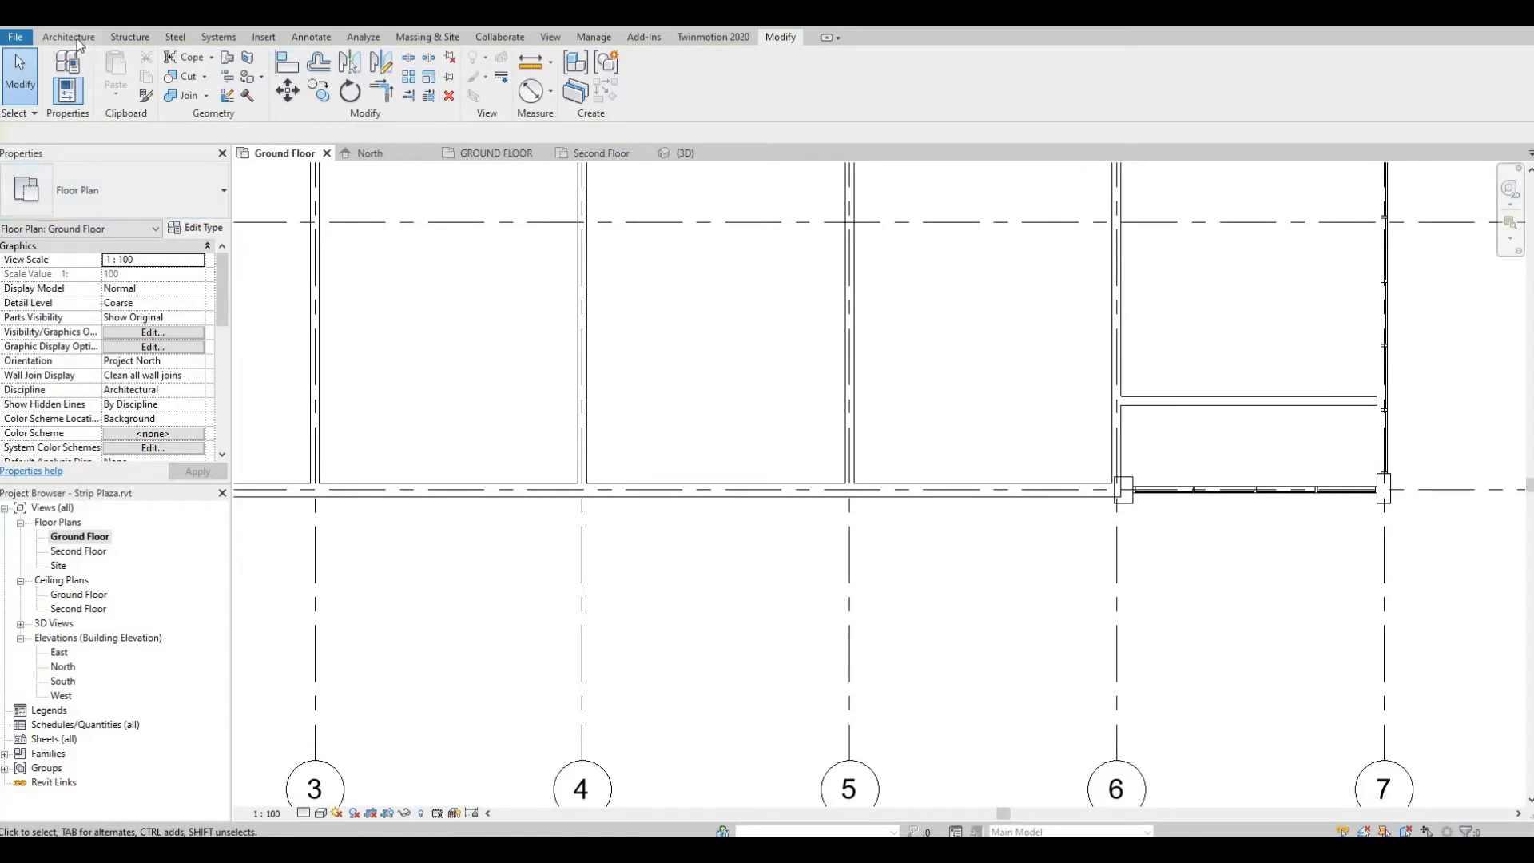
# Step: Switch between ribbon tool sets and select the short wall stub beside grid 6
pyautogui.click(67, 36)
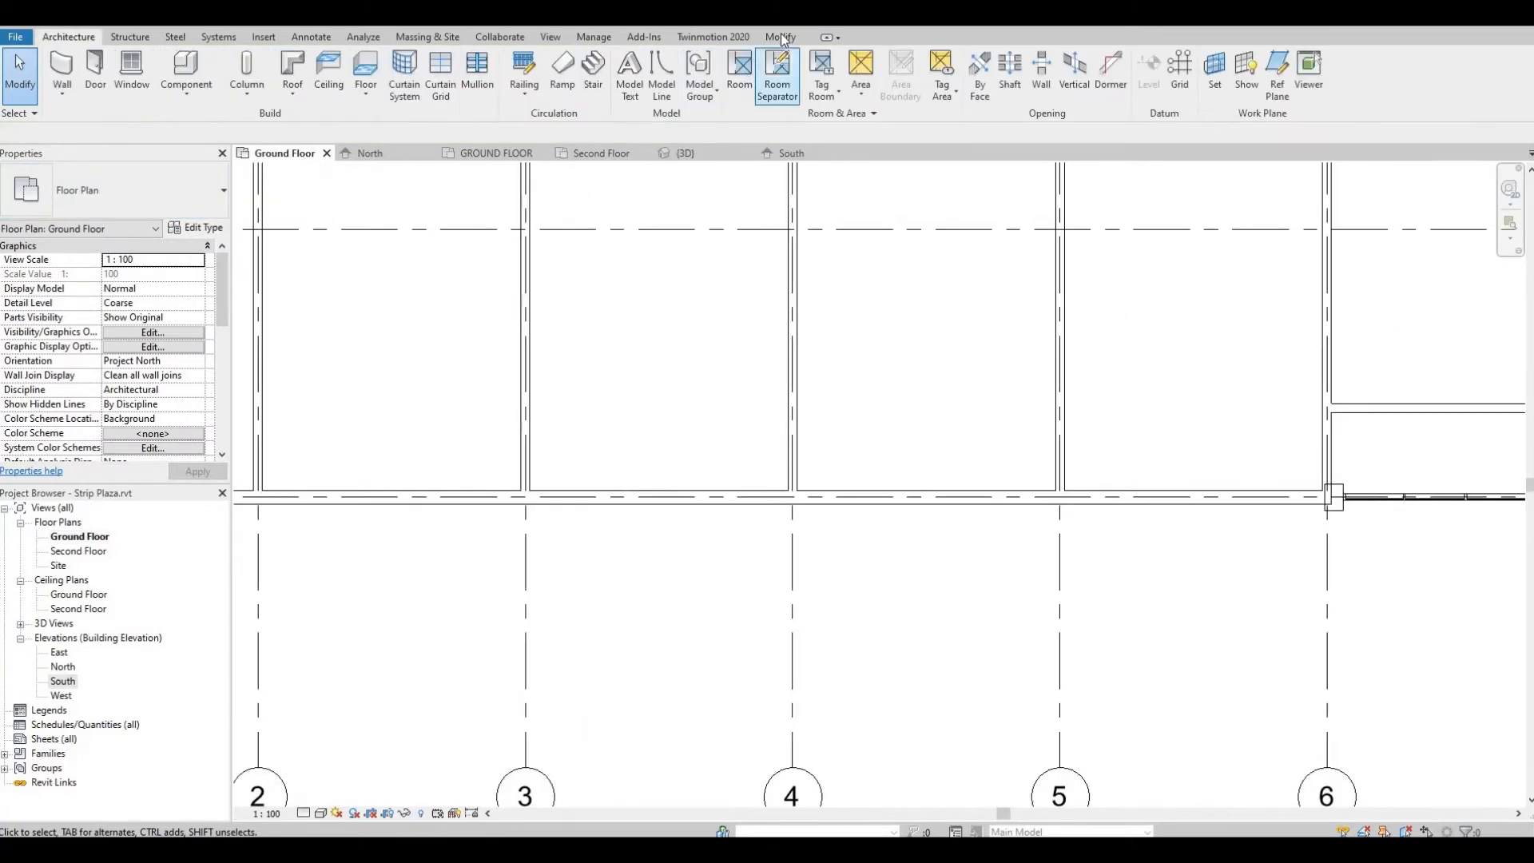
pyautogui.click(779, 37)
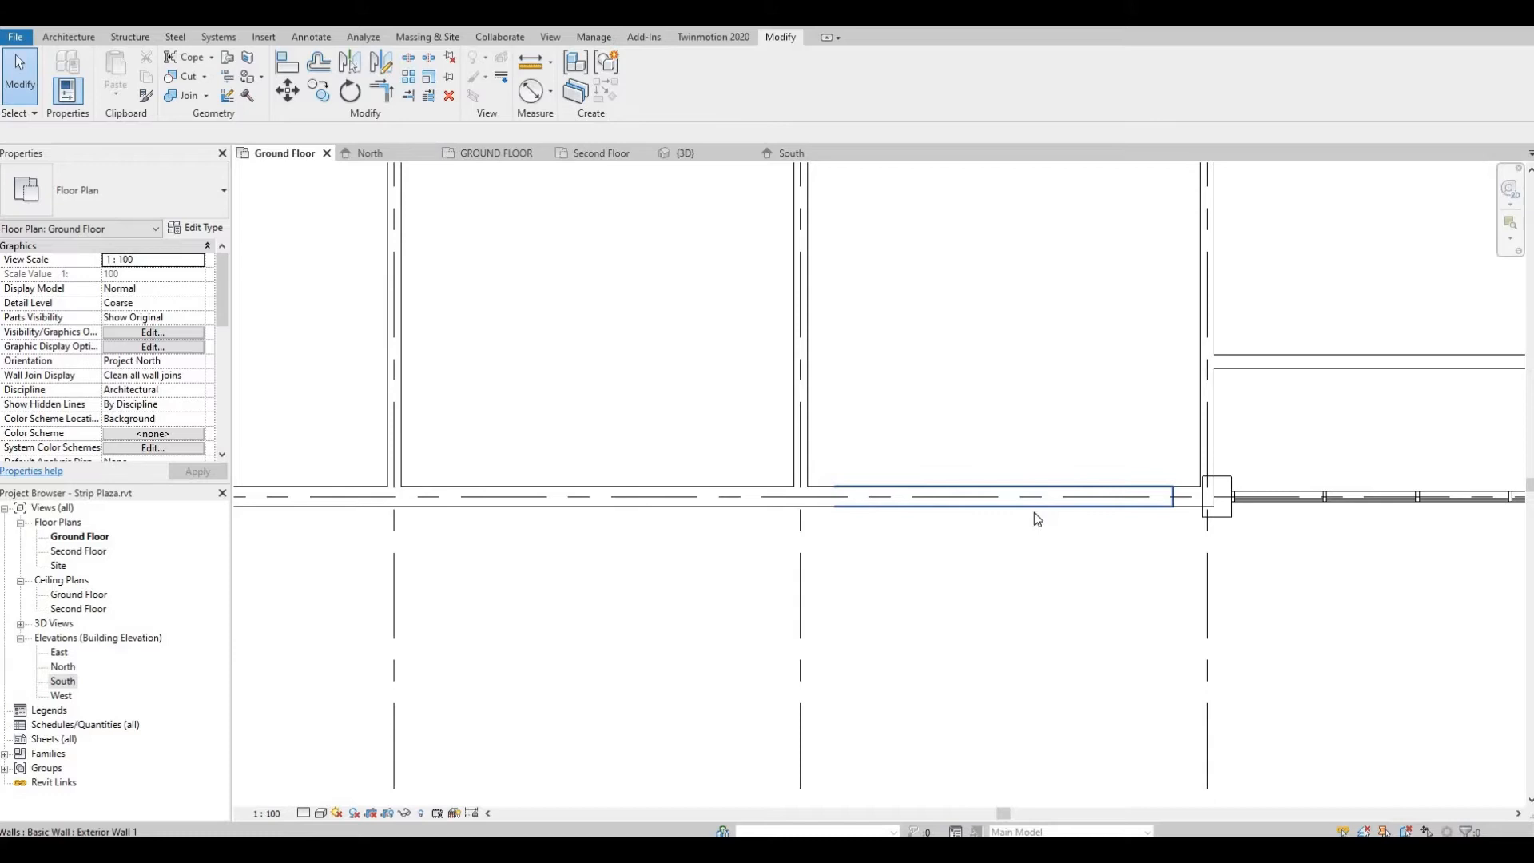
pyautogui.moveTo(1183, 496)
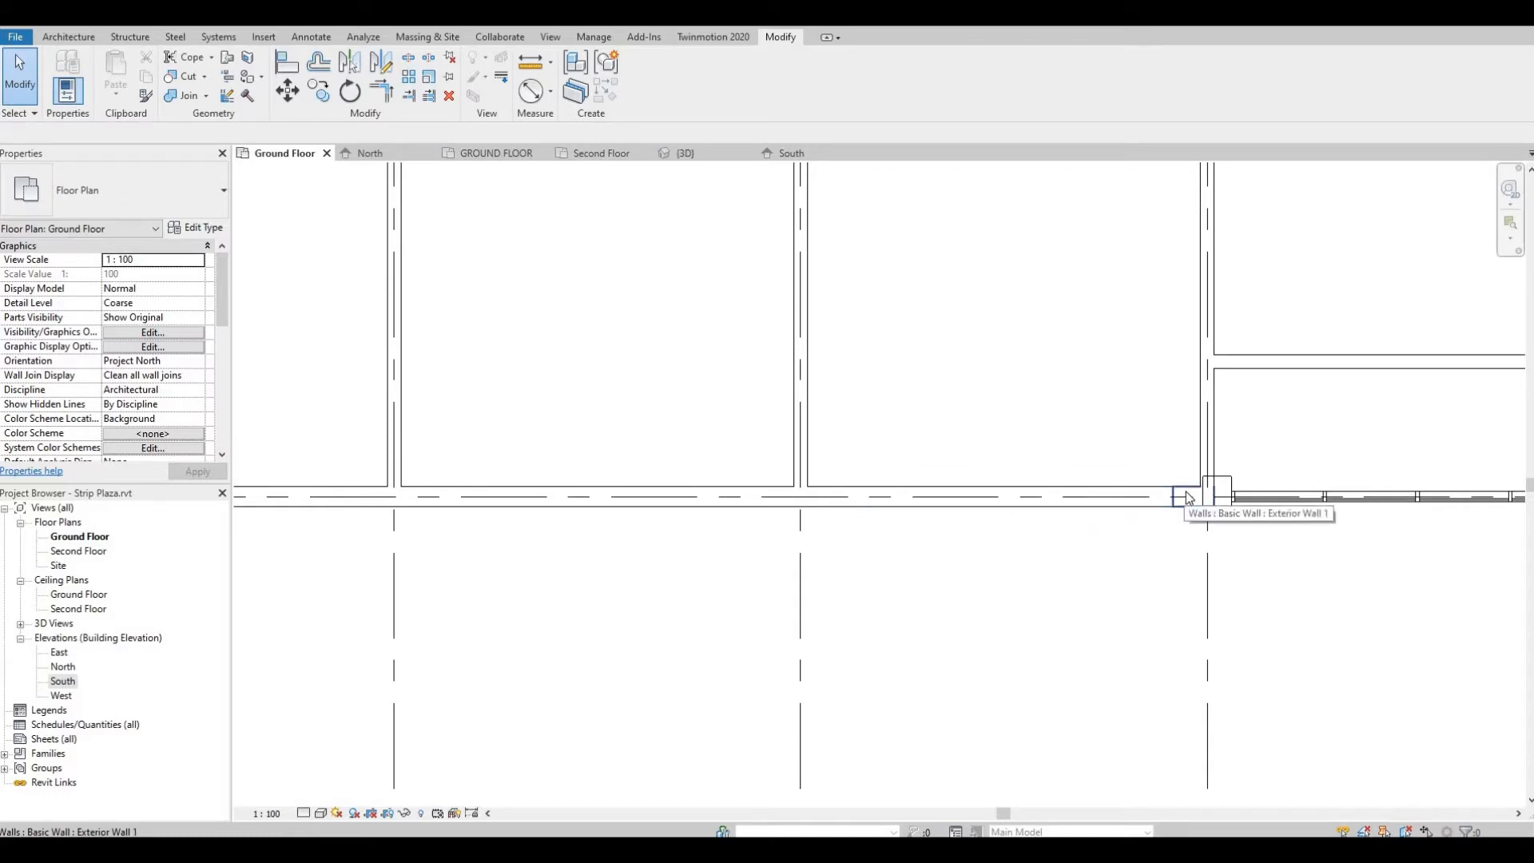
pyautogui.click(1184, 495)
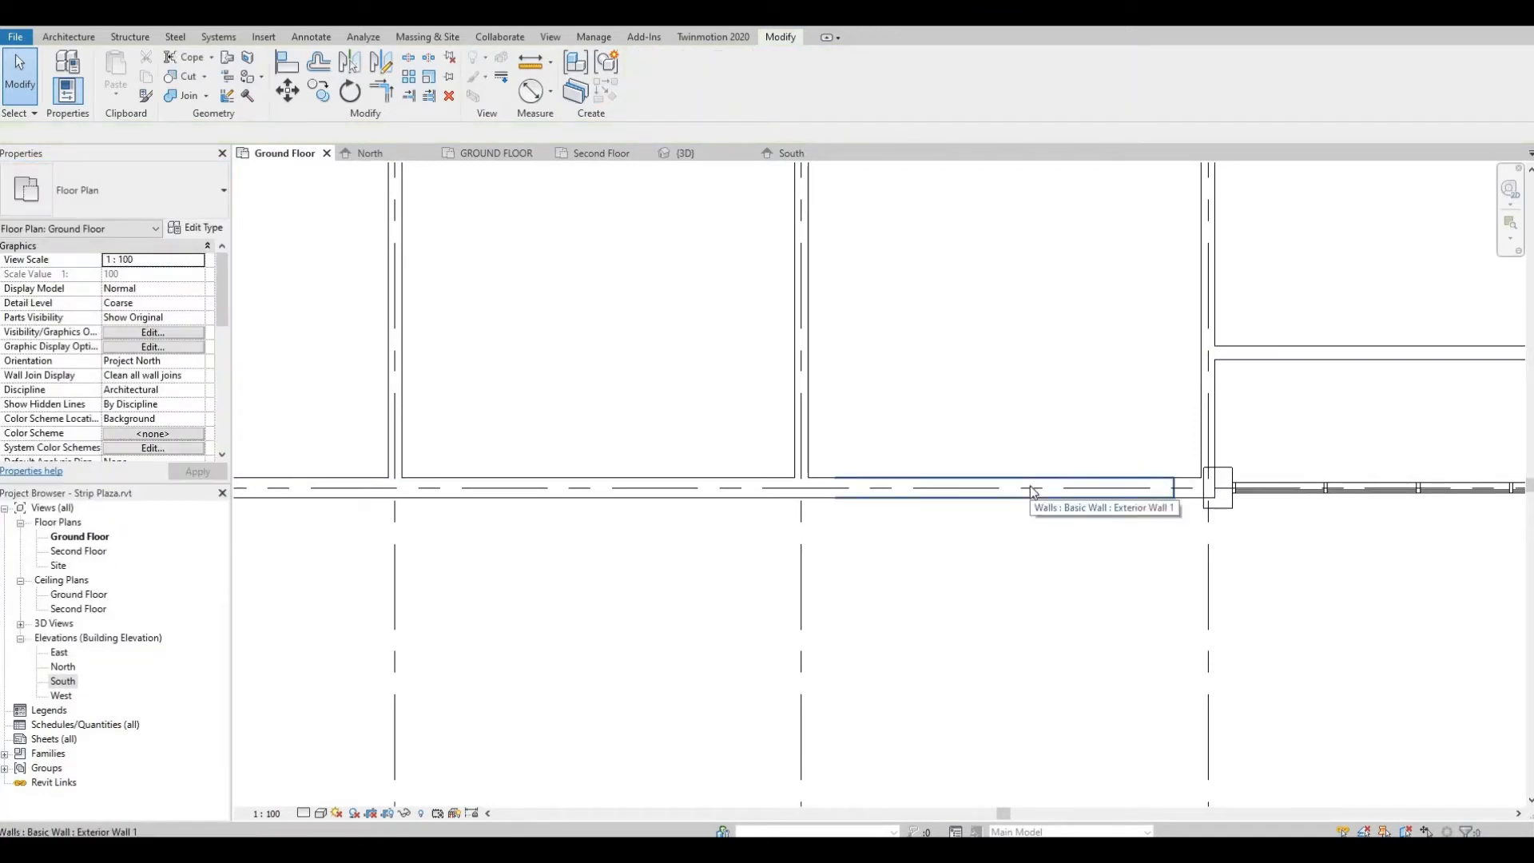
pyautogui.moveTo(291, 154)
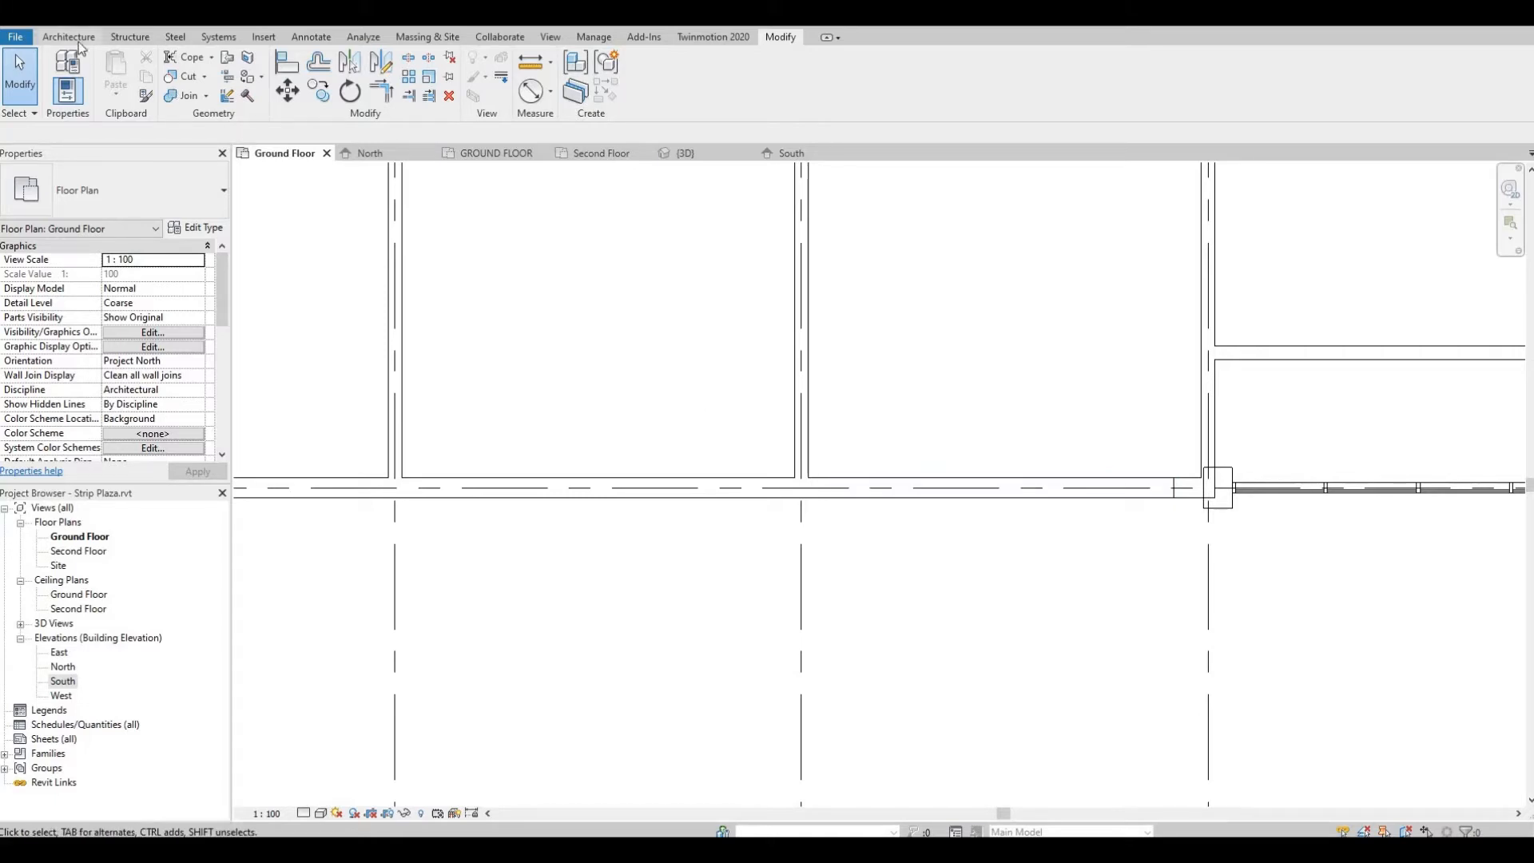
# Step: Place a Curtain Wall: Storefront spanning the bay between the two piers
pyautogui.click(67, 36)
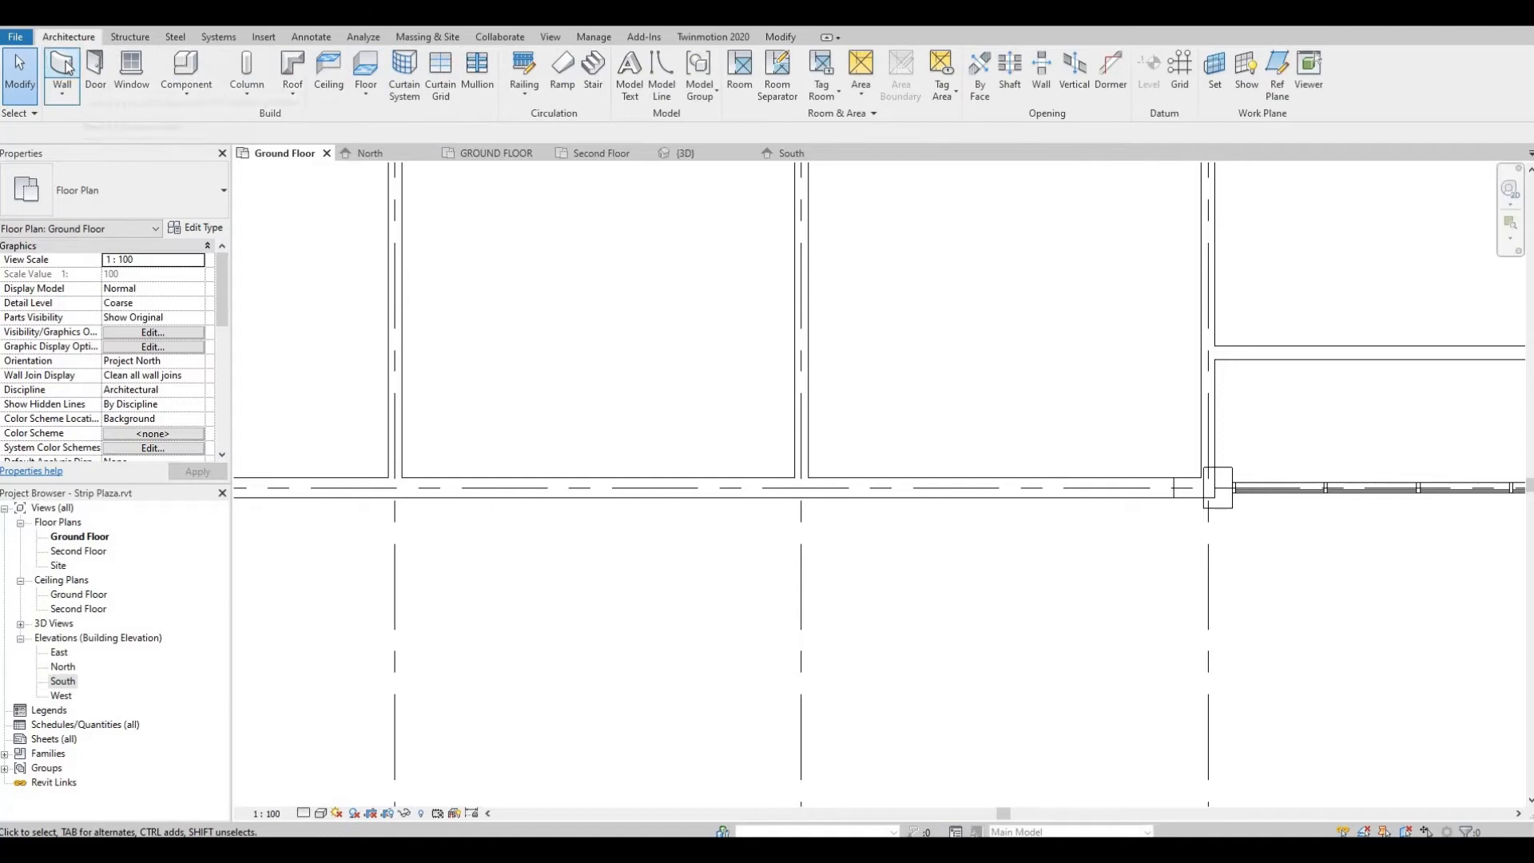
pyautogui.click(60, 73)
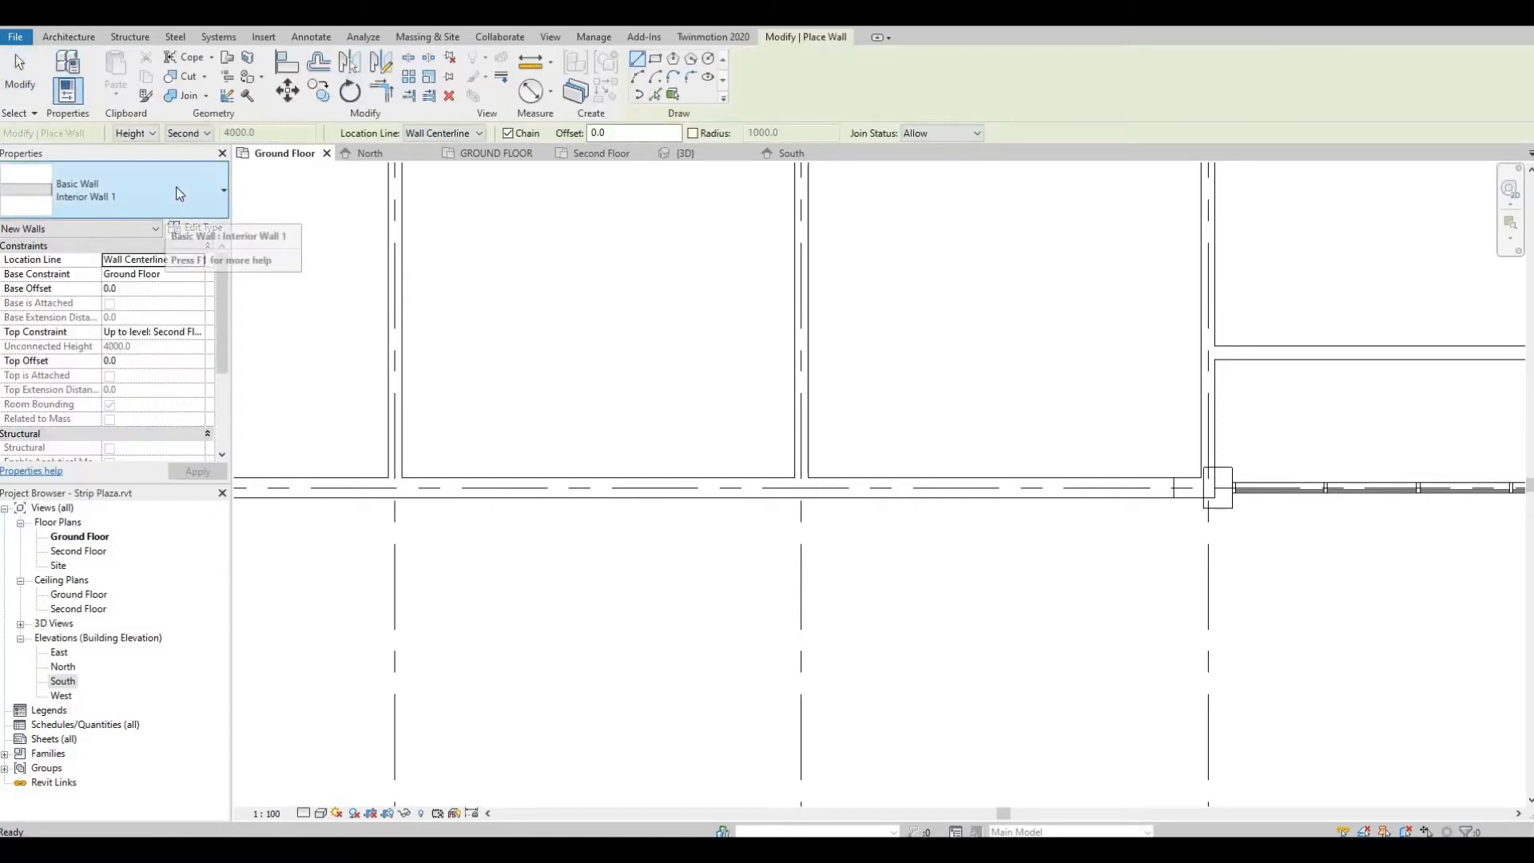
pyautogui.click(223, 190)
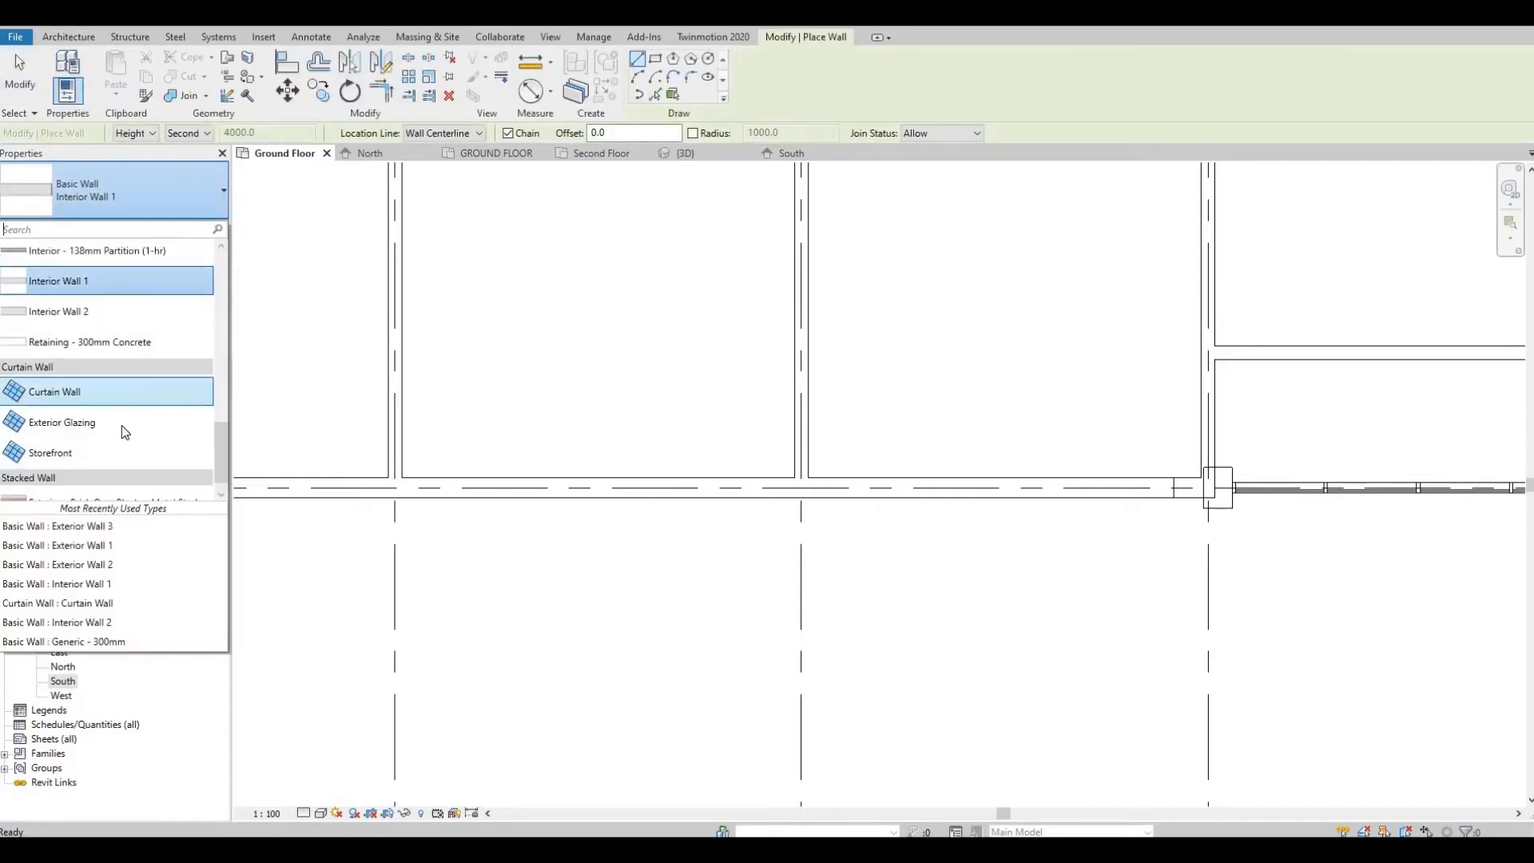
pyautogui.moveTo(101, 452)
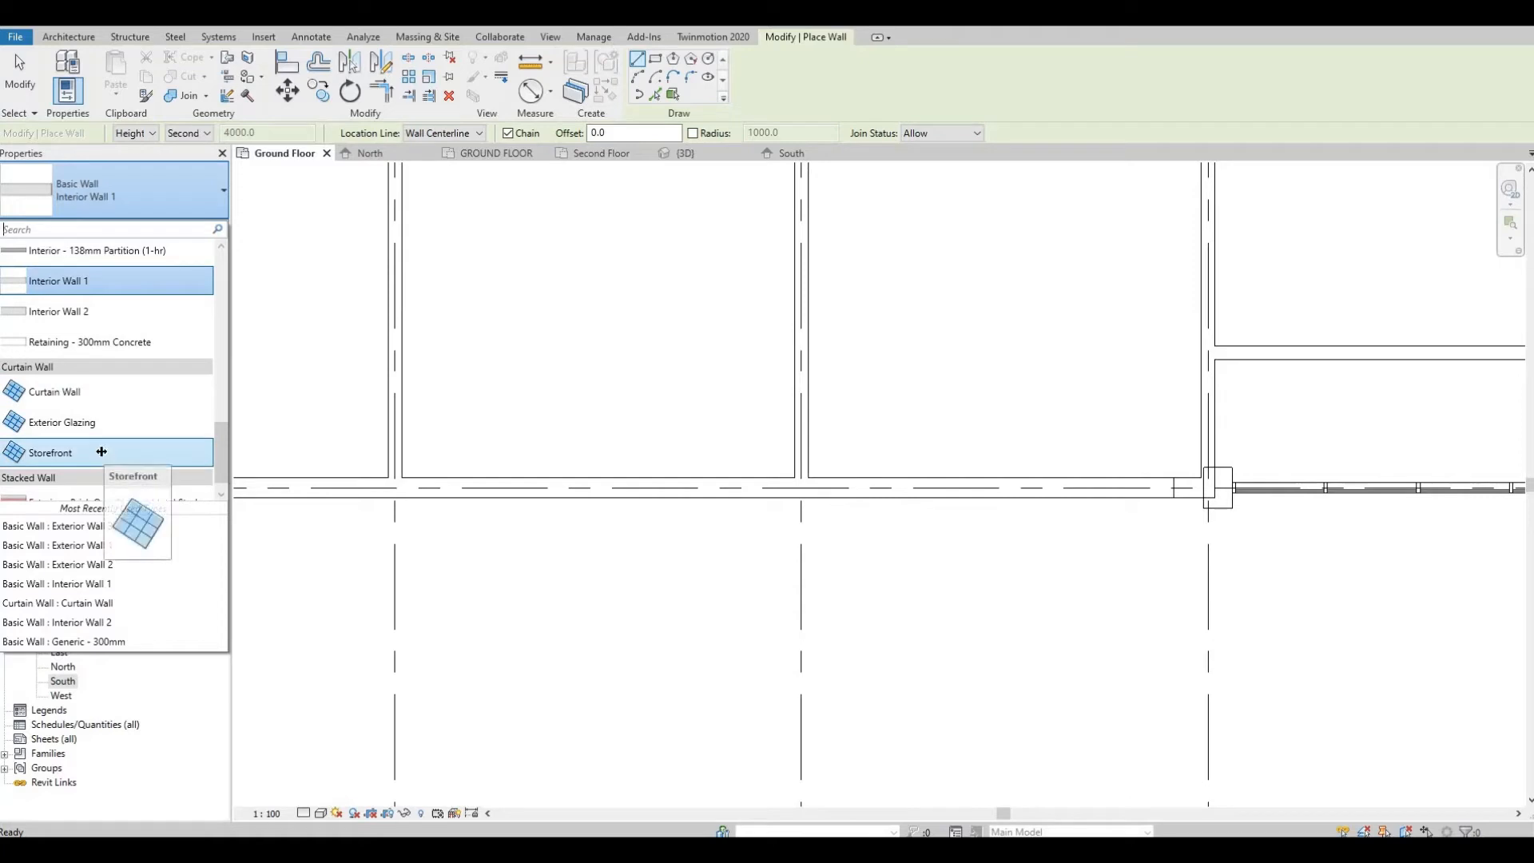
pyautogui.click(50, 452)
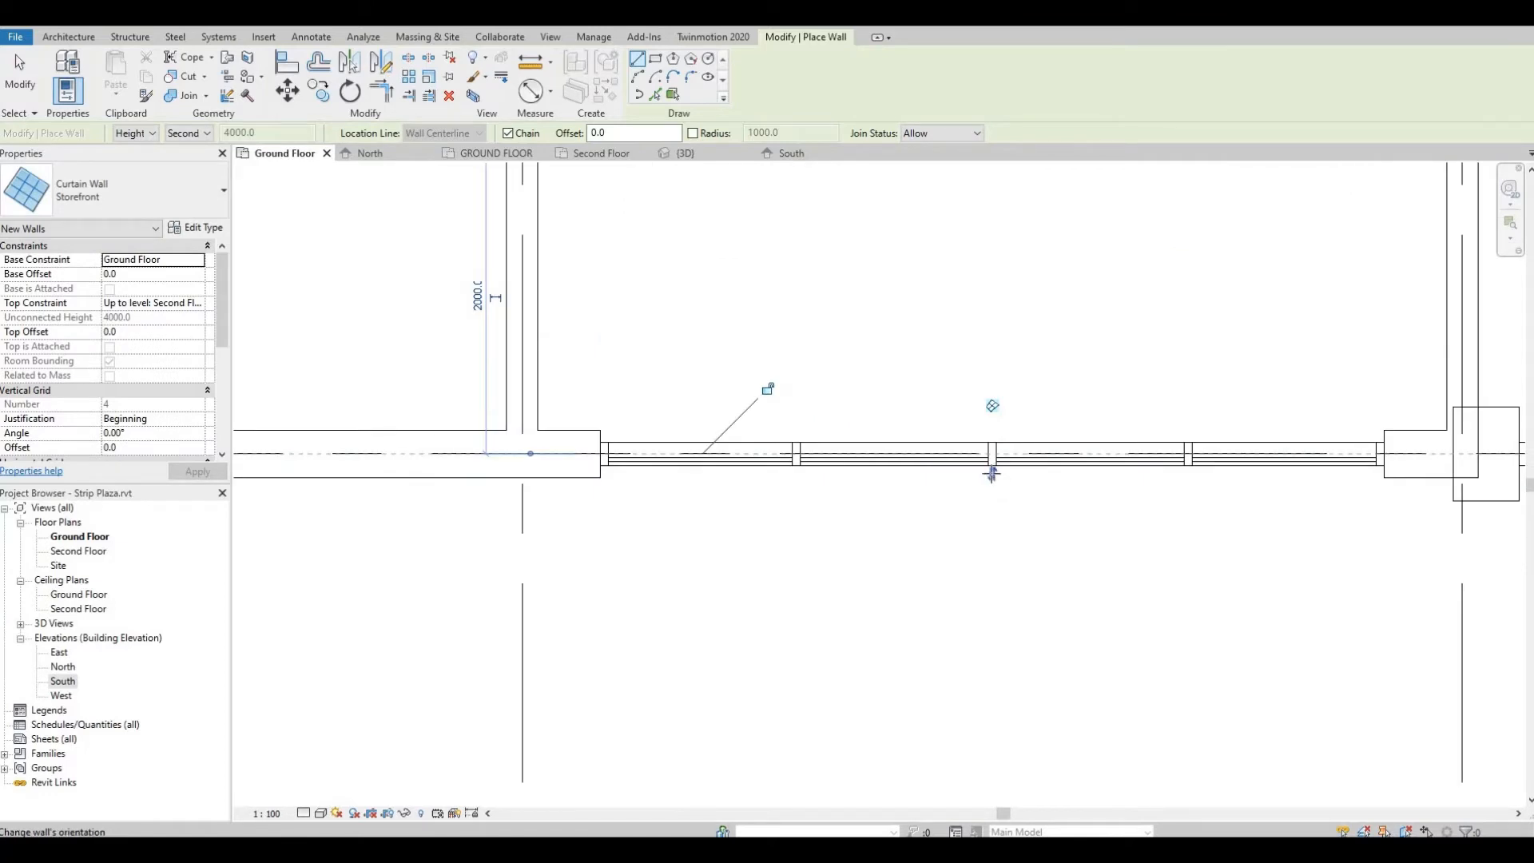
pyautogui.moveTo(990, 472)
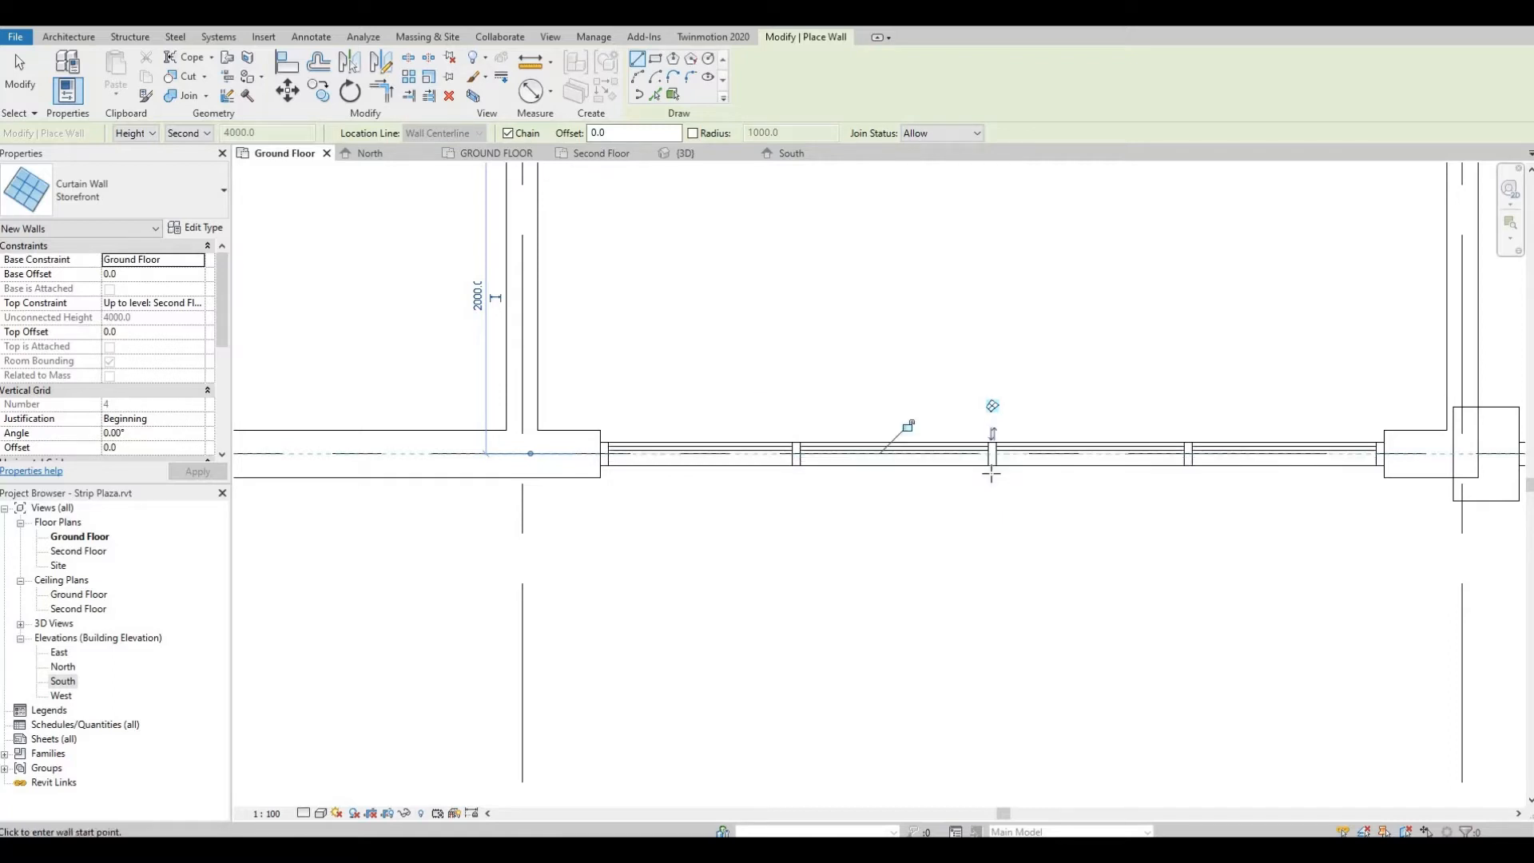
pyautogui.moveTo(991, 433)
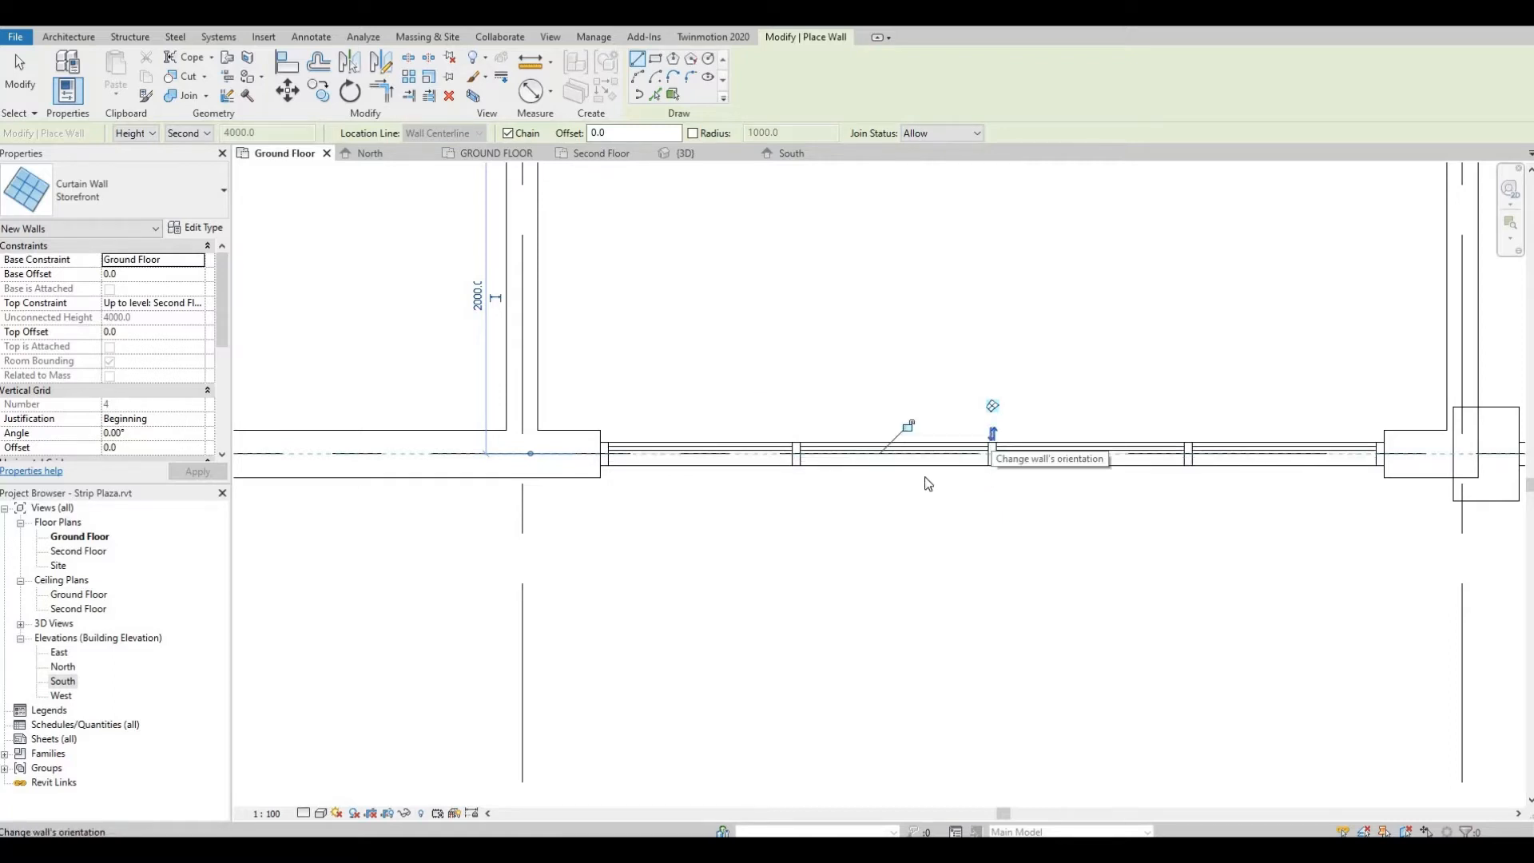
pyautogui.click(1088, 452)
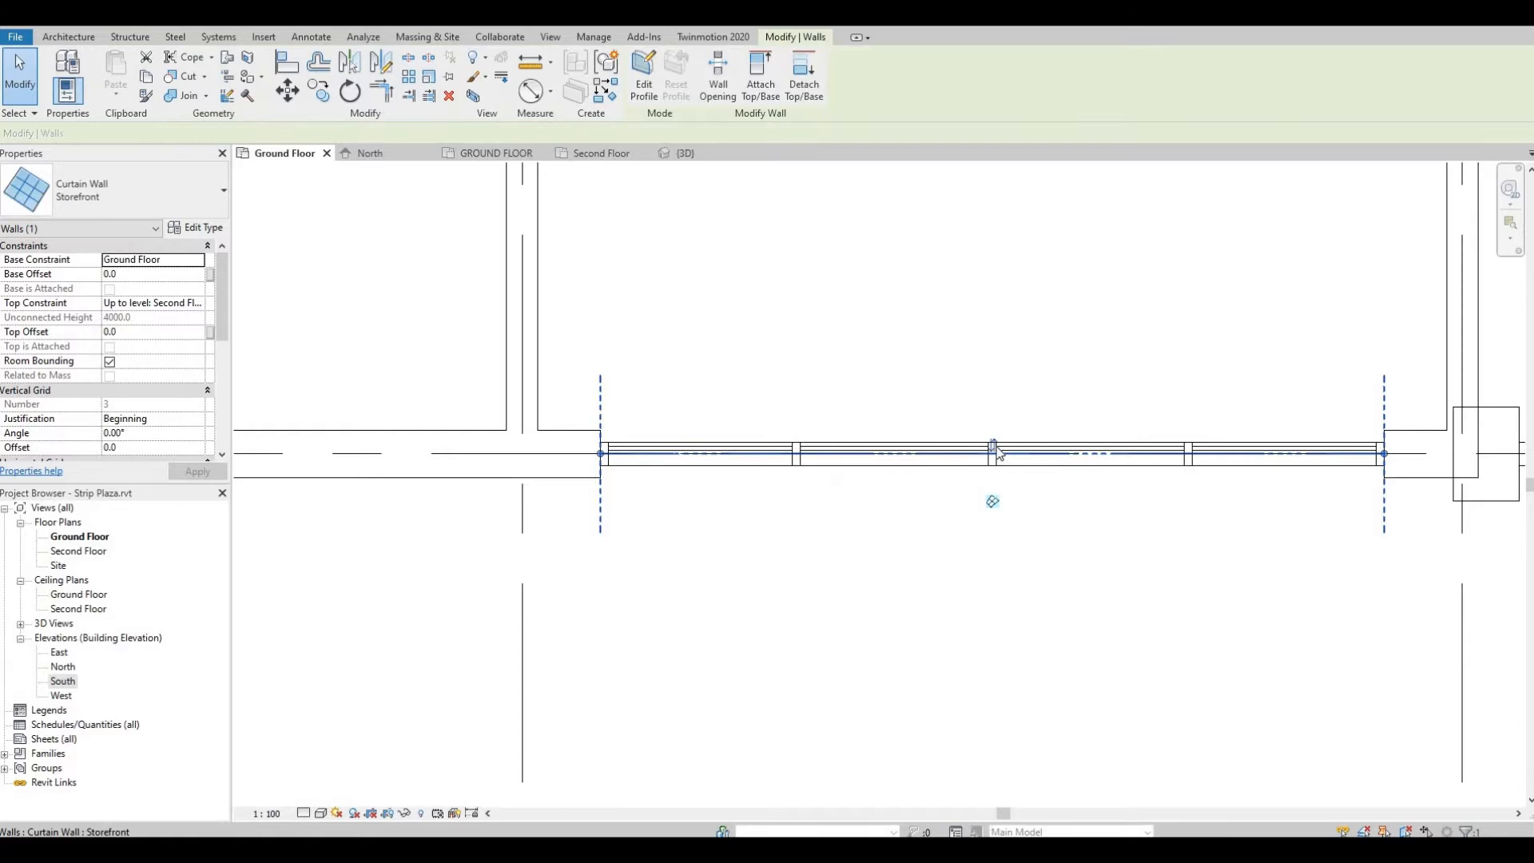
pyautogui.moveTo(992, 442)
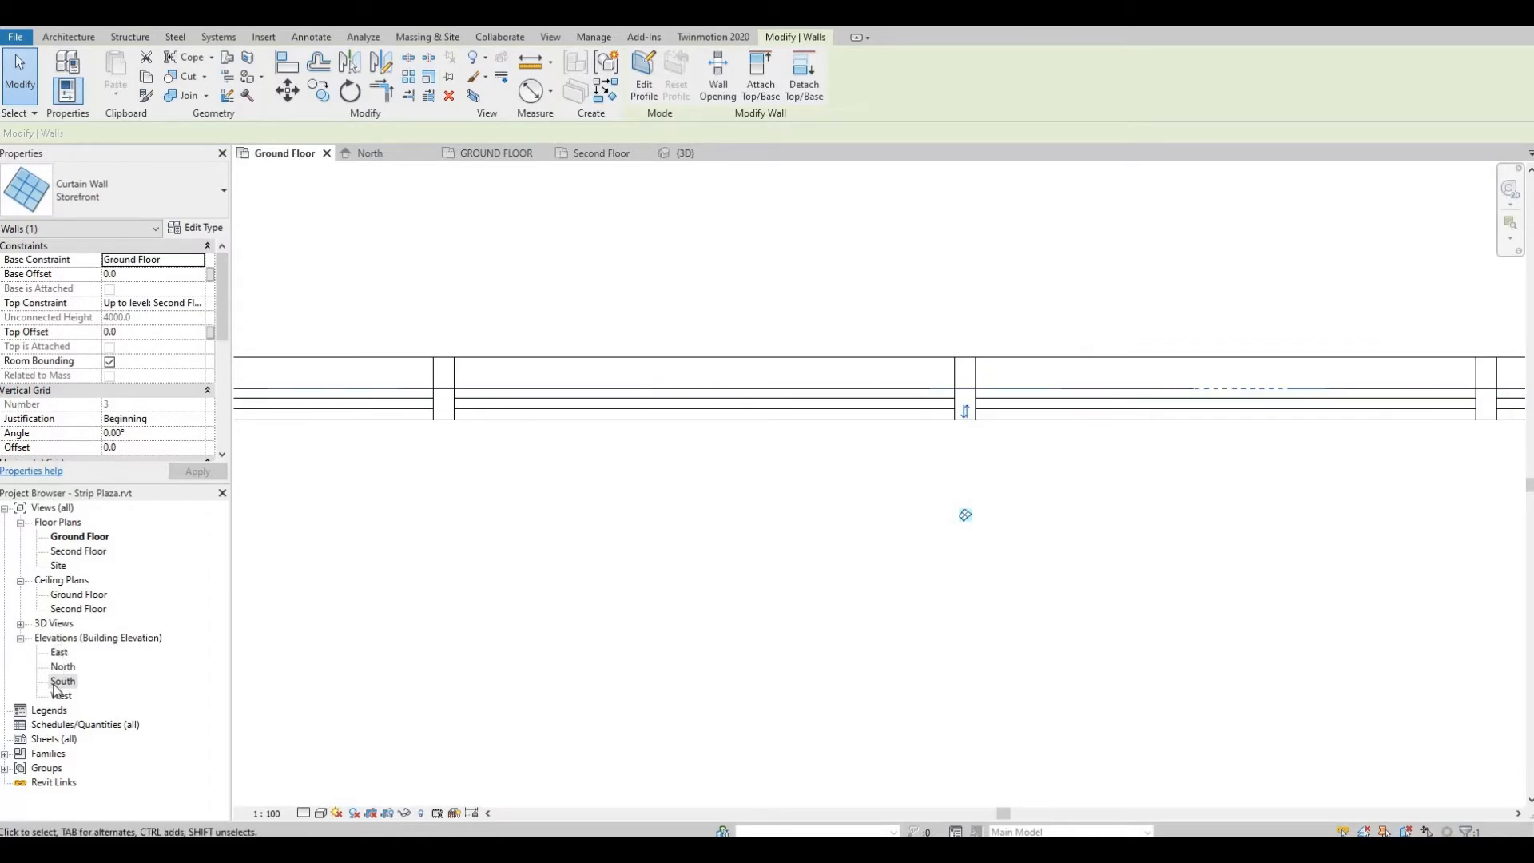
# Step: In the South elevation, edit the storefront profile and set the corner sketch line height to 600
pyautogui.doubleClick(62, 681)
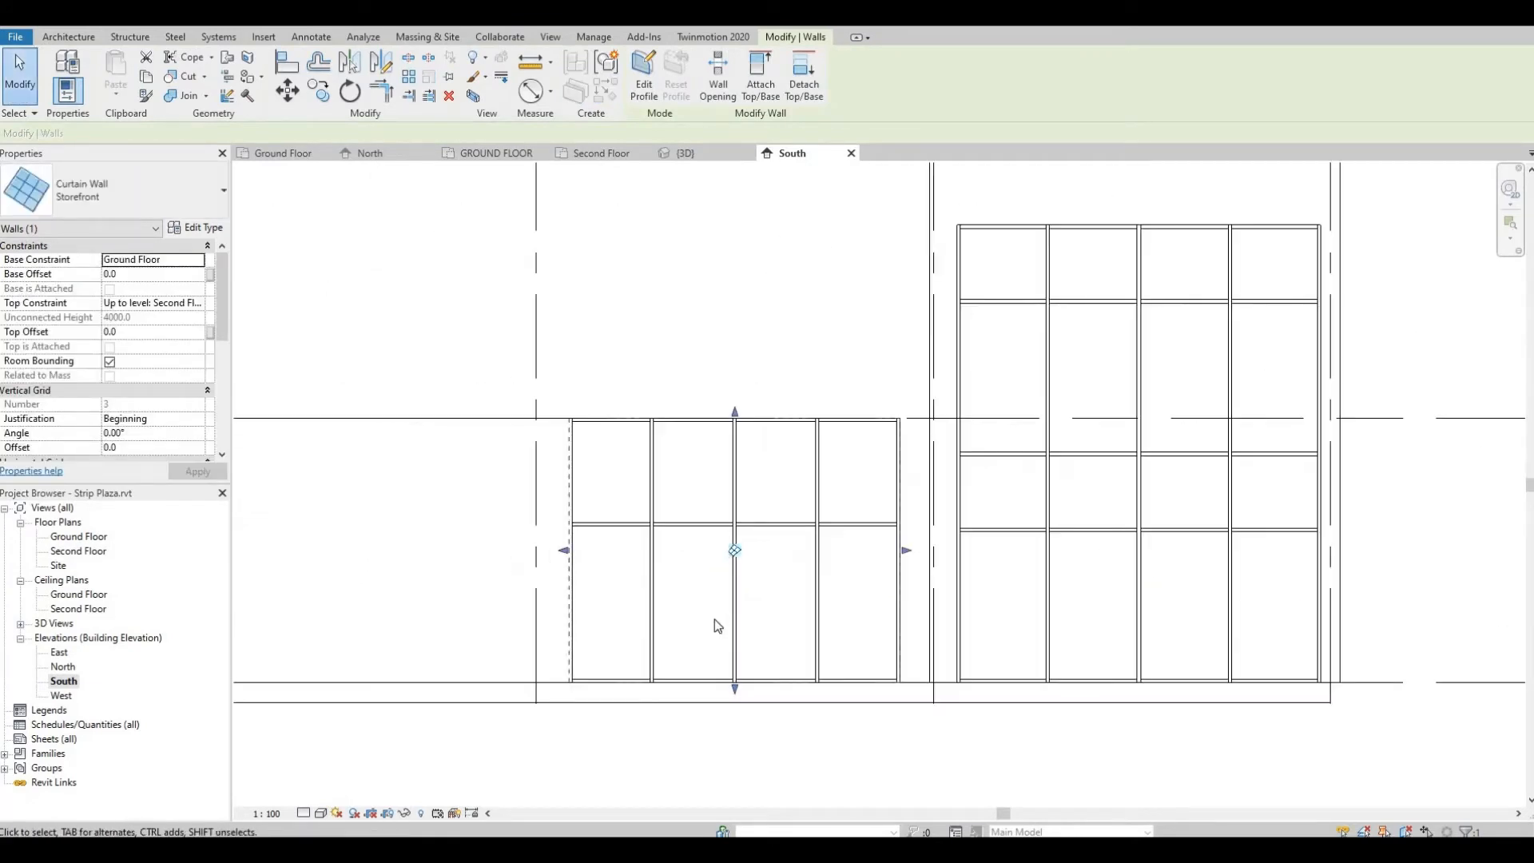
pyautogui.moveTo(672, 636)
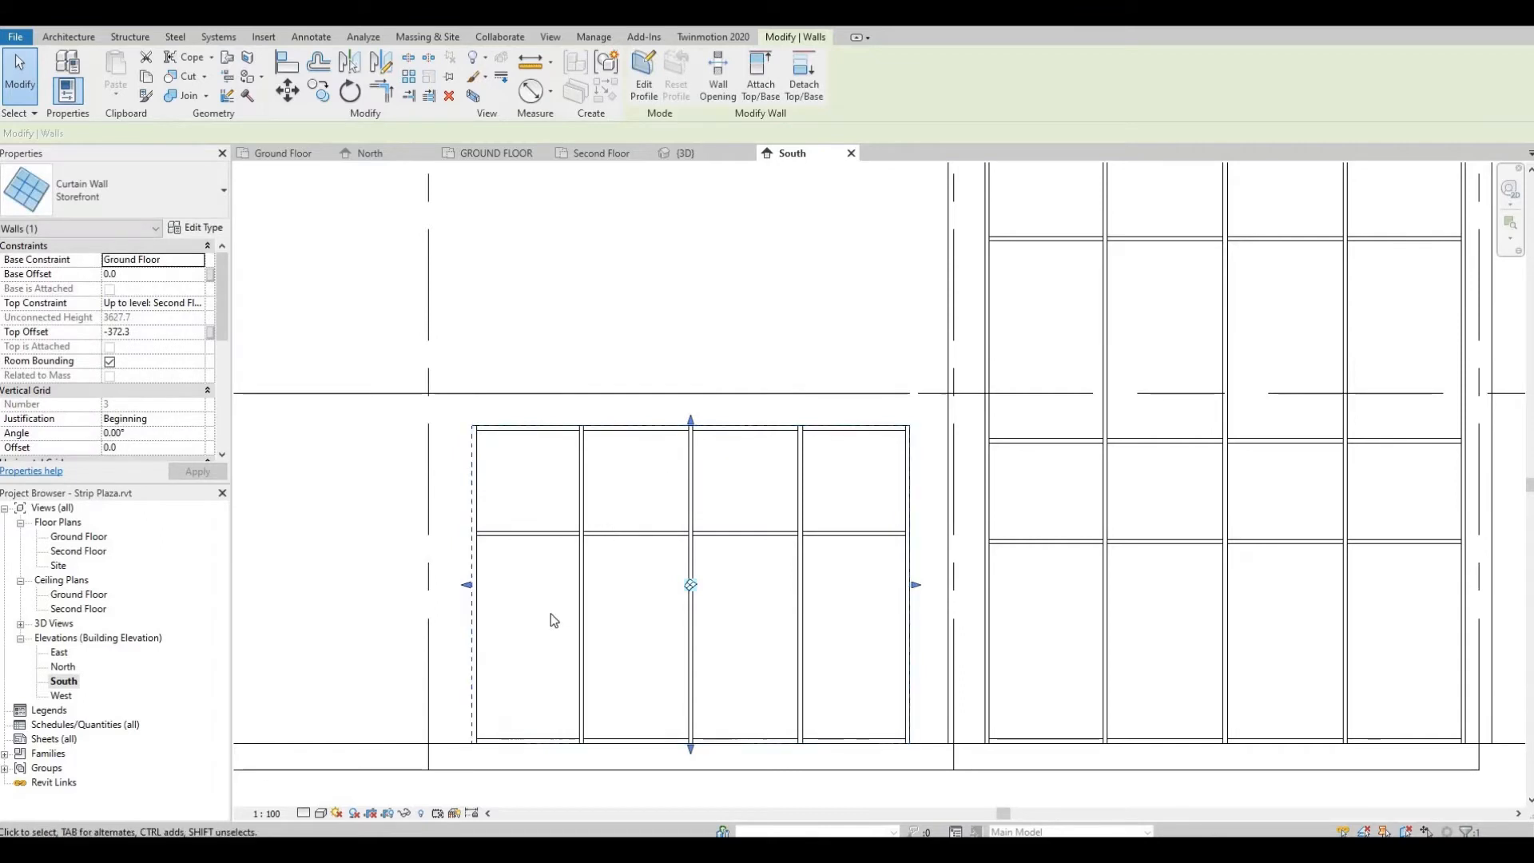
pyautogui.moveTo(489, 604)
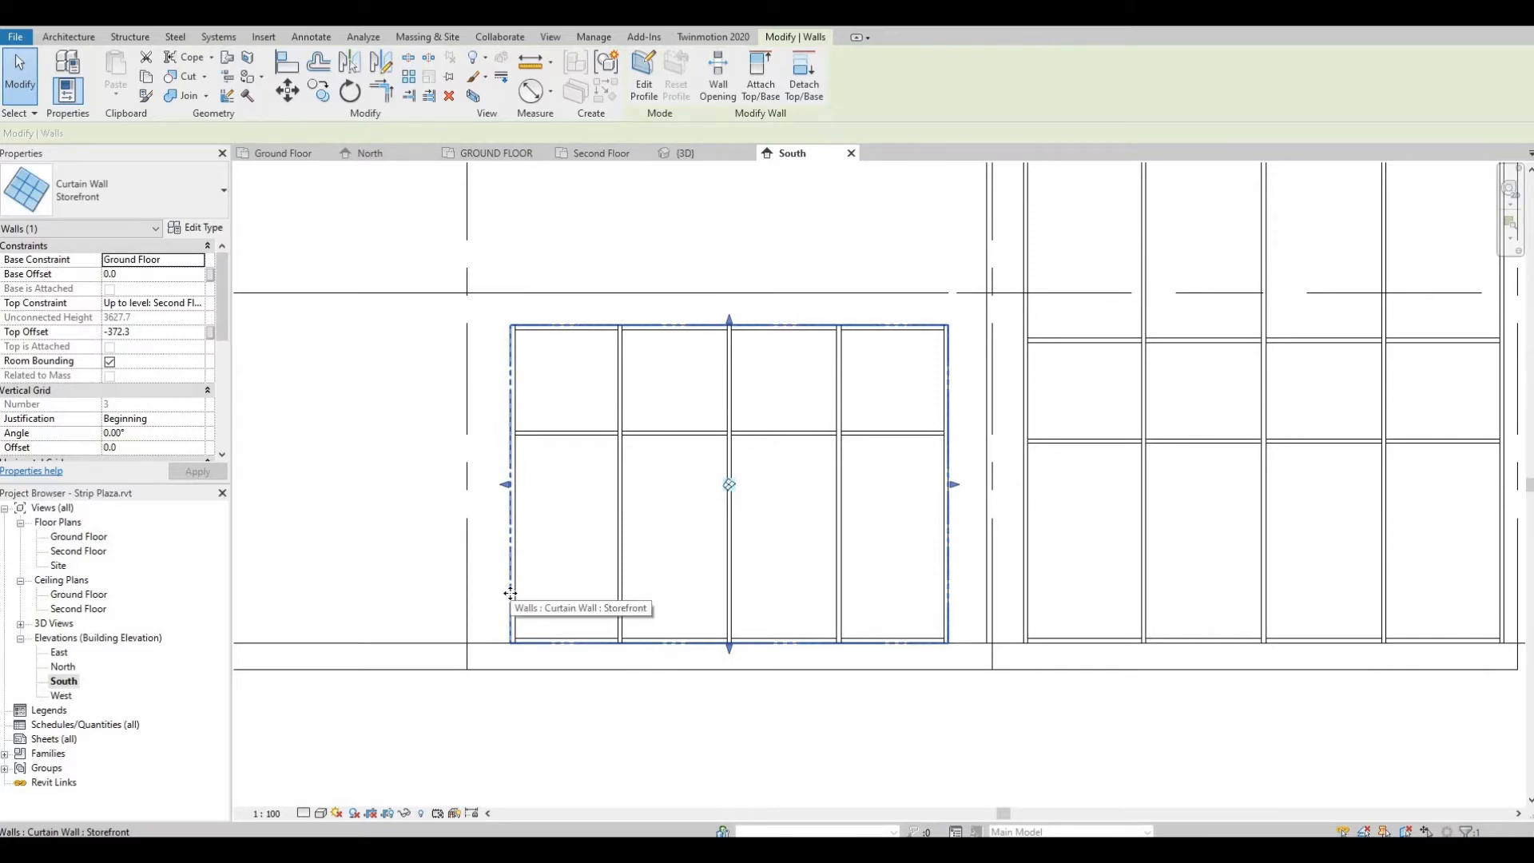
pyautogui.click(642, 79)
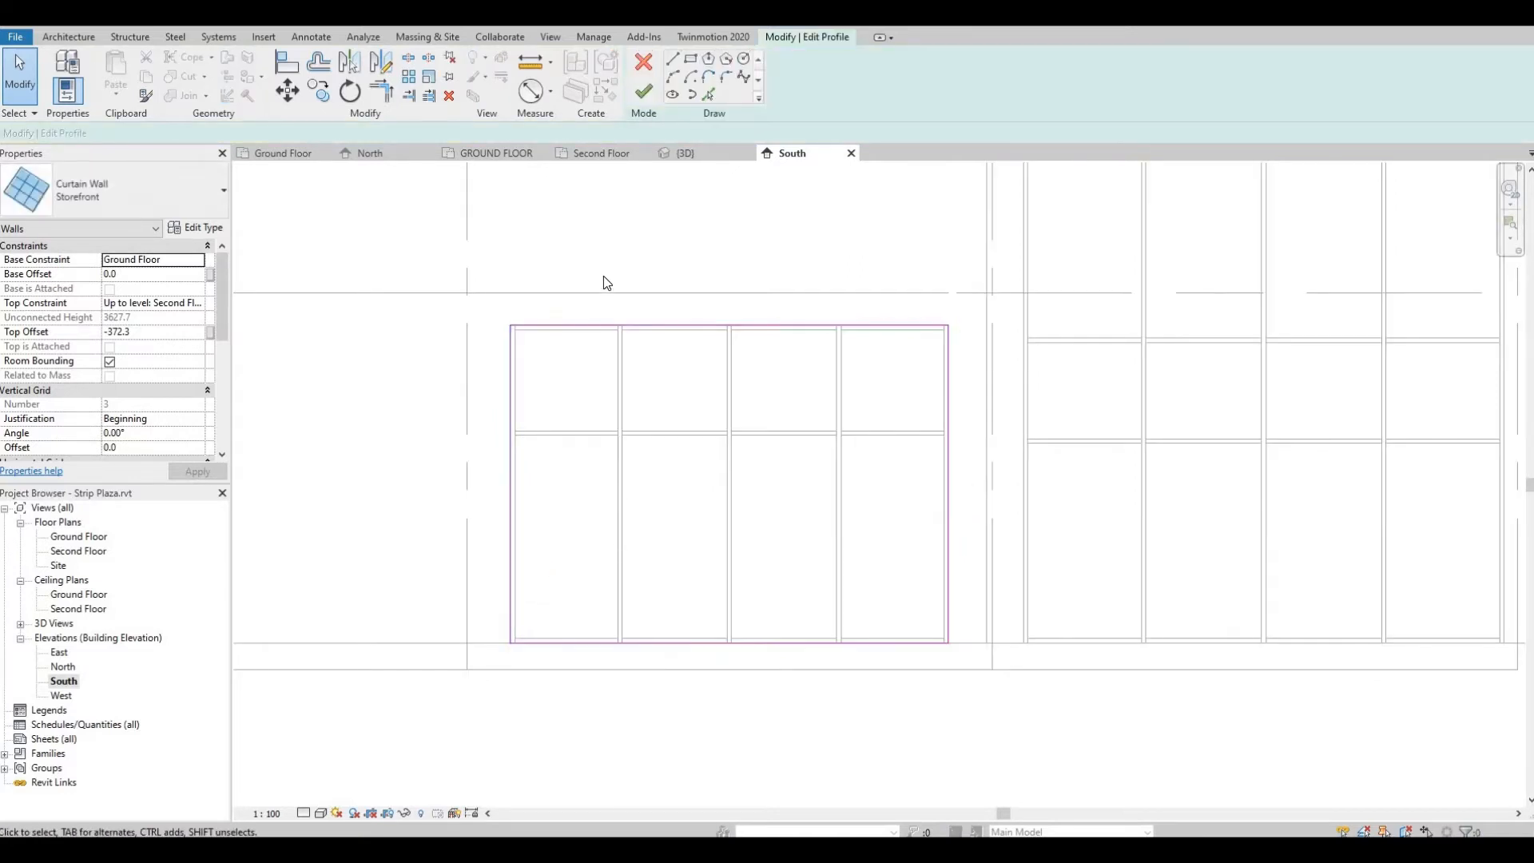
pyautogui.moveTo(690, 60)
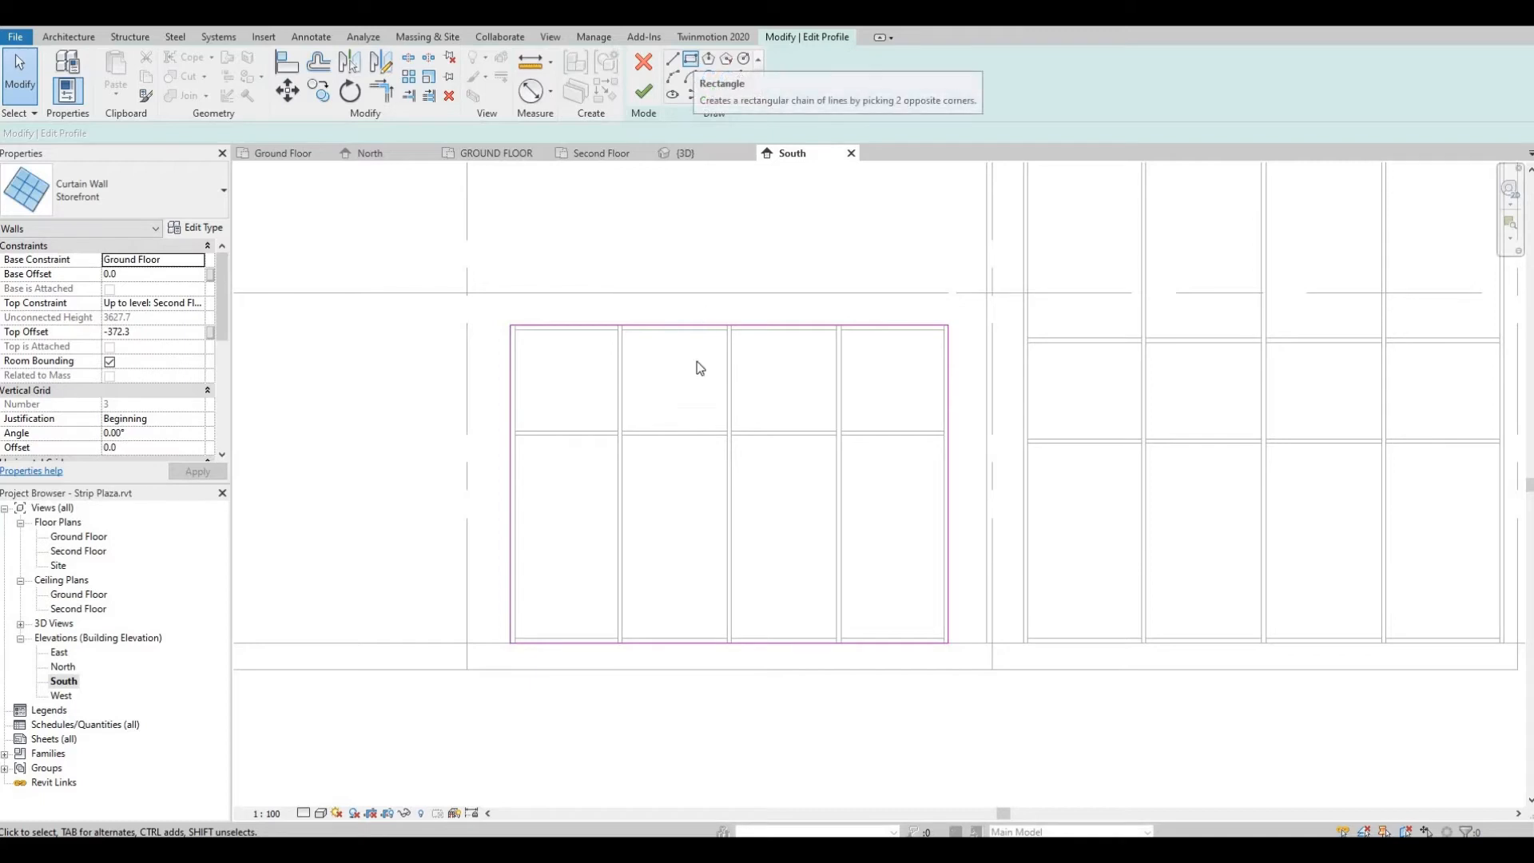
pyautogui.moveTo(794, 527)
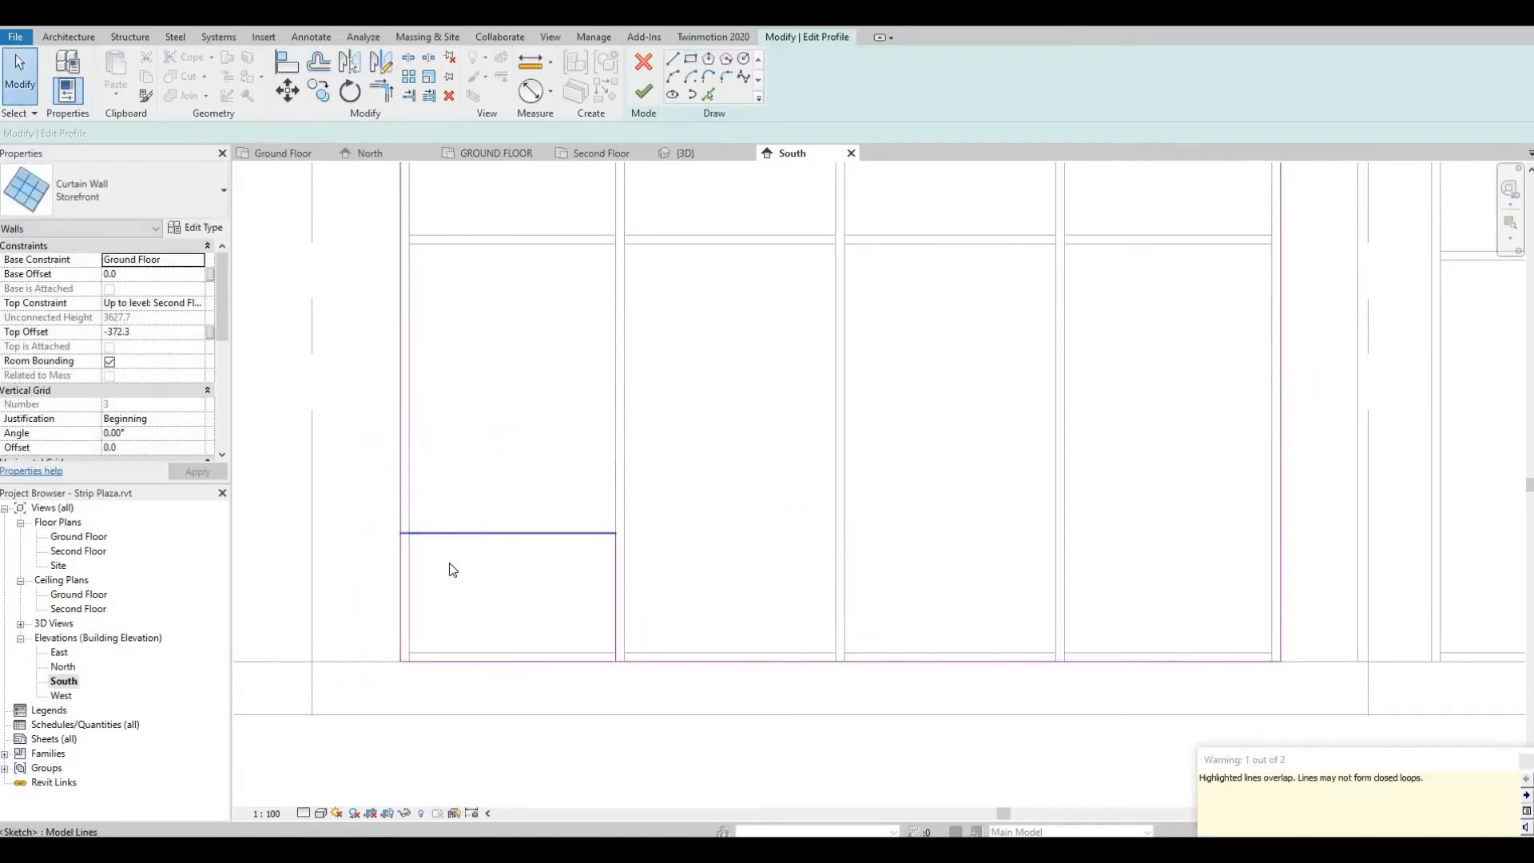
pyautogui.click(508, 535)
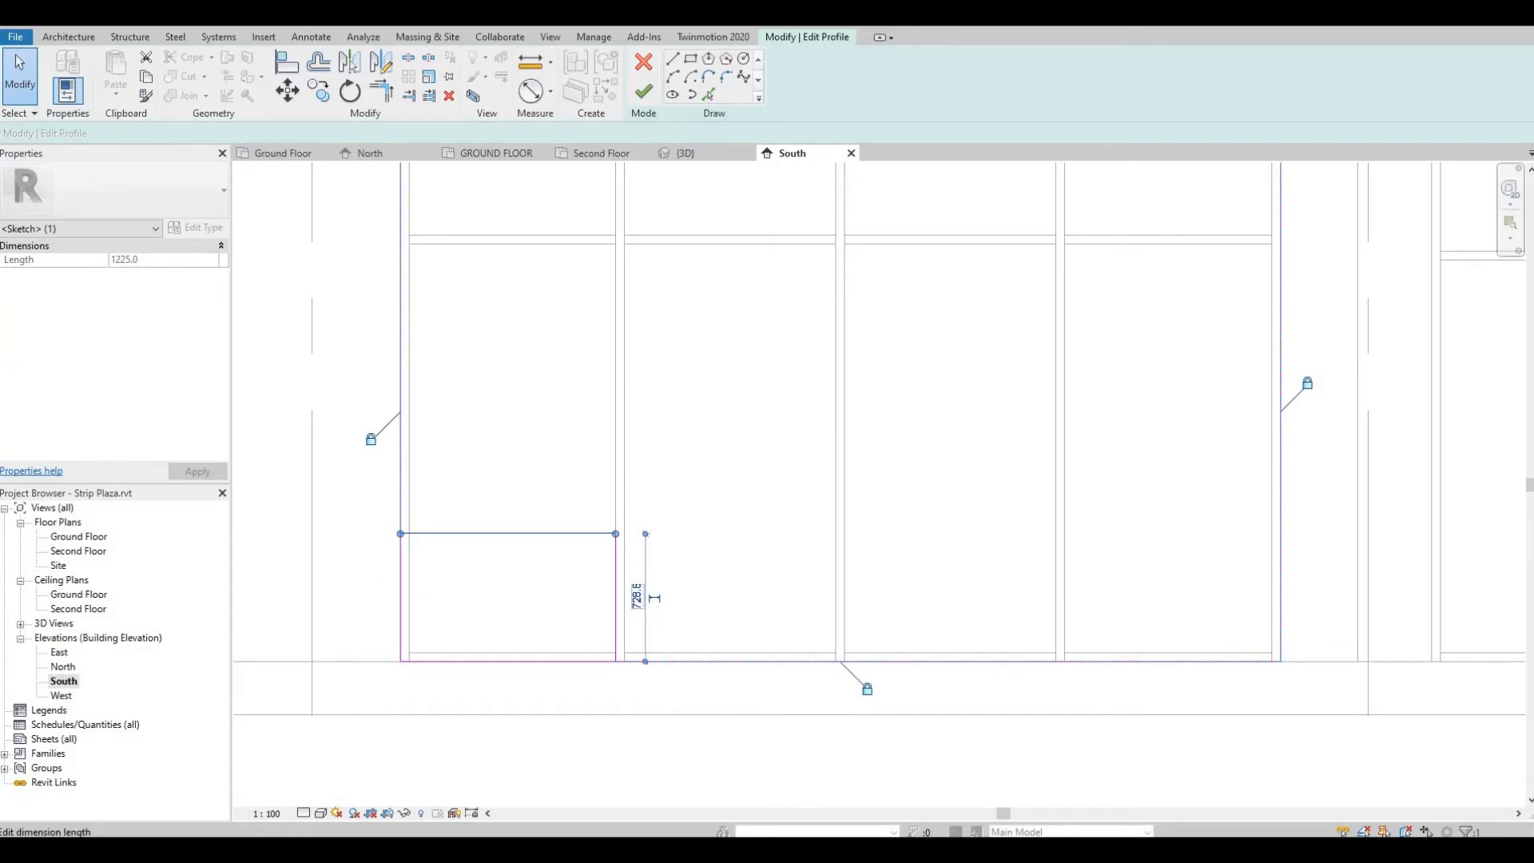
pyautogui.write('600')
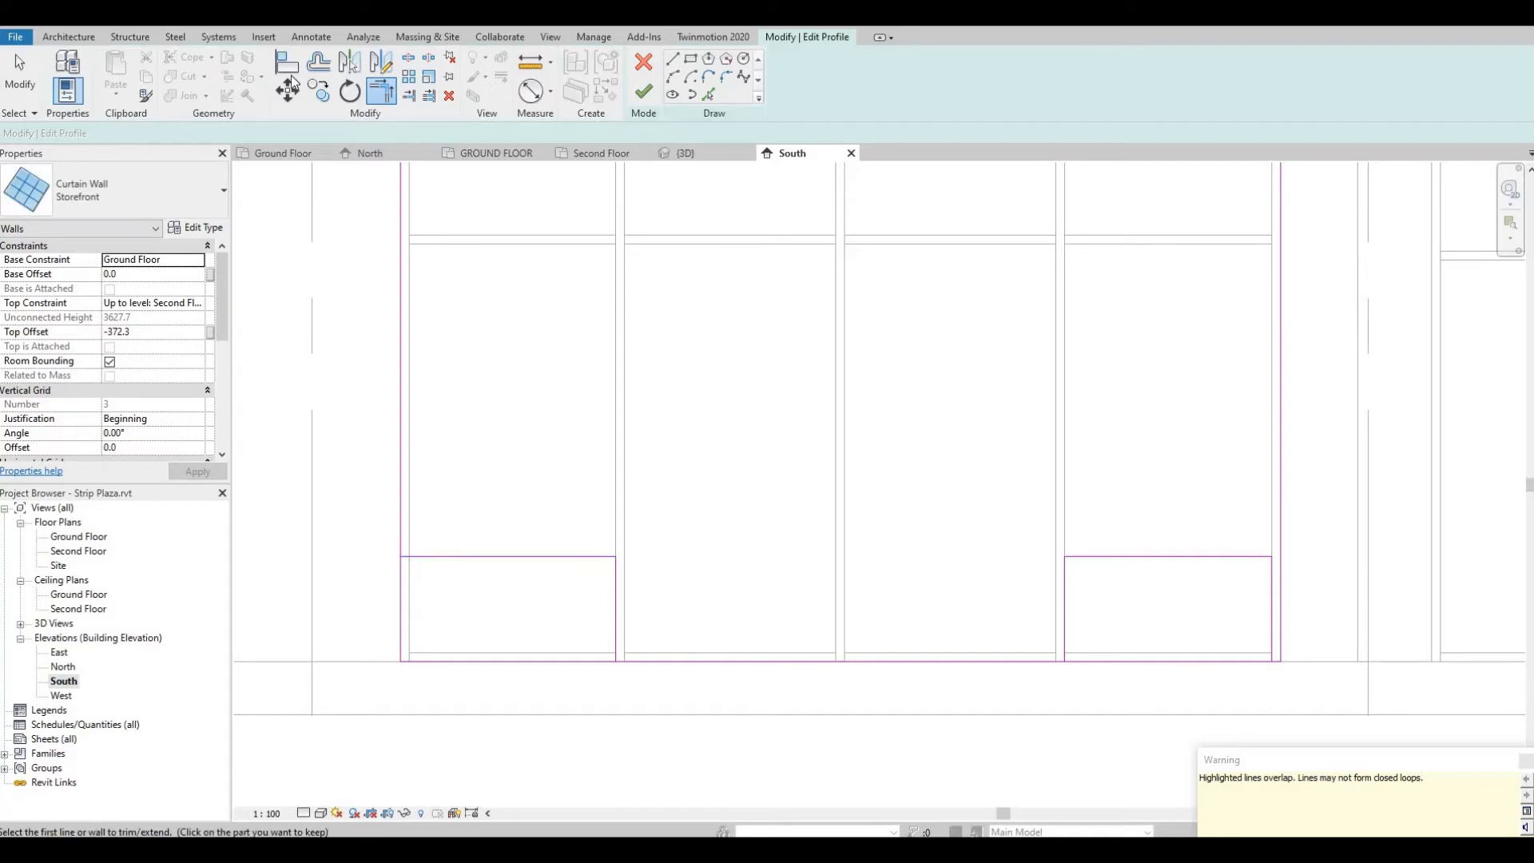
# Step: Trim the overlapping outline lines at both end bays and finish the edited profile
pyautogui.click(286, 62)
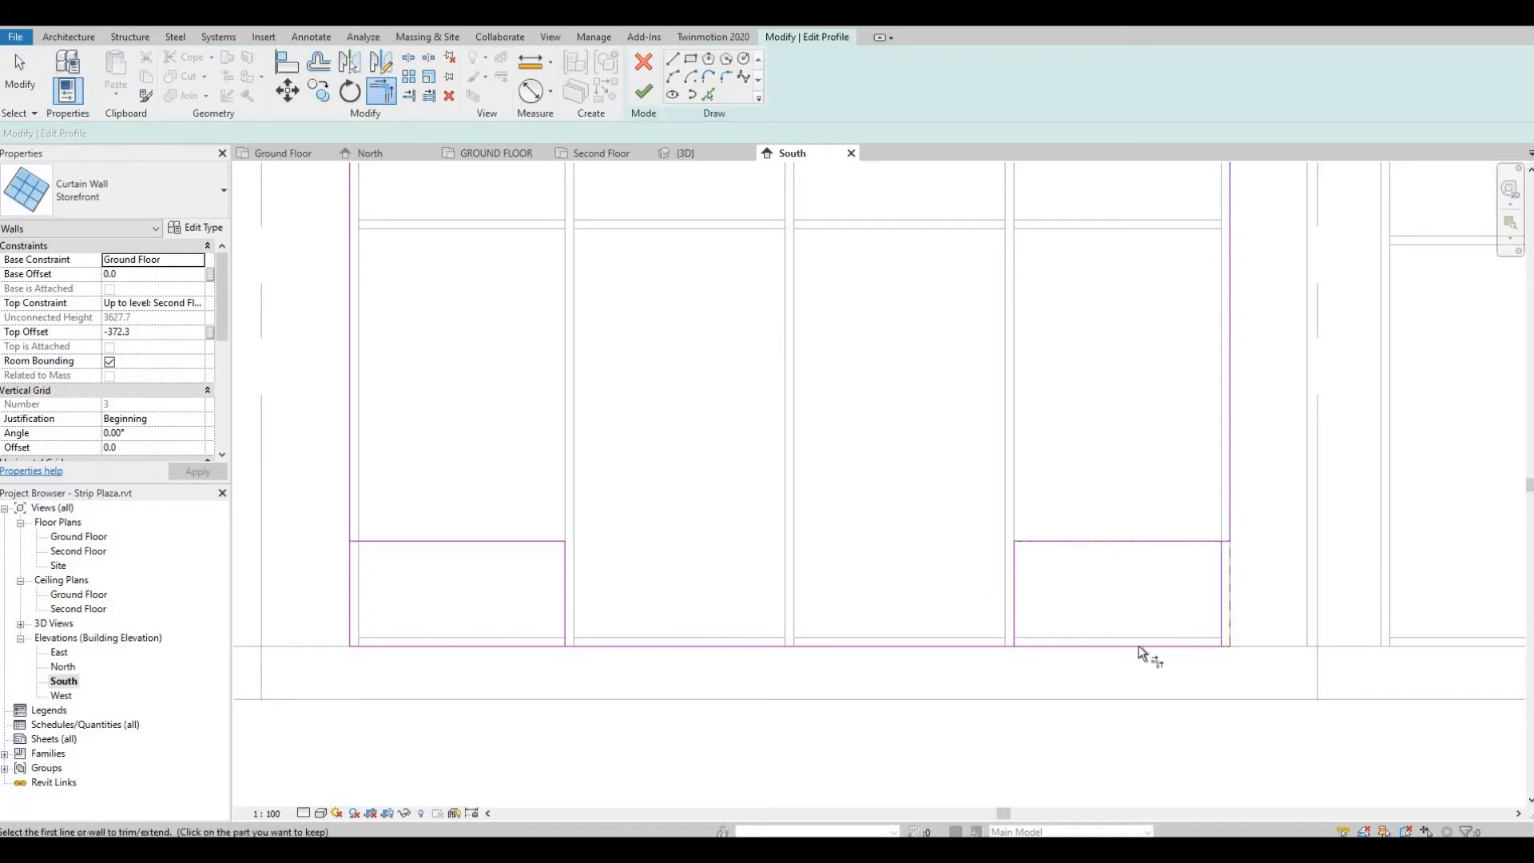
pyautogui.click(1013, 587)
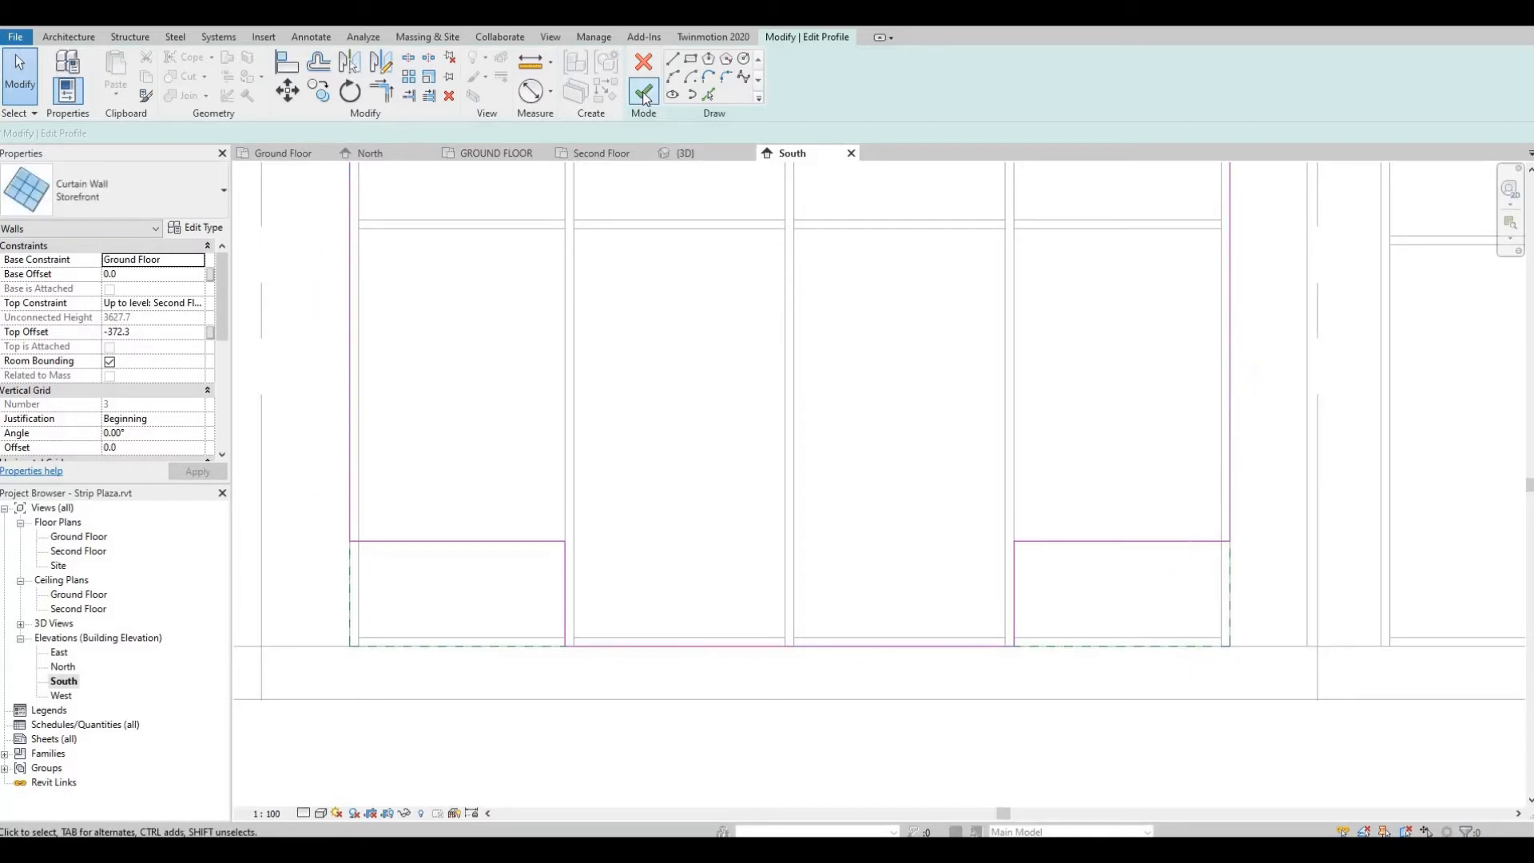
pyautogui.moveTo(644, 92)
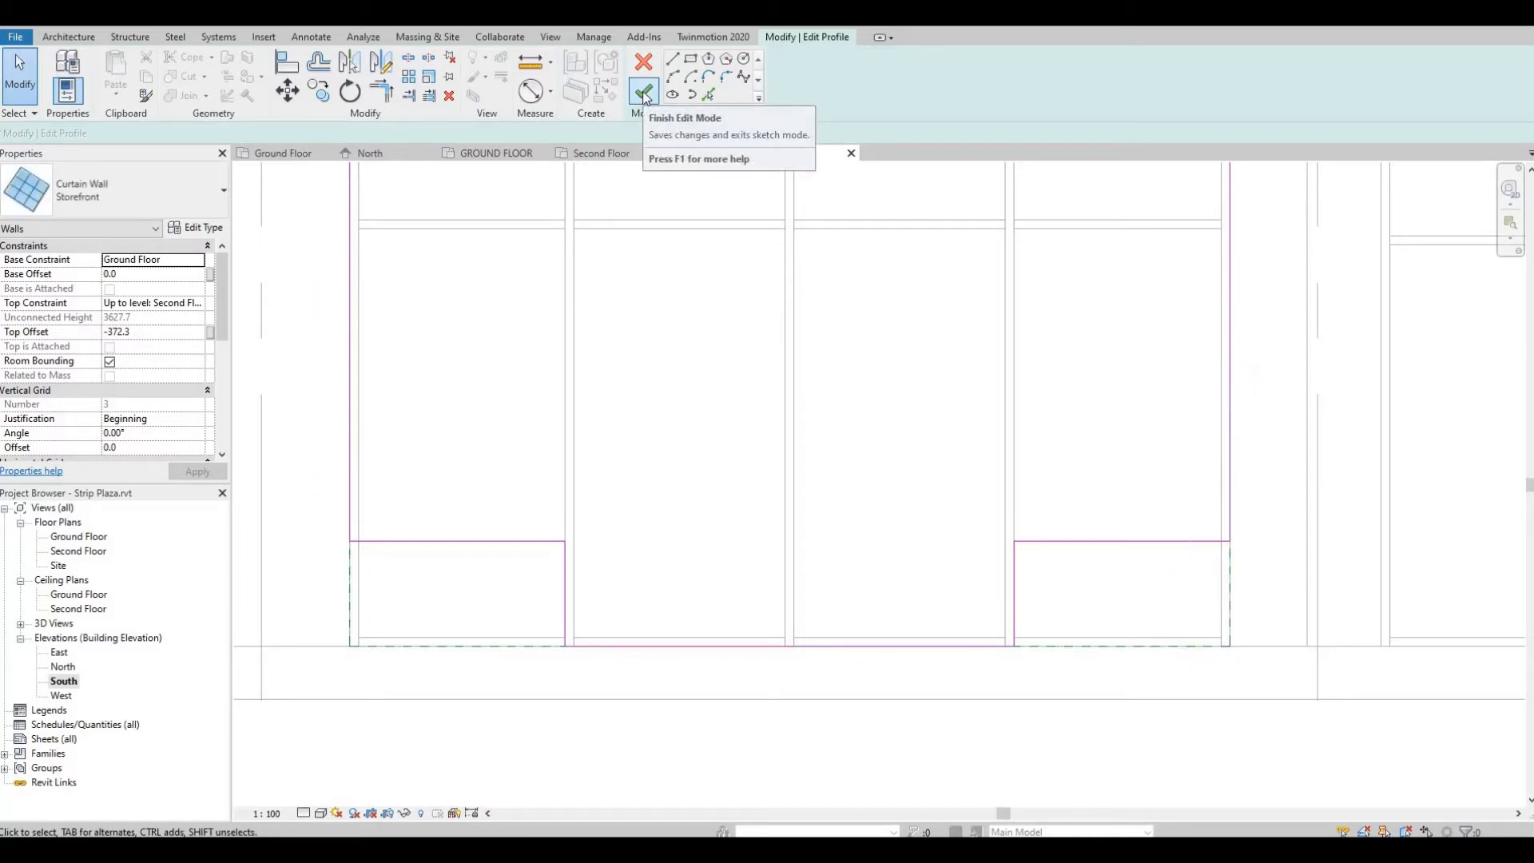
pyautogui.click(642, 91)
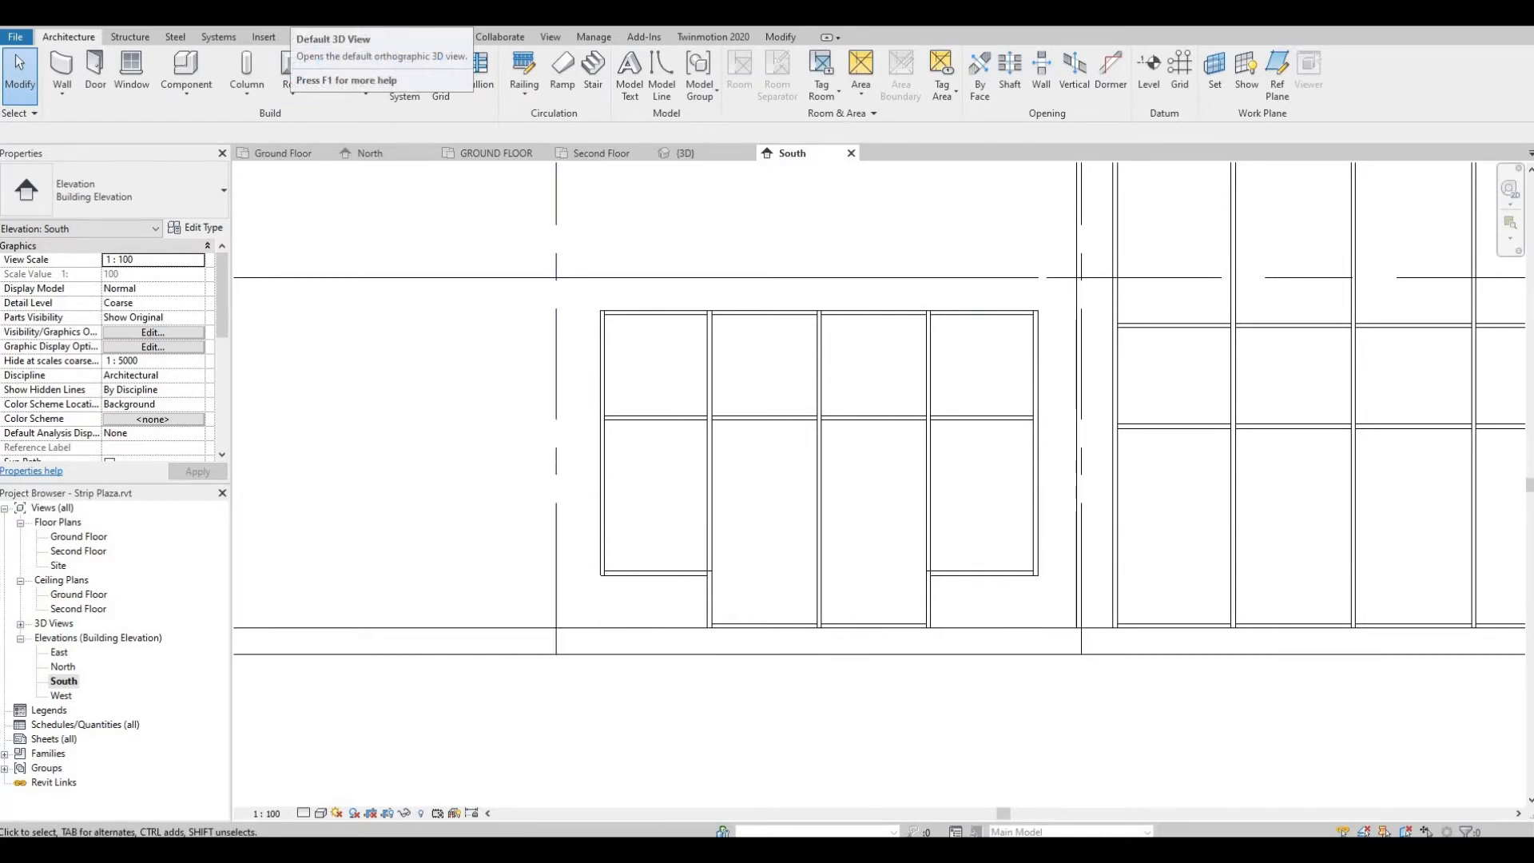
# Step: Show the reshaped storefront in the default 3D view and select the adjacent Exterior Wall 3 pier
pyautogui.click(342, 38)
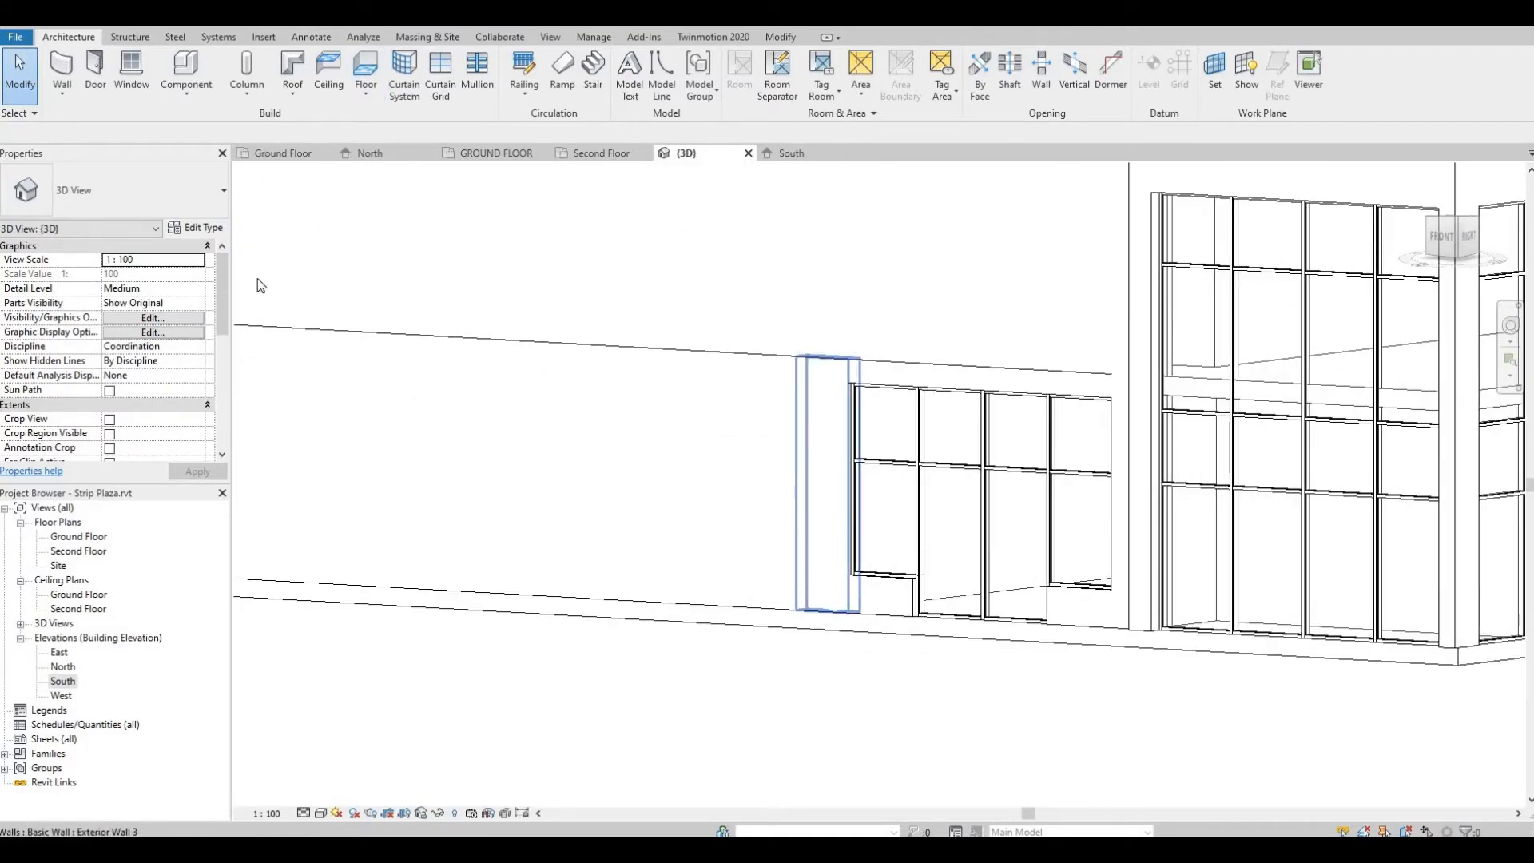
pyautogui.click(826, 489)
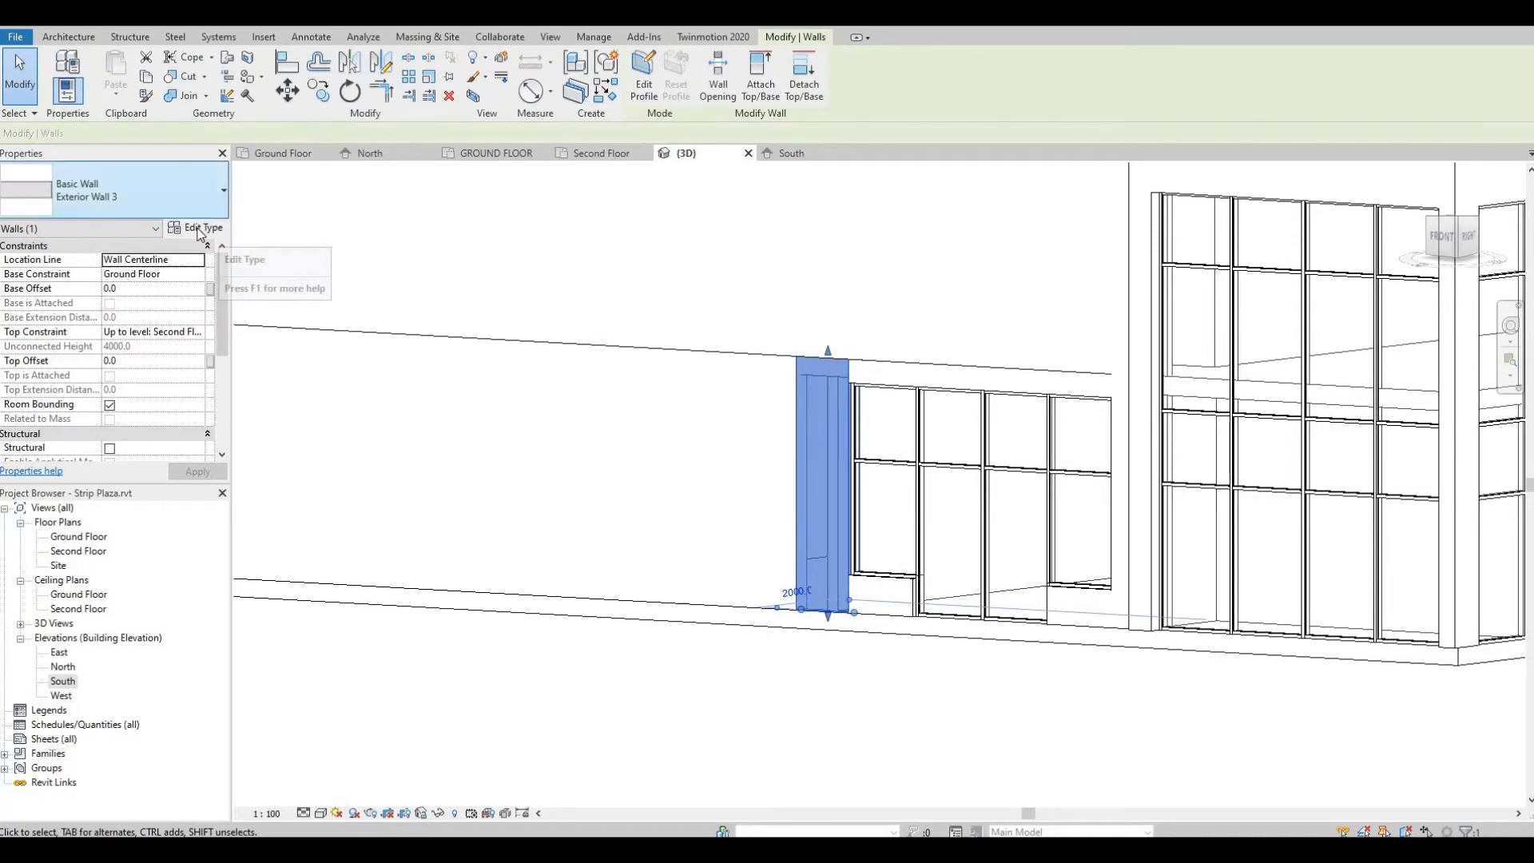
# Step: Set the Exterior Wall 3 structure layer material to Brick, Common in its Type Properties
pyautogui.click(201, 230)
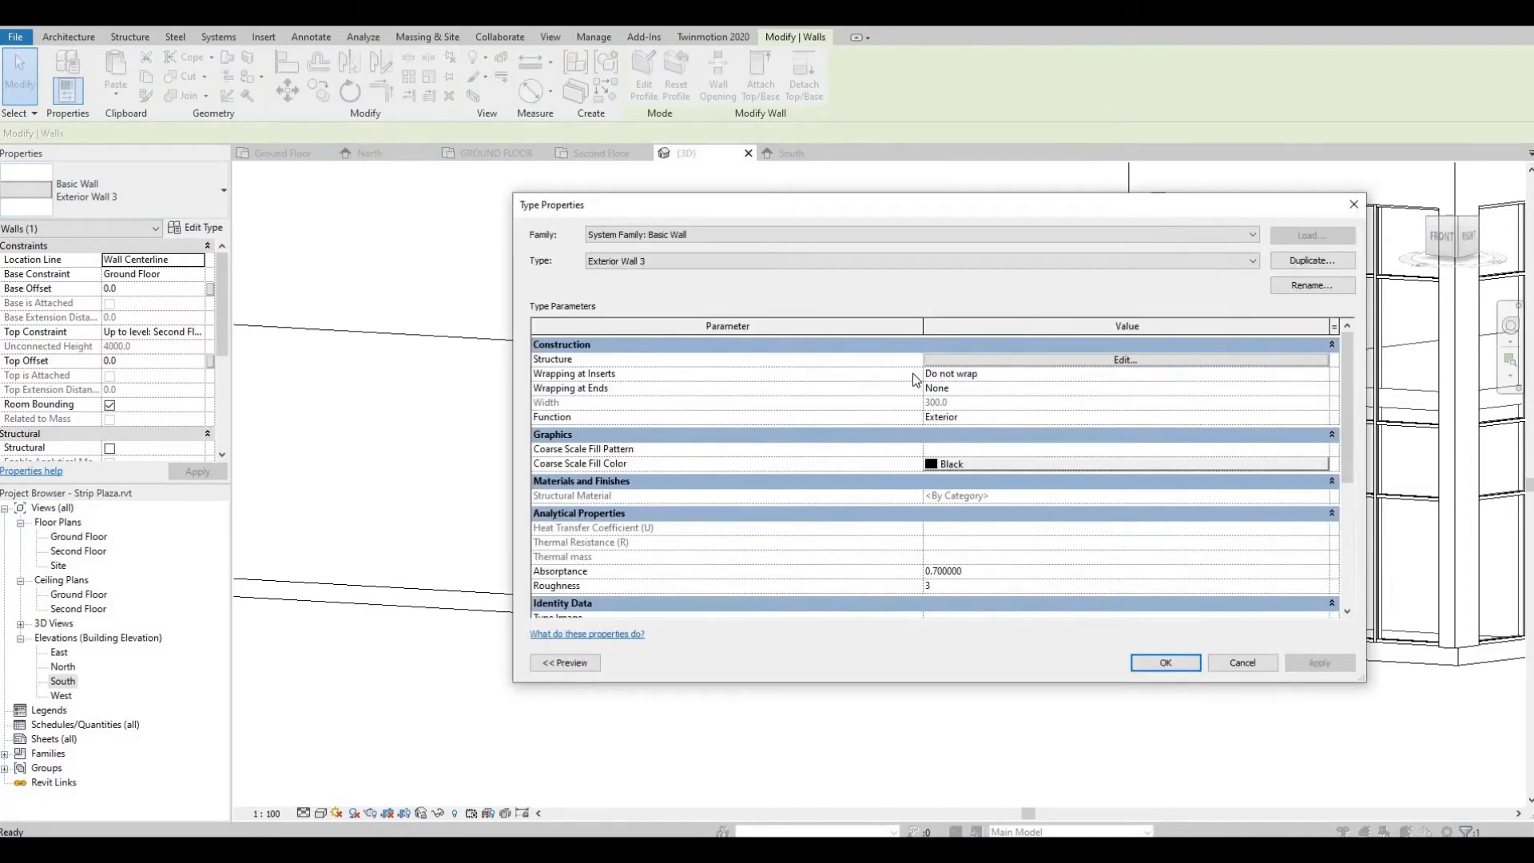
pyautogui.click(1123, 359)
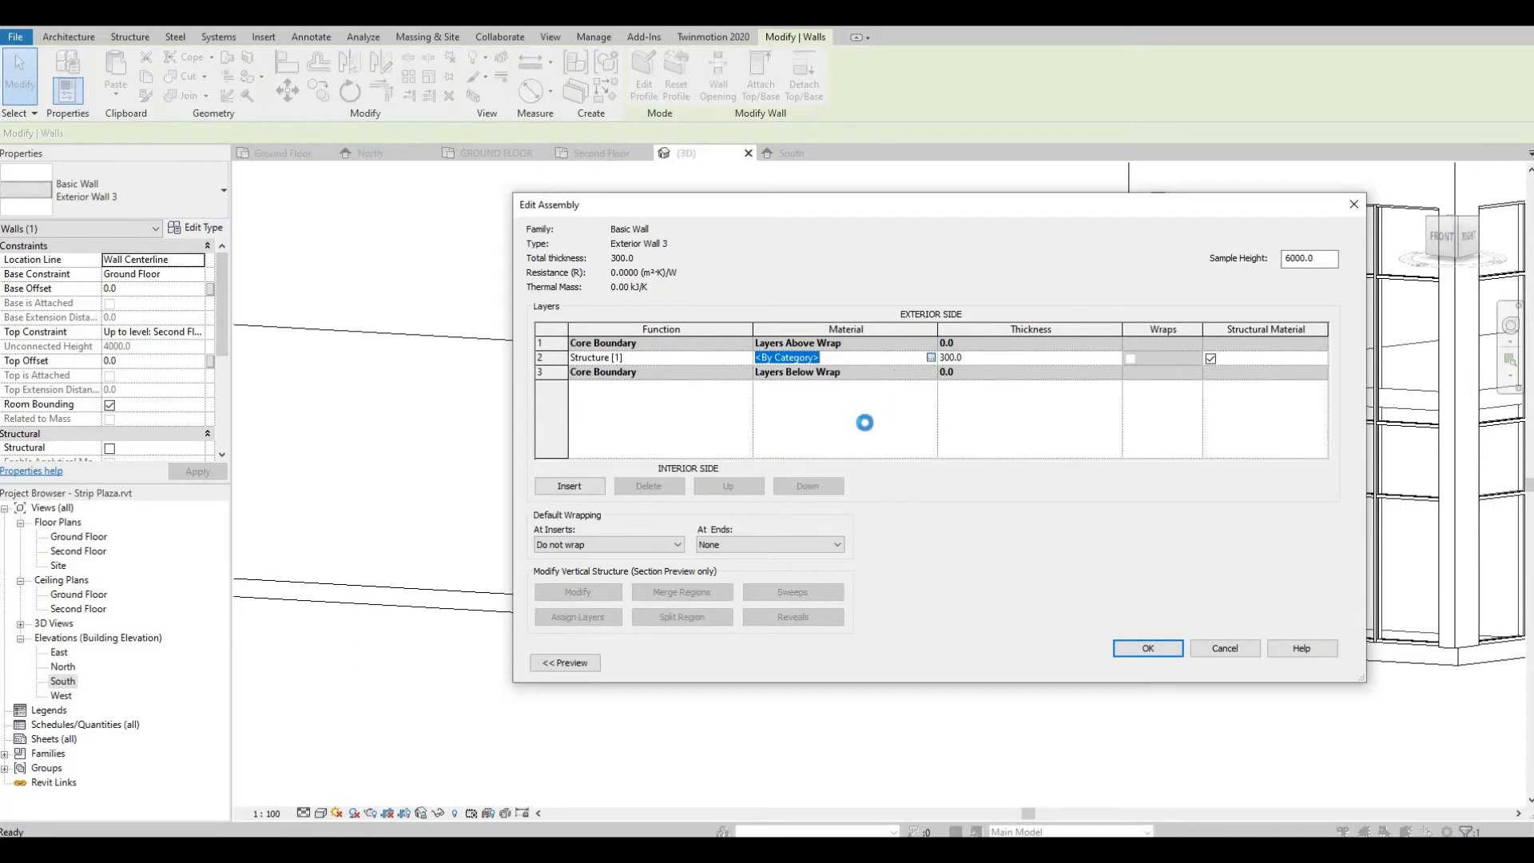
pyautogui.click(930, 356)
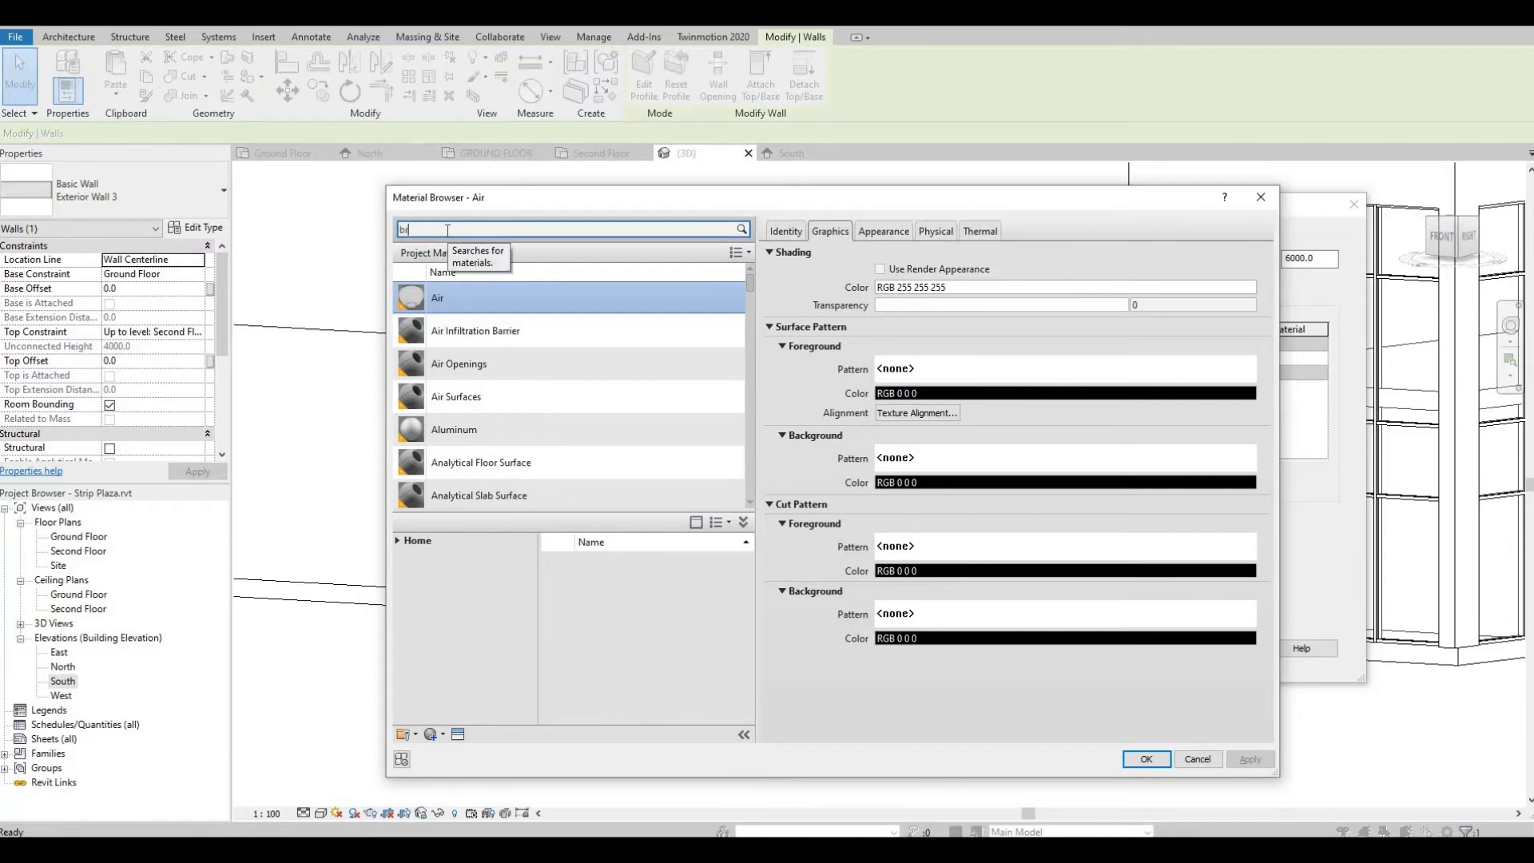
pyautogui.write('rick')
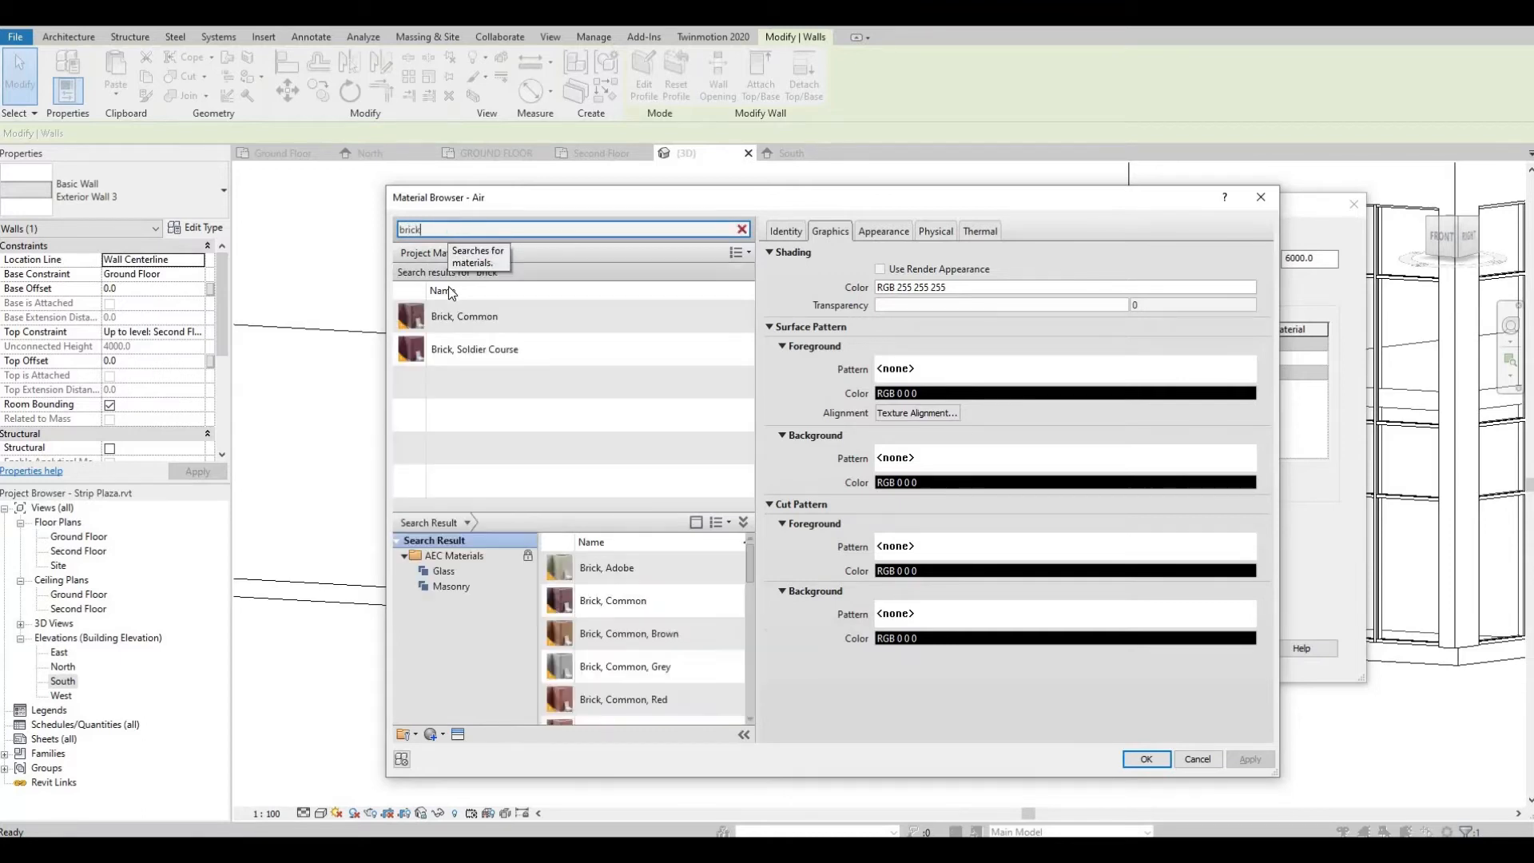
pyautogui.click(463, 315)
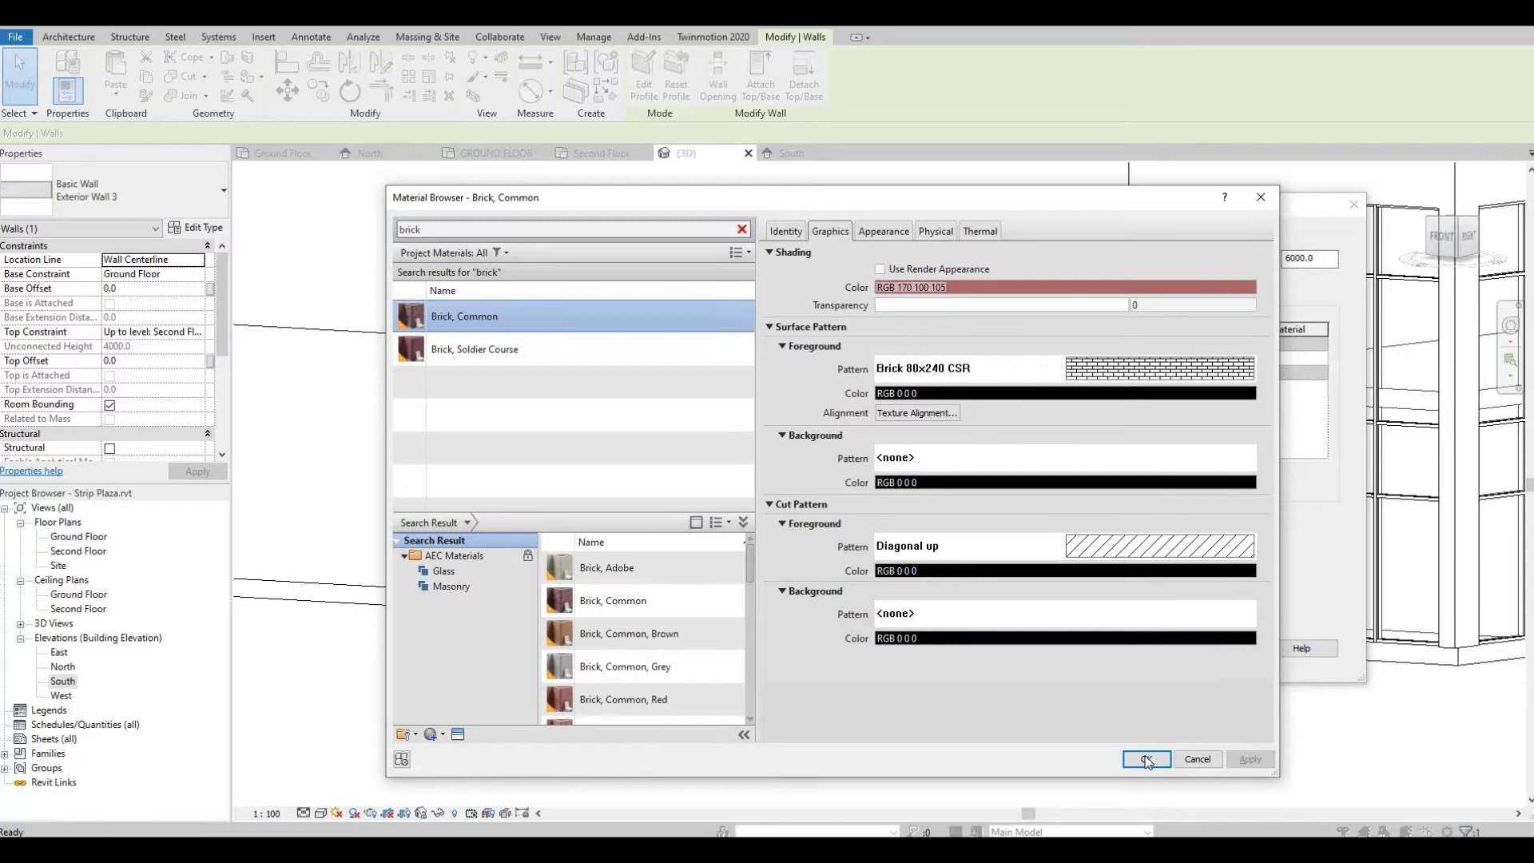
pyautogui.click(1145, 757)
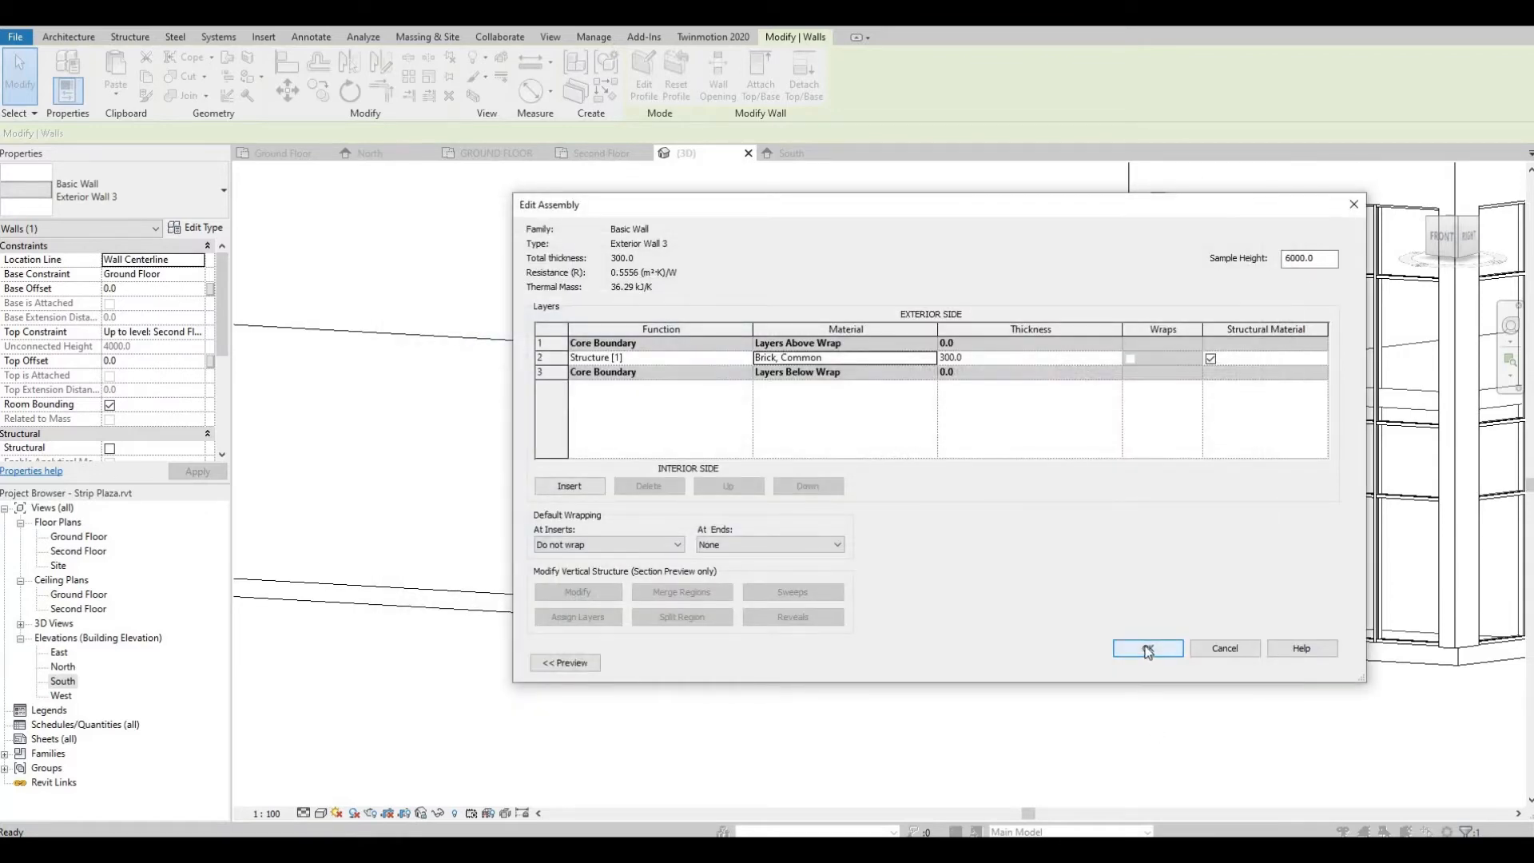
pyautogui.click(1147, 647)
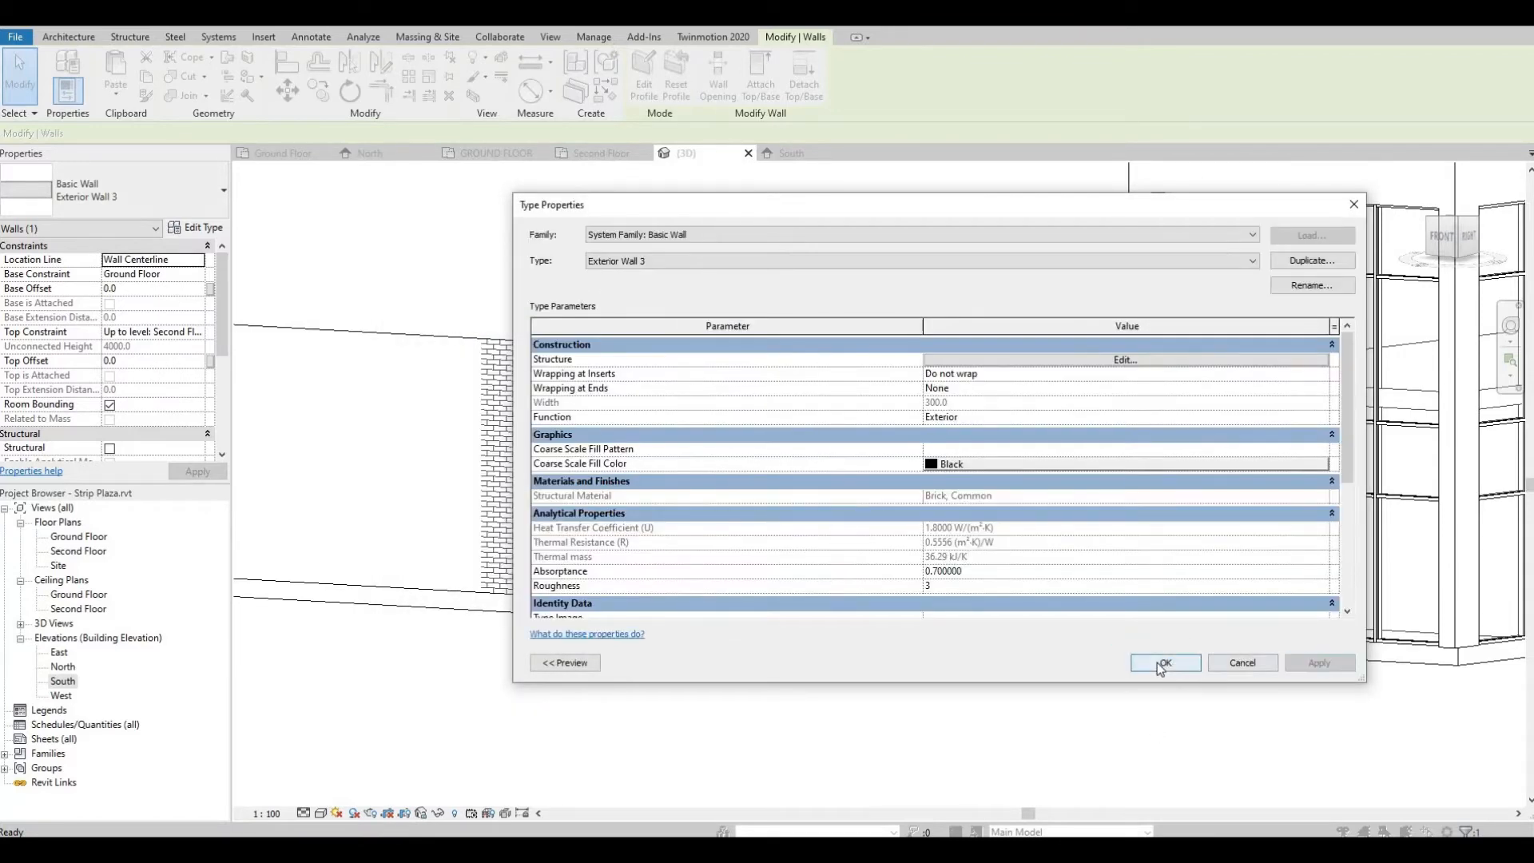
pyautogui.click(1165, 668)
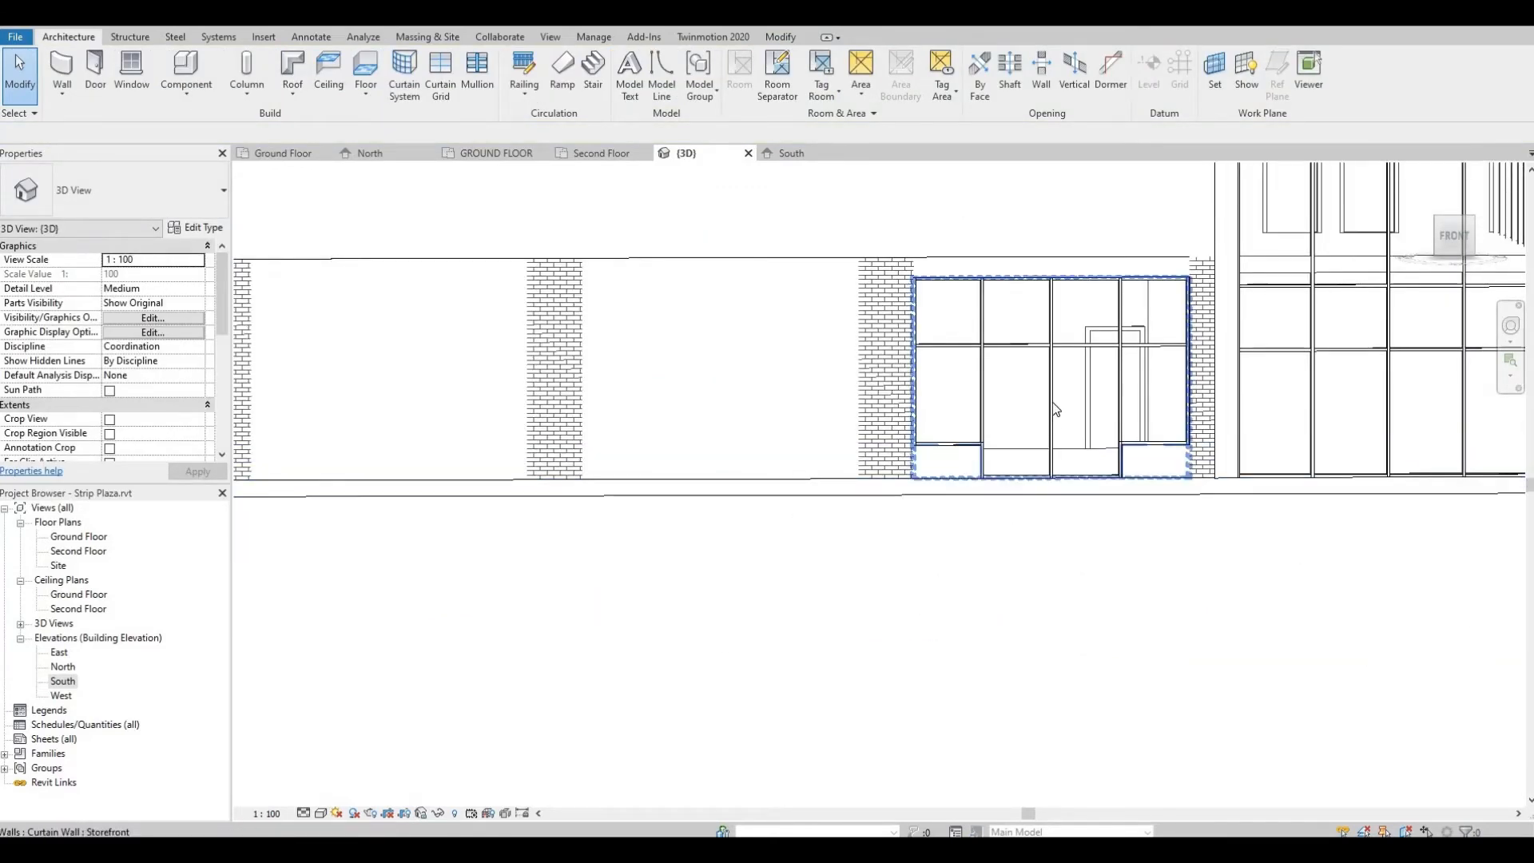
pyautogui.click(1052, 372)
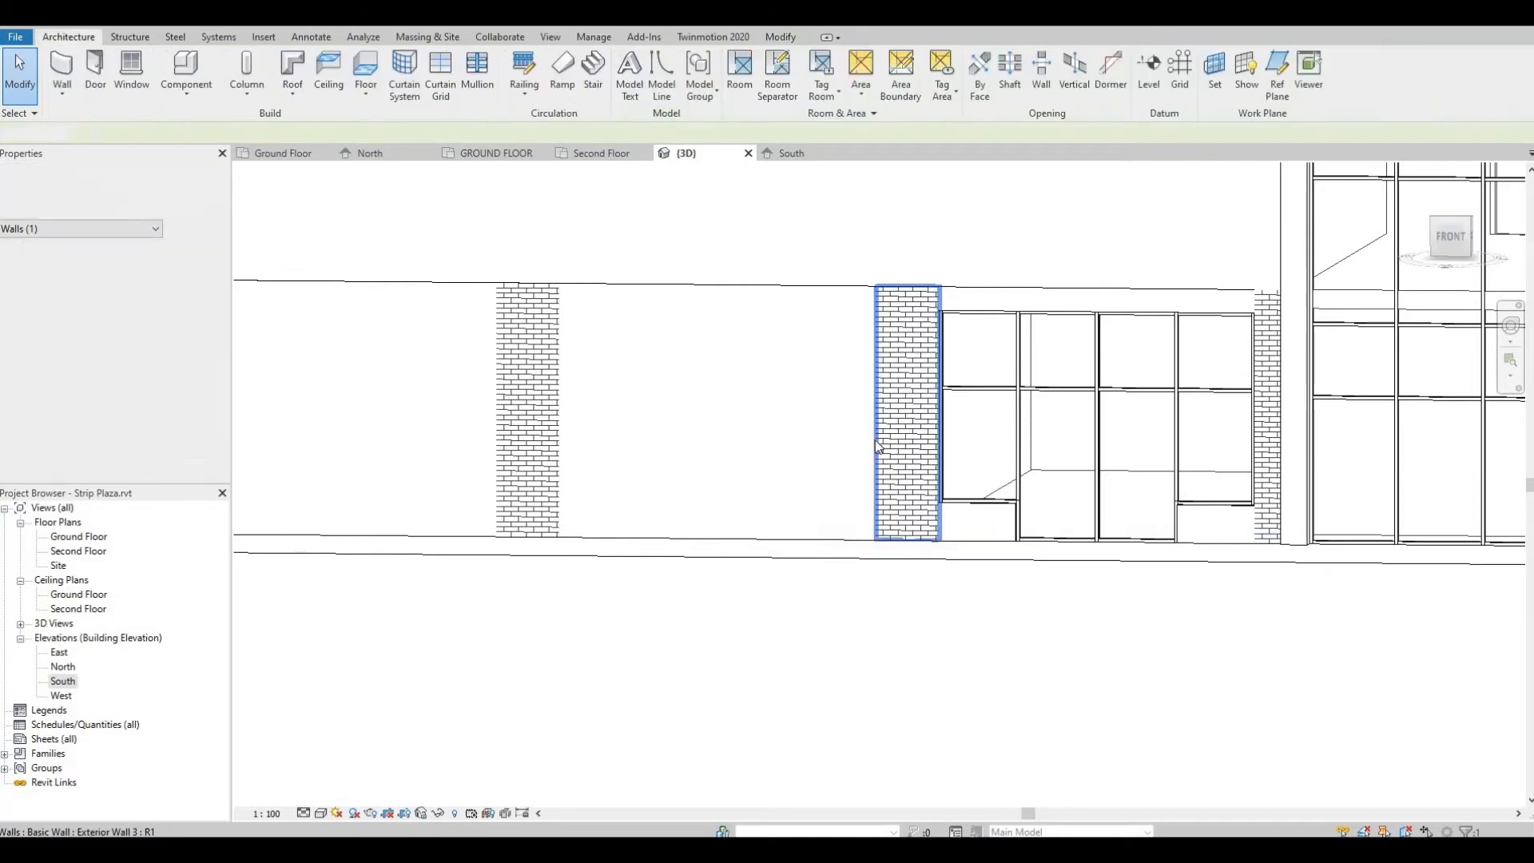
# Step: Clear the pier selection and return to the Ground Floor plan from the Project Browser
pyautogui.click(616, 529)
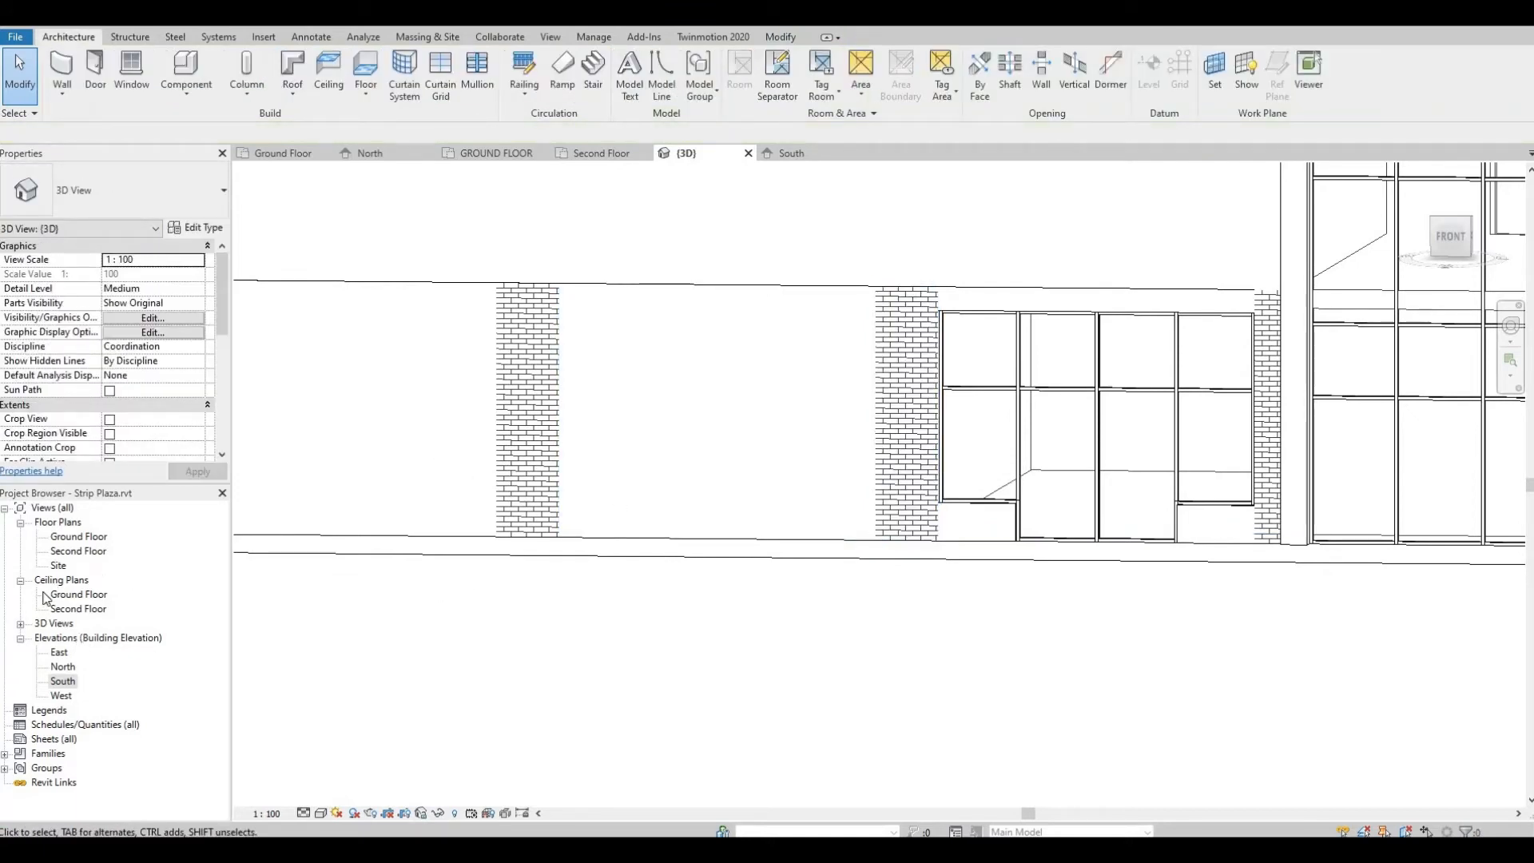
pyautogui.doubleClick(78, 537)
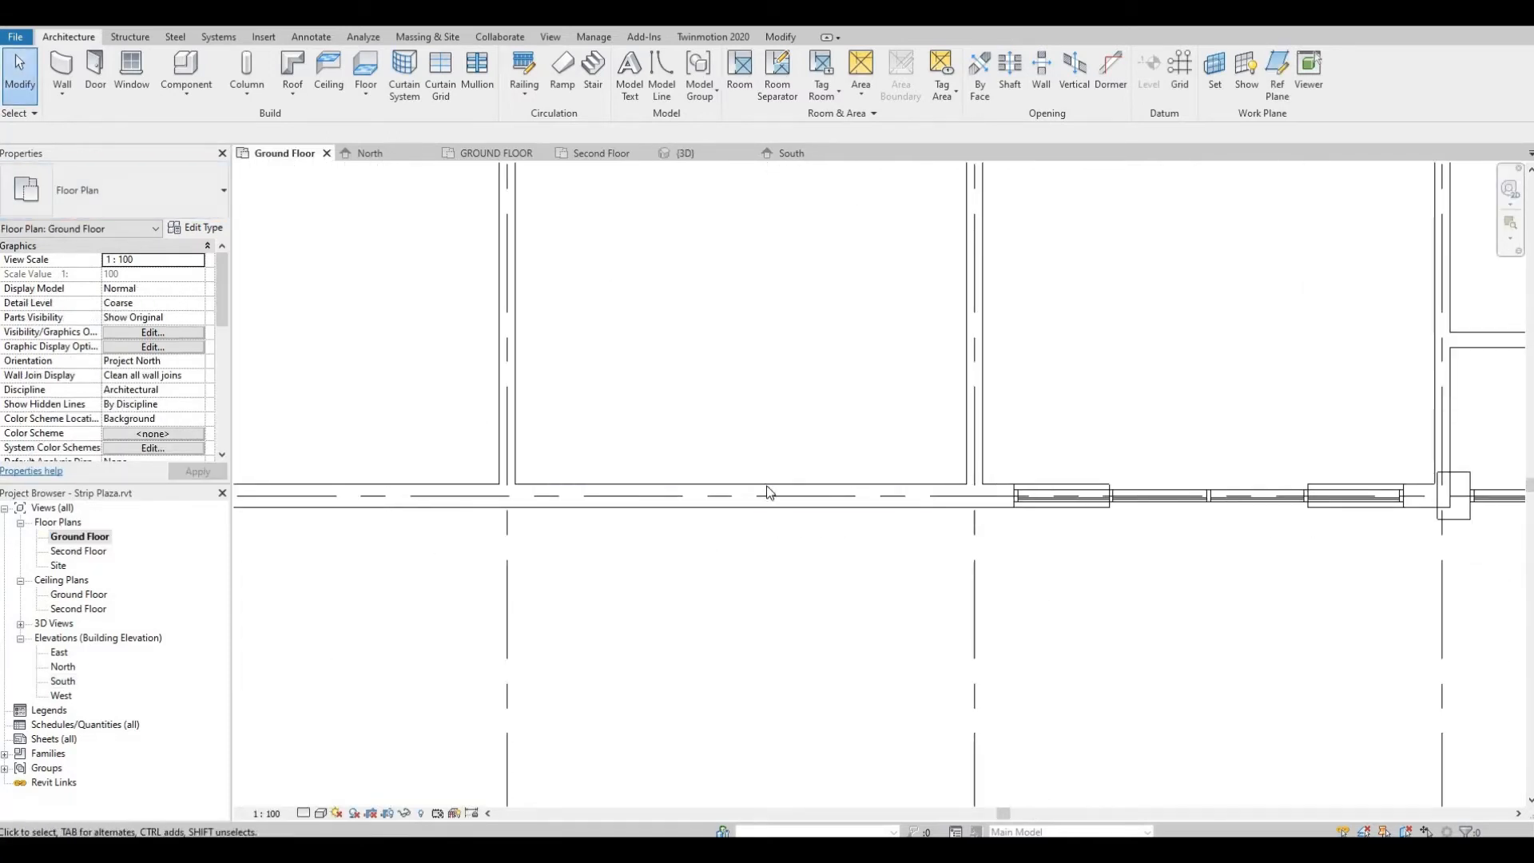
# Step: Draw a Curtain Wall: Storefront along grid line A between the next two brick piers
pyautogui.click(60, 74)
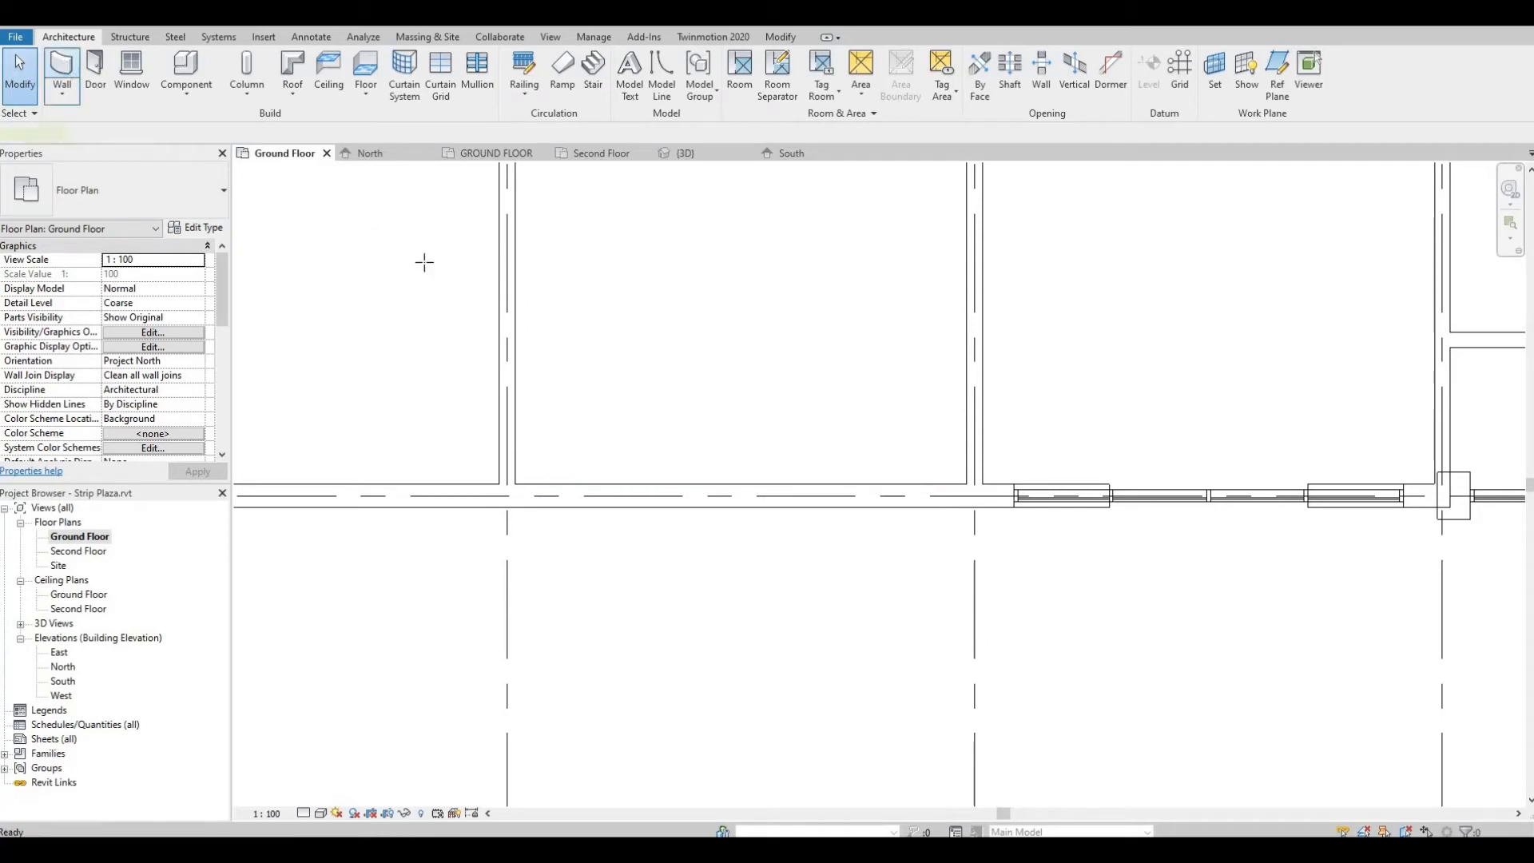
pyautogui.click(62, 74)
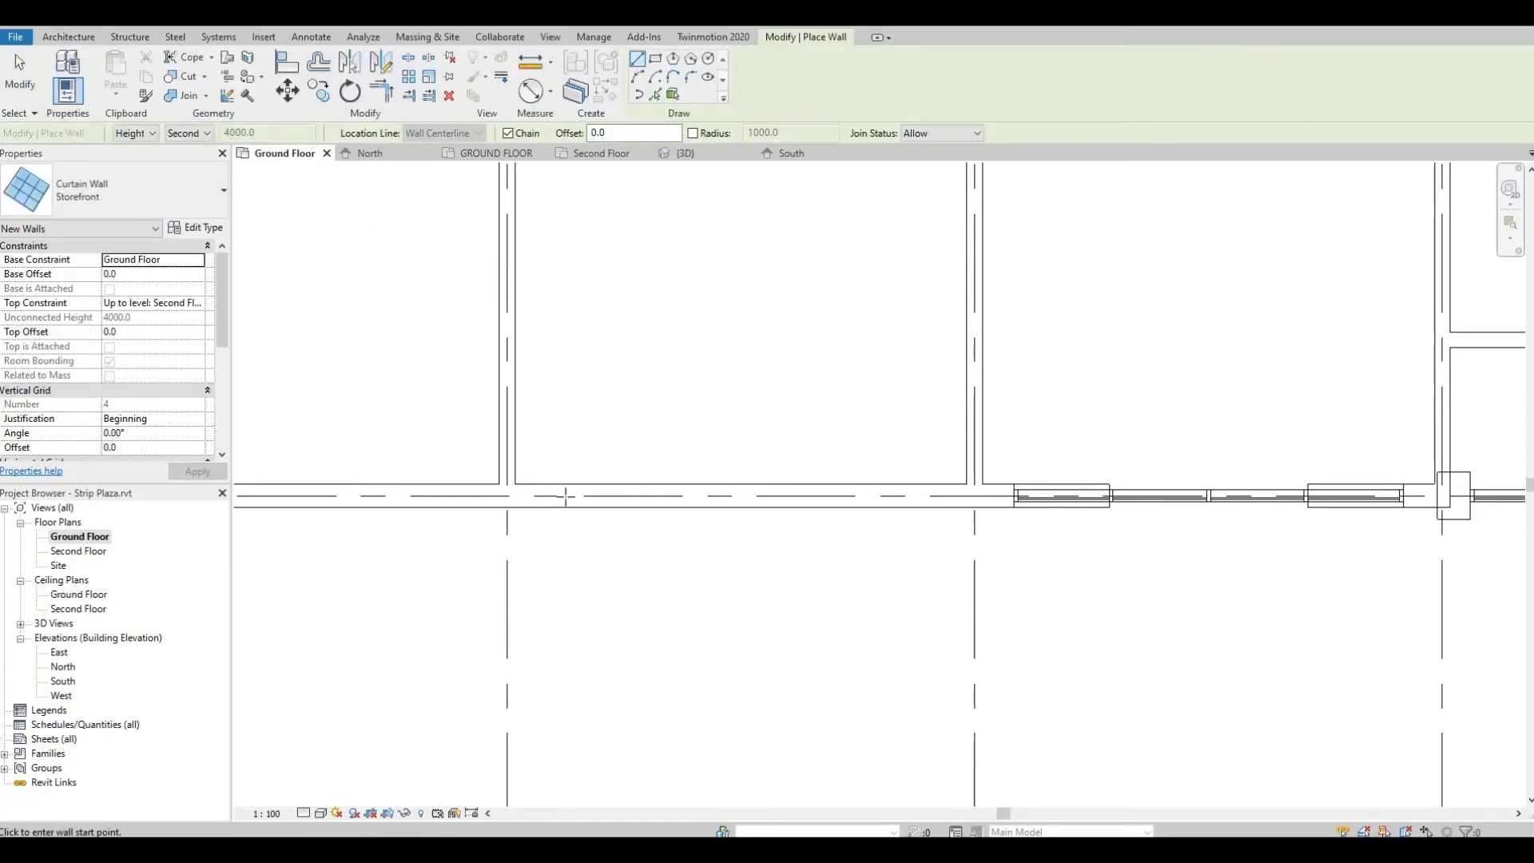
pyautogui.click(547, 496)
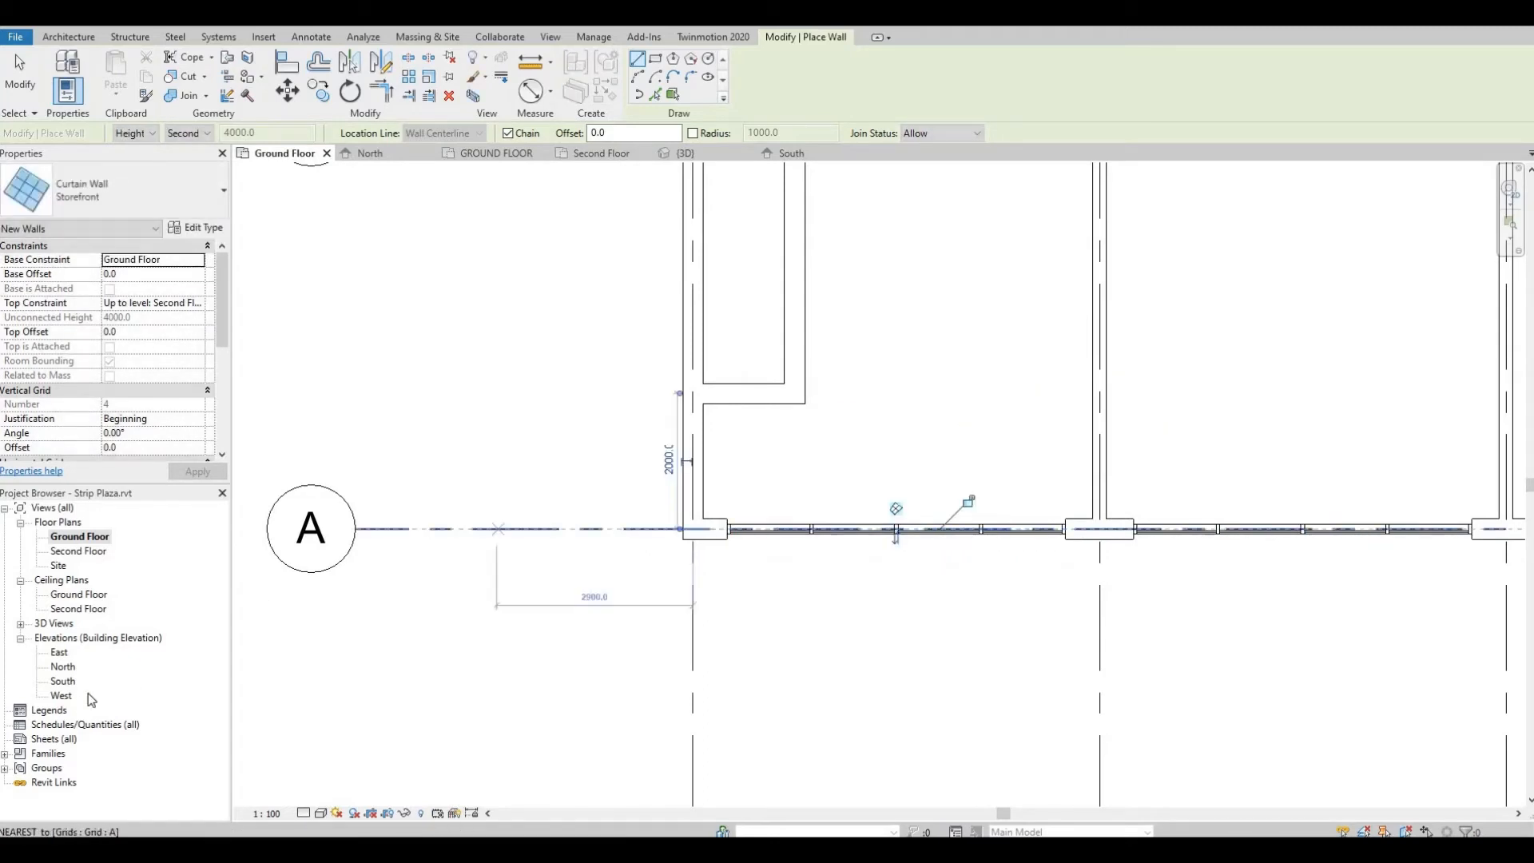
pyautogui.click(791, 153)
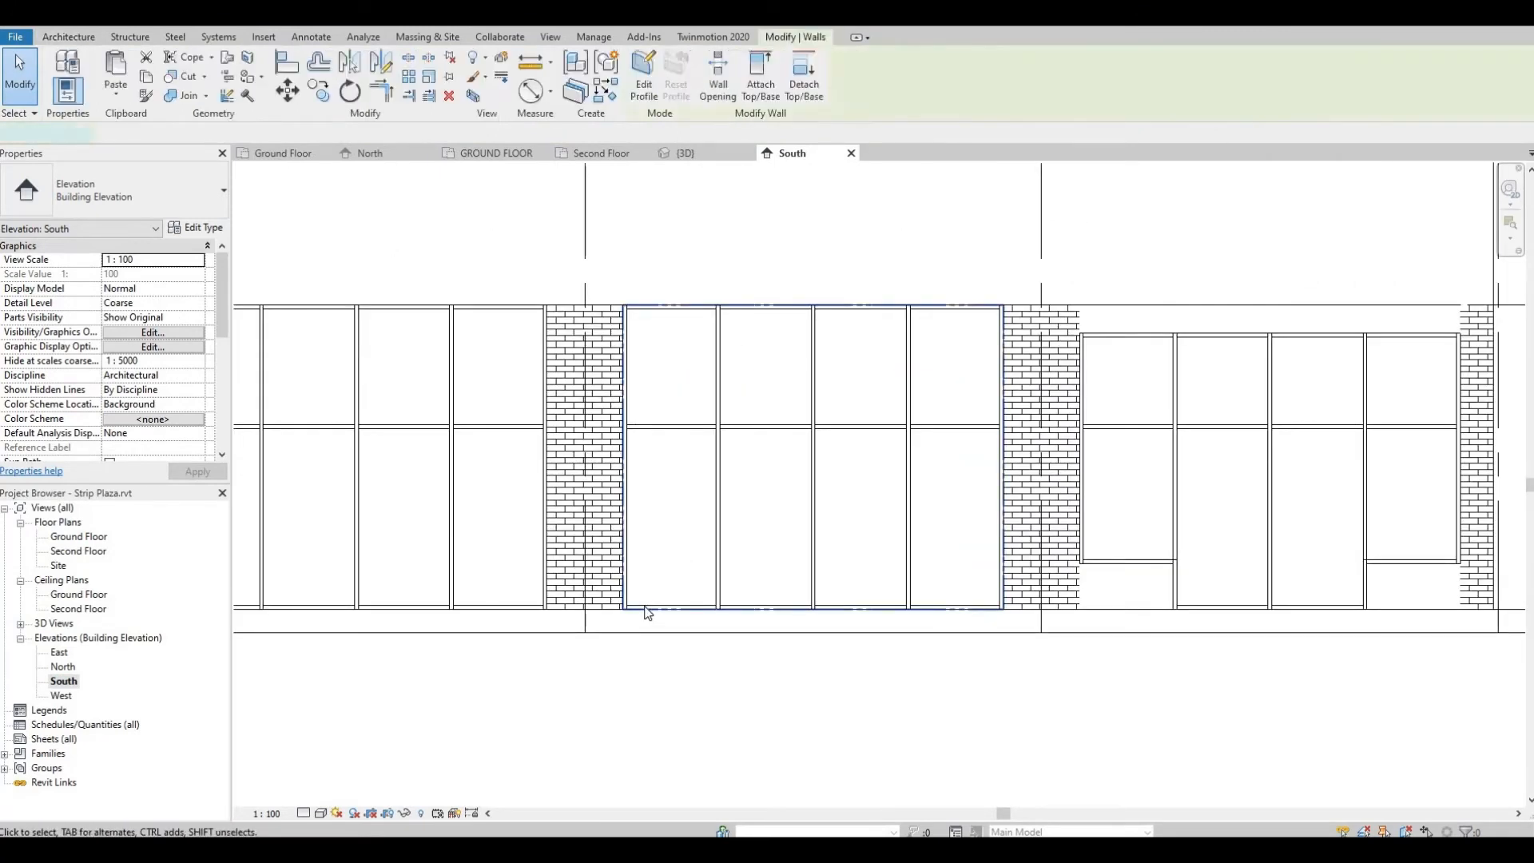
# Step: Edit the new storefront's profile in South elevation so its head sits below the pier tops
pyautogui.click(642, 78)
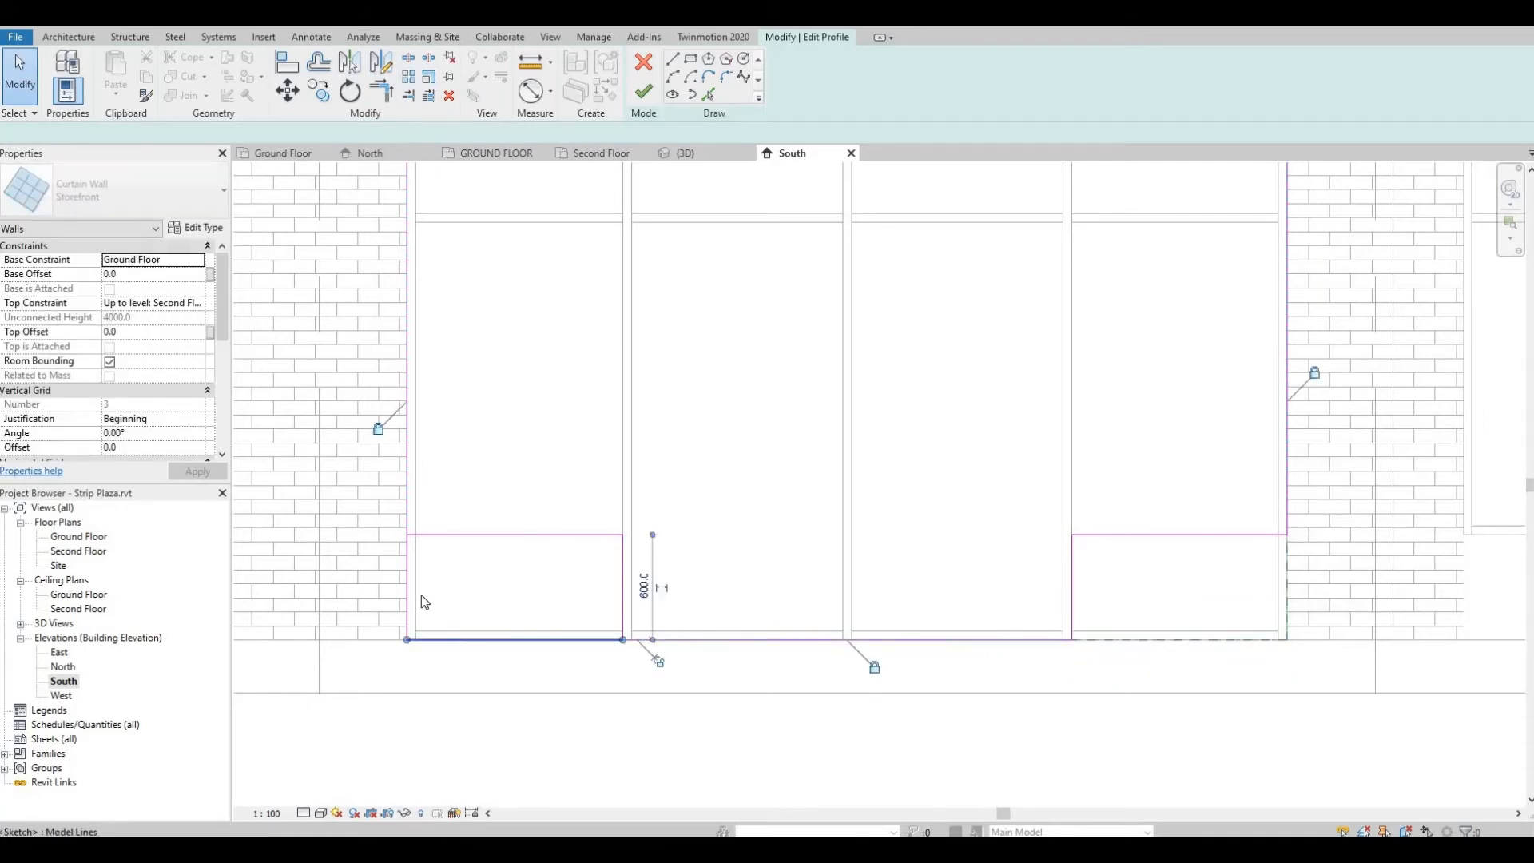
pyautogui.click(642, 91)
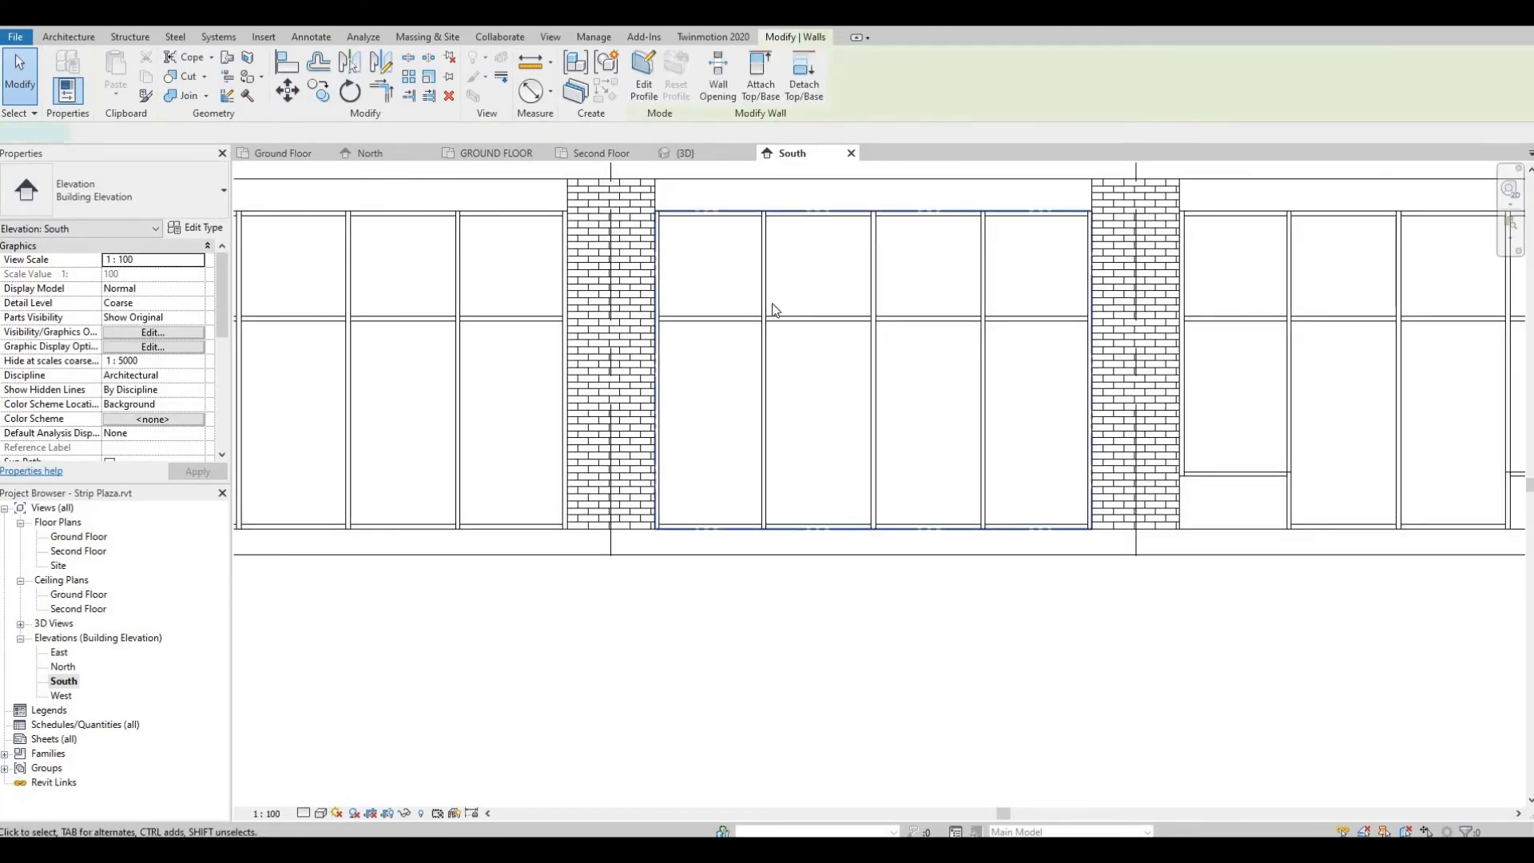
# Step: Edit the storefront profile with trimmed sketch lines to notch its bottom corners 600 high
pyautogui.click(642, 84)
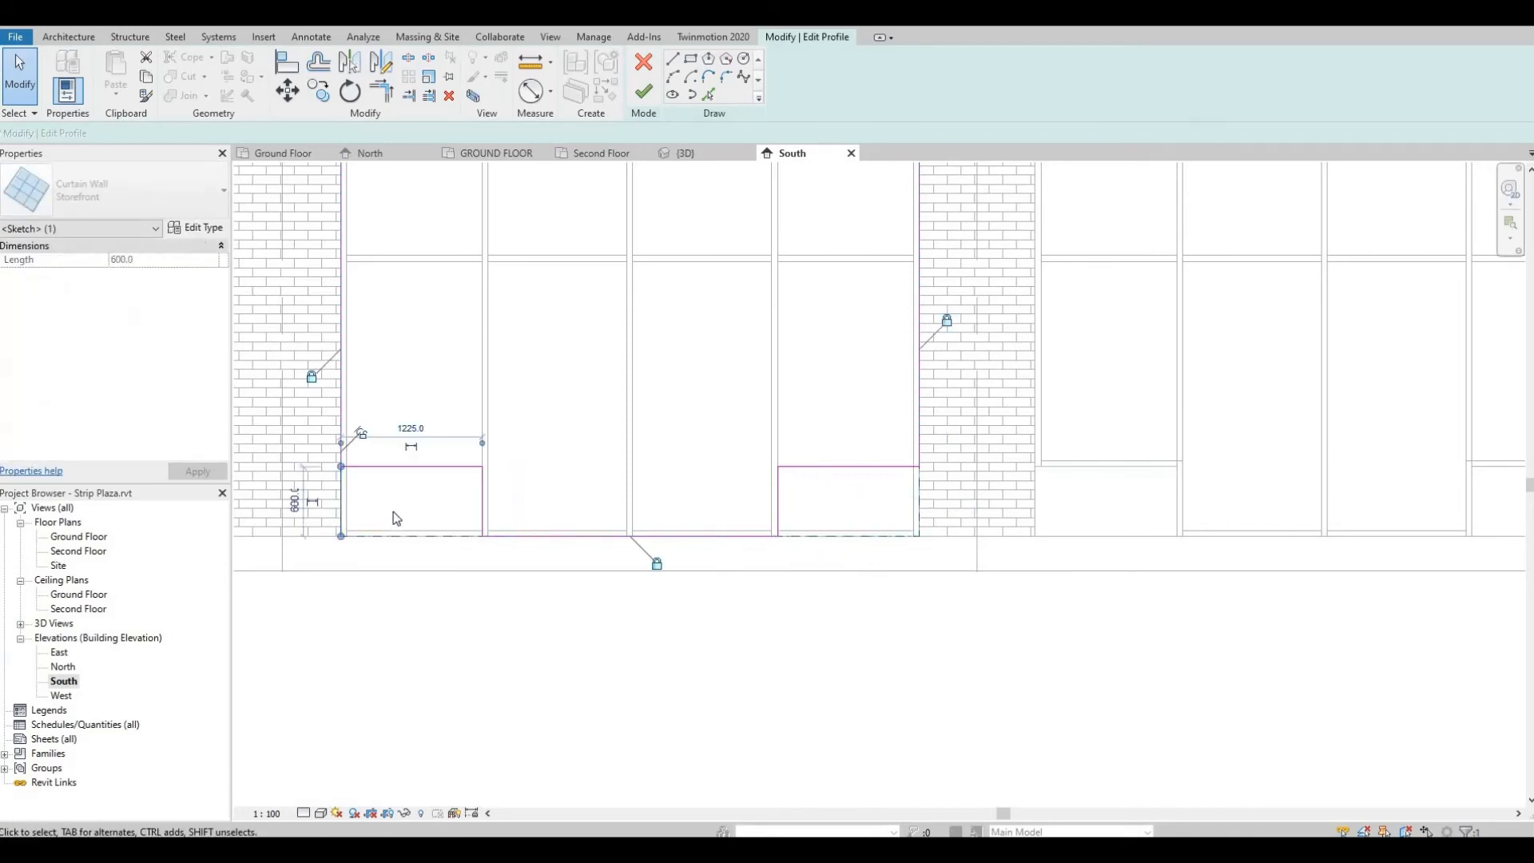
pyautogui.click(642, 91)
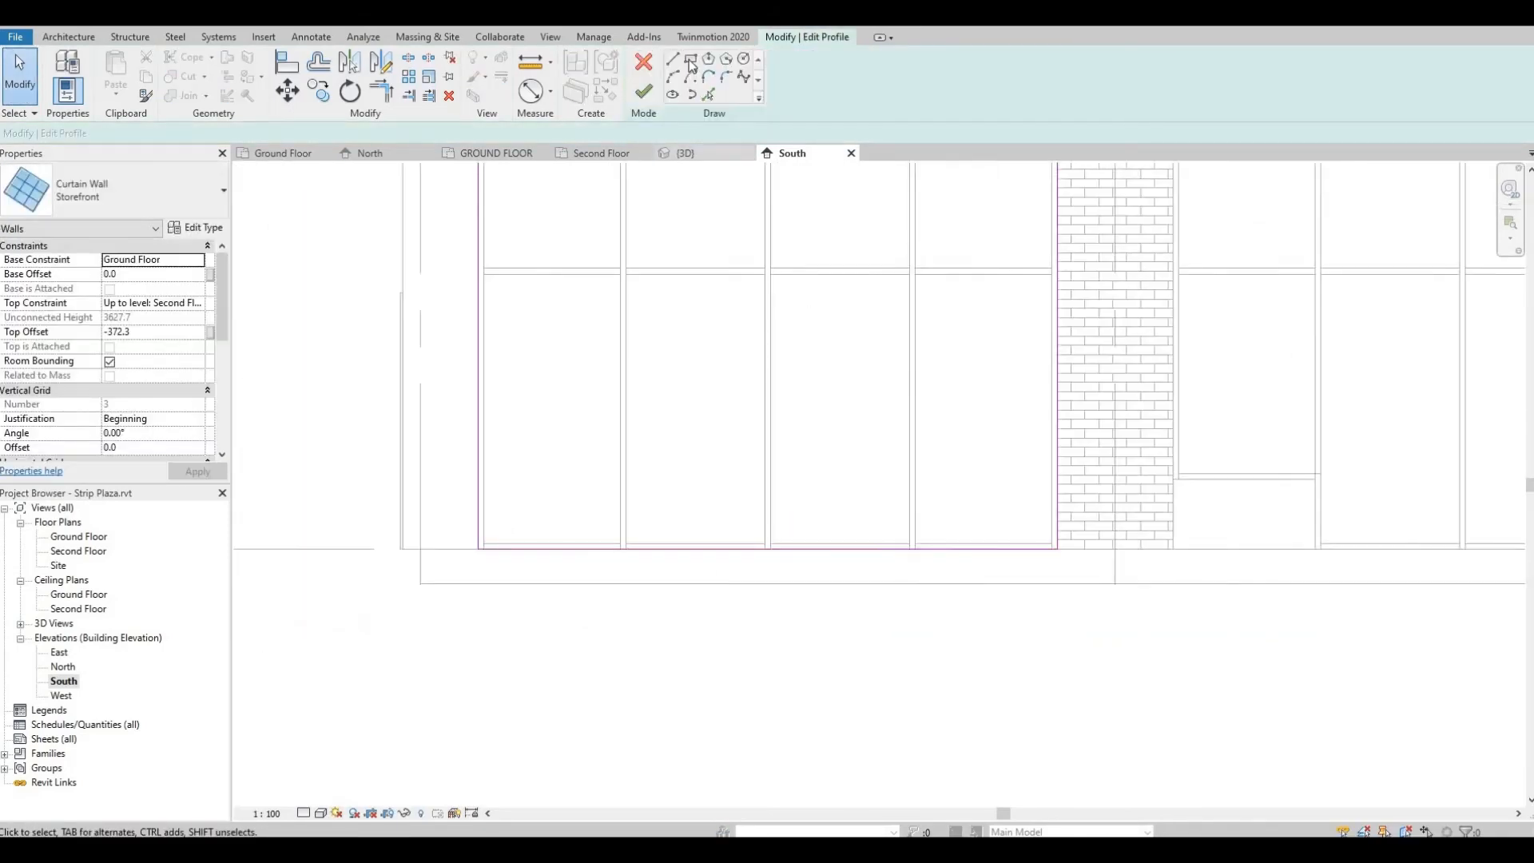
pyautogui.click(689, 59)
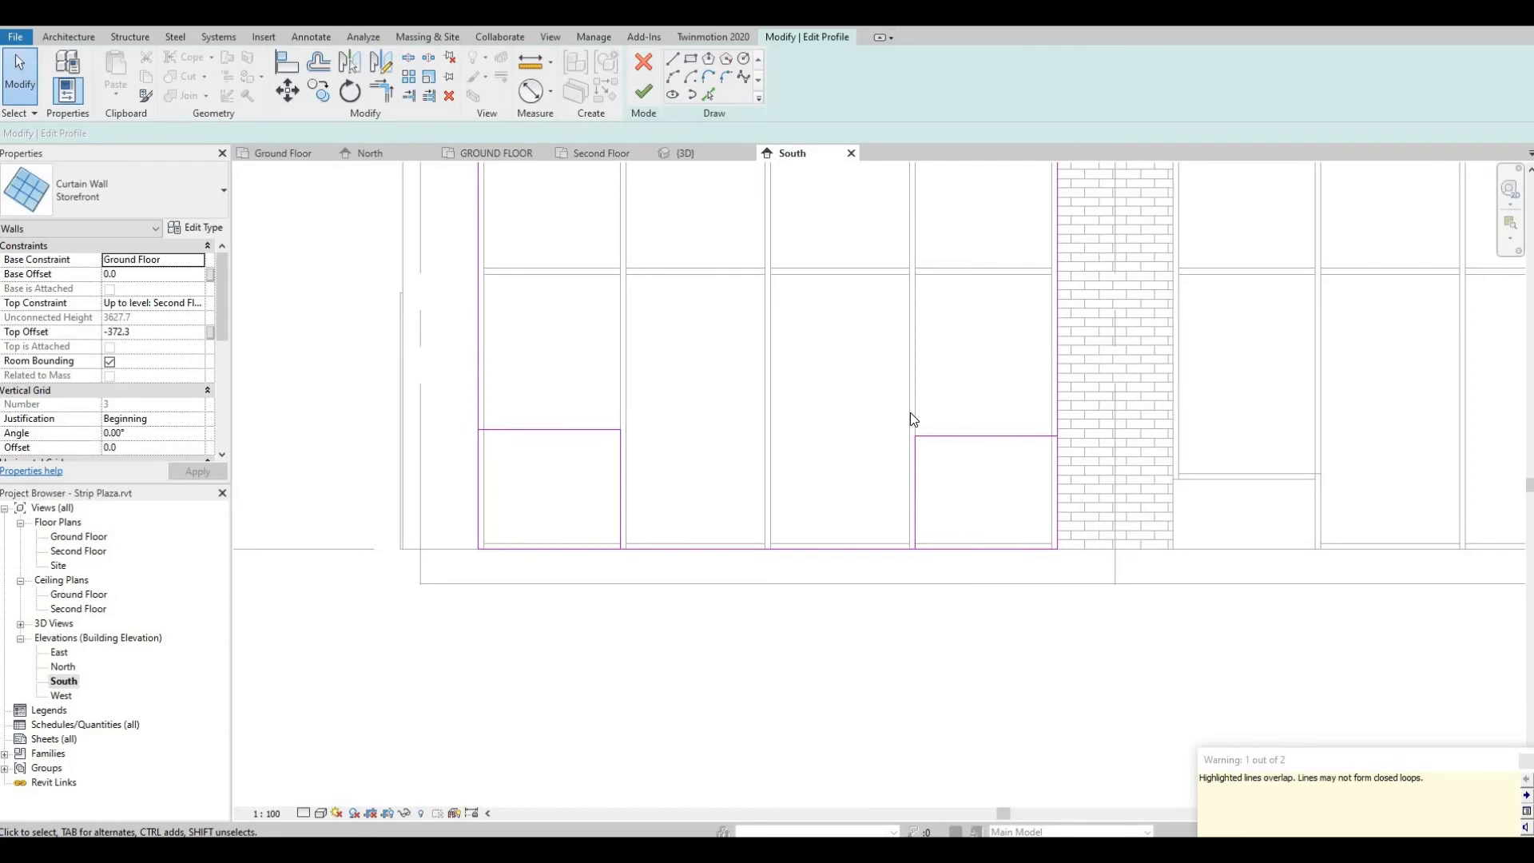
pyautogui.click(286, 62)
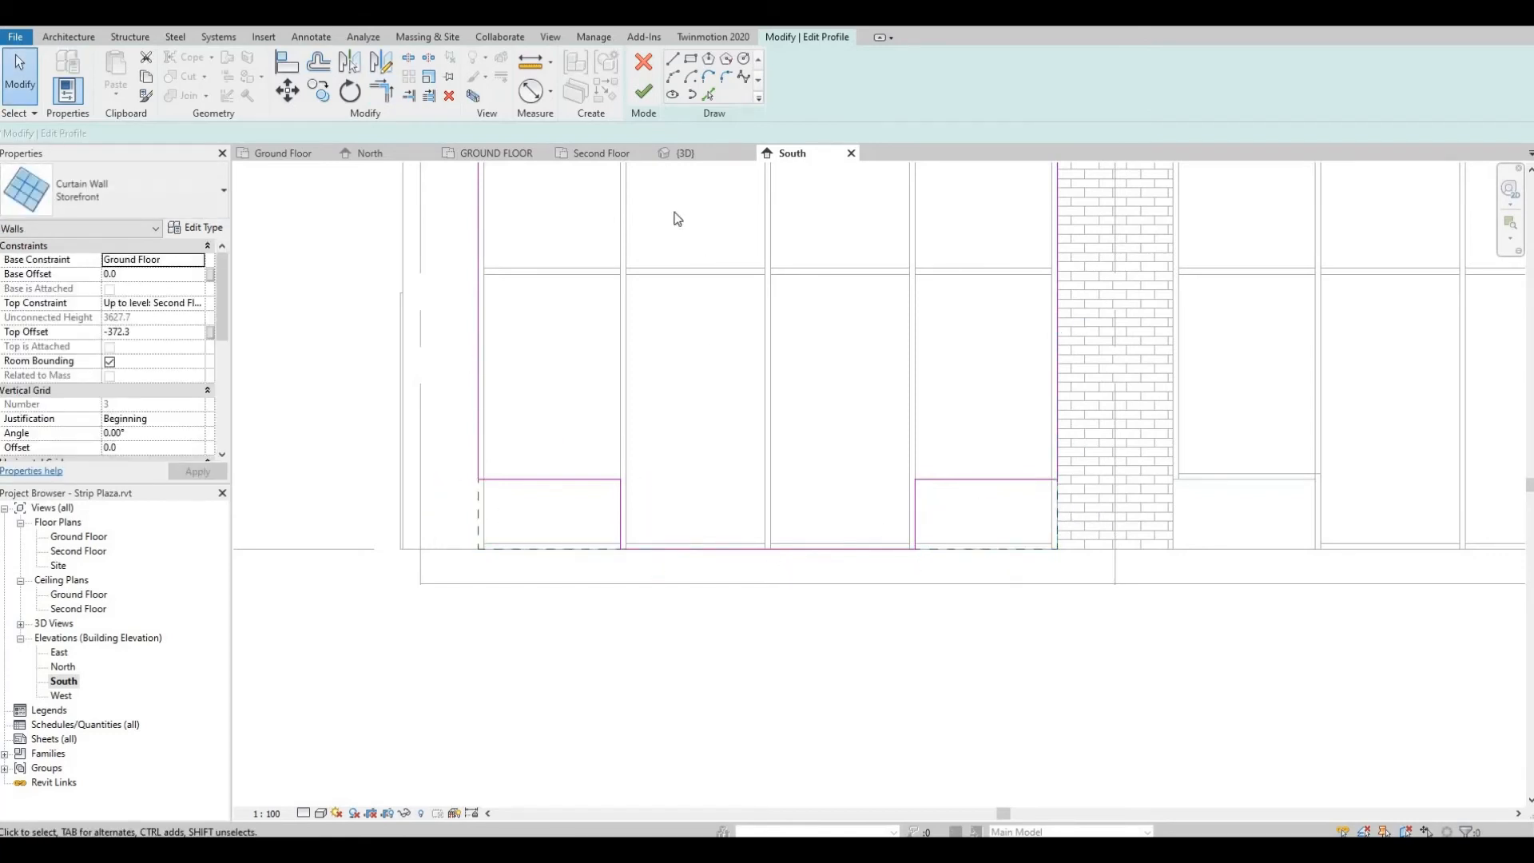
pyautogui.click(642, 91)
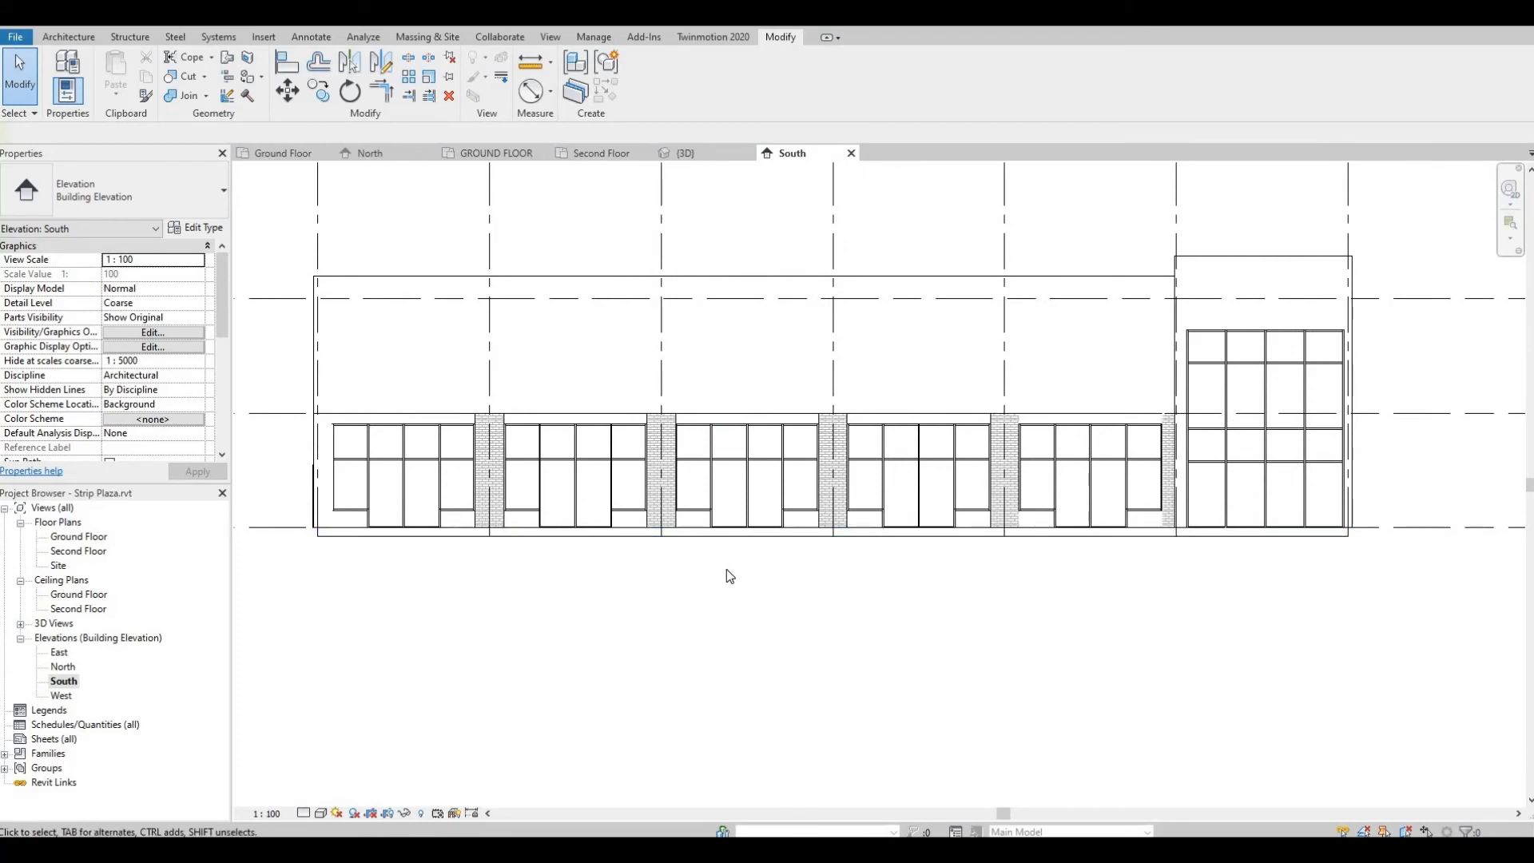
# Step: Load the M_Door-Curtain-Wall Double-Storefront, Double-Glass and Single-Glass families from the Doors library
pyautogui.click(263, 36)
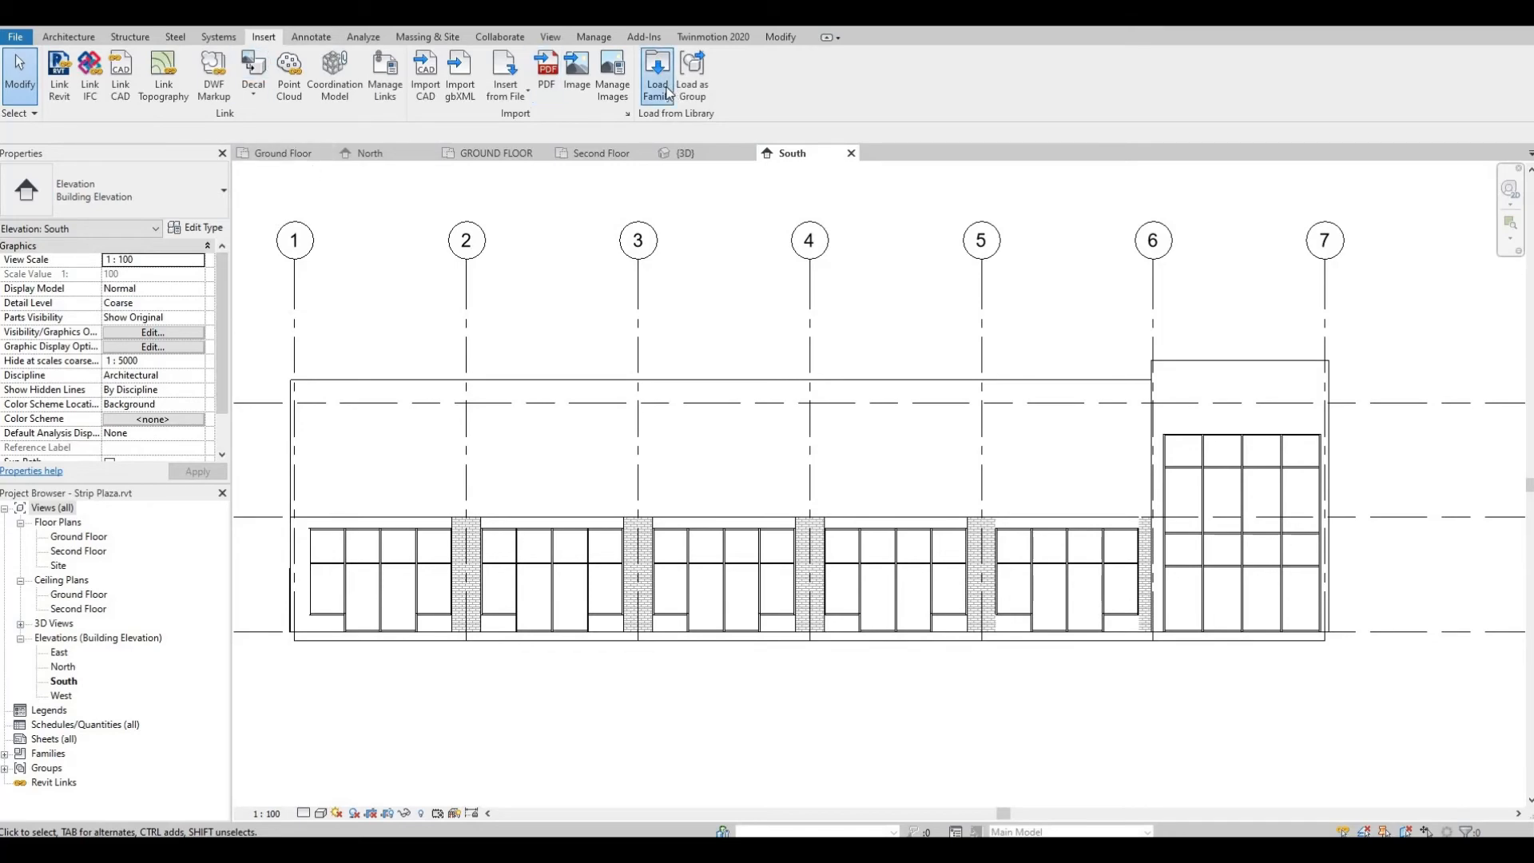
pyautogui.click(657, 77)
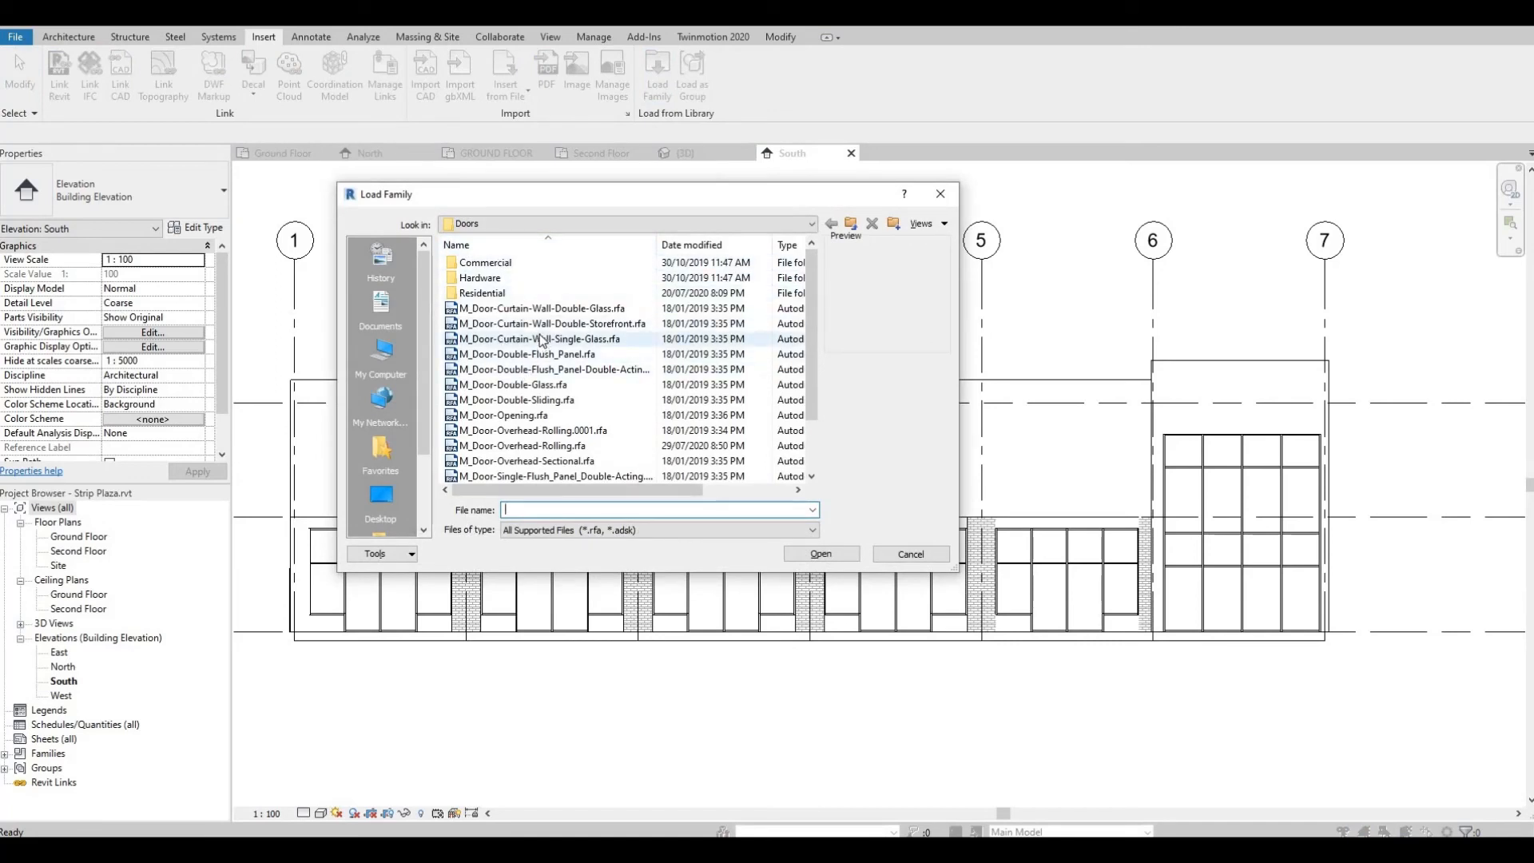
pyautogui.click(551, 322)
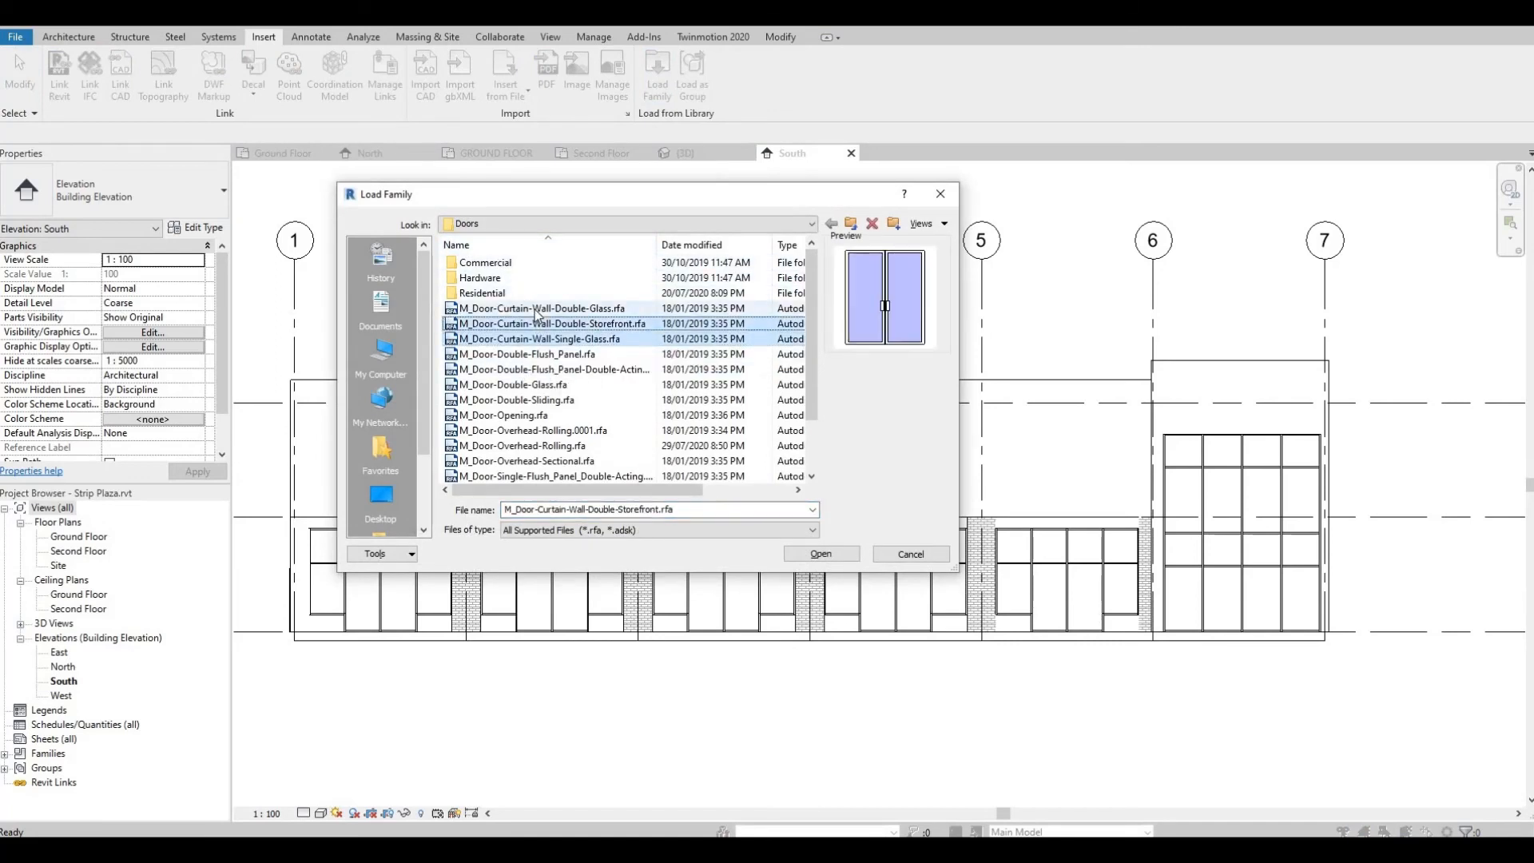
pyautogui.click(541, 309)
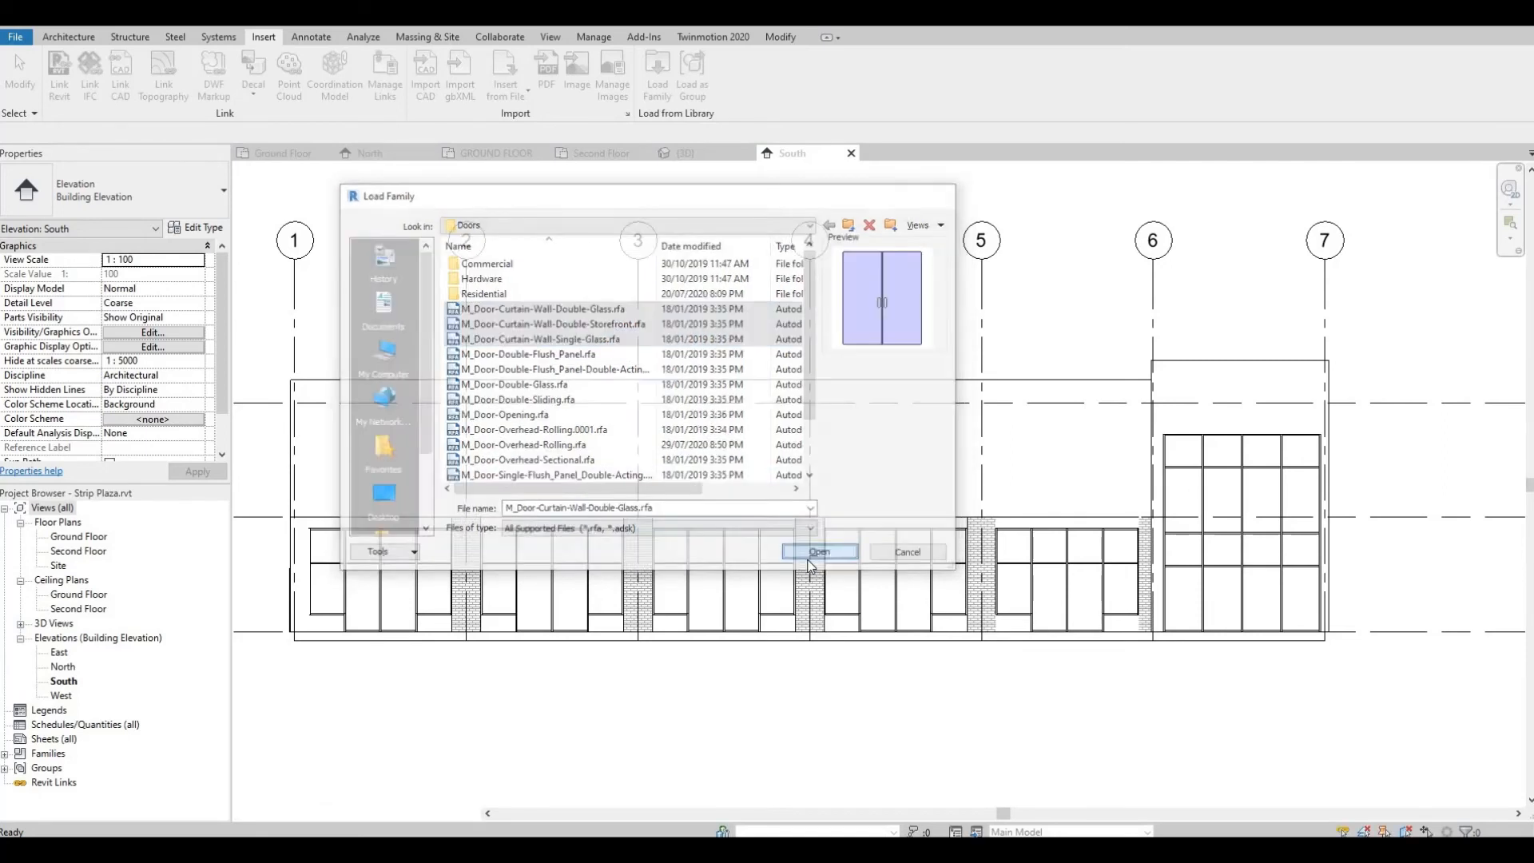
pyautogui.click(818, 551)
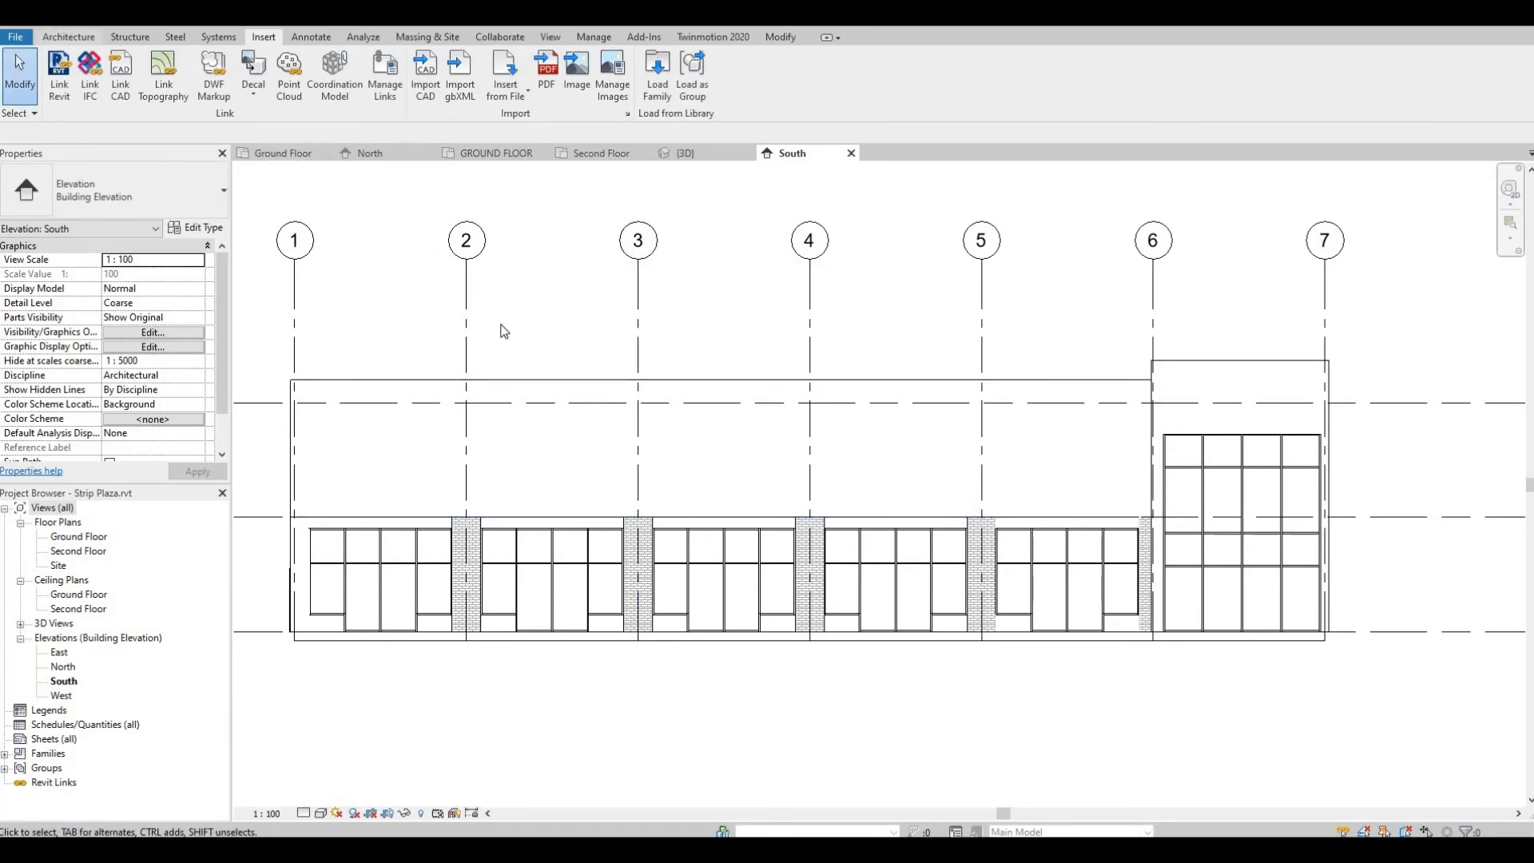
pyautogui.click(67, 37)
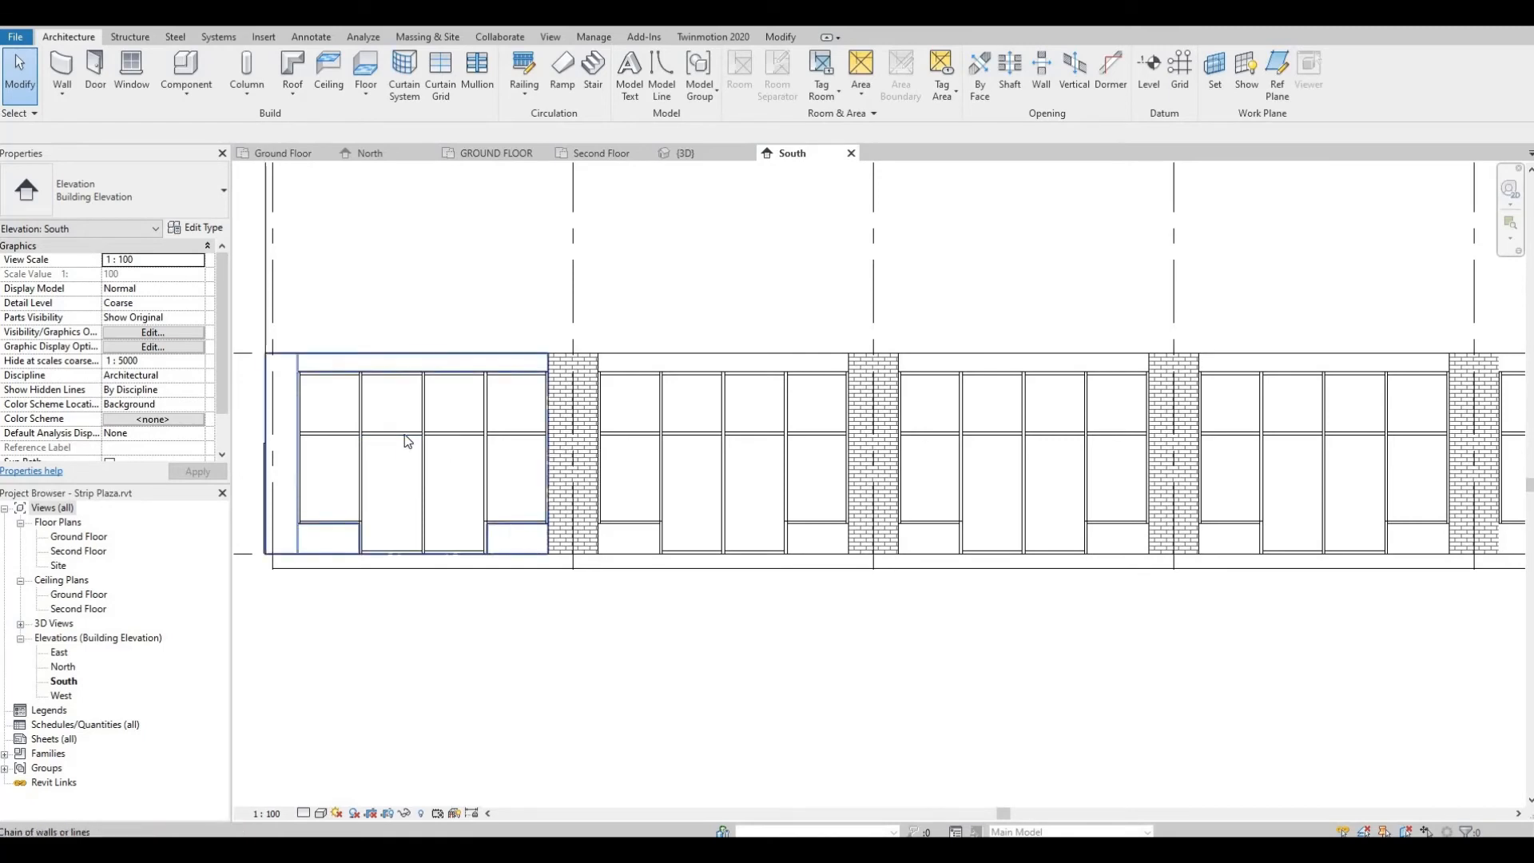
# Step: Swap a lower glazed panel in the first bay for M_Door-Curtain-Wall-Single-Glass and pick its neighbour
pyautogui.click(390, 488)
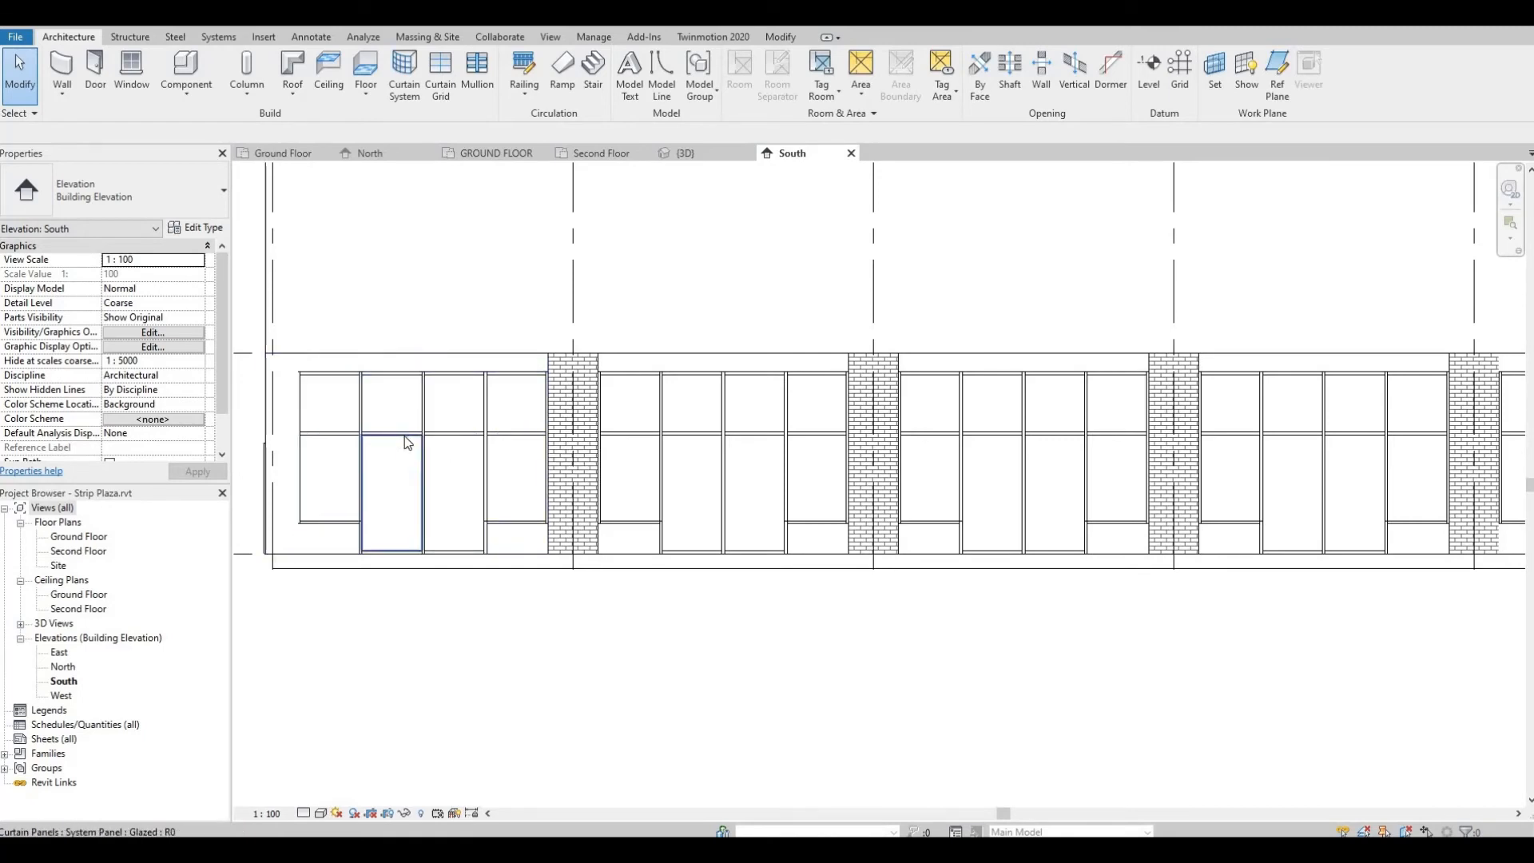
pyautogui.moveTo(404, 441)
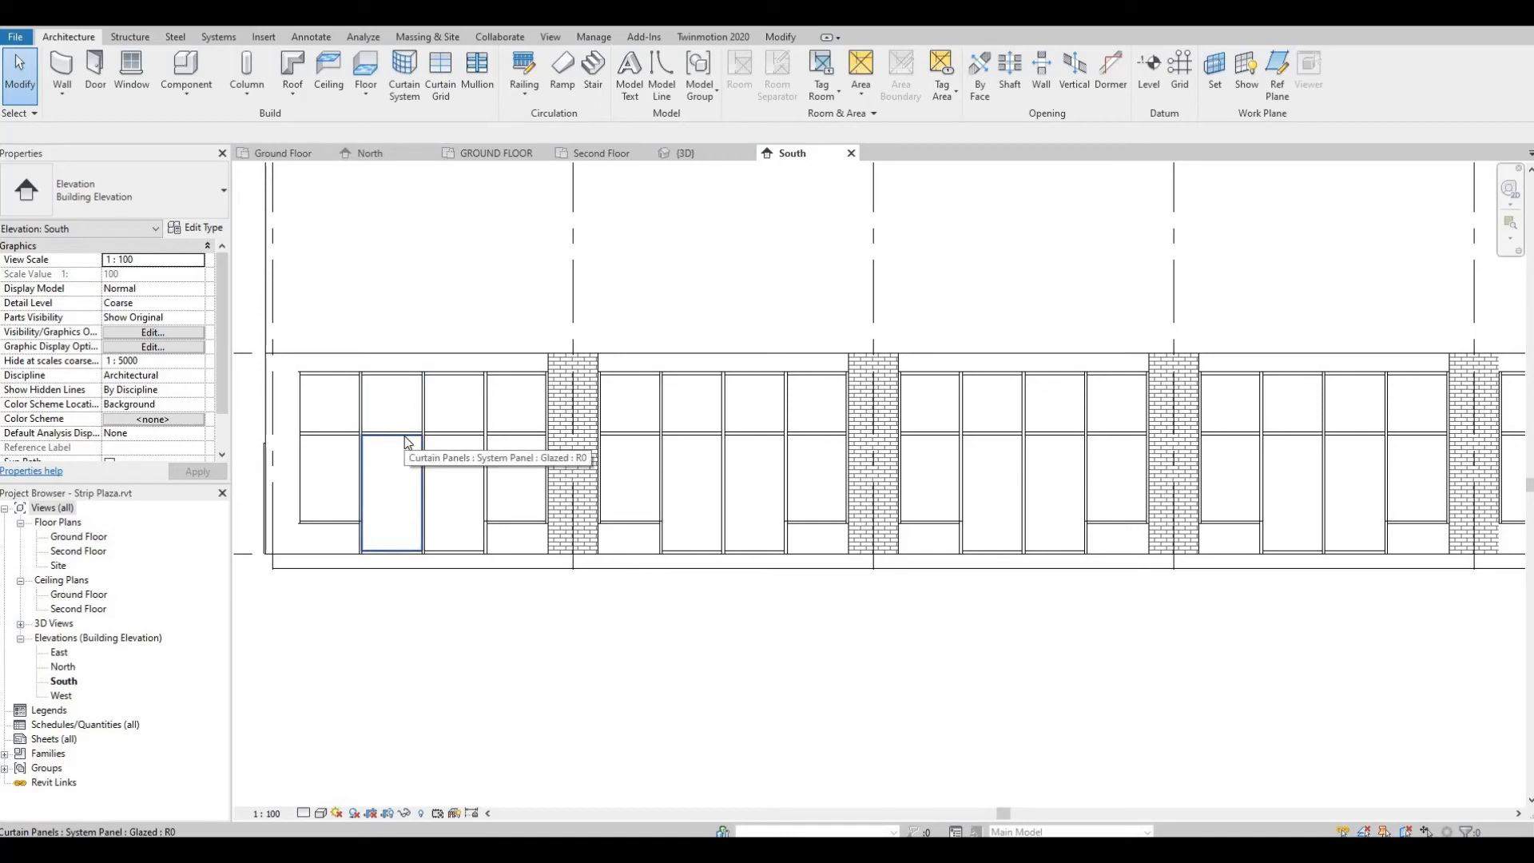
pyautogui.click(390, 489)
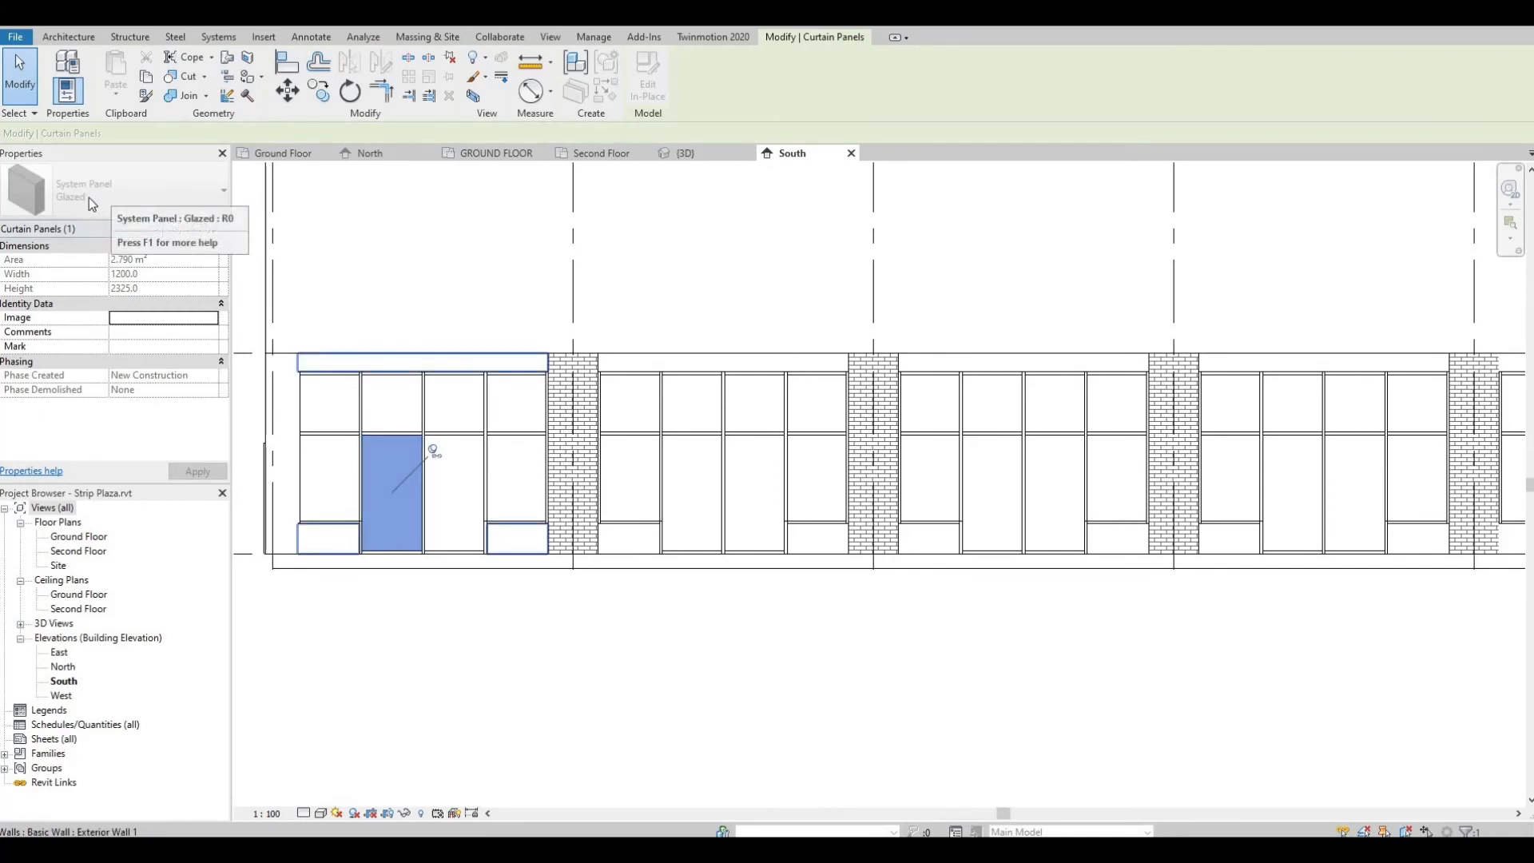
pyautogui.moveTo(323, 388)
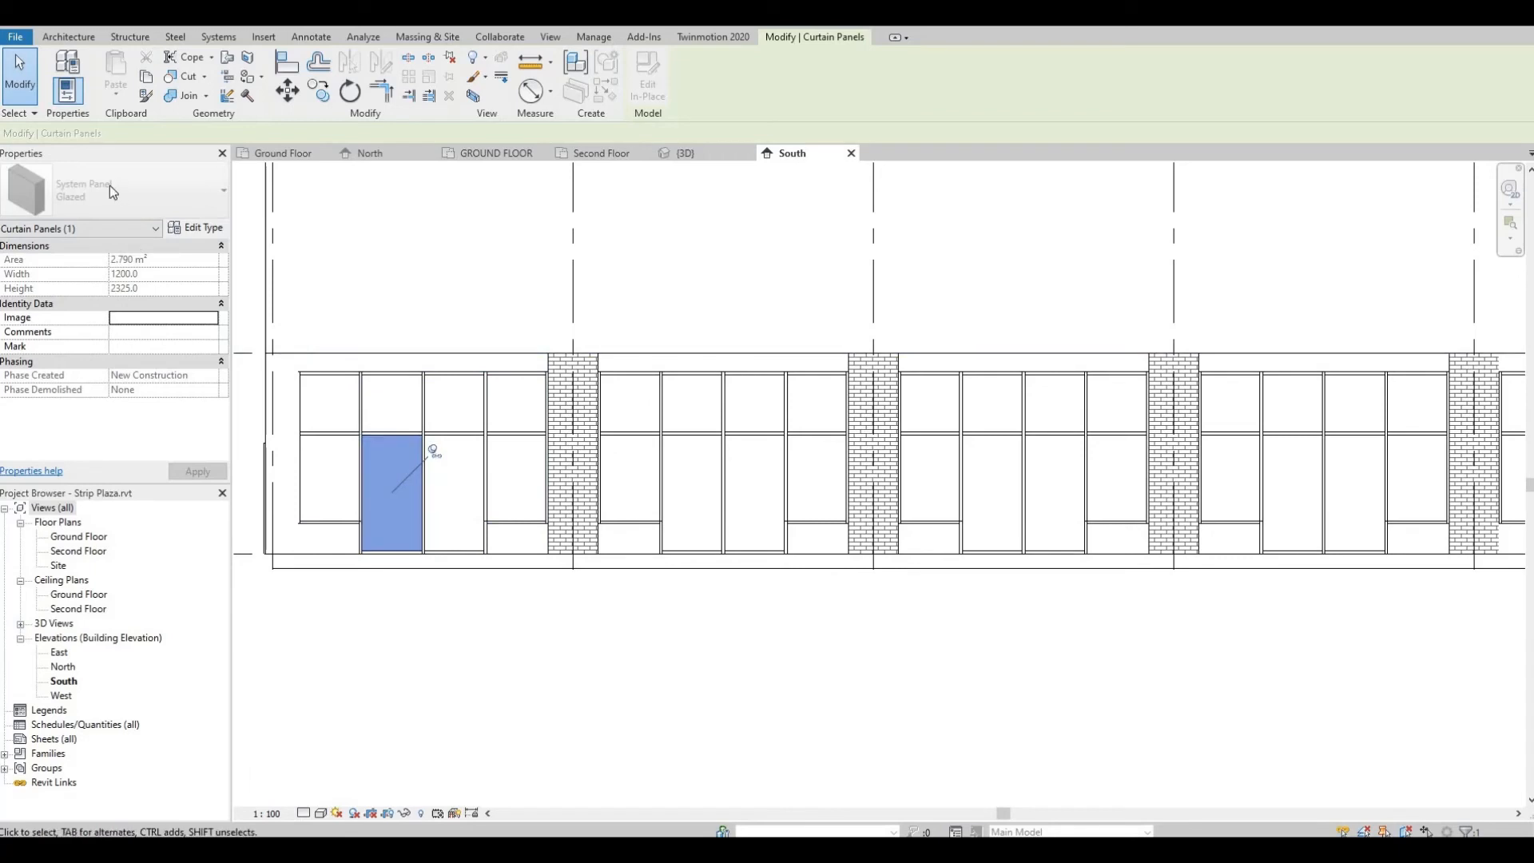
pyautogui.moveTo(111, 190)
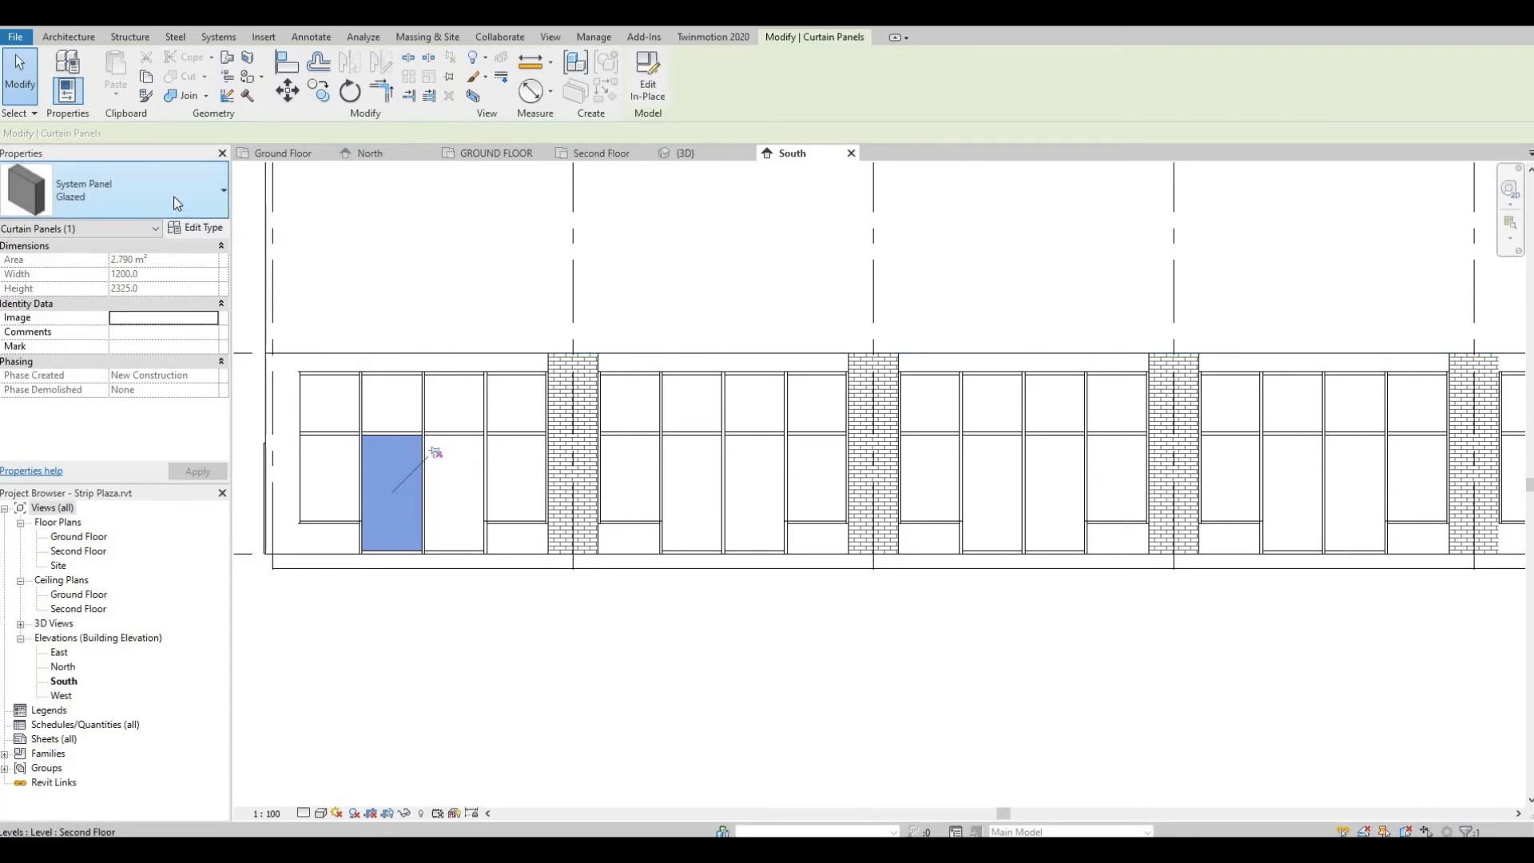
pyautogui.click(224, 190)
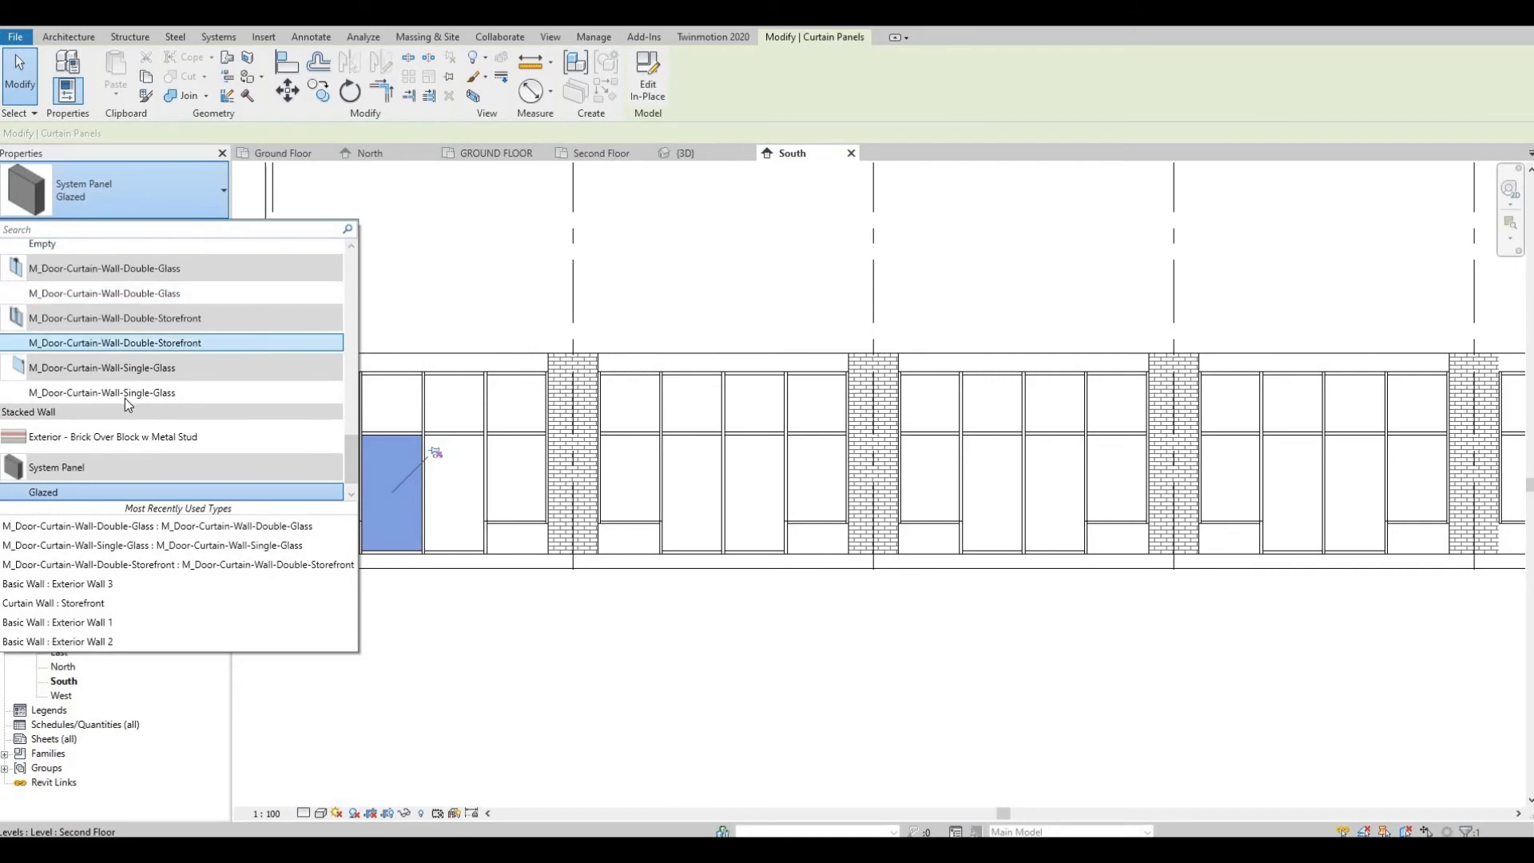
pyautogui.click(102, 368)
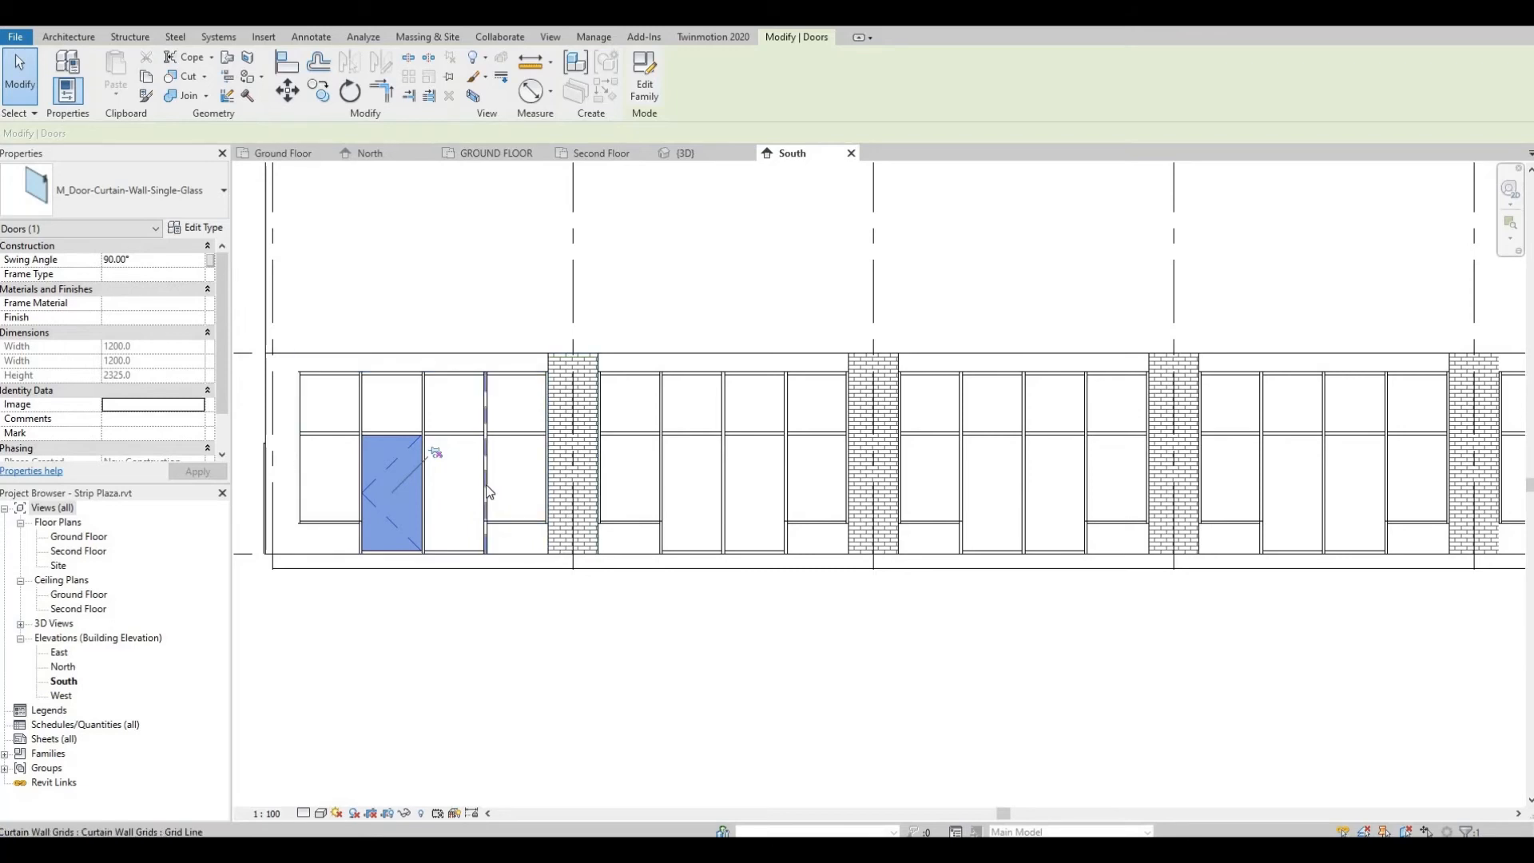
pyautogui.click(452, 492)
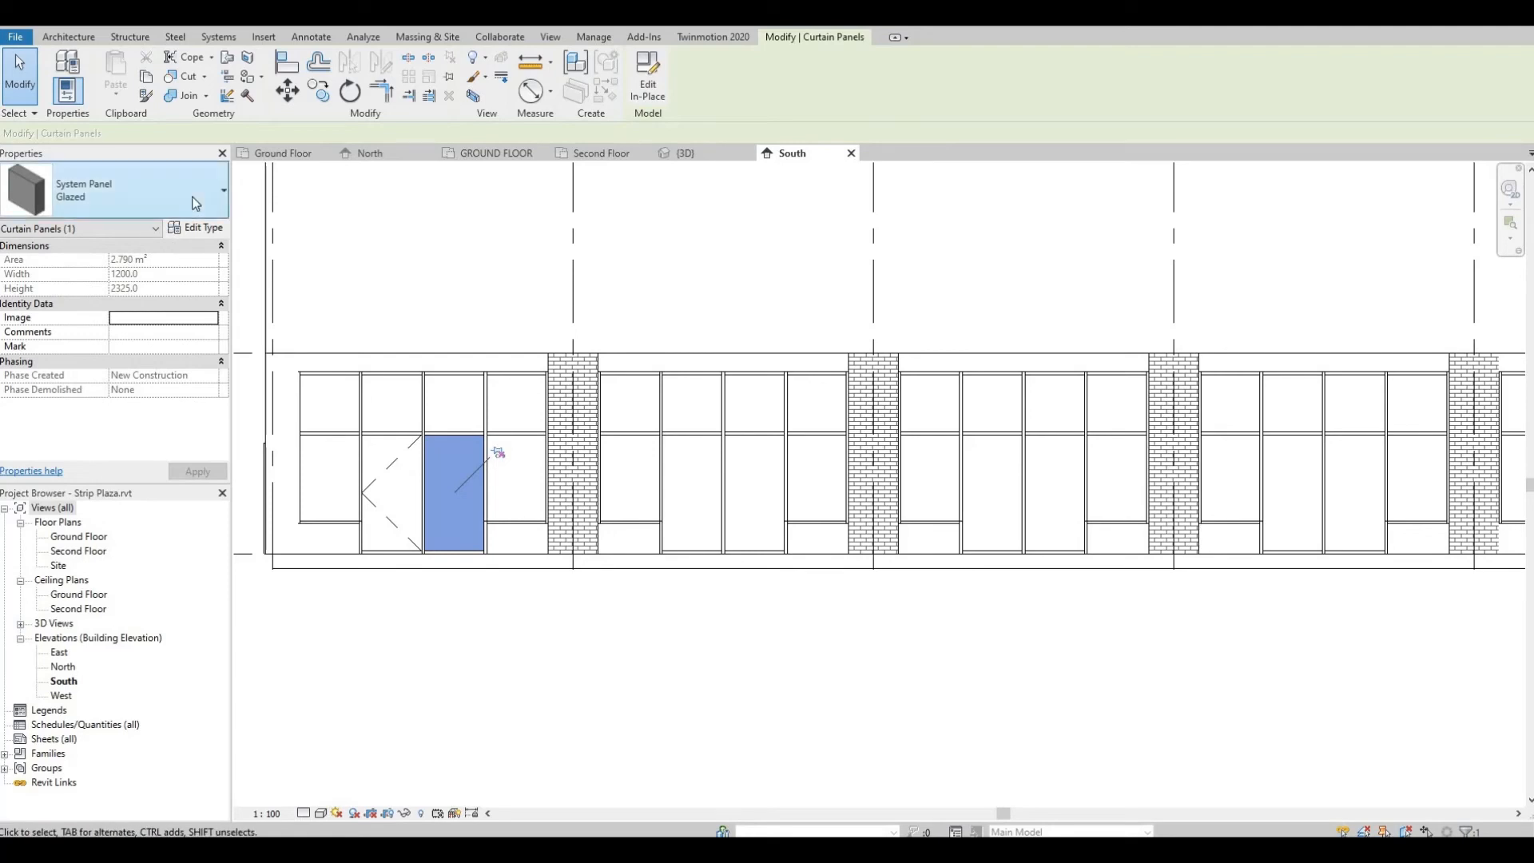
pyautogui.click(224, 191)
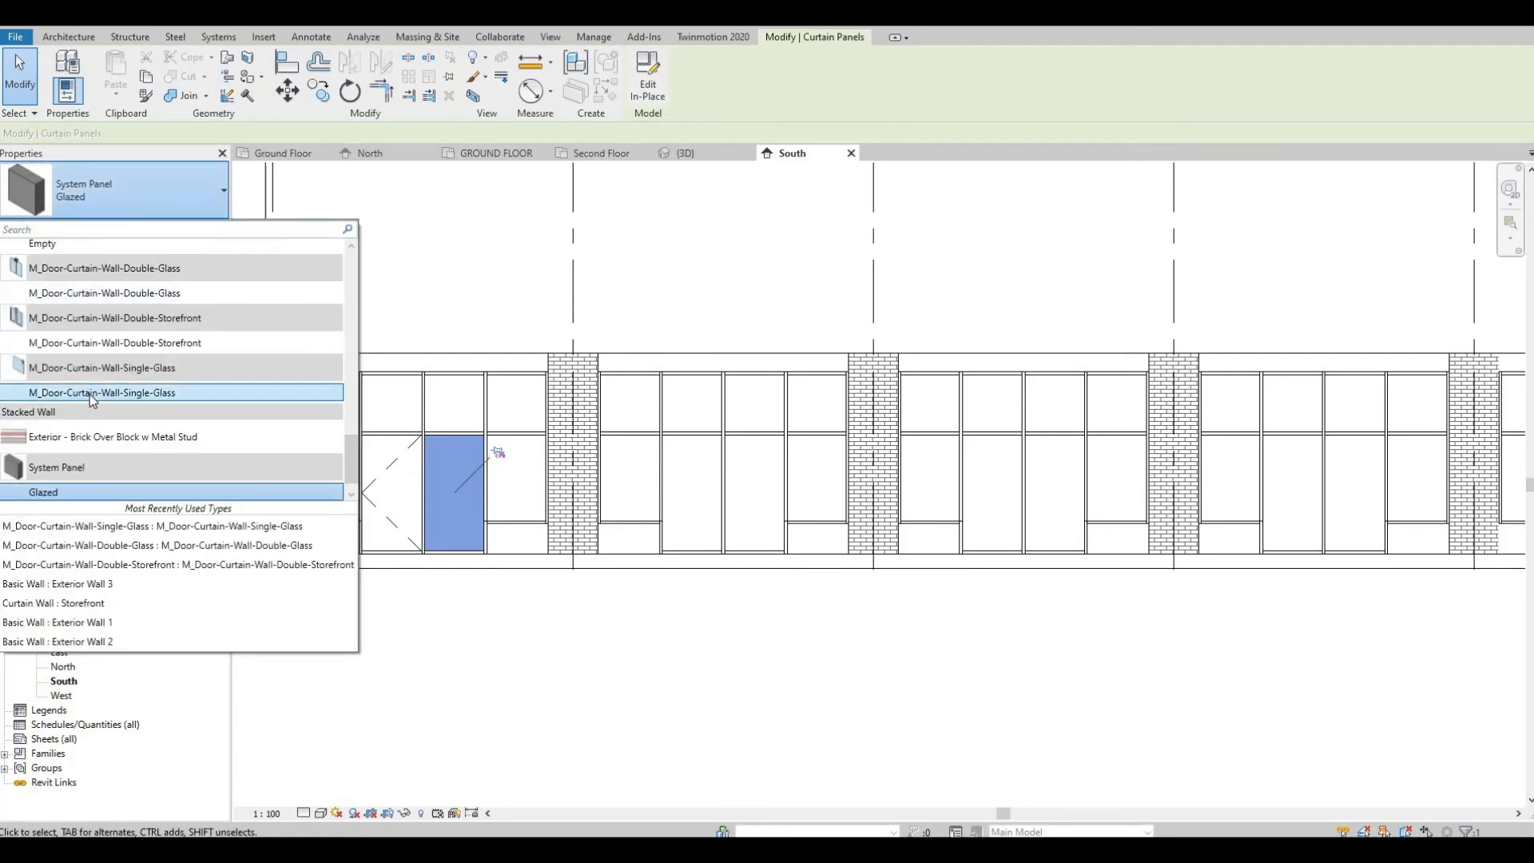
# Step: Make the remaining first-bay panel and the next bay's pair M_Door-Curtain-Wall-Single-Glass doors
pyautogui.click(100, 393)
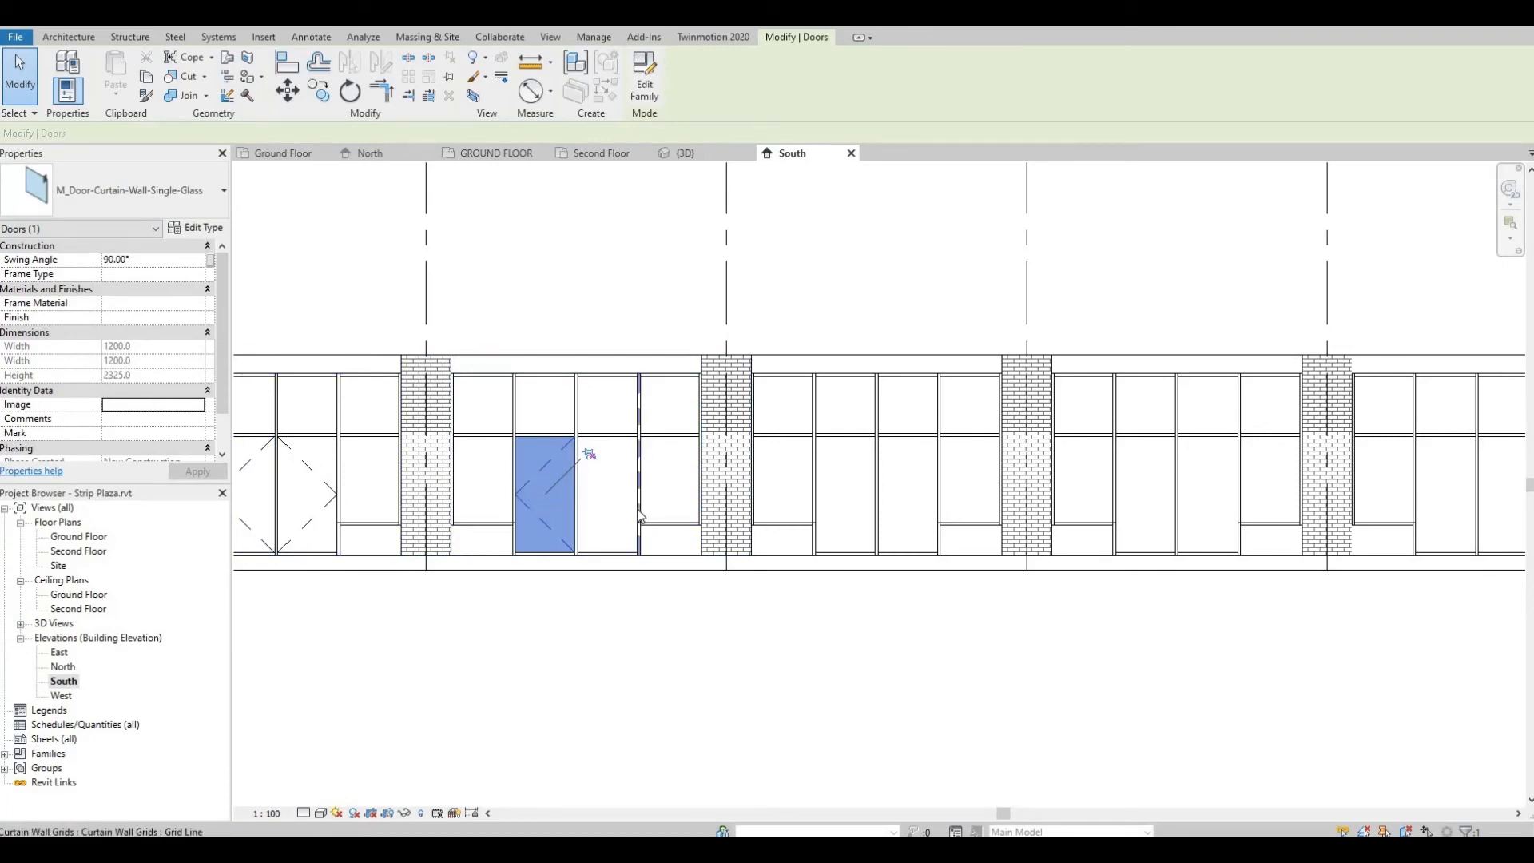
pyautogui.click(607, 493)
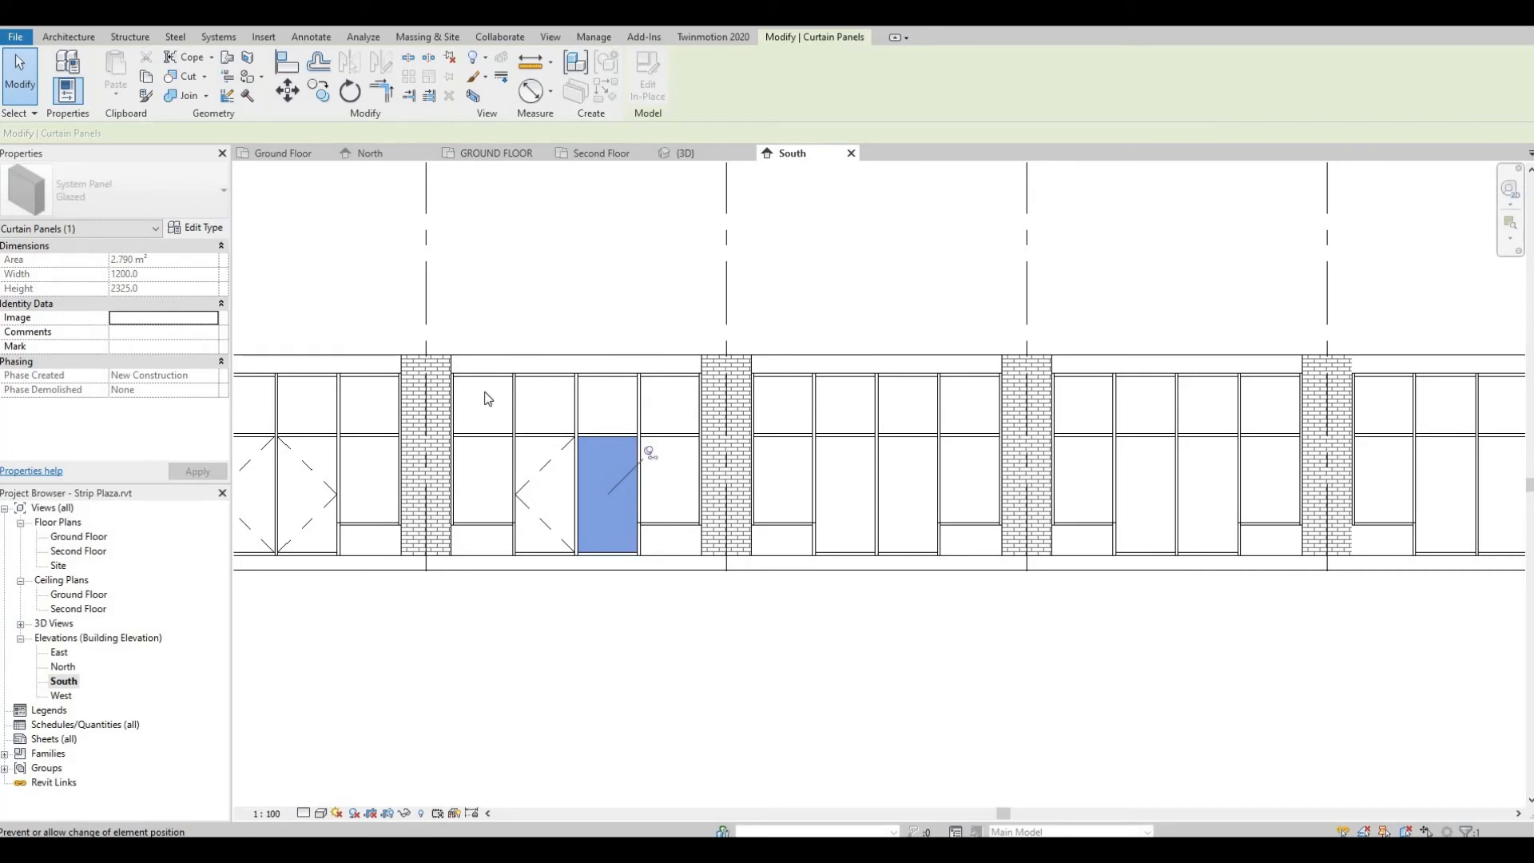
pyautogui.click(220, 190)
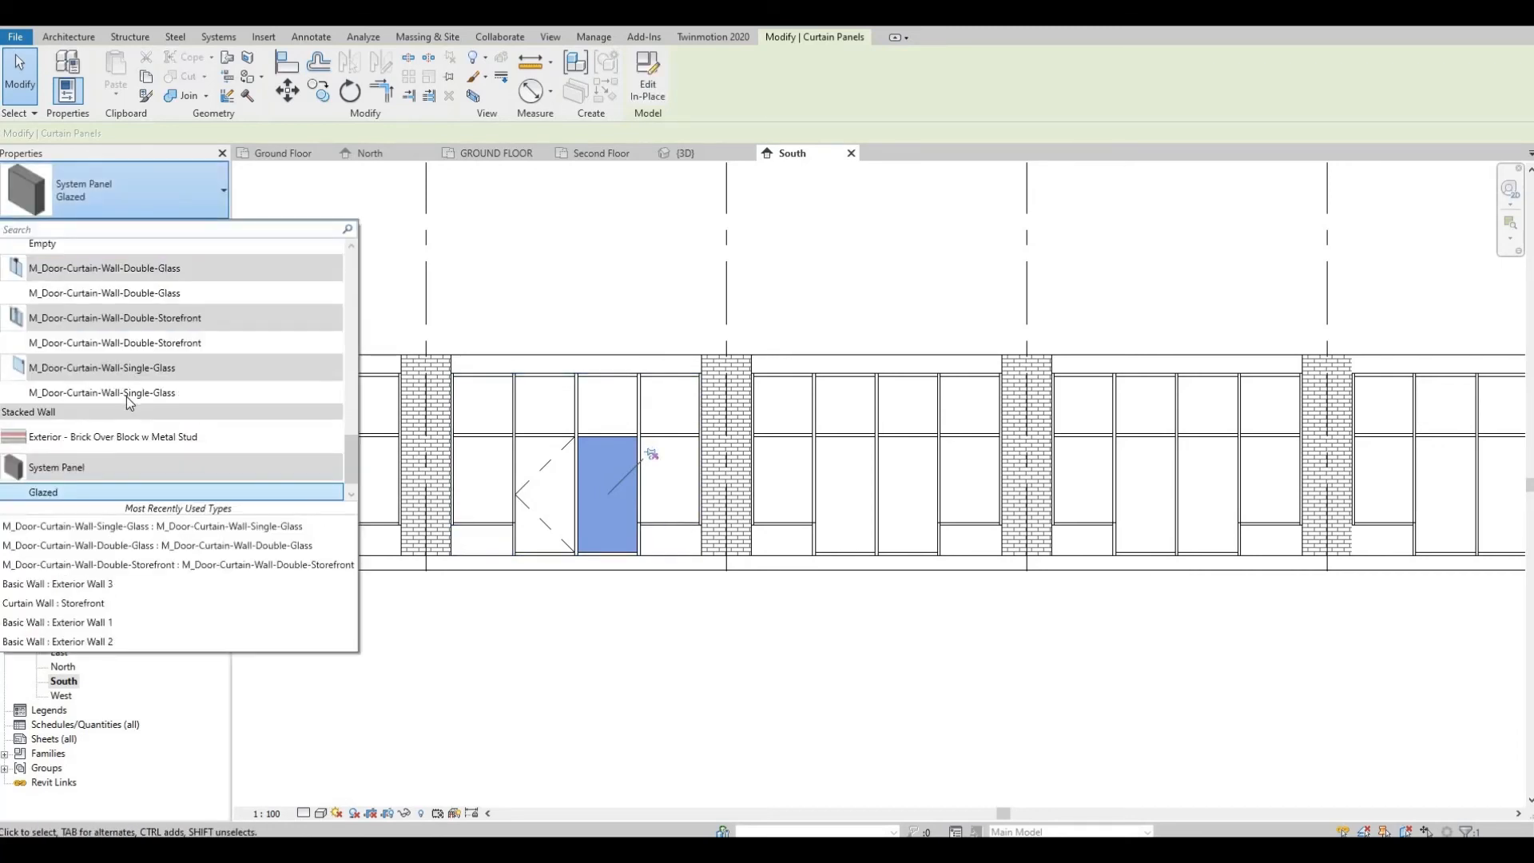
pyautogui.click(102, 393)
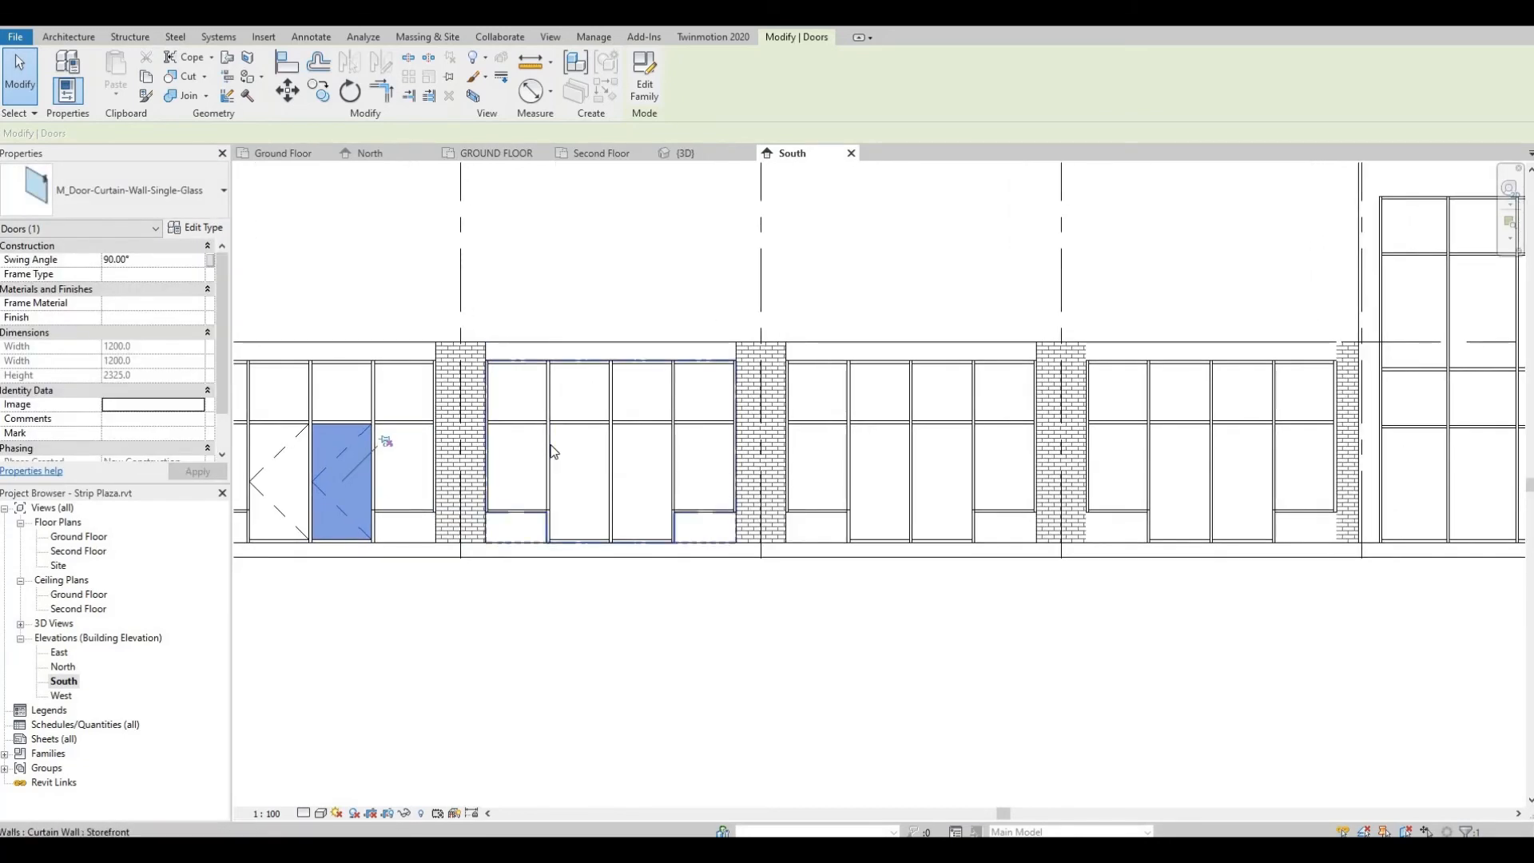
pyautogui.click(576, 479)
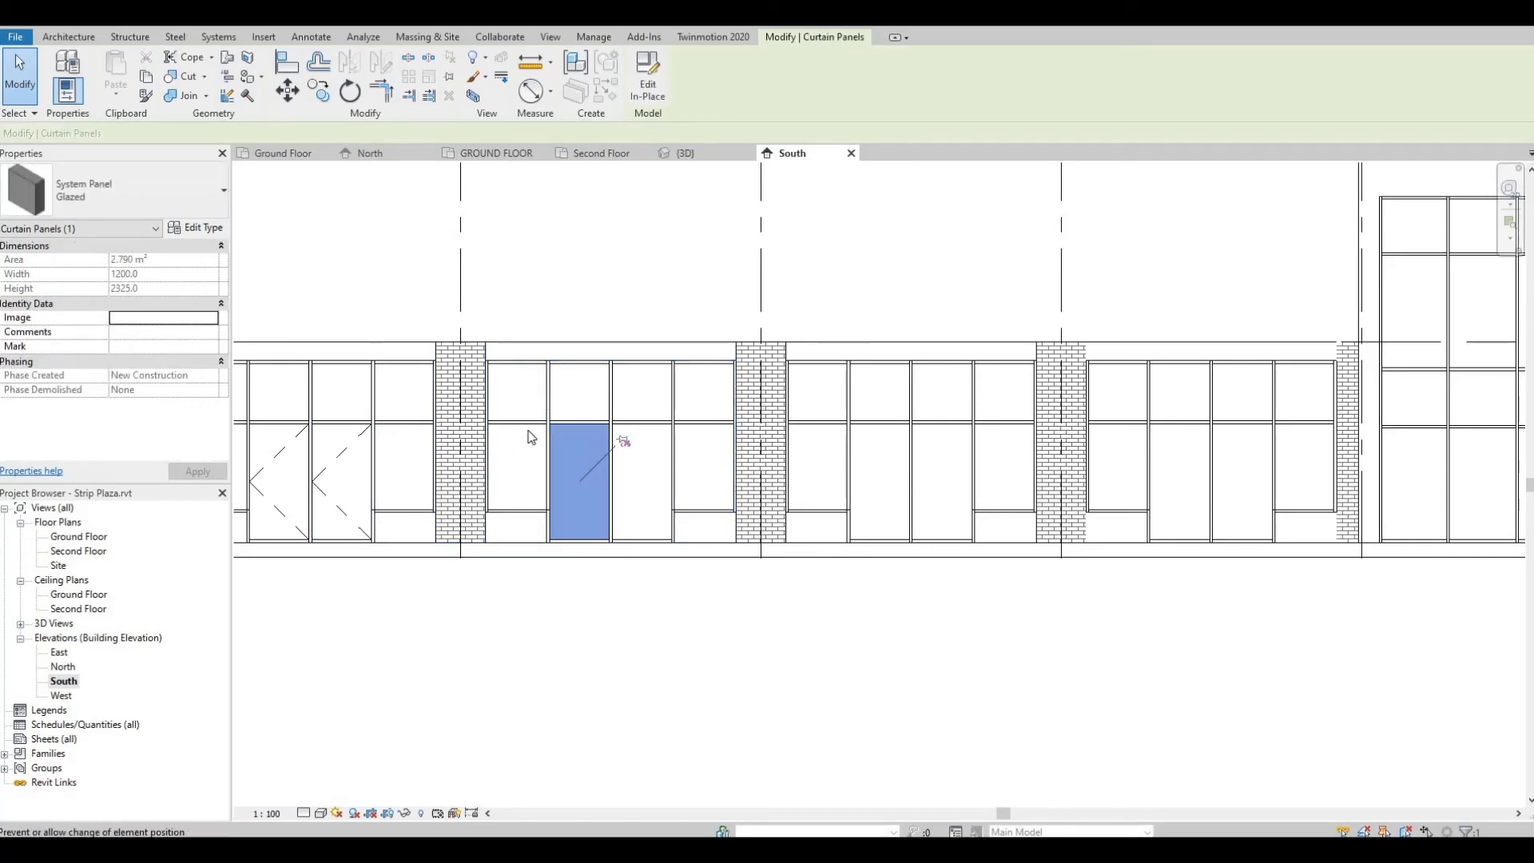
pyautogui.click(222, 190)
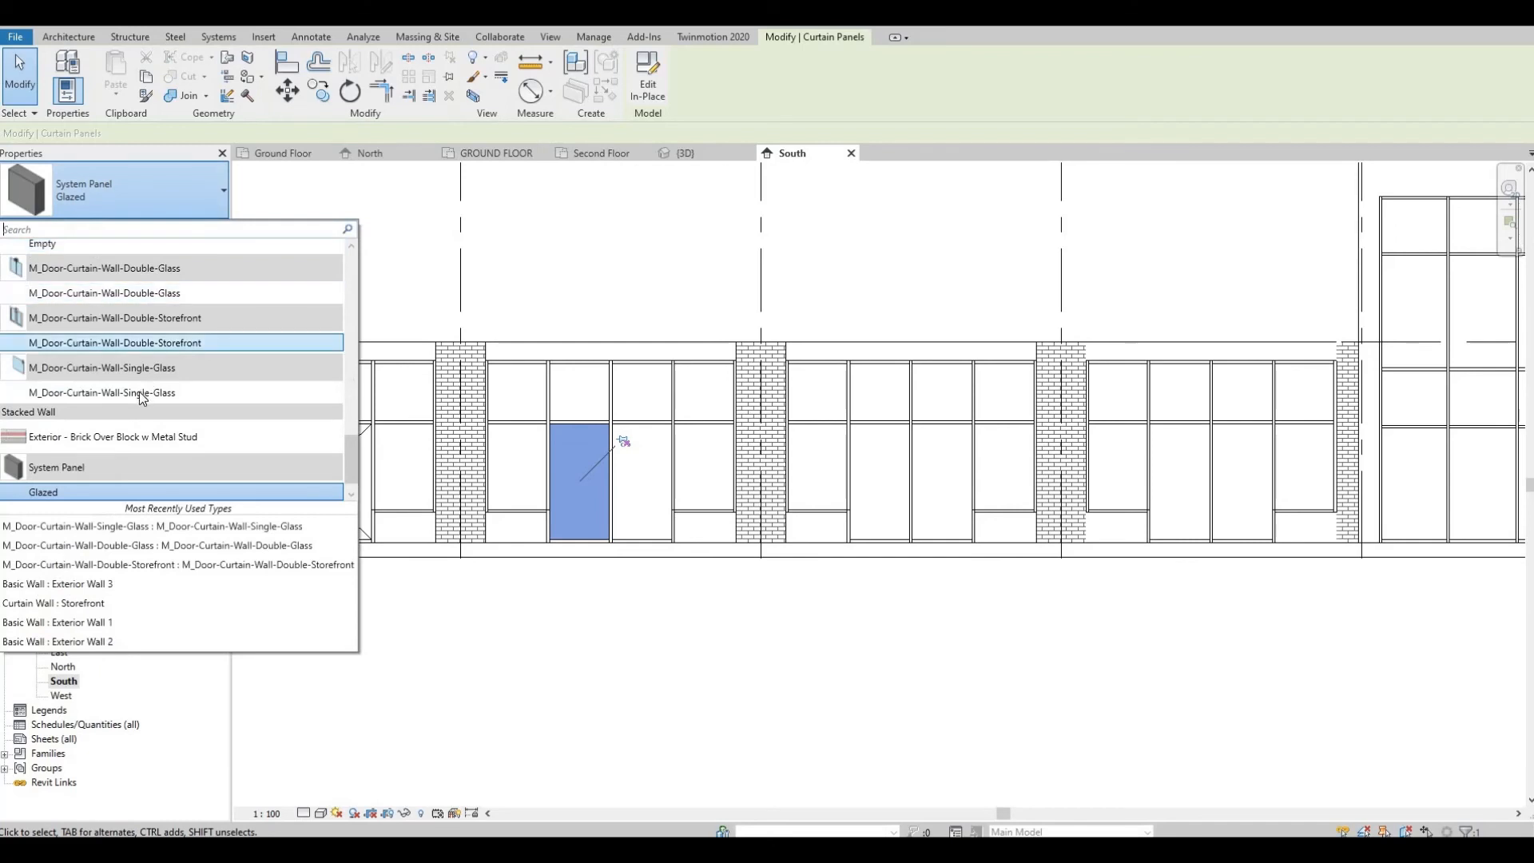
pyautogui.click(101, 393)
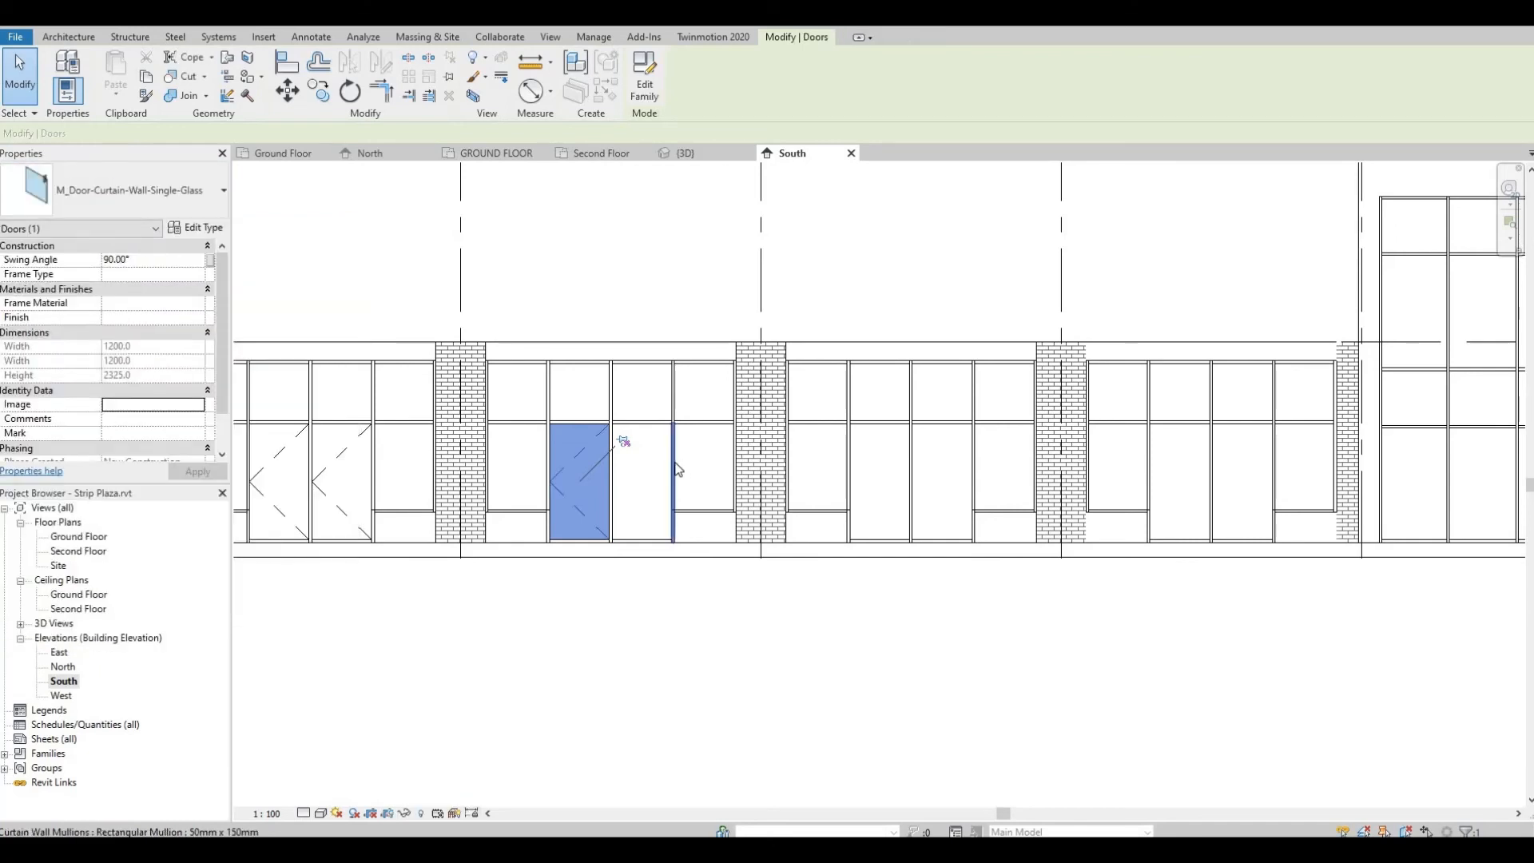
pyautogui.click(644, 479)
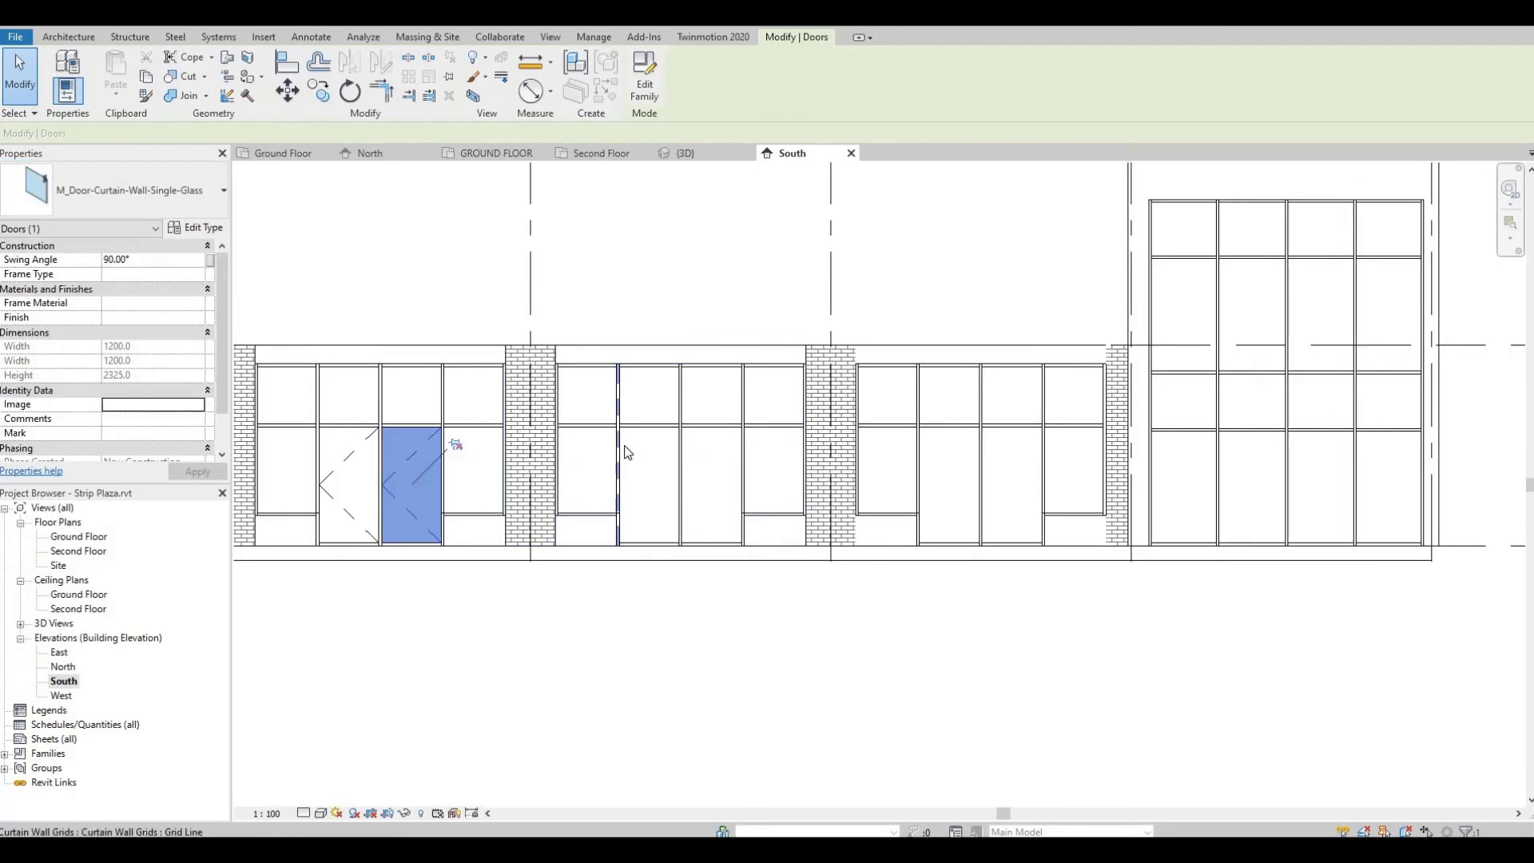
# Step: Replace the paired glazed panels in the following storefront bay with Single-Glass curtain wall doors
pyautogui.click(649, 484)
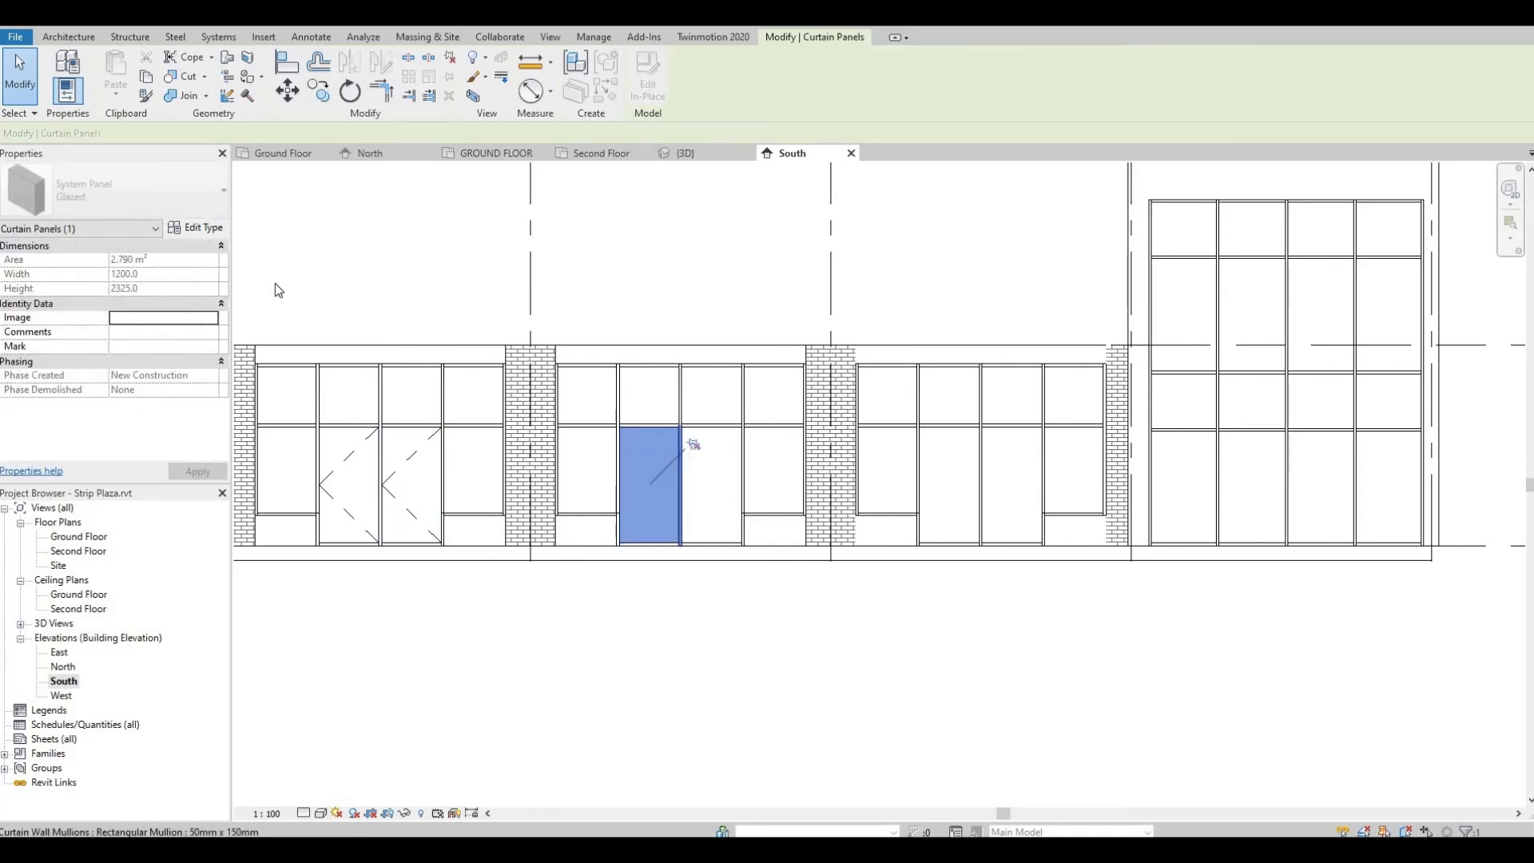
pyautogui.click(141, 190)
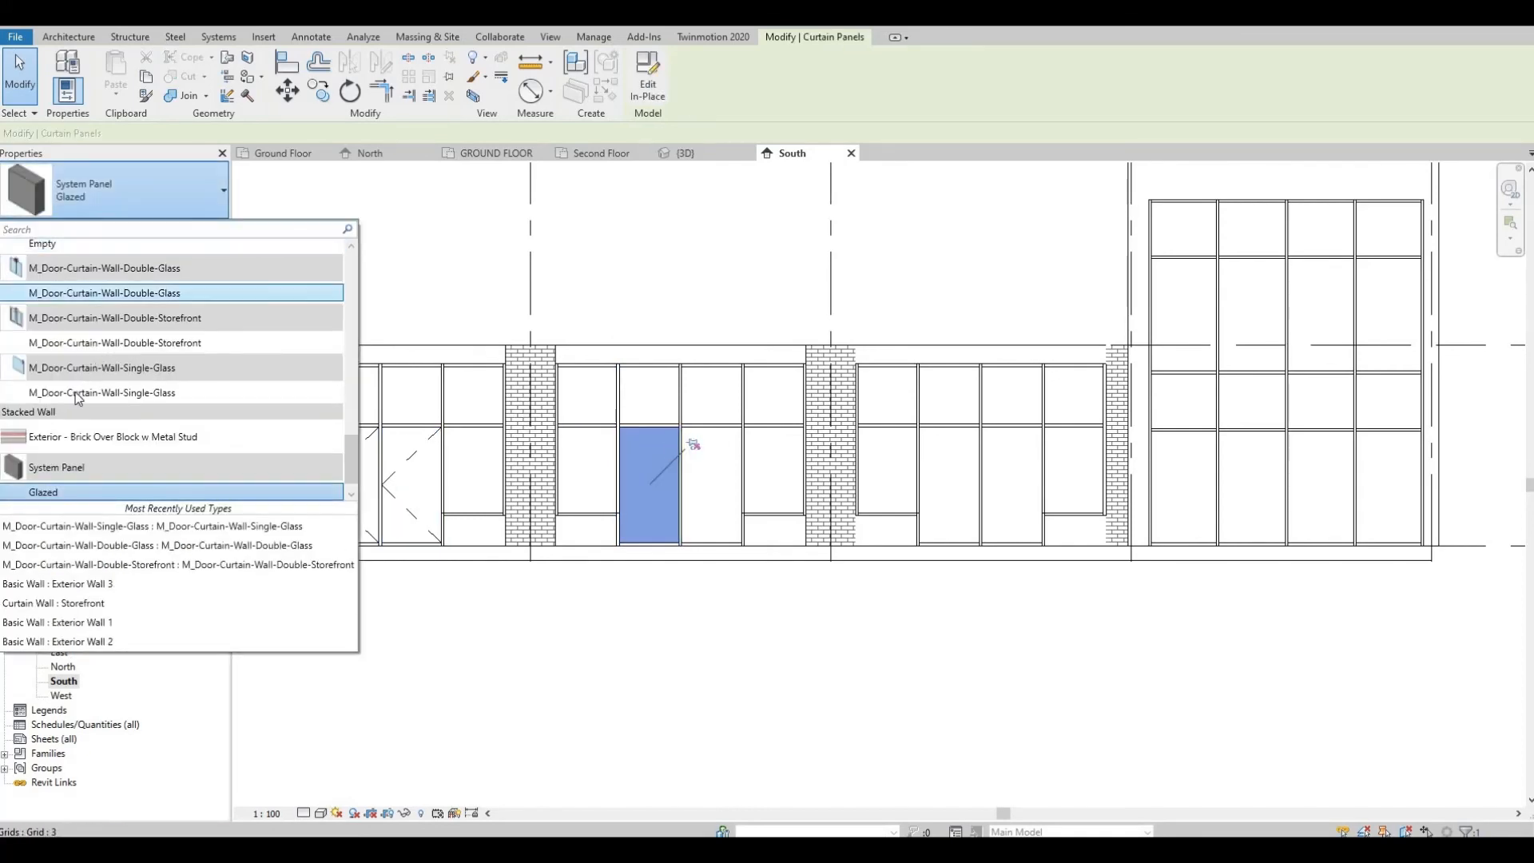
pyautogui.click(102, 367)
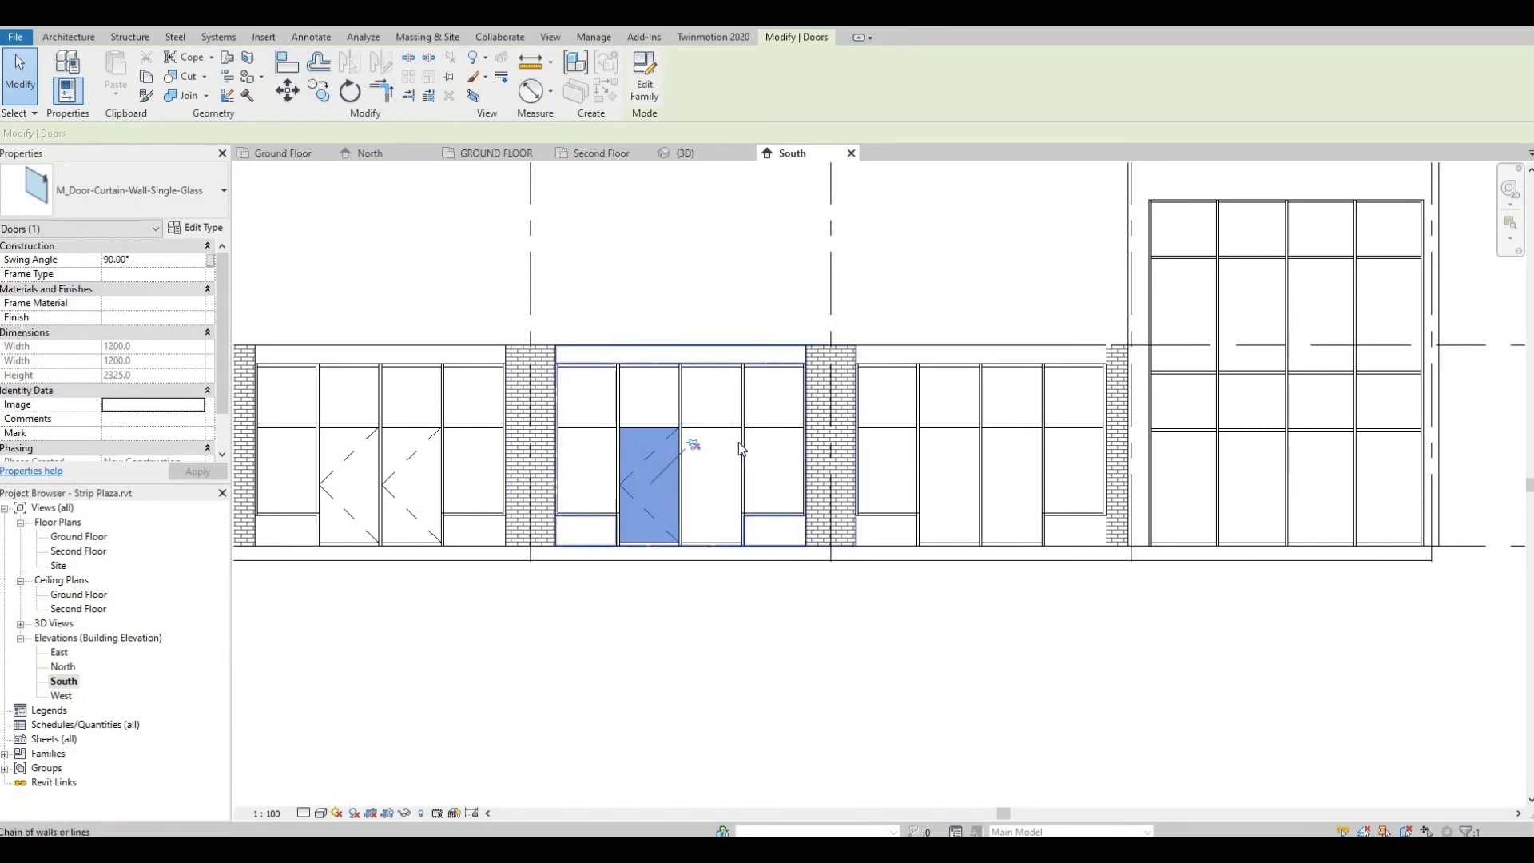
pyautogui.click(714, 479)
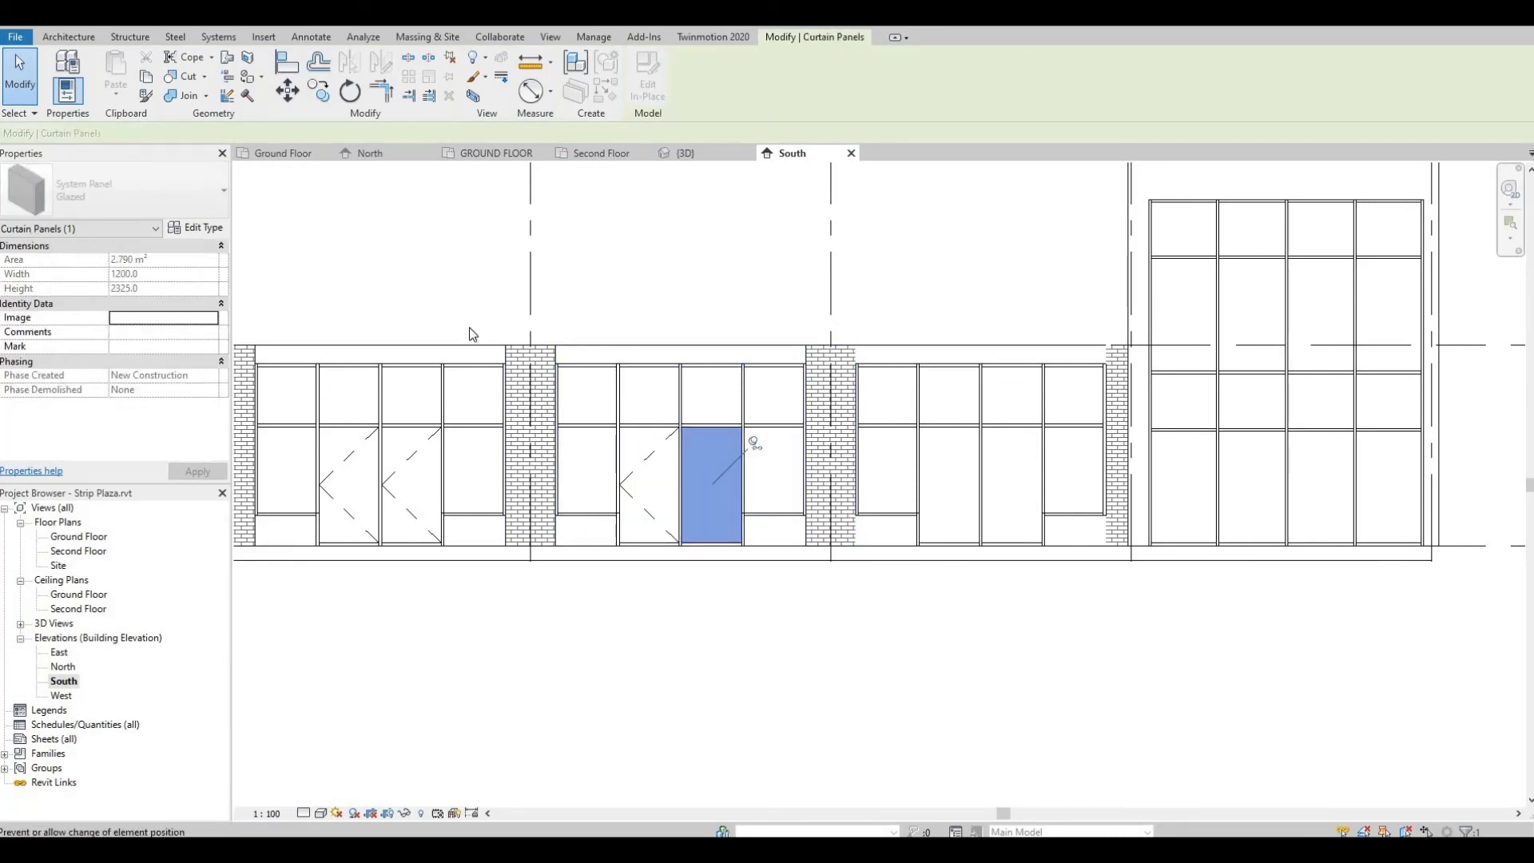
pyautogui.click(222, 190)
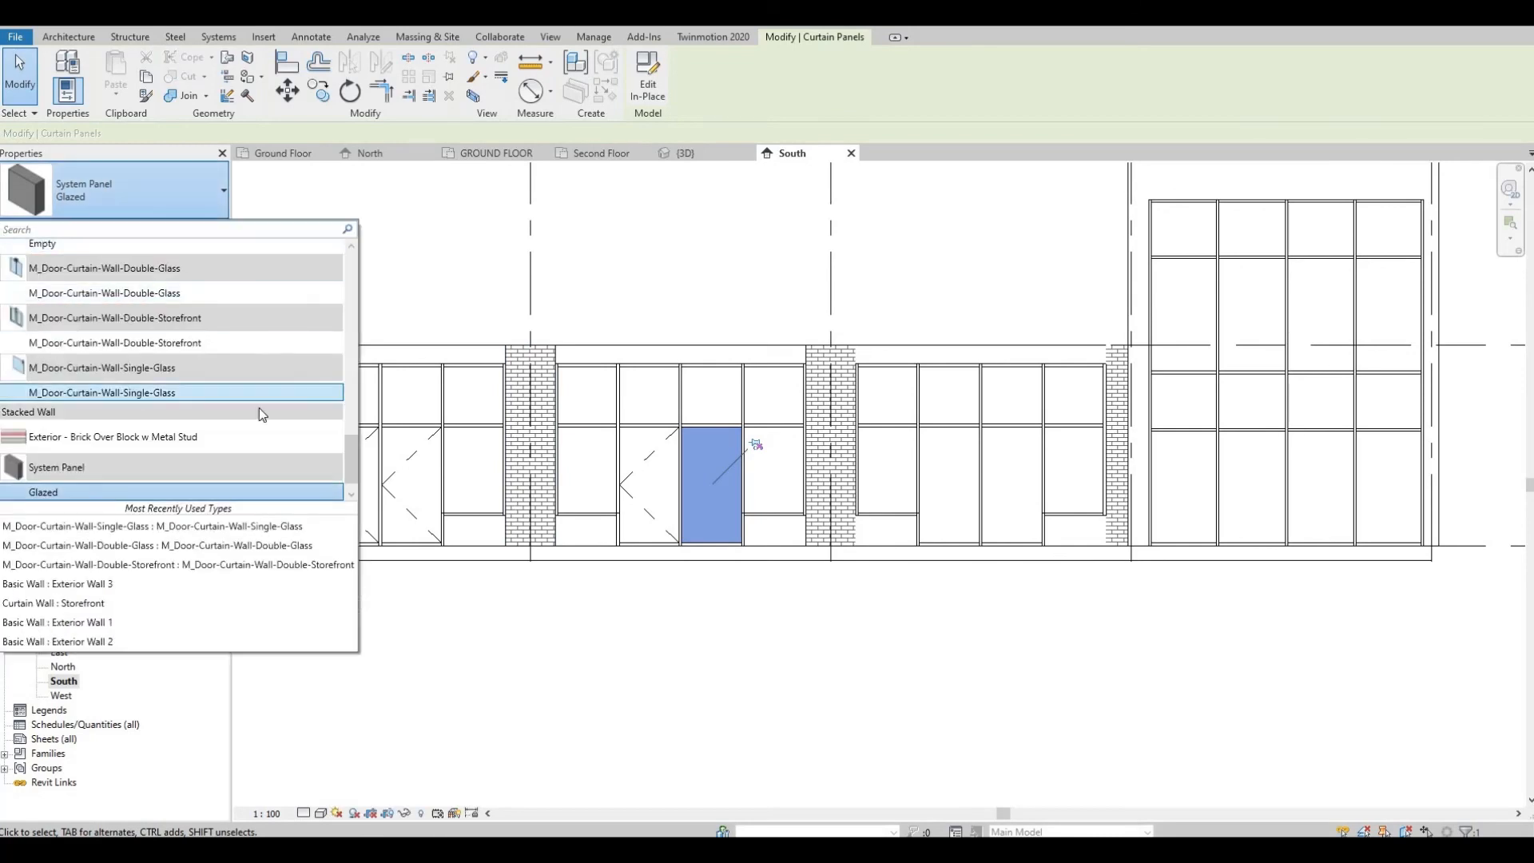
pyautogui.click(101, 392)
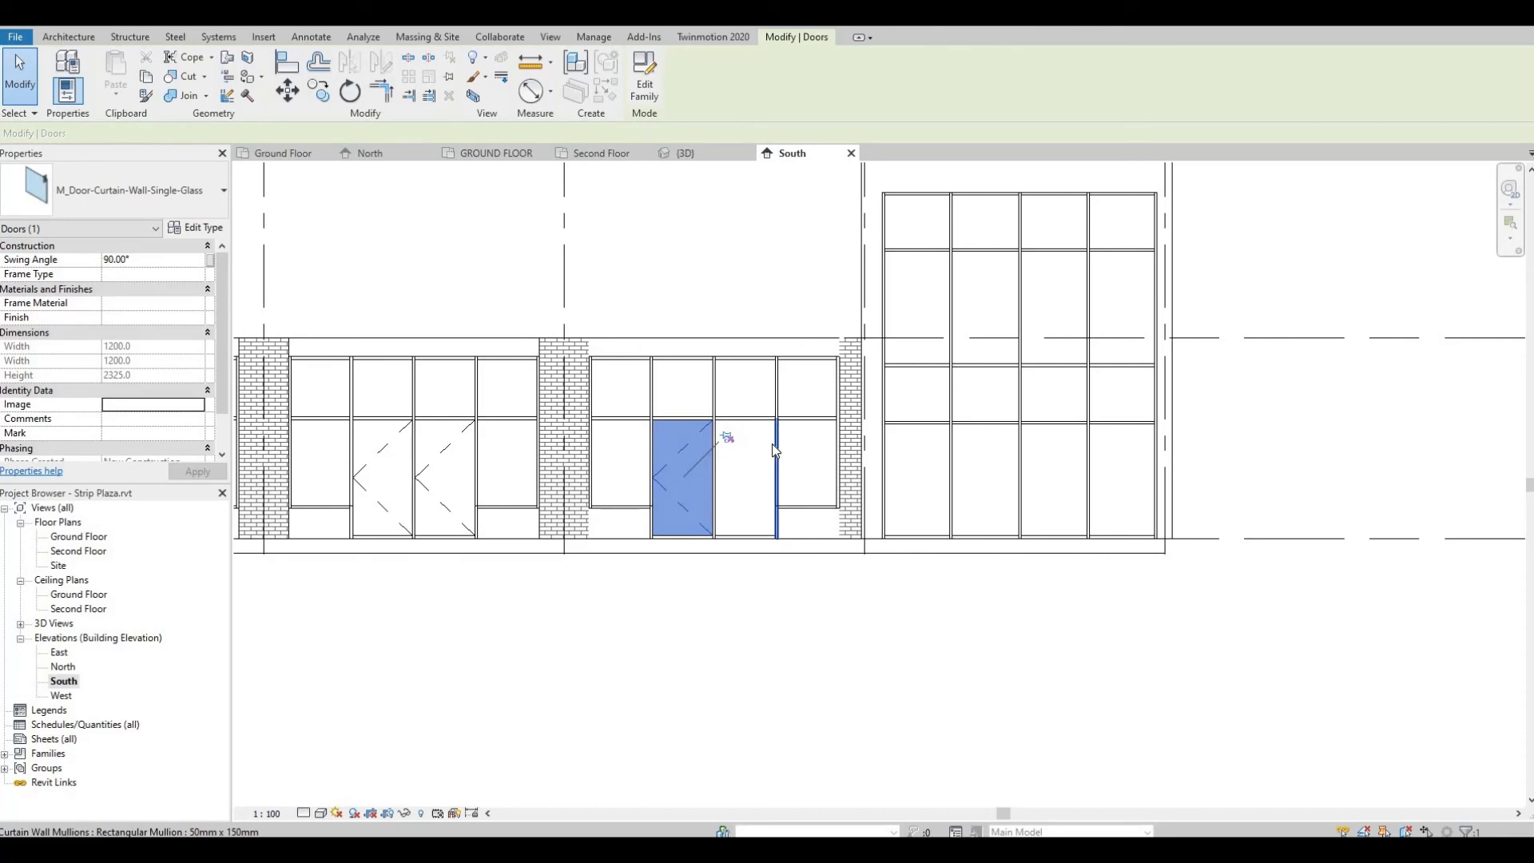
# Step: Turn the lower panels of the tall end curtain wall into Single-Glass curtain wall doors
pyautogui.click(746, 480)
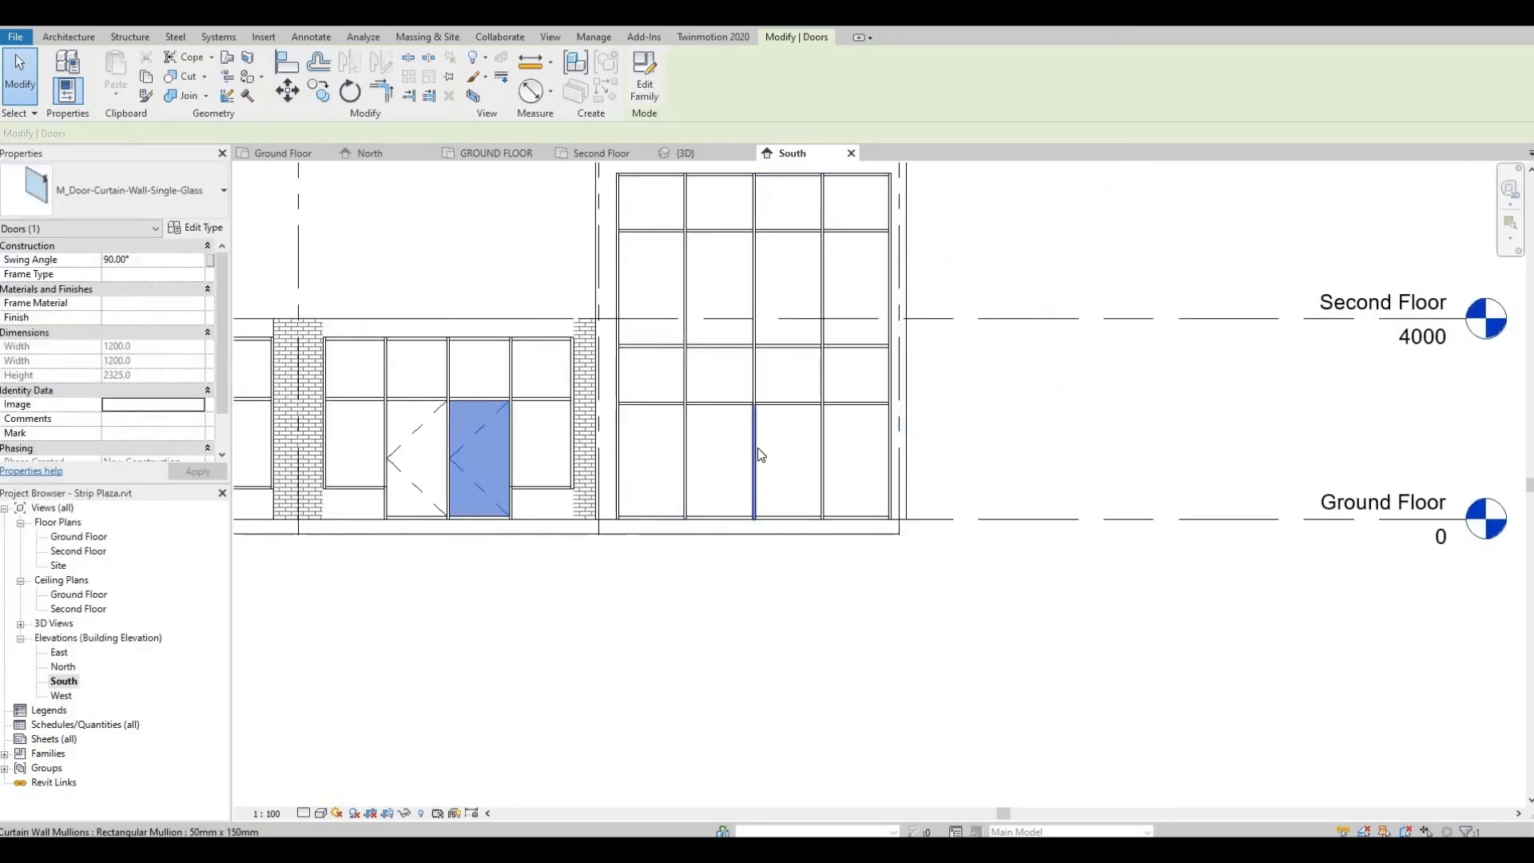
pyautogui.click(752, 429)
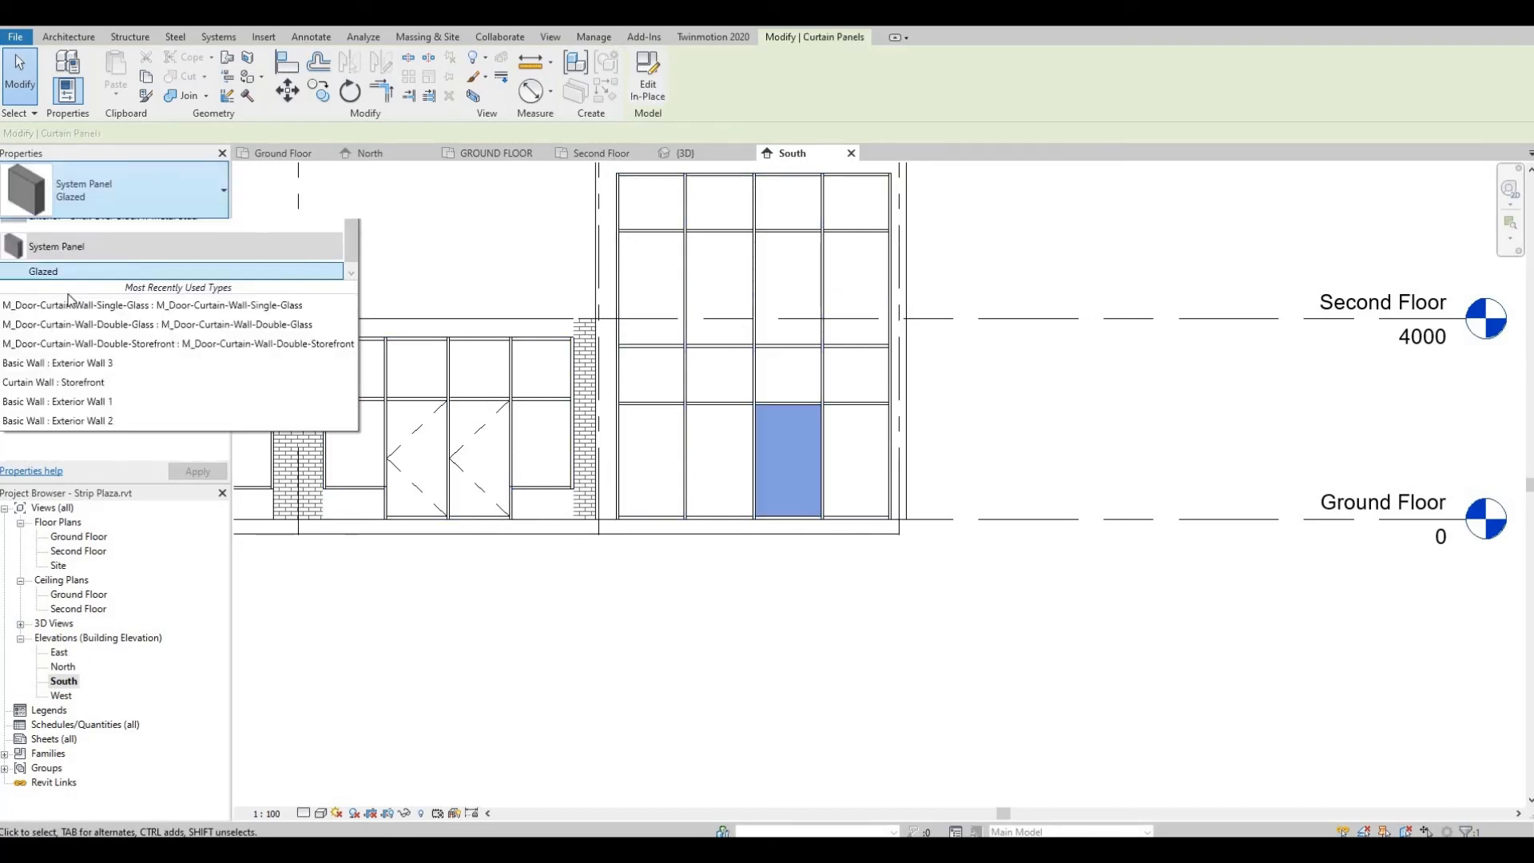
pyautogui.click(151, 303)
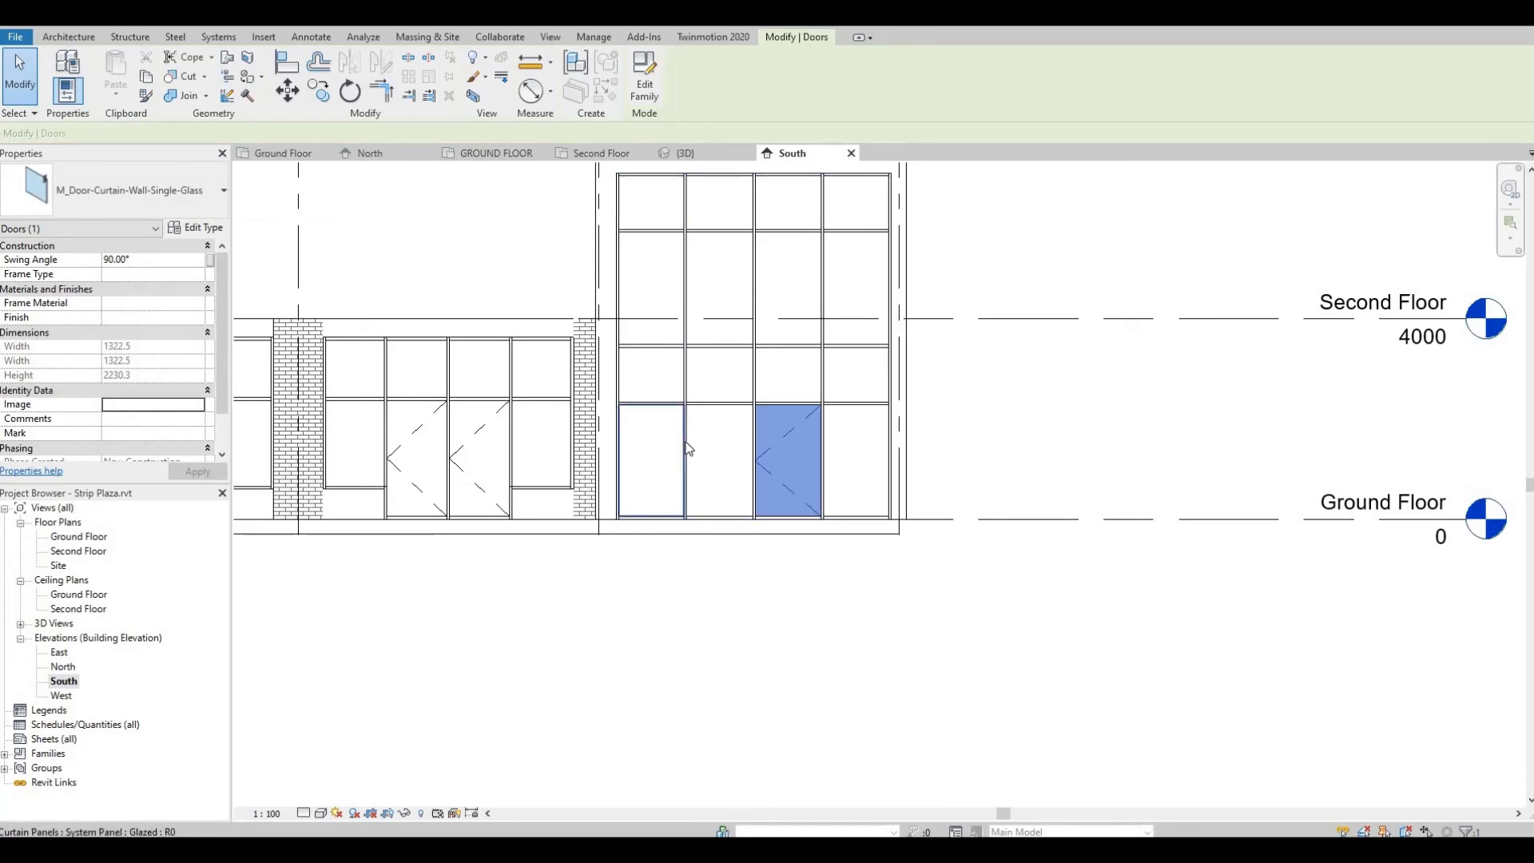
pyautogui.click(718, 460)
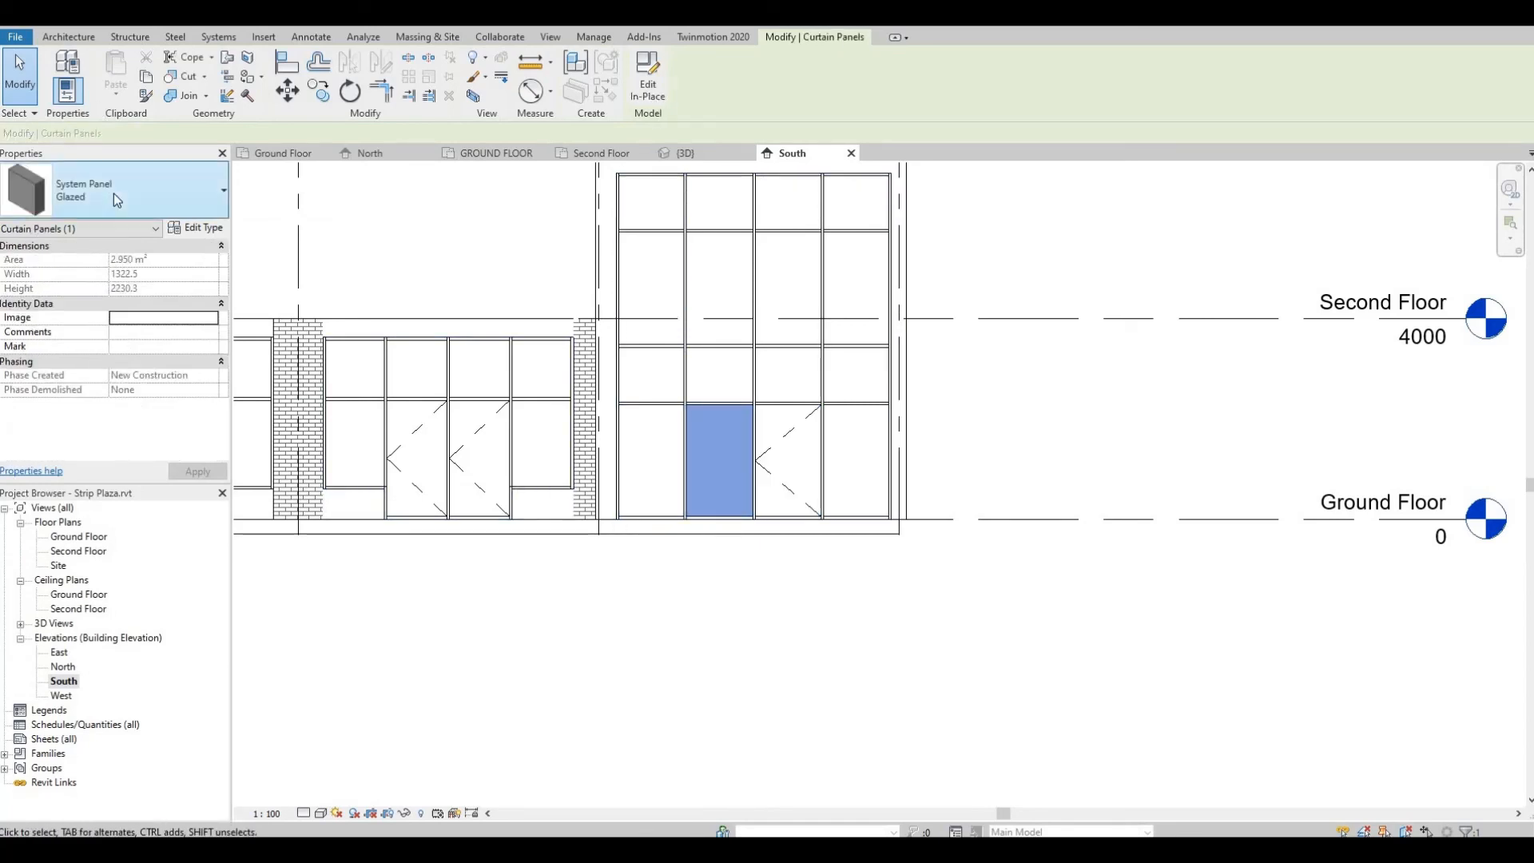
pyautogui.click(719, 460)
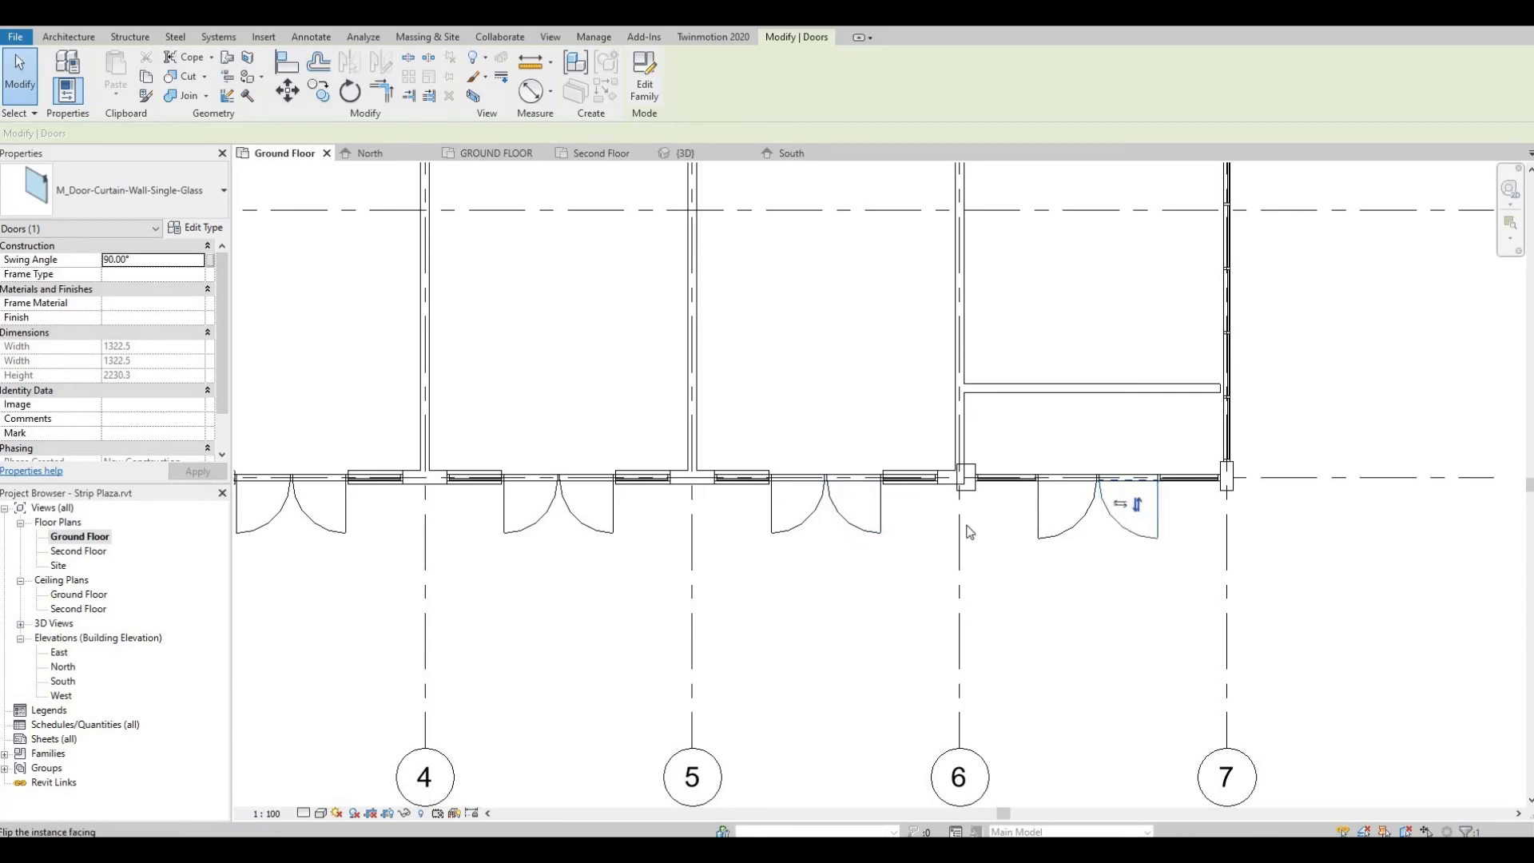
# Step: Scroll the view to review the new curtain wall door swings along the storefront
pyautogui.scroll(-3)
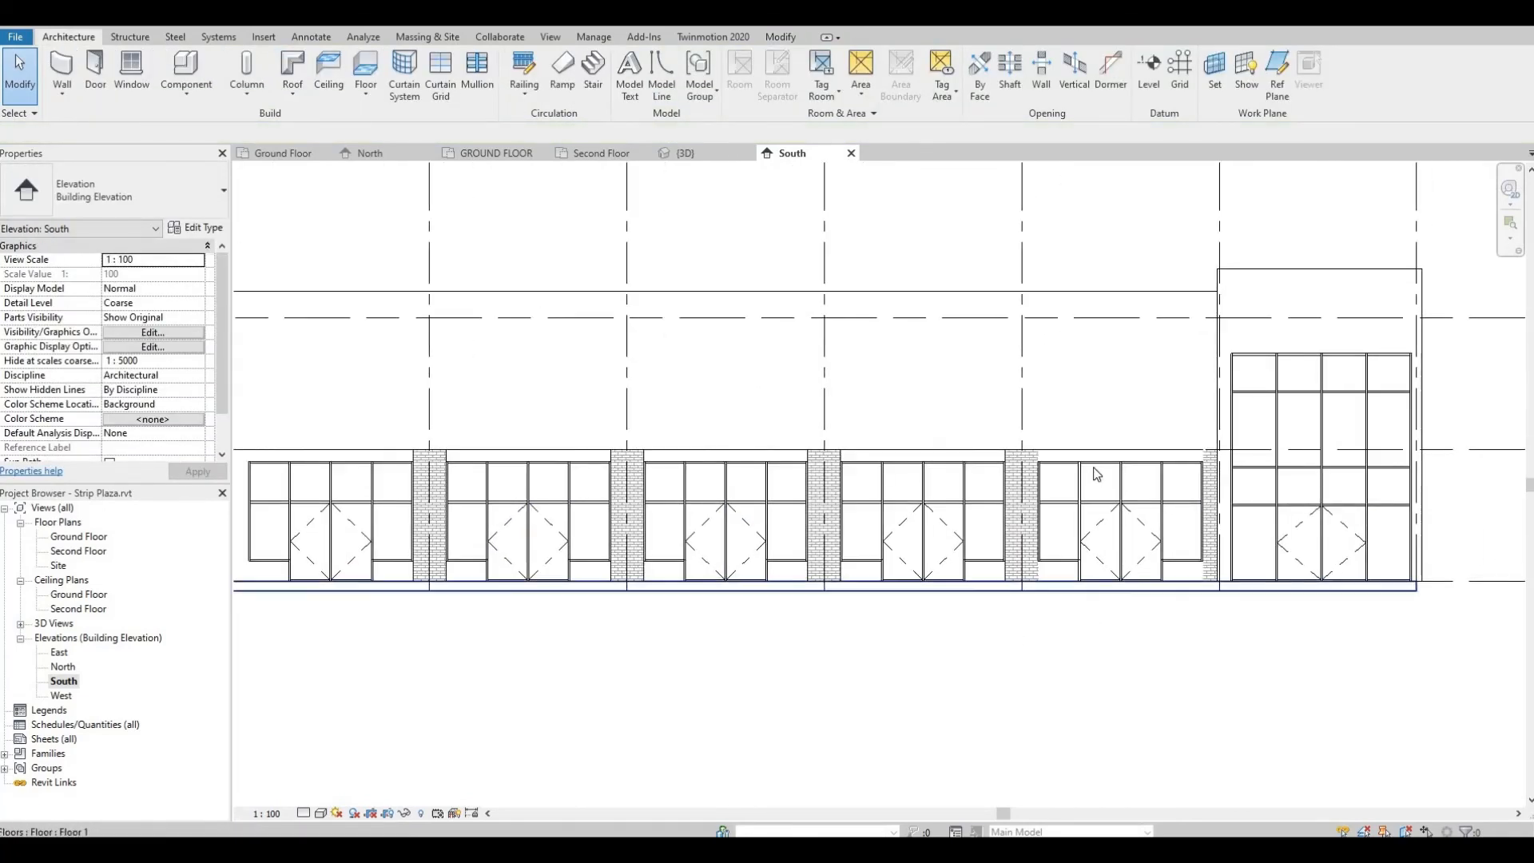
# Step: Select the storefront curtain wall in the South elevation to lower its head
pyautogui.click(1130, 539)
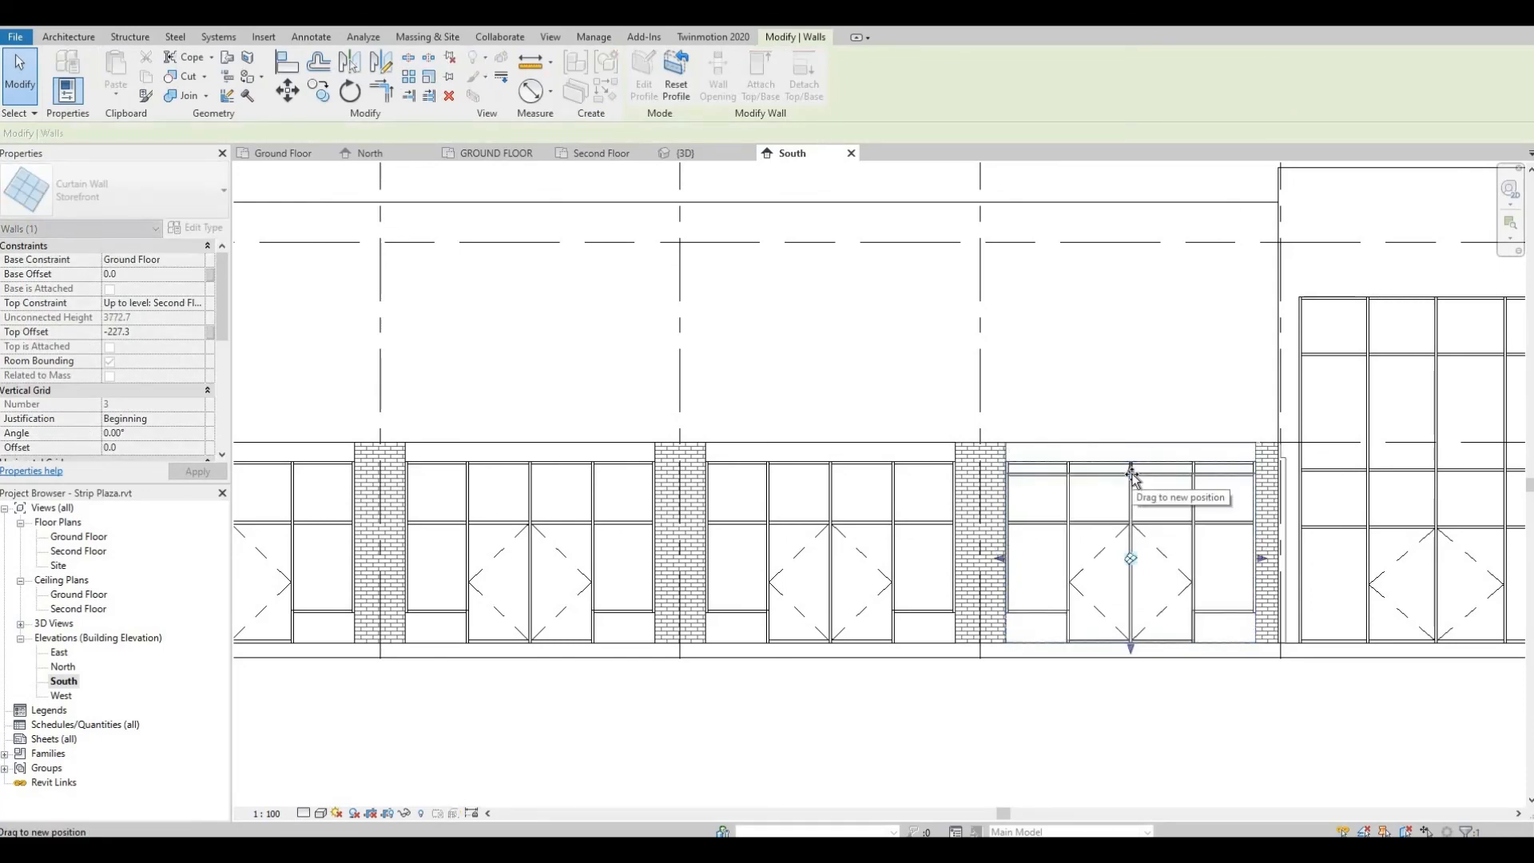
pyautogui.moveTo(1047, 464)
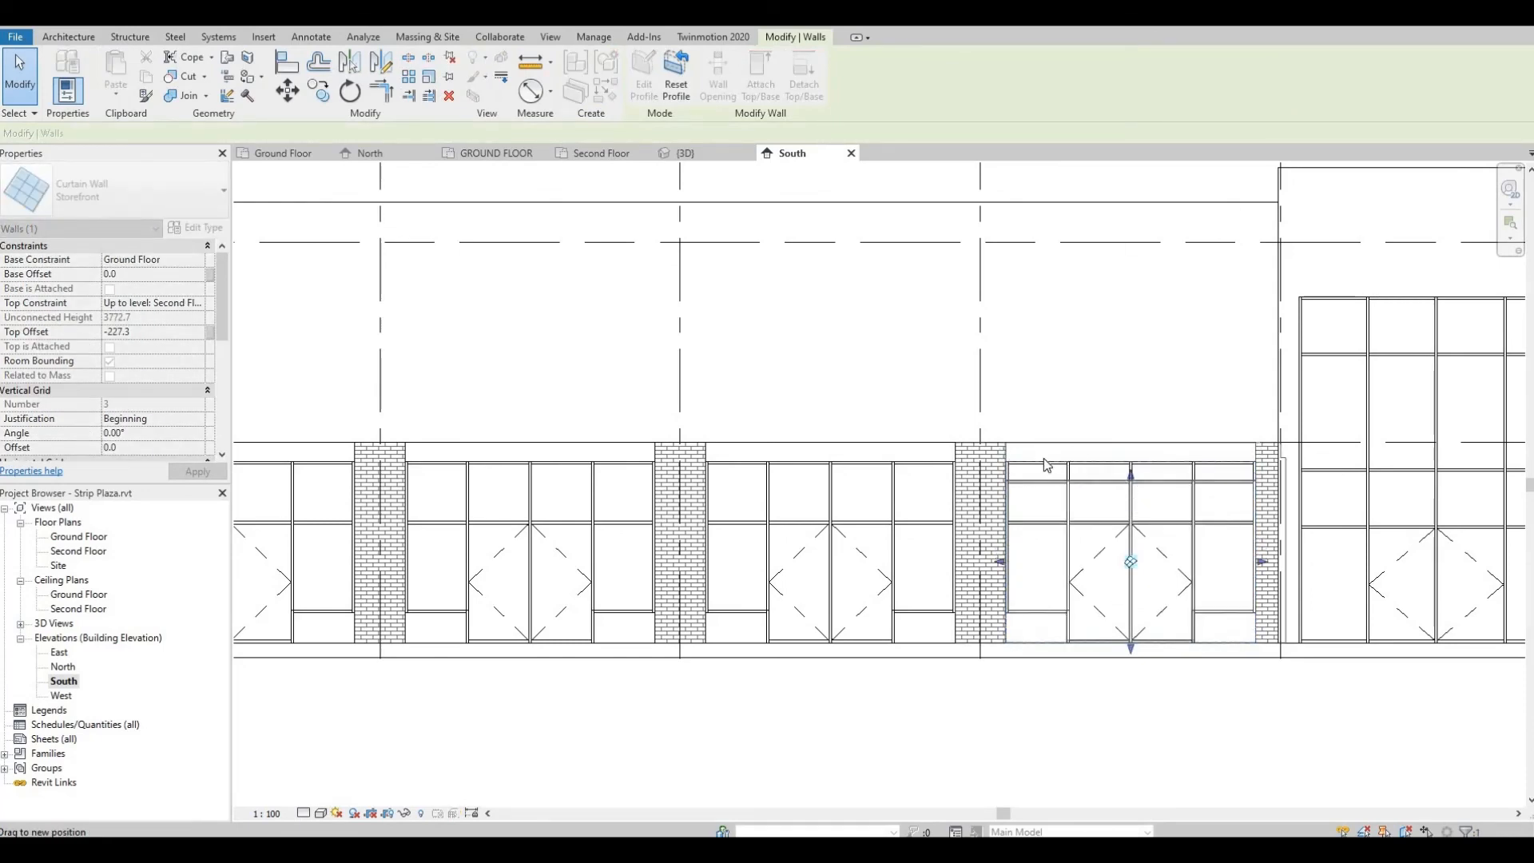
pyautogui.click(1129, 539)
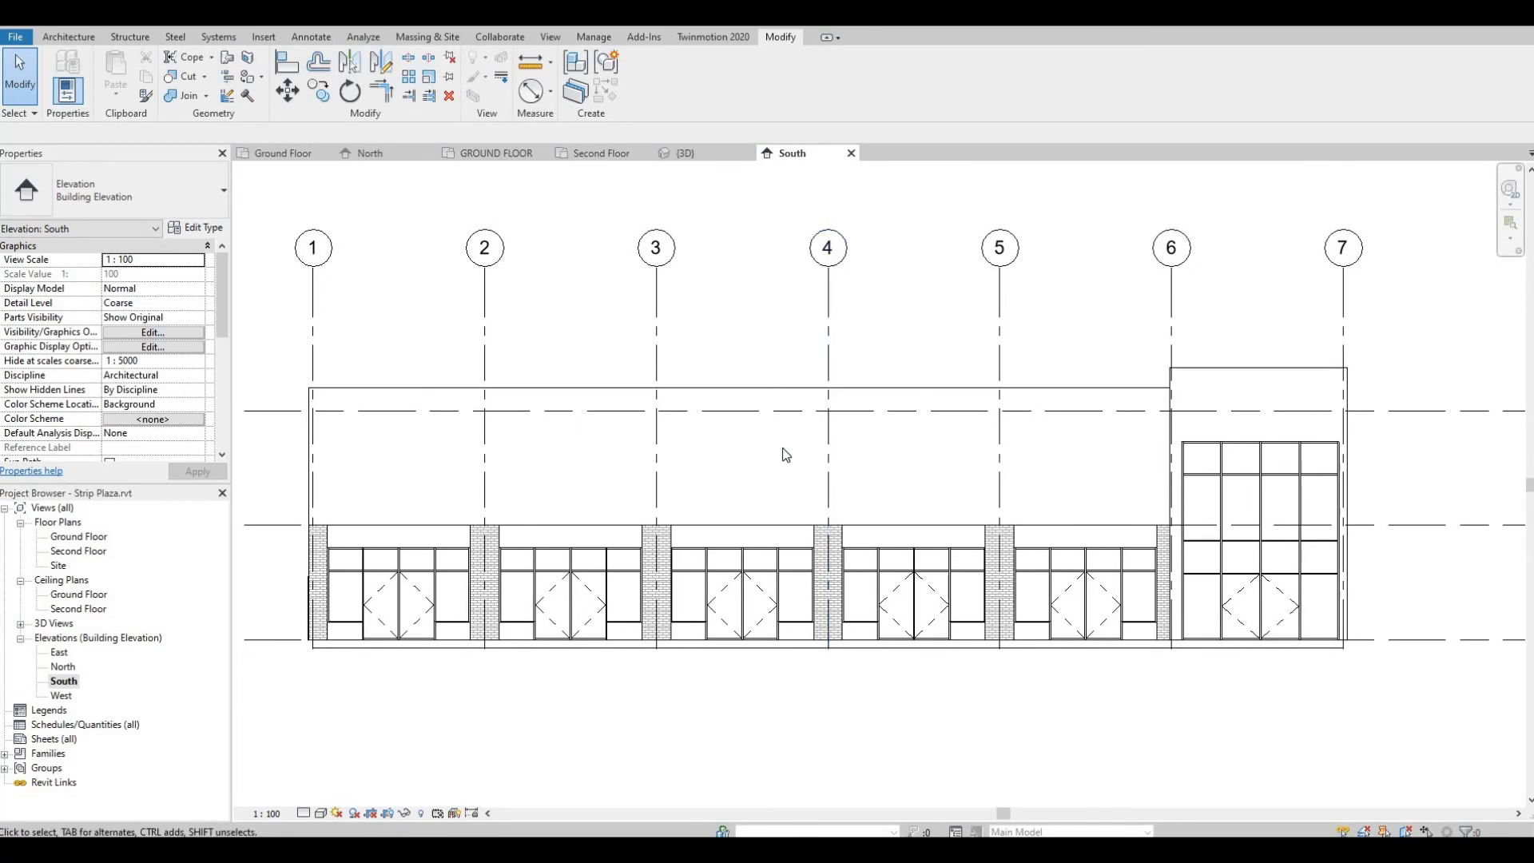
pyautogui.moveTo(811, 435)
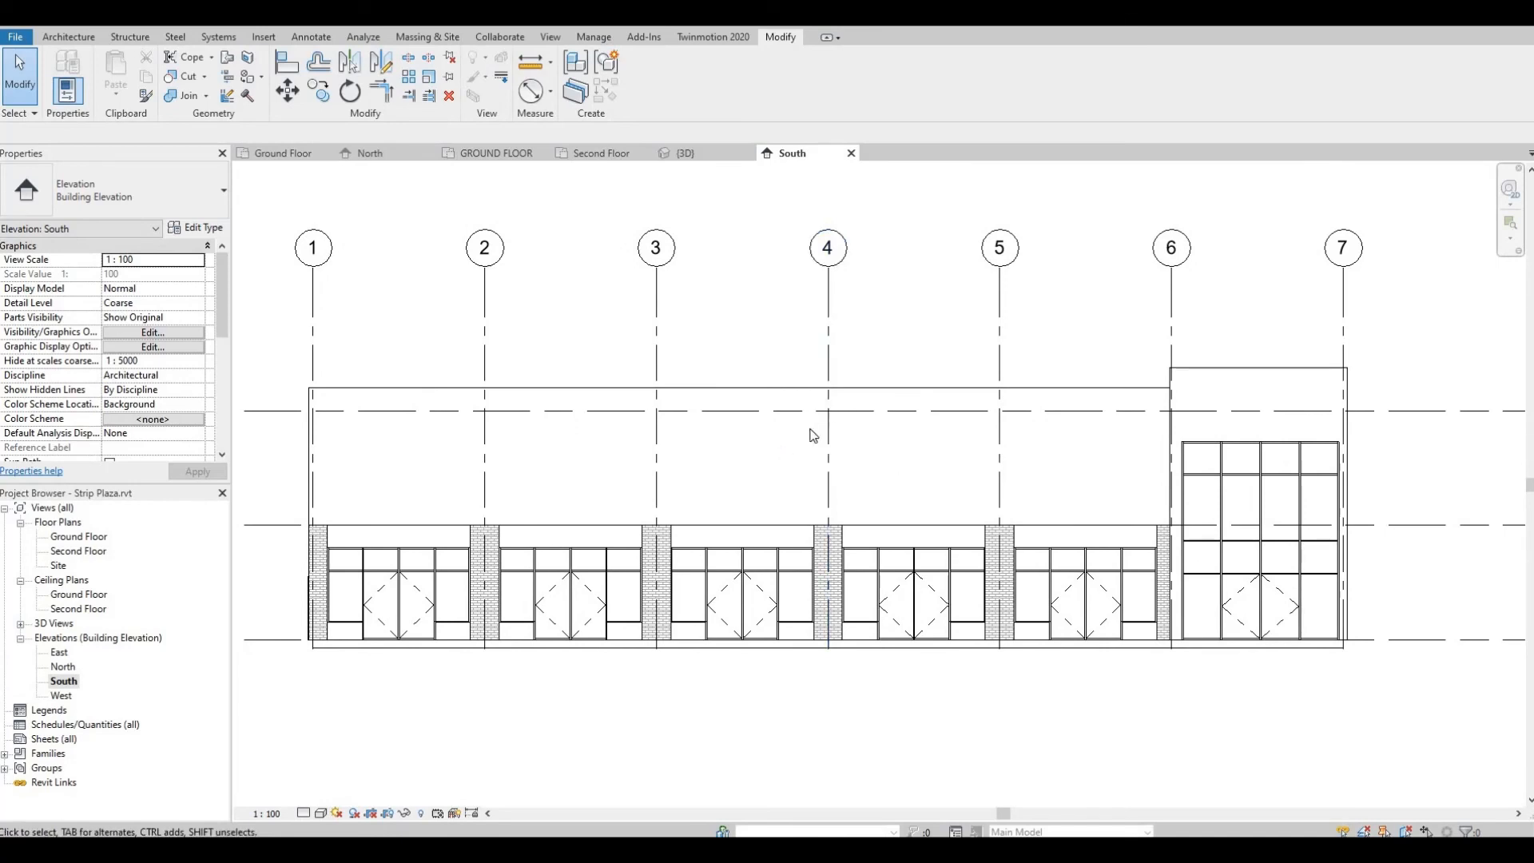
pyautogui.moveTo(946, 450)
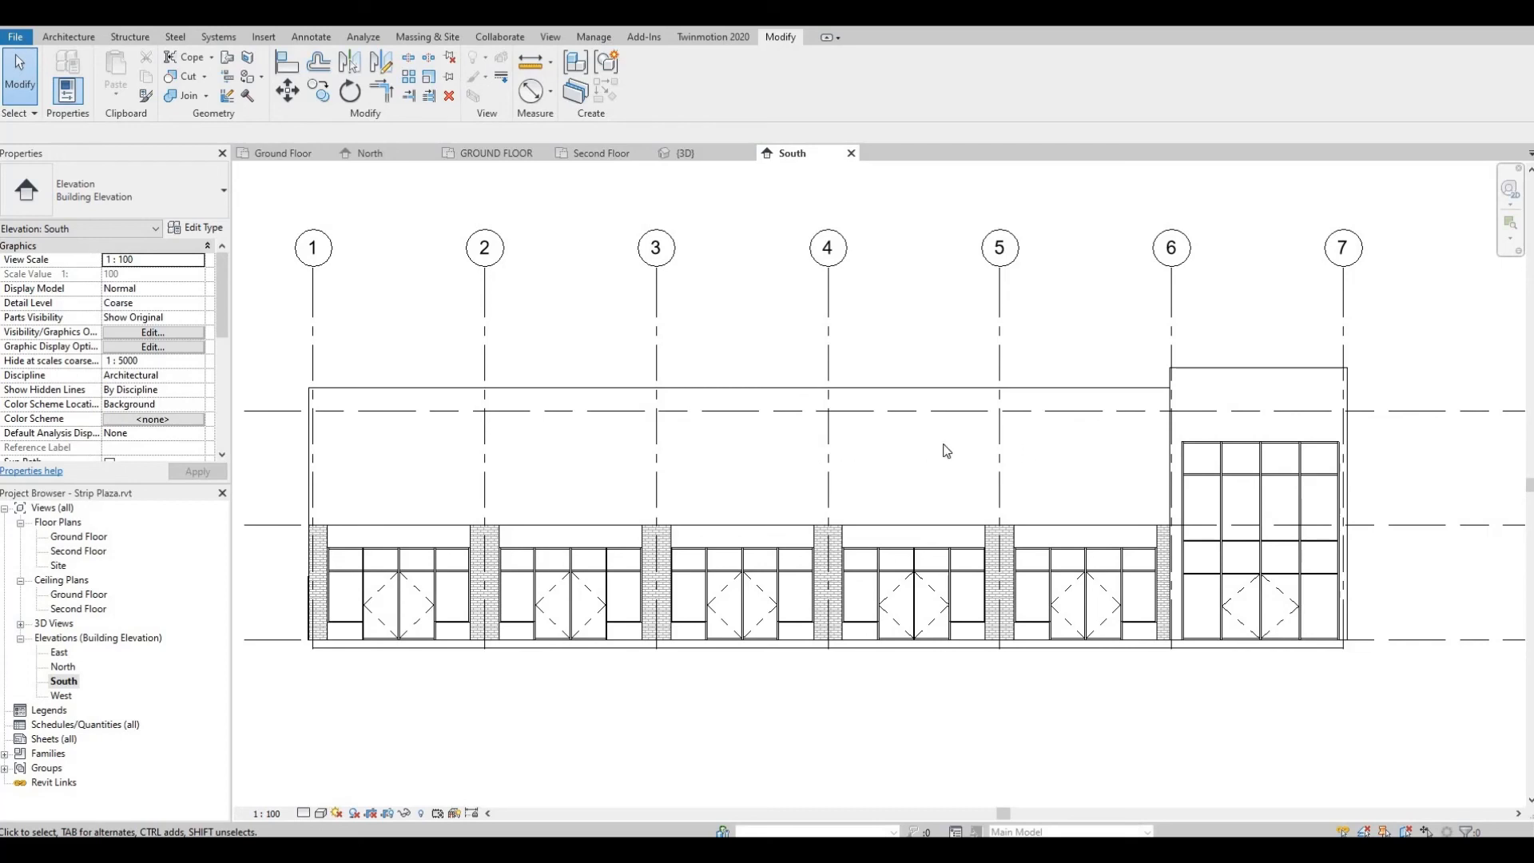
pyautogui.moveTo(977, 551)
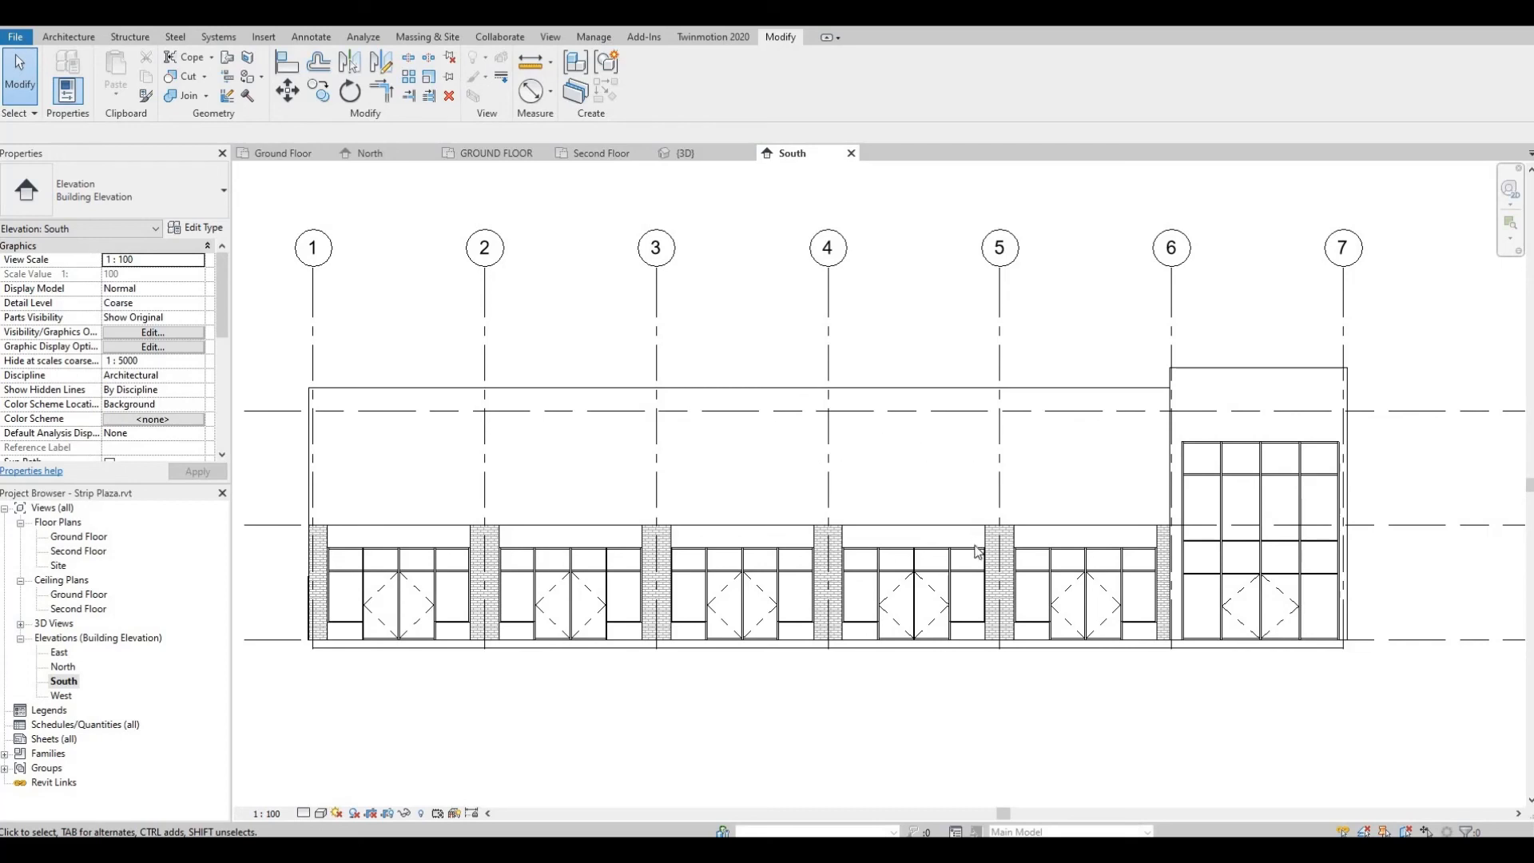
pyautogui.moveTo(928, 470)
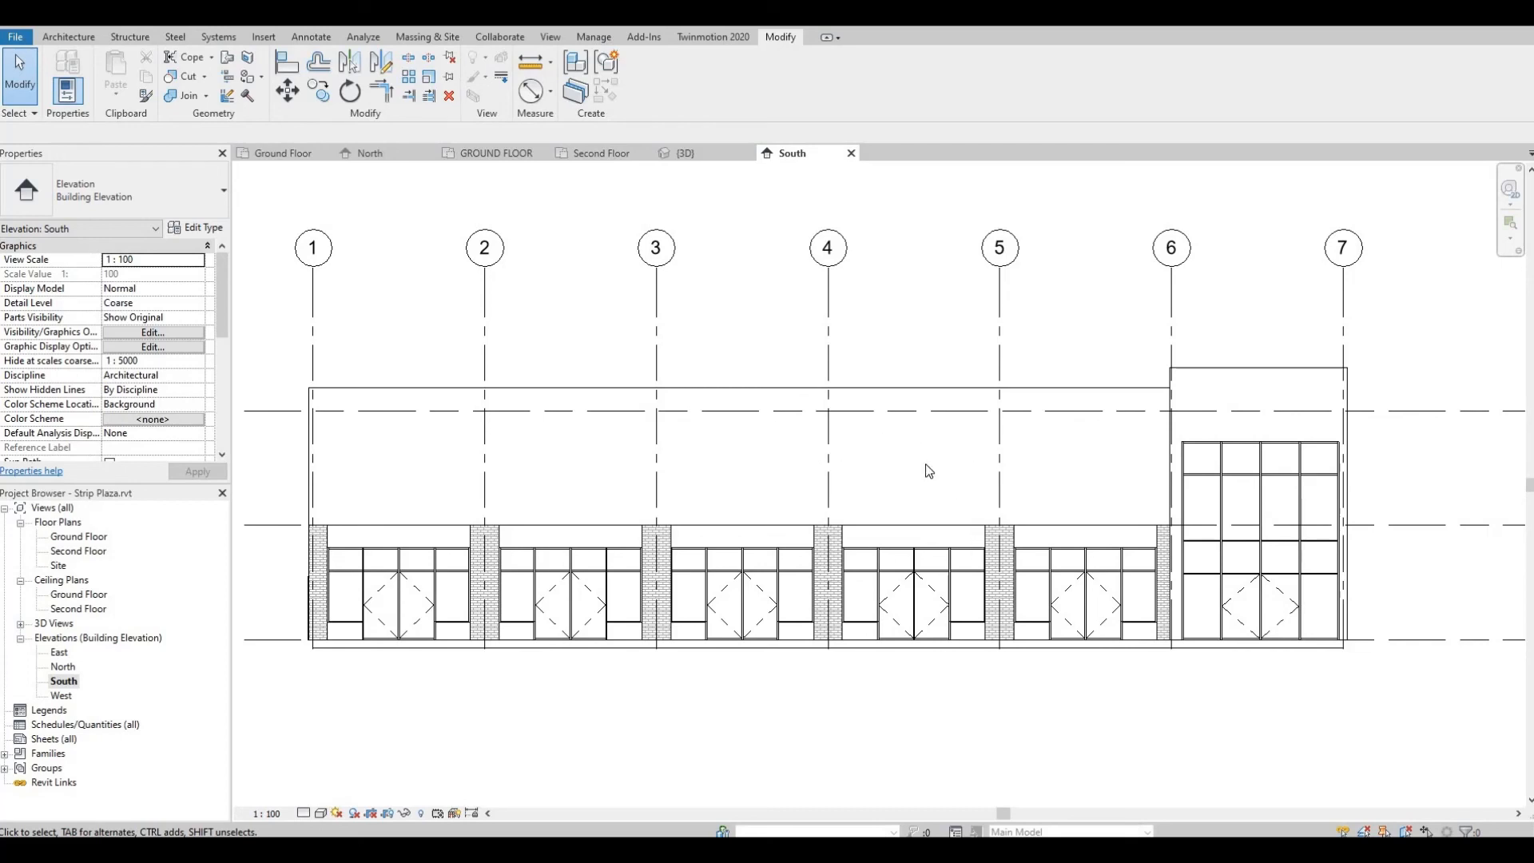